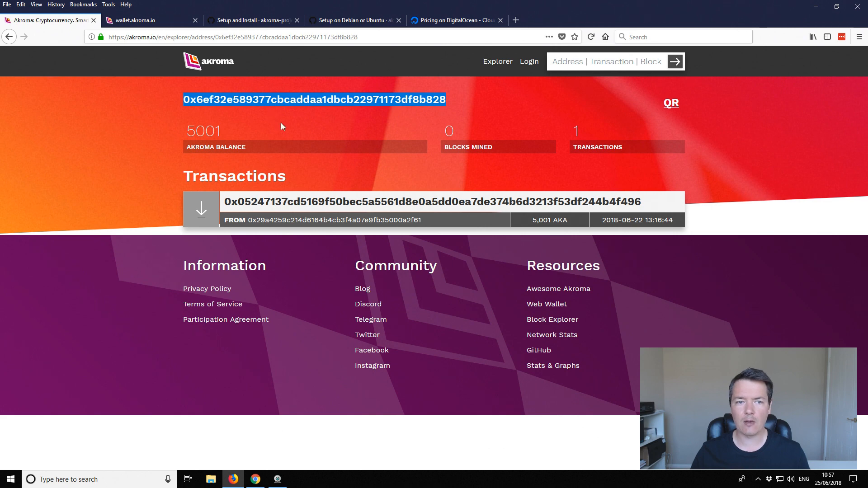
Confirm the 5001 AKA balance in Akroma Explorer, then switch to the wallet's send page.
left_click(282, 127)
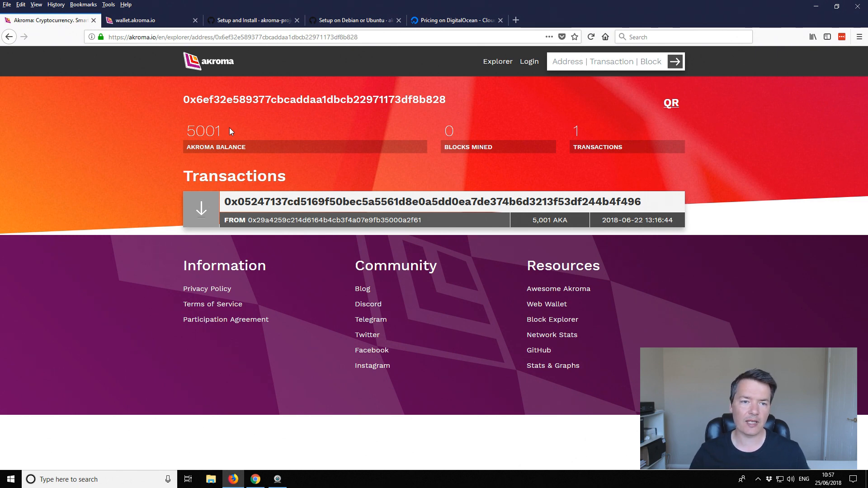
double_click(217, 132)
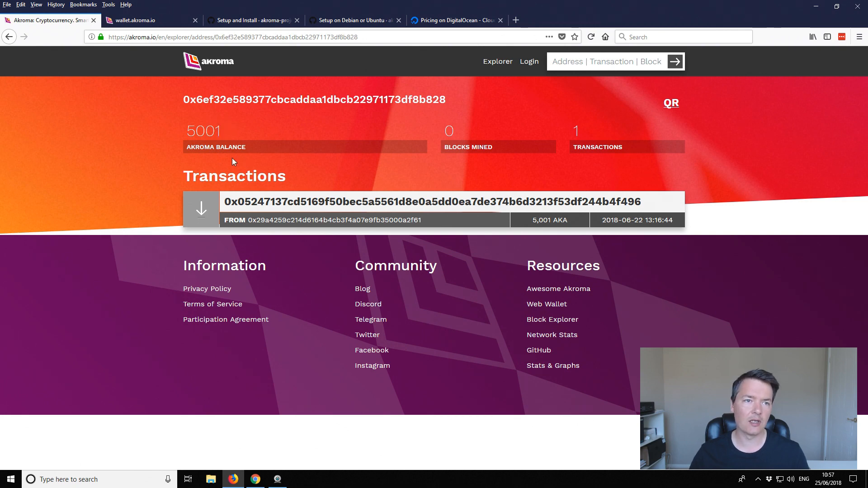
left_click(150, 20)
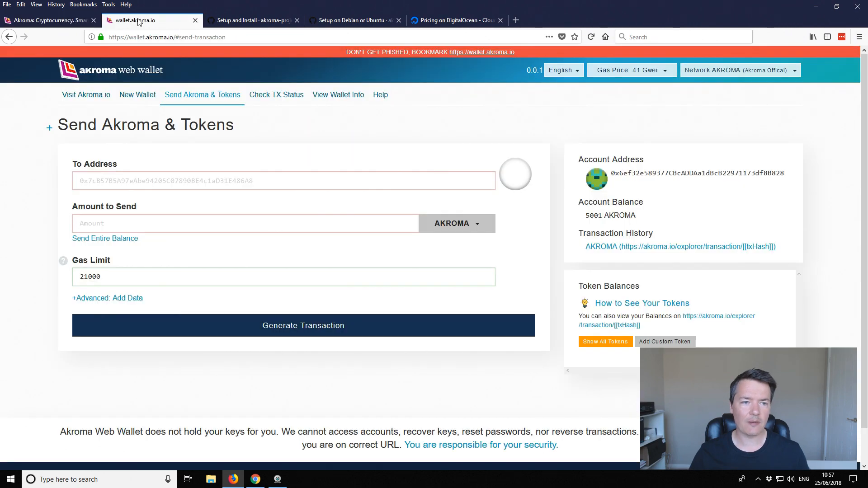
mouse_move(88, 174)
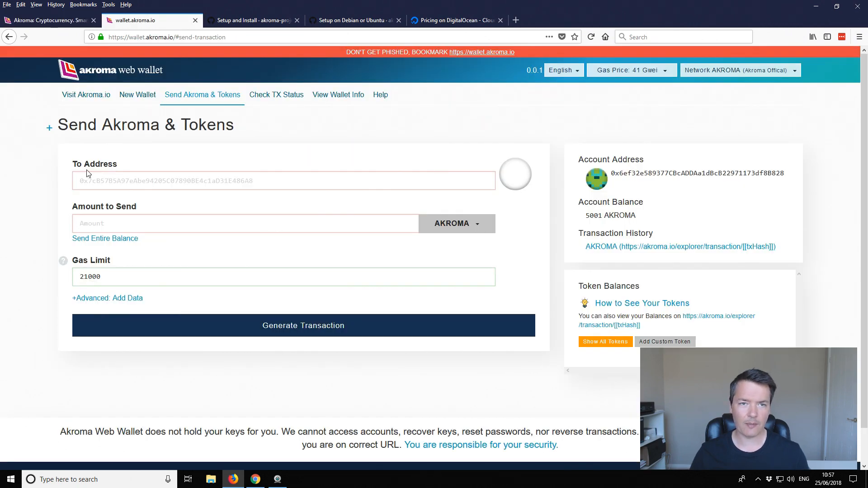
mouse_move(261, 73)
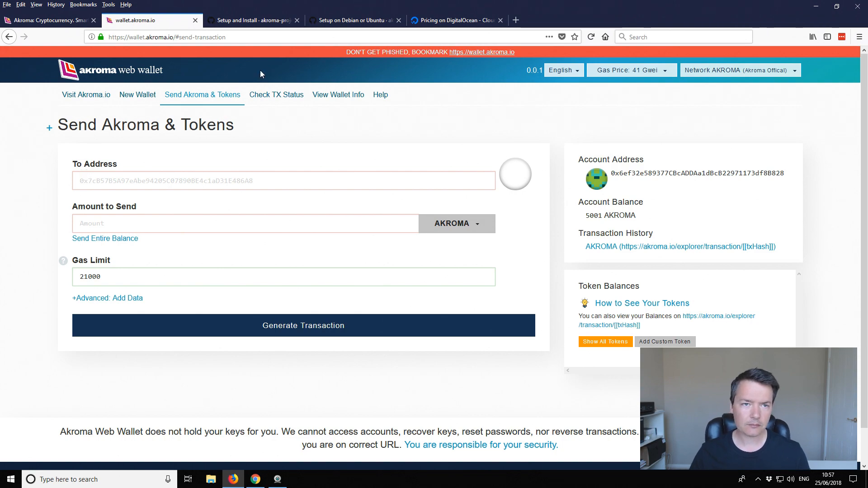
Review the Setup and Install wiki's requirements and minimum server specs.
left_click(252, 20)
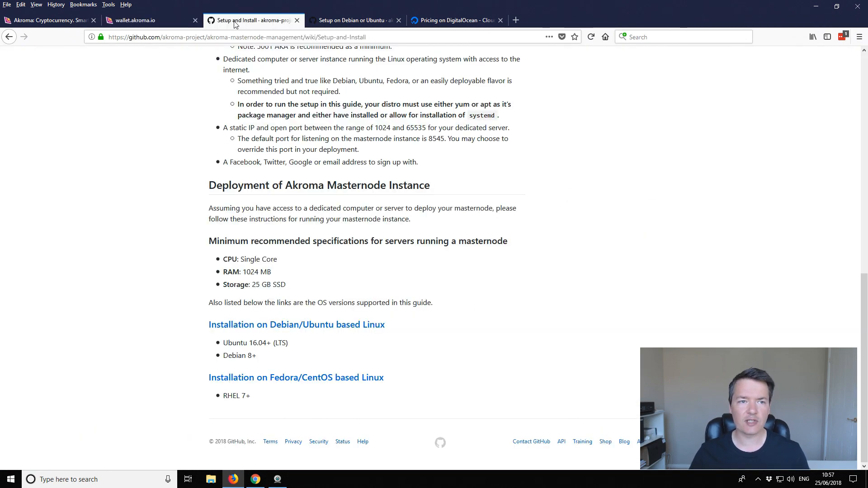
scroll("up", 3)
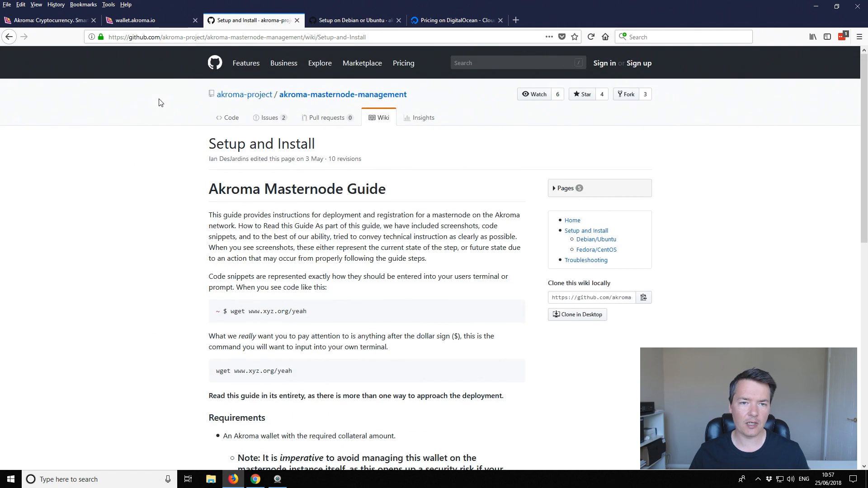
mouse_move(291, 81)
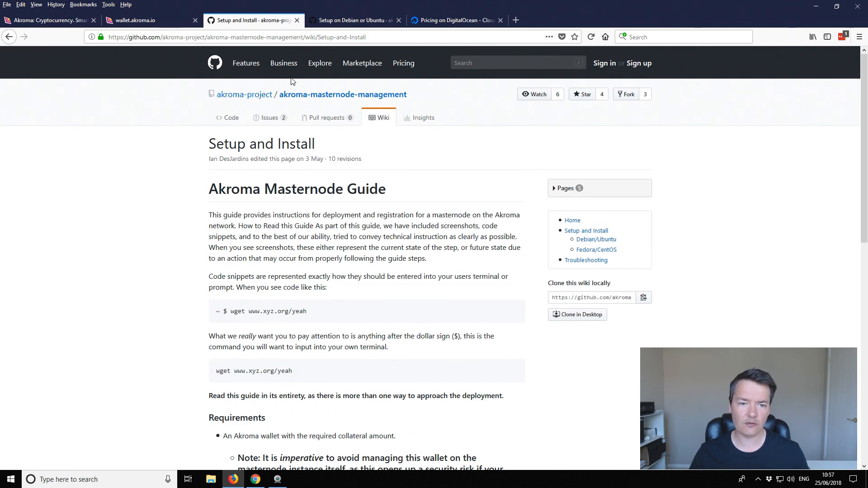
scroll("down", 3)
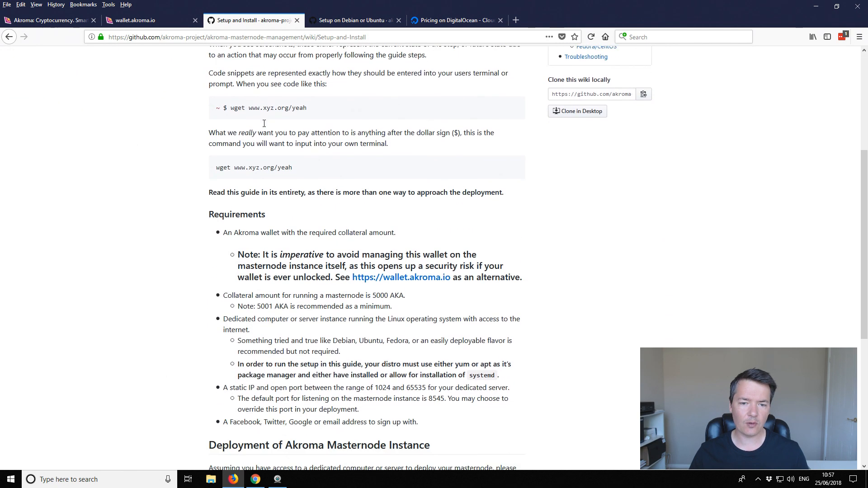
scroll("down", 3)
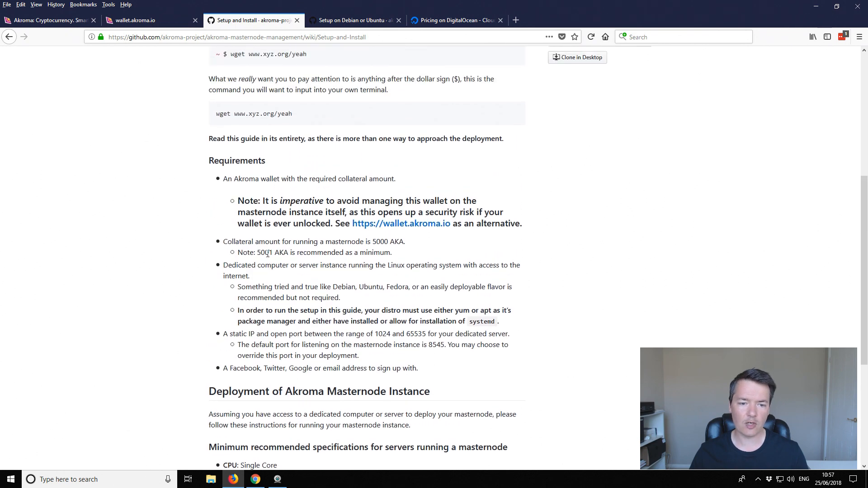
scroll("down", 3)
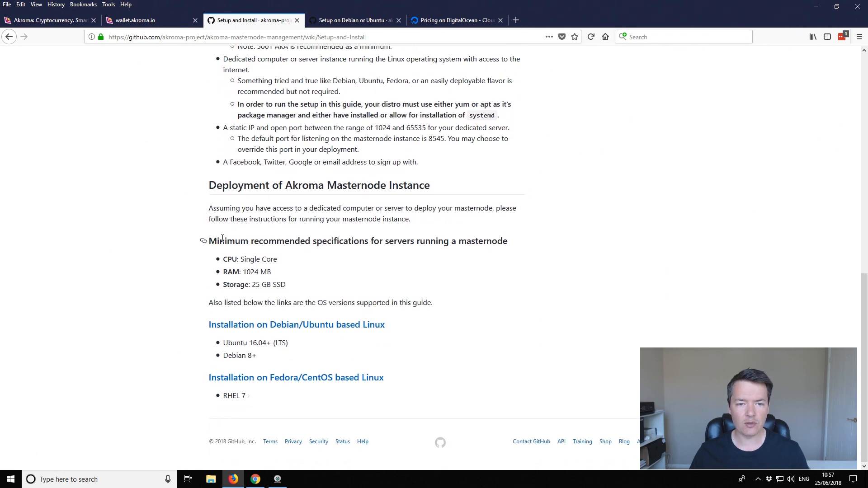
mouse_move(248, 253)
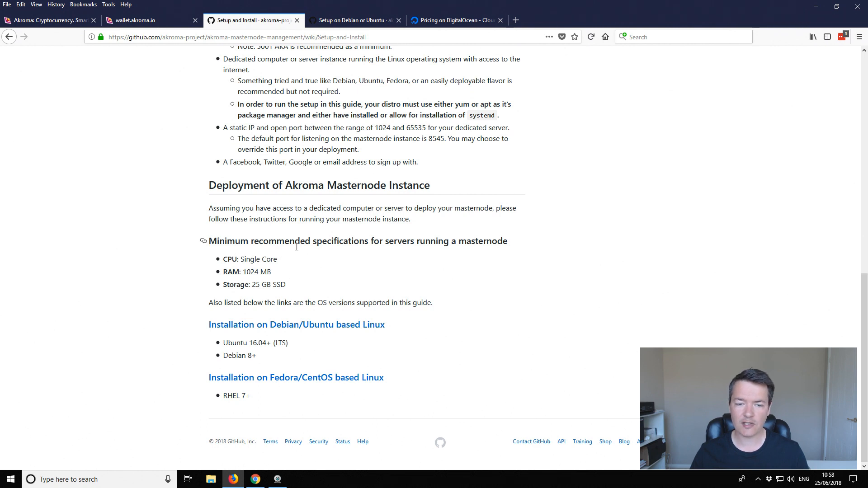
mouse_move(298, 261)
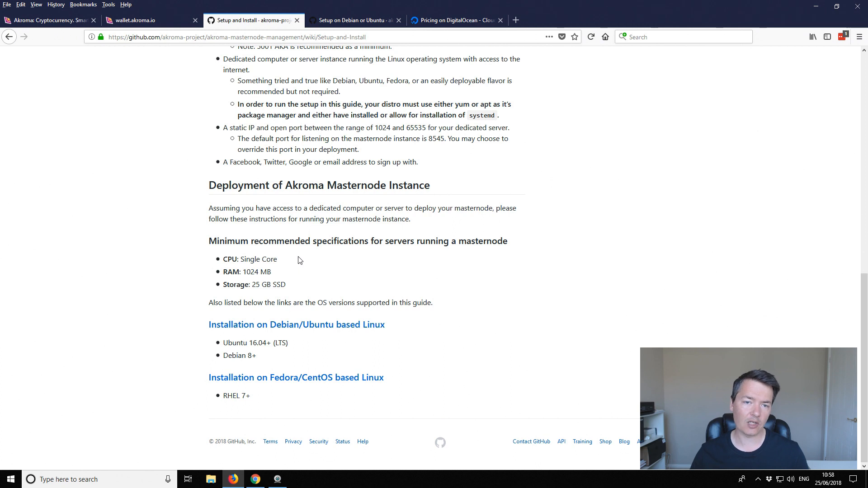
mouse_move(242, 263)
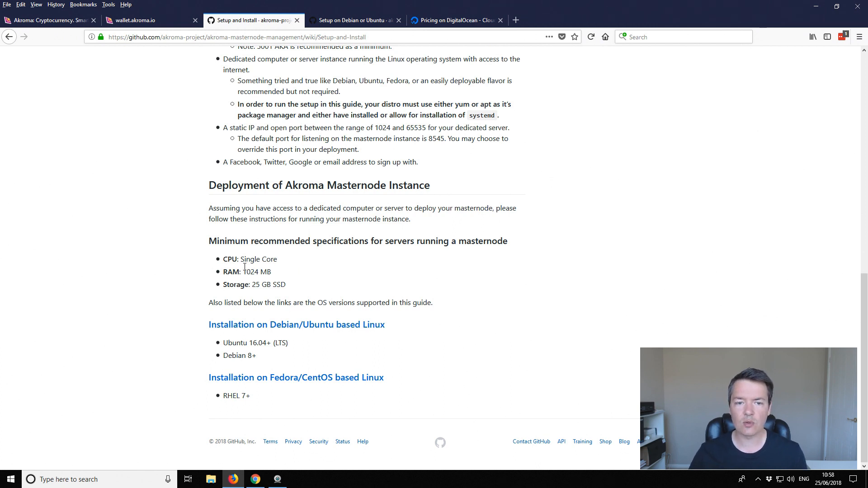
mouse_move(256, 274)
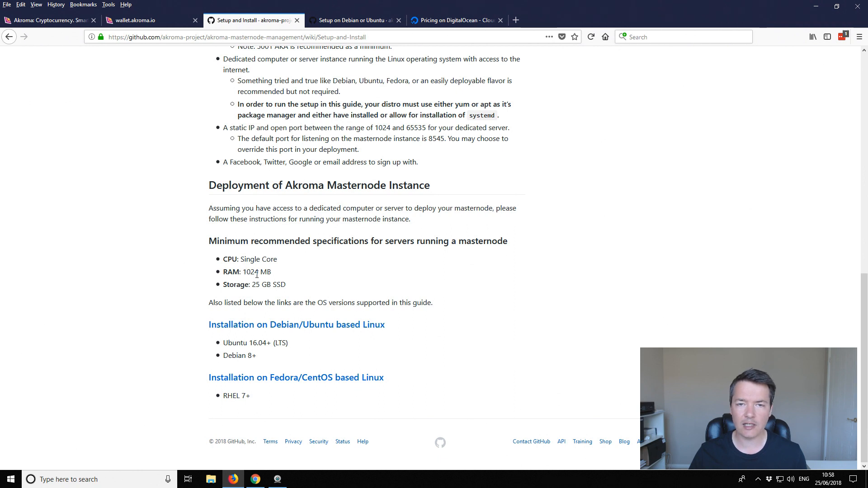
mouse_move(261, 284)
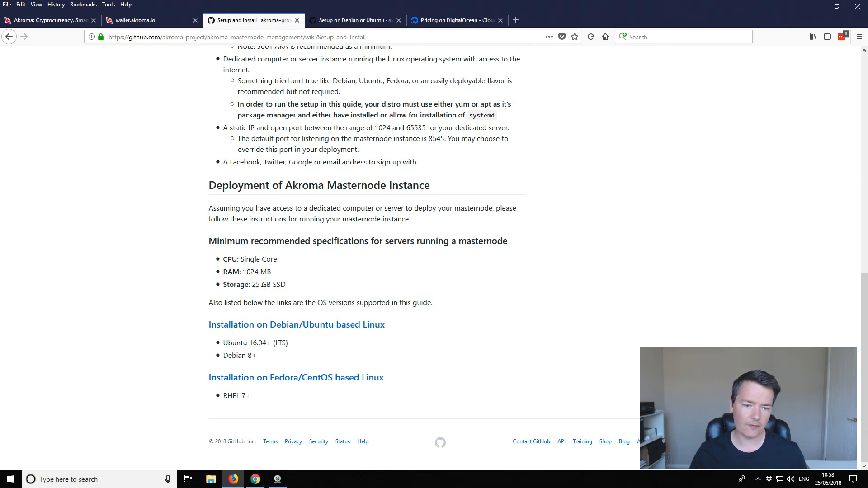
mouse_move(303, 320)
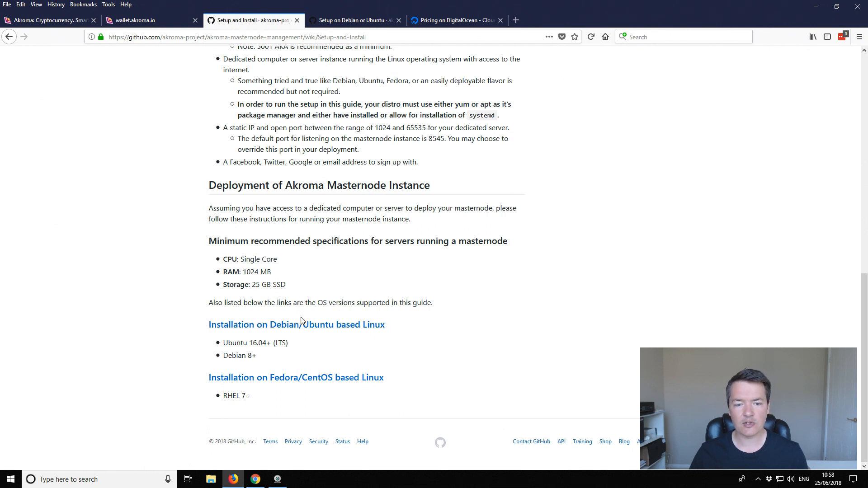
mouse_move(297, 325)
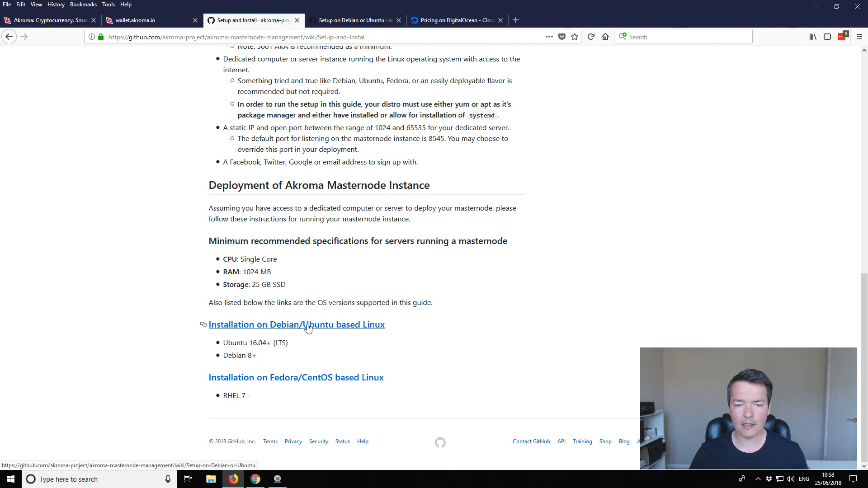
mouse_move(310, 328)
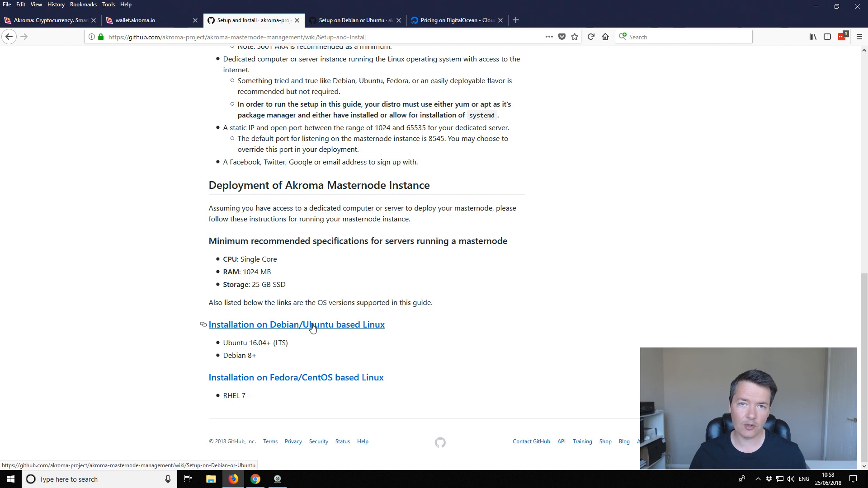
mouse_move(256, 317)
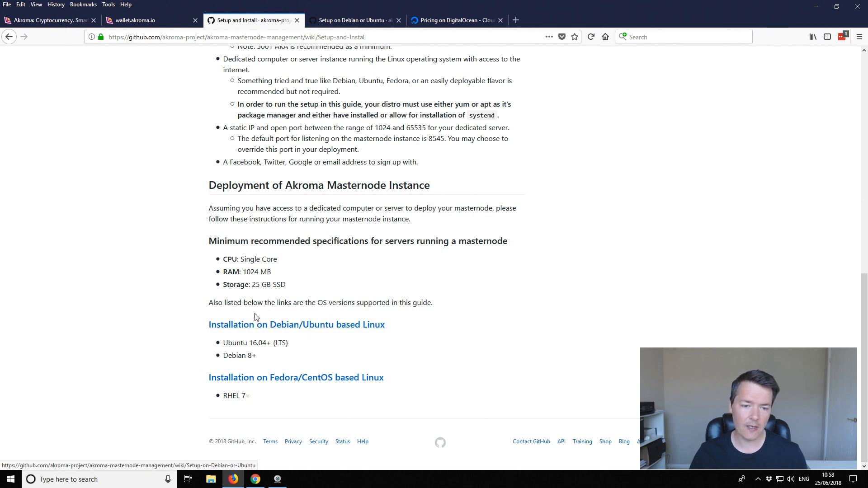
mouse_move(292, 295)
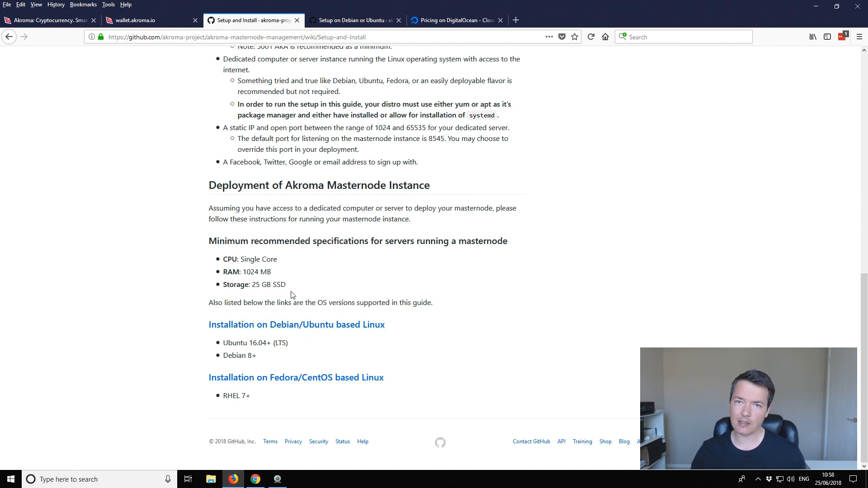
mouse_move(323, 287)
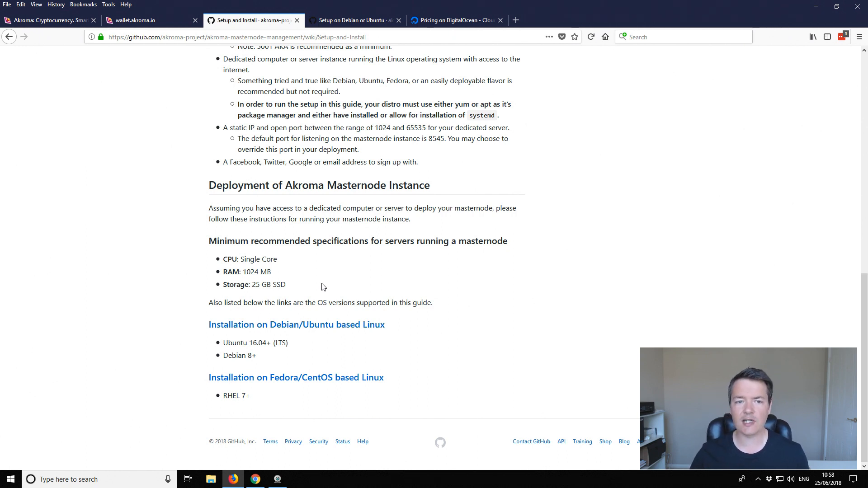
mouse_move(328, 286)
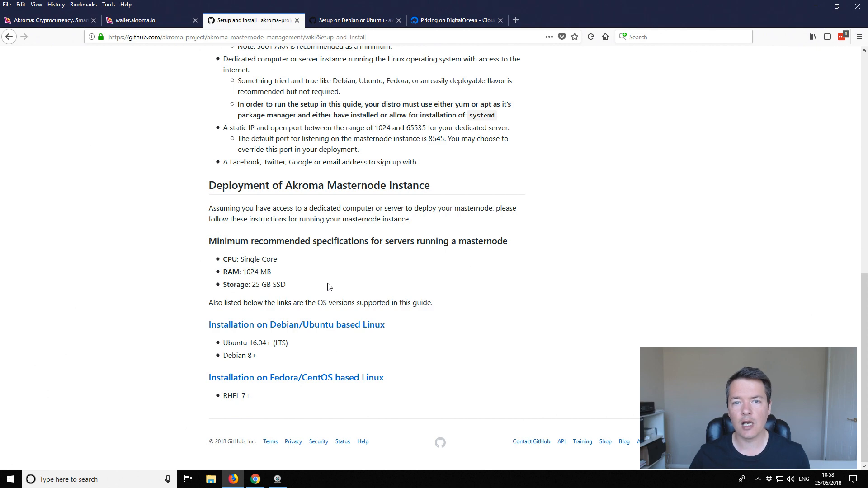
Bring up the Setup on Debian or Ubuntu guide at its non-root user steps.
scroll("up", 3)
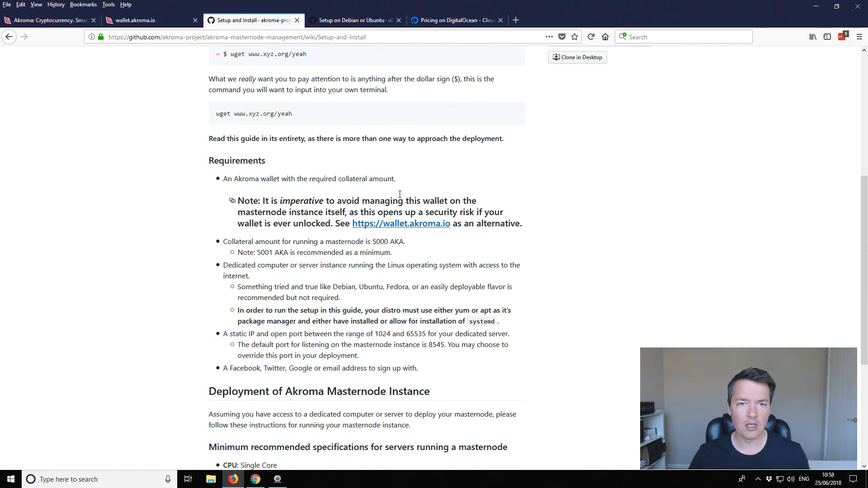
left_click(354, 20)
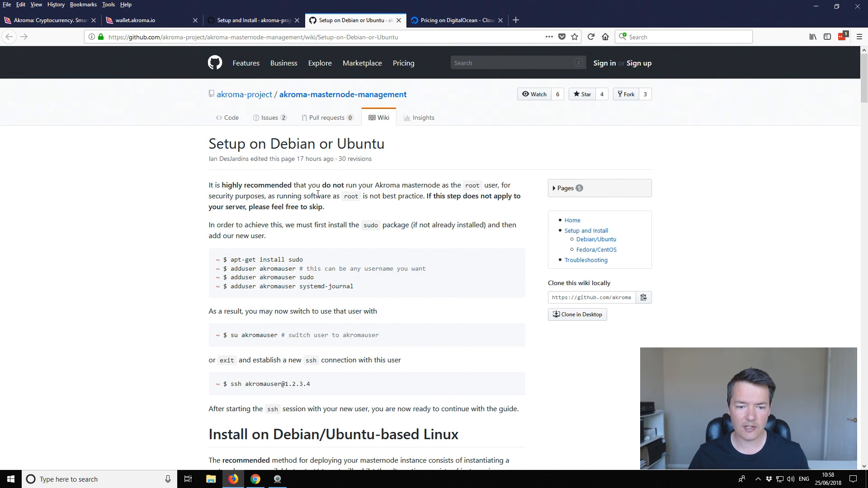
scroll("down", 3)
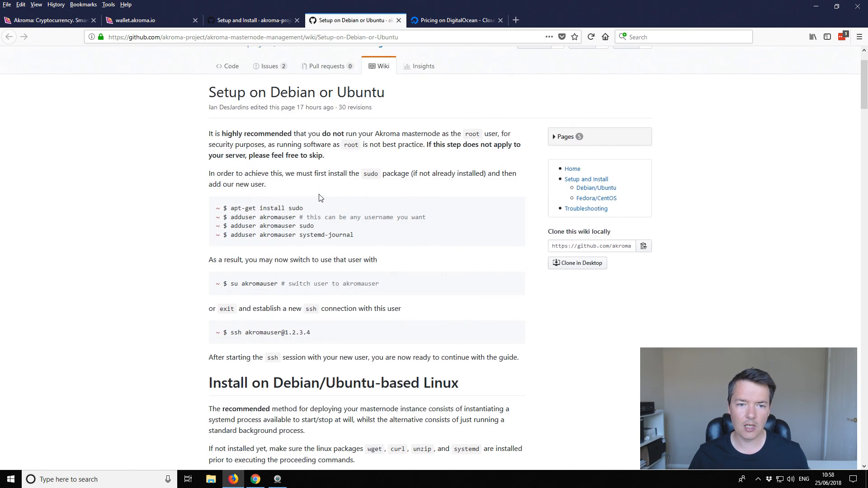
mouse_move(297, 278)
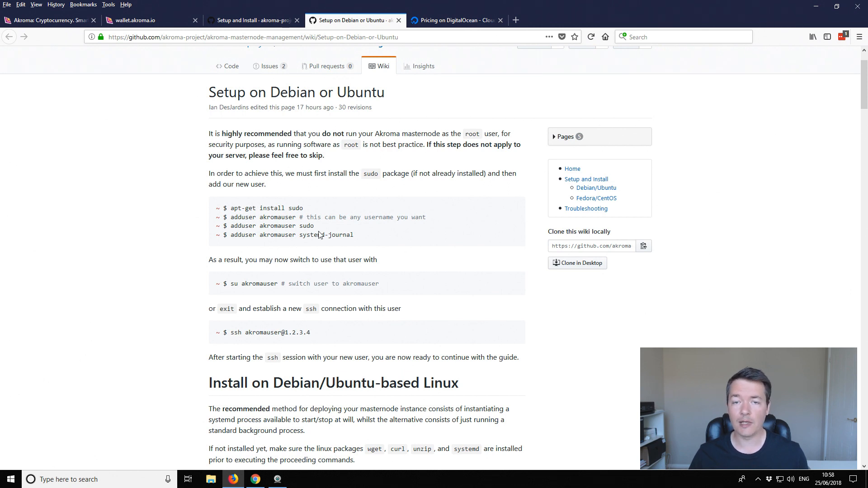
mouse_move(456, 21)
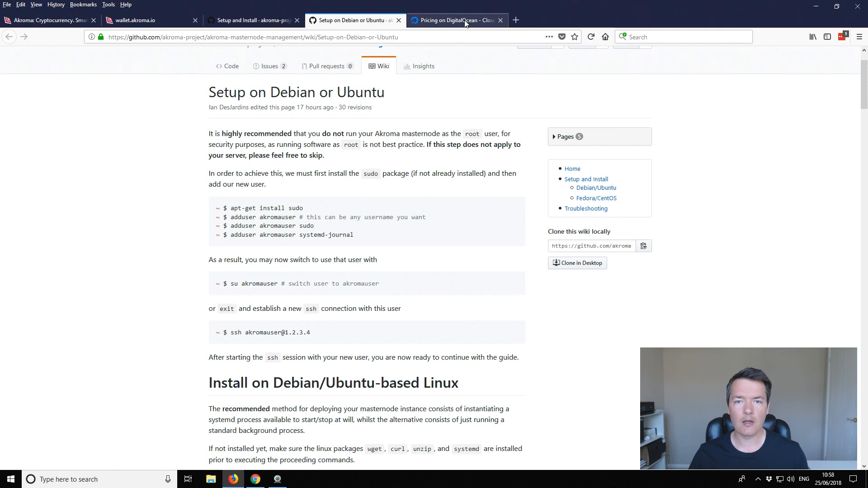
Compare Standard and CPU Optimized Droplet prices, noting the cheapest plan at $5/month.
left_click(457, 20)
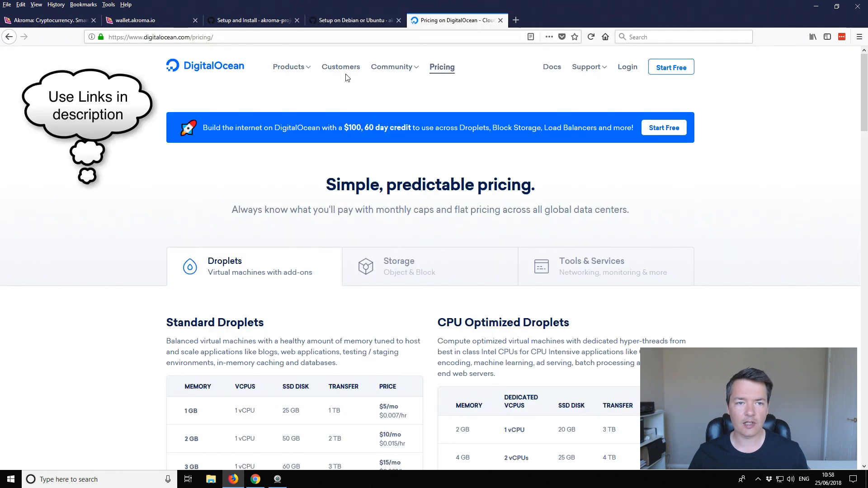
mouse_move(241, 67)
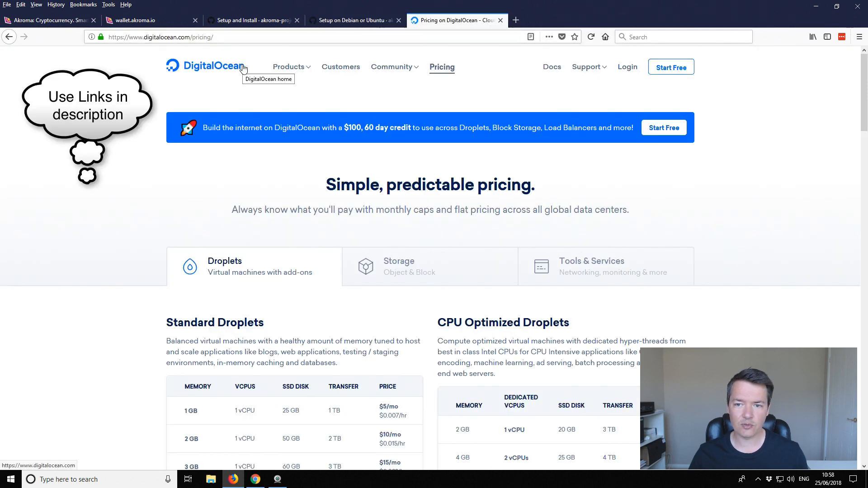
scroll("down", 3)
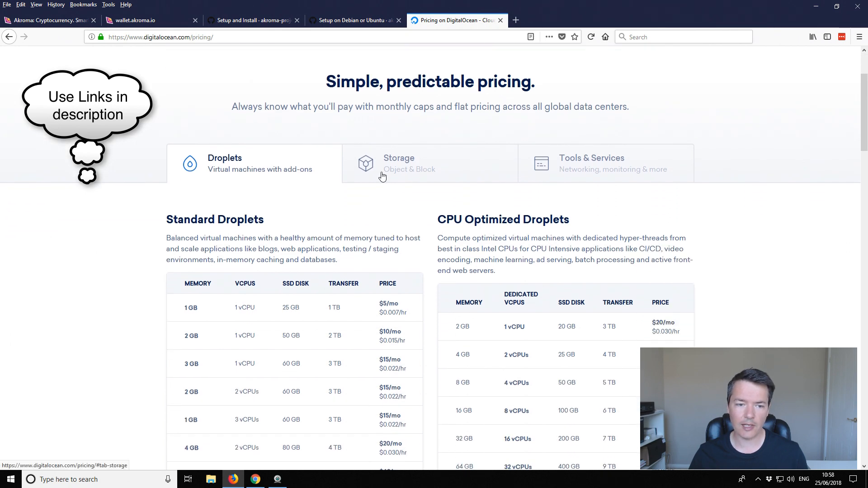
scroll("down", 3)
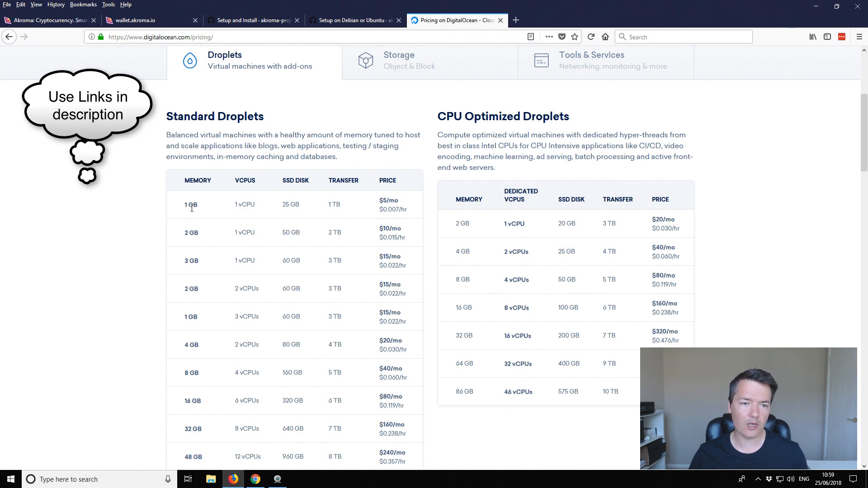
mouse_move(293, 206)
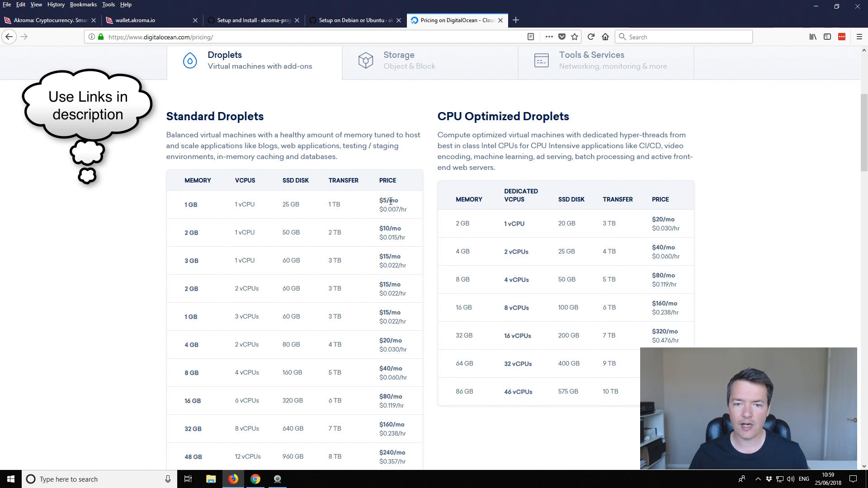
mouse_move(327, 102)
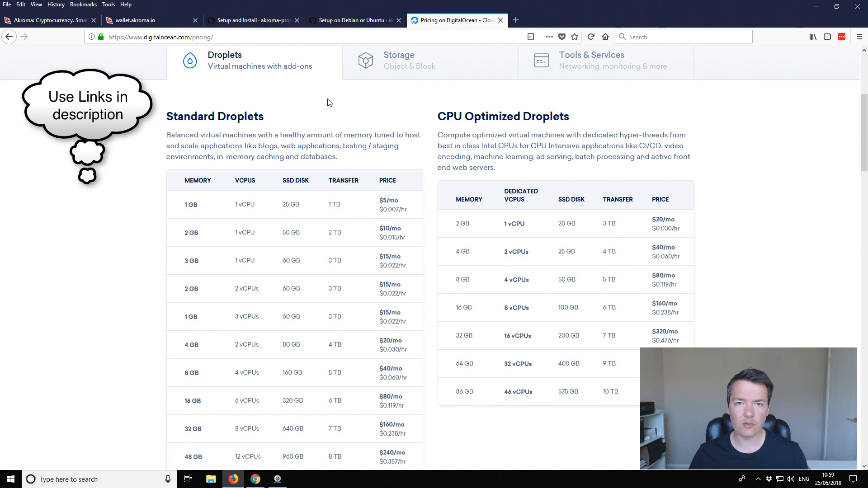
scroll("up", 3)
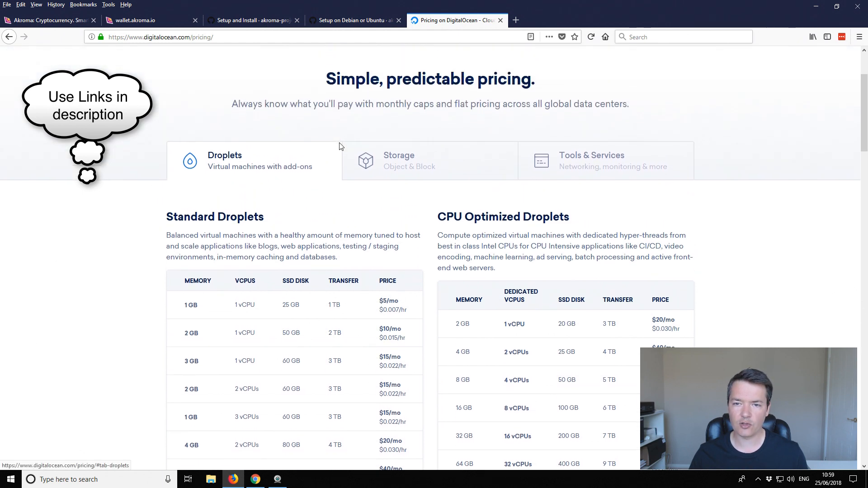
scroll("up", 3)
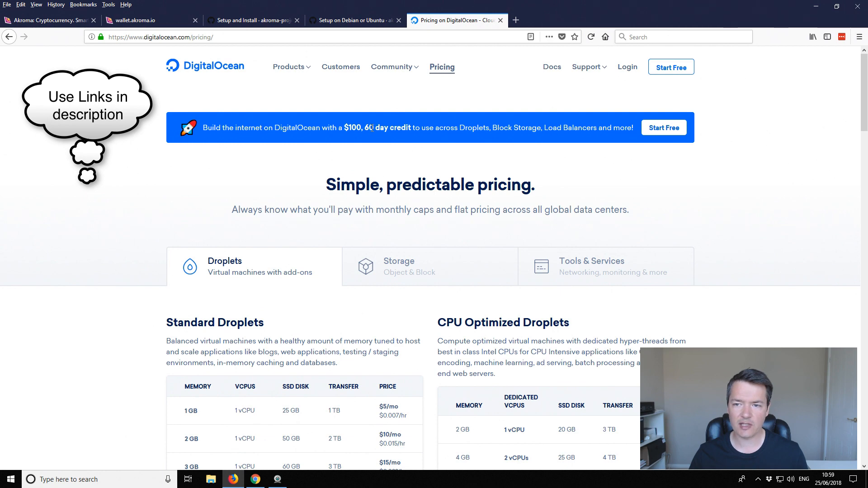
scroll("down", 3)
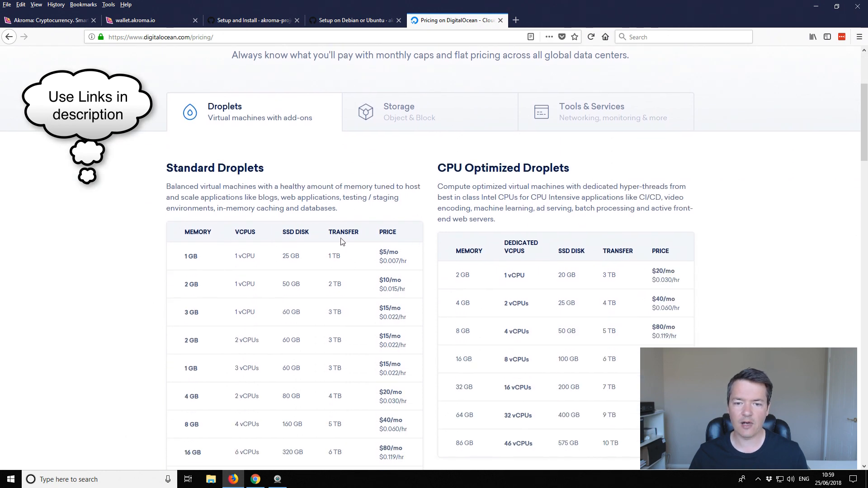
mouse_move(389, 246)
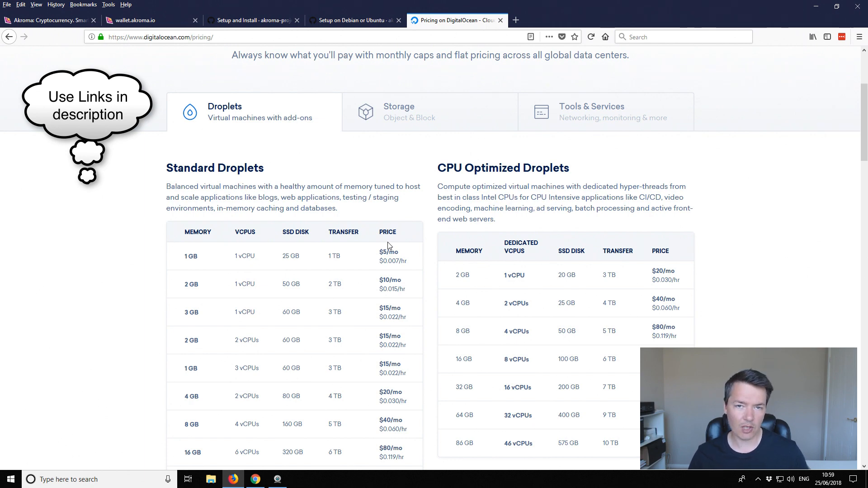
mouse_move(381, 234)
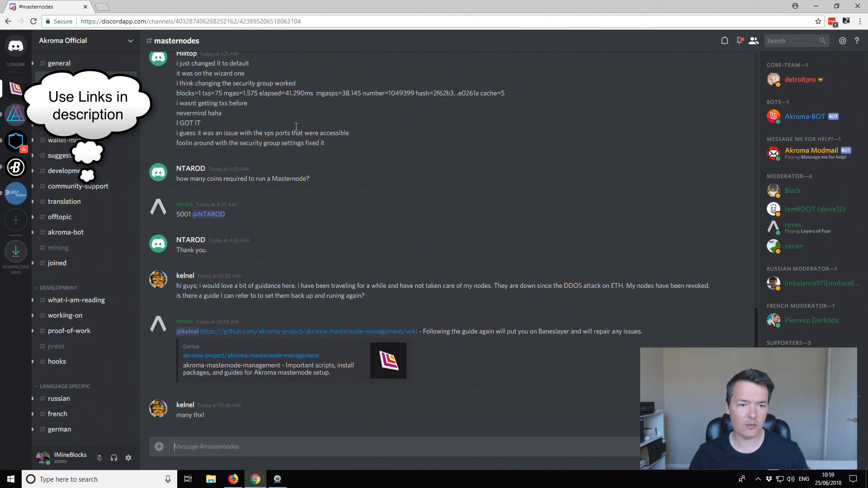
mouse_move(256, 217)
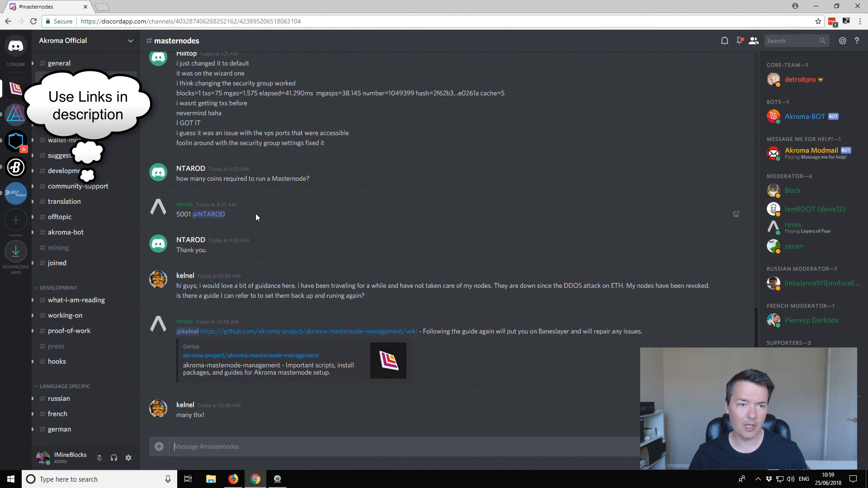
mouse_move(240, 224)
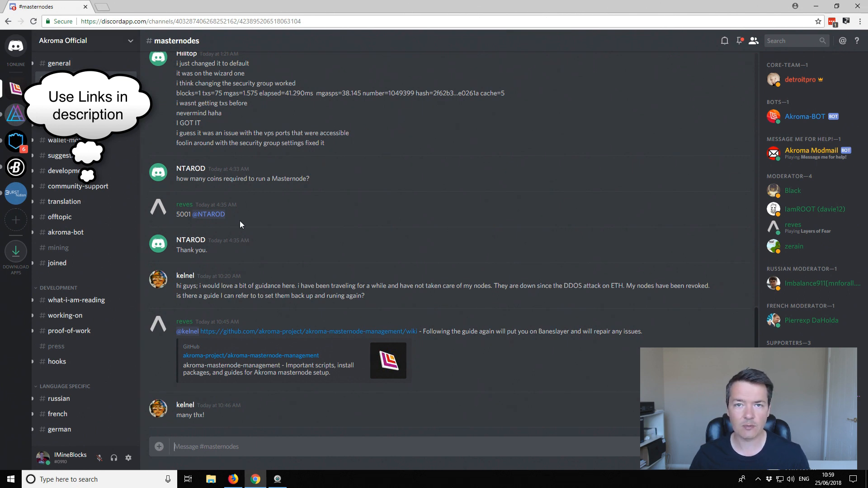
mouse_move(255, 217)
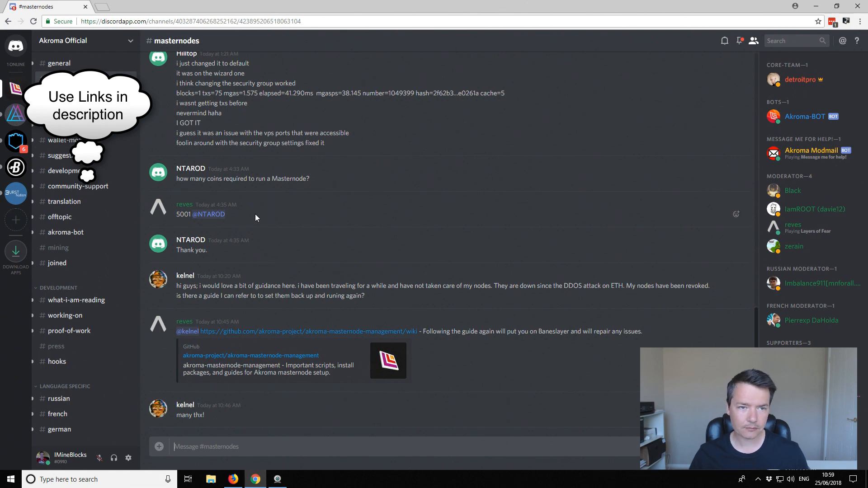
mouse_move(263, 175)
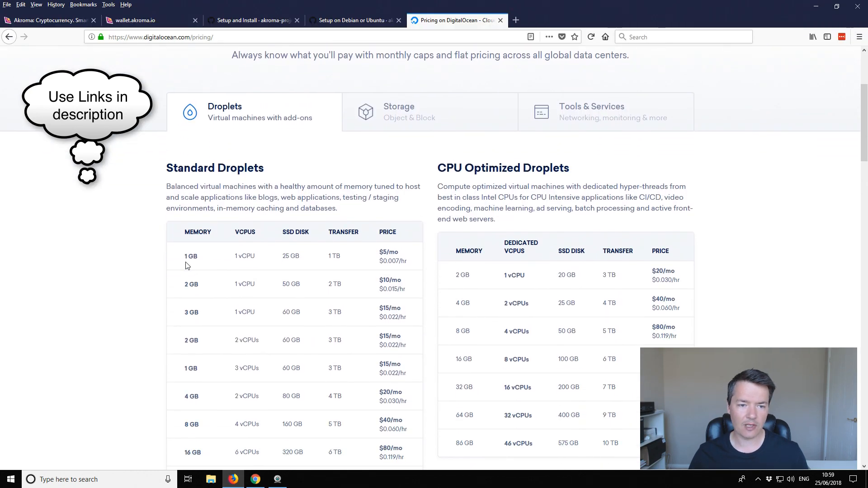
mouse_move(323, 254)
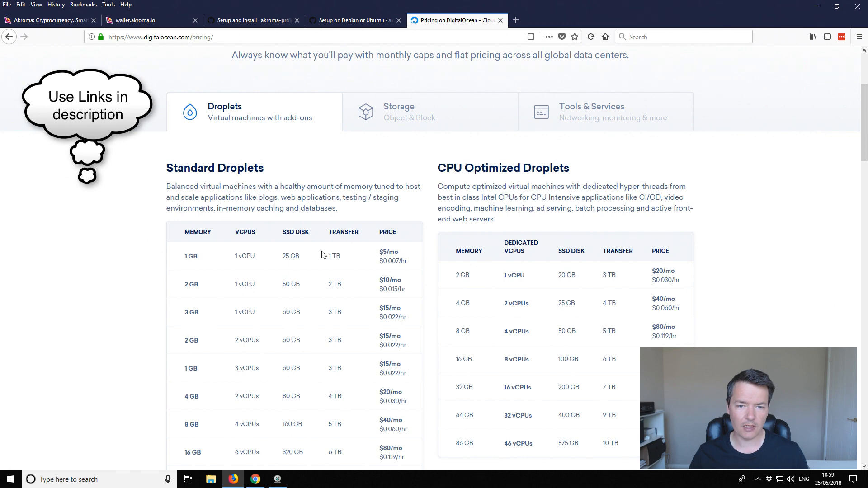
Claim the $100, 60-day credit through Start Free and finish account sign-up.
scroll("up", 3)
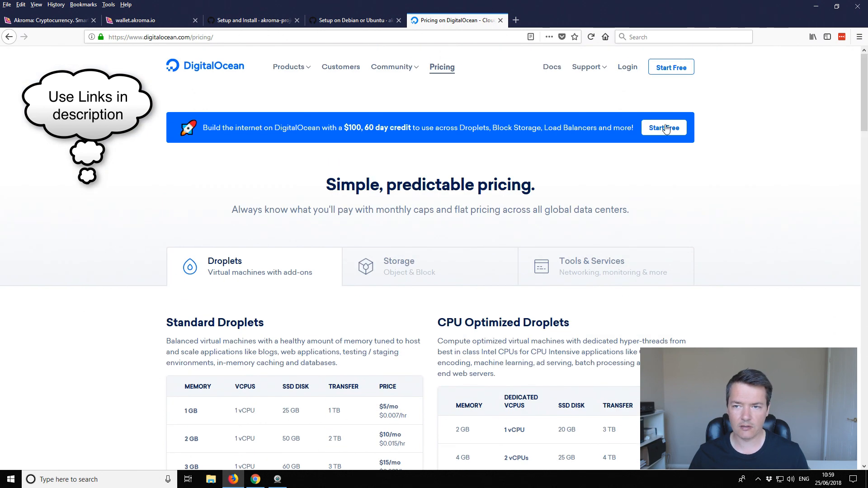
left_click(663, 128)
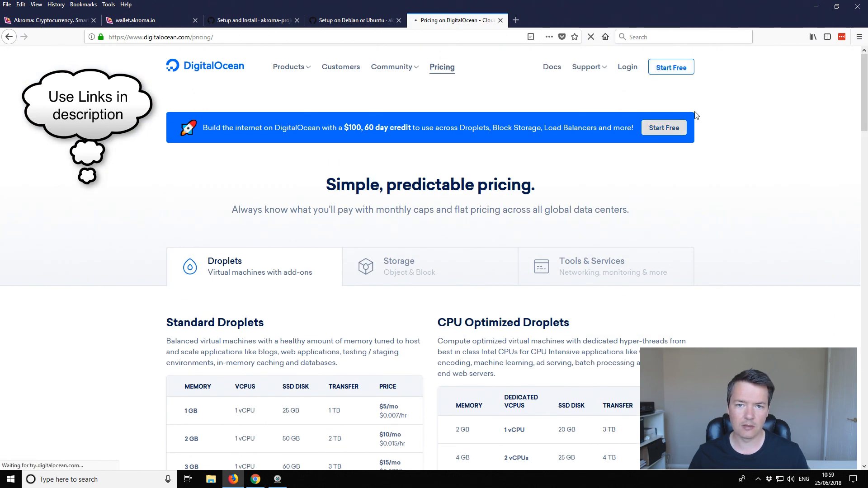
left_click(663, 127)
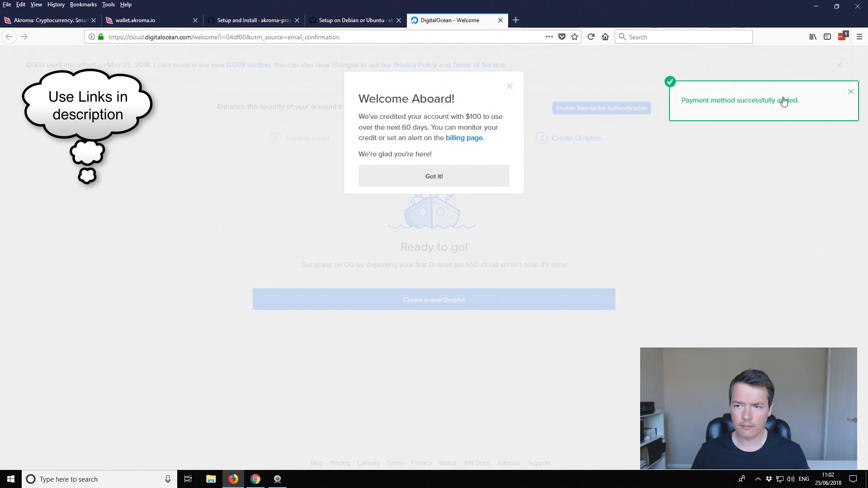
mouse_move(605, 195)
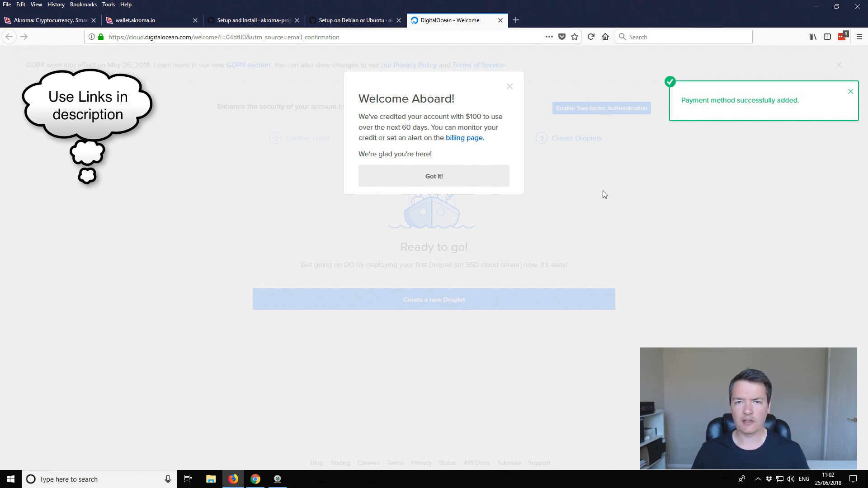
Close the payment notice and the Welcome Aboard dialog to reach the dashboard.
left_click(851, 91)
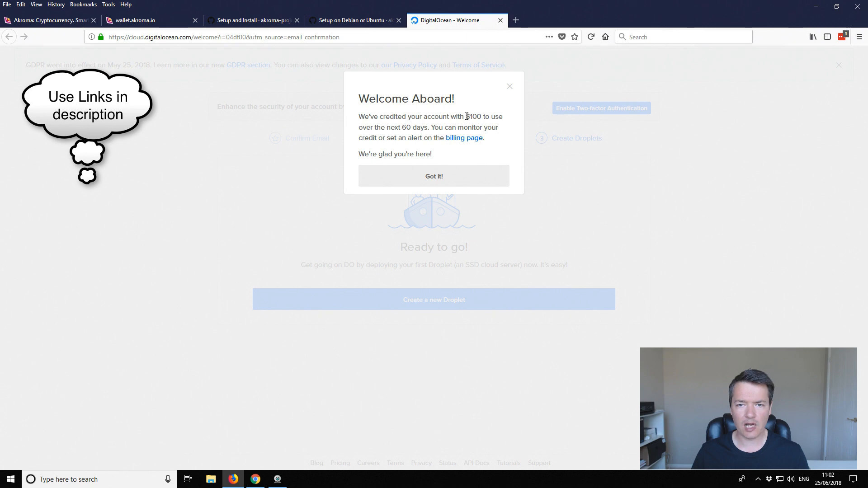
mouse_move(405, 156)
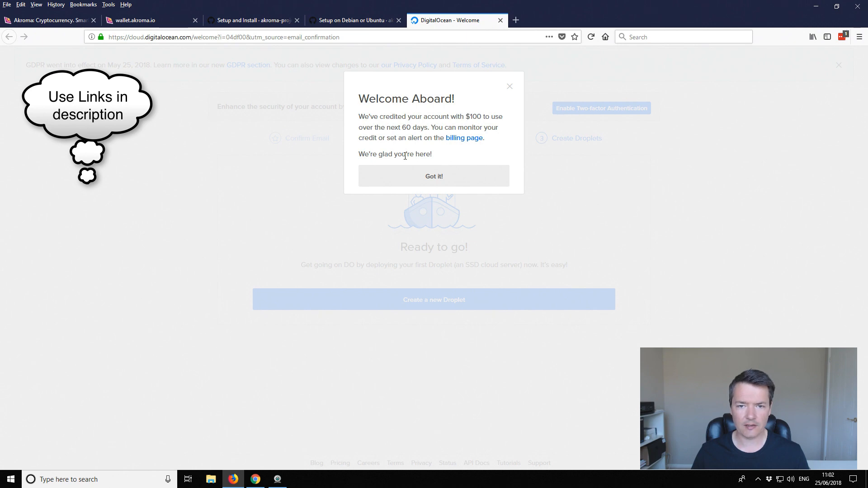
left_click(434, 176)
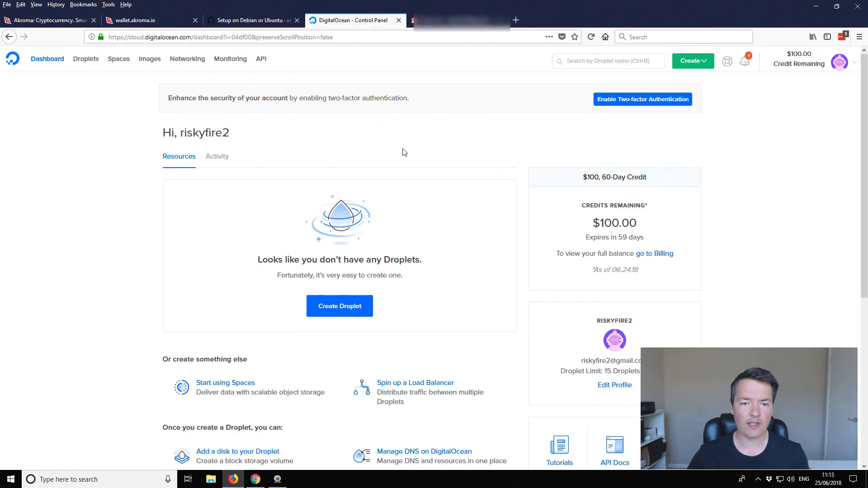
mouse_move(269, 229)
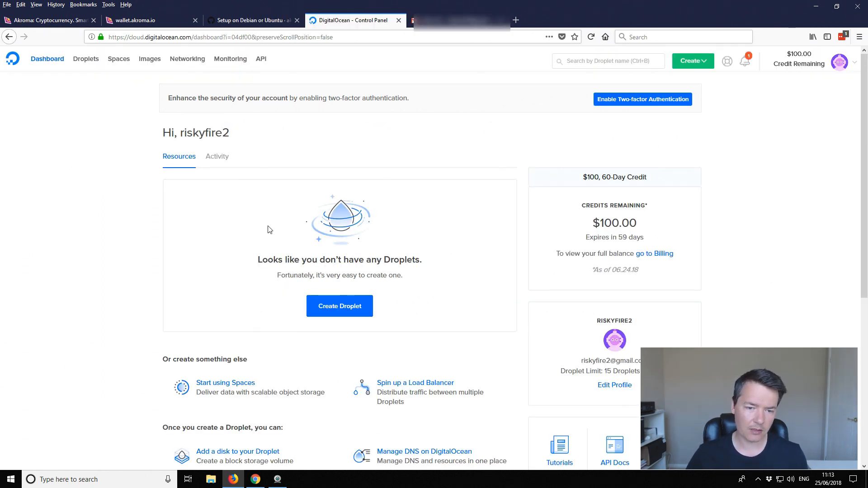
mouse_move(340, 306)
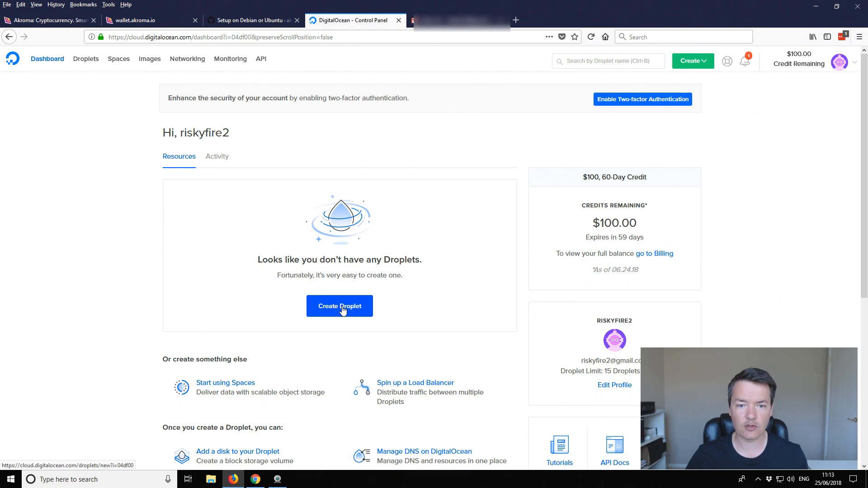
Start a new droplet with the 1 GB, $5/mo size and weekly backups enabled.
left_click(340, 306)
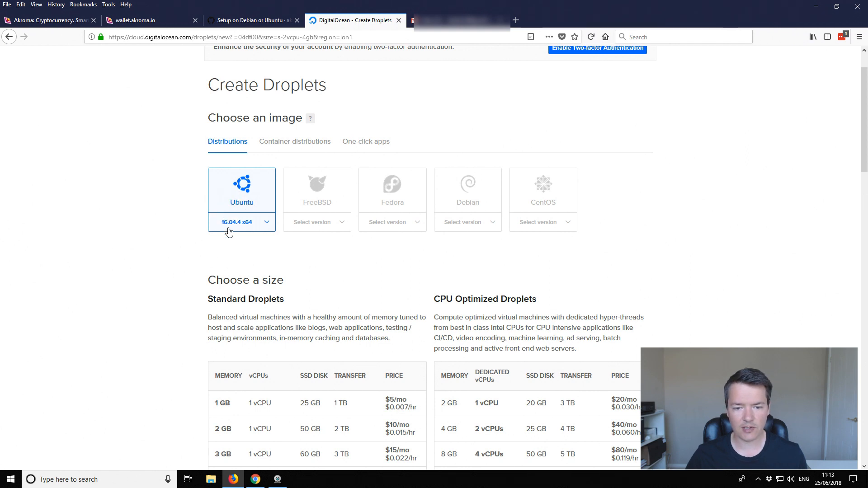
scroll("down", 3)
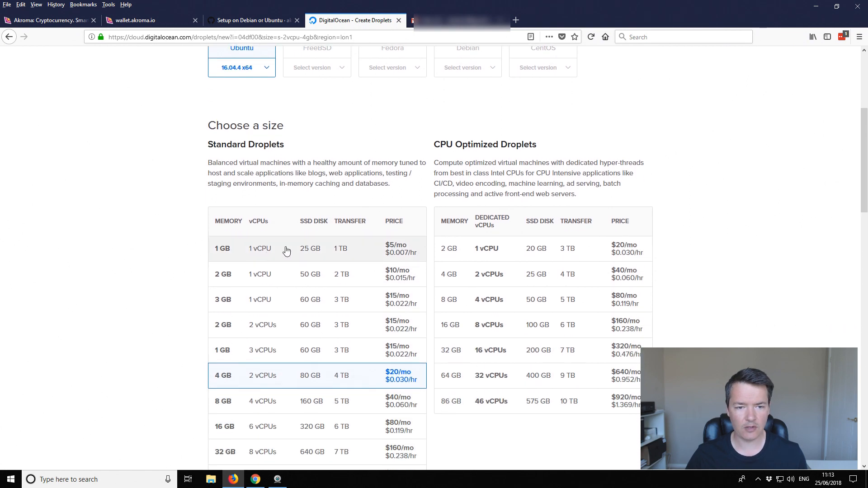
left_click(260, 248)
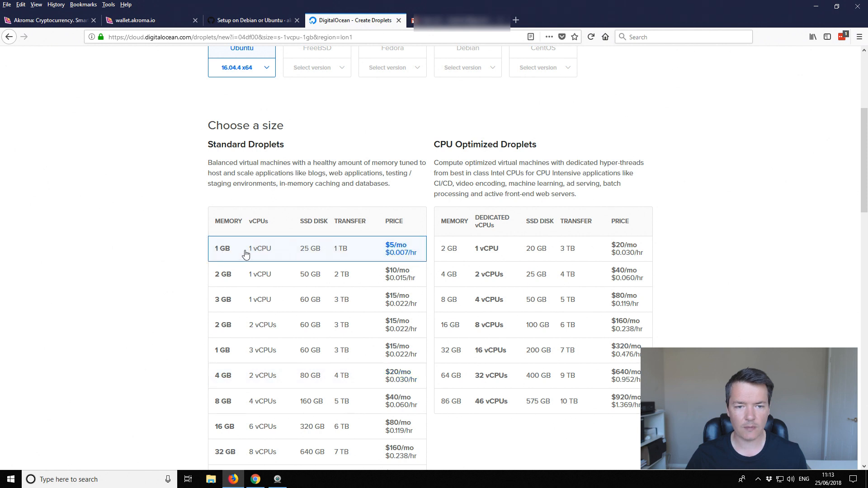
mouse_move(377, 255)
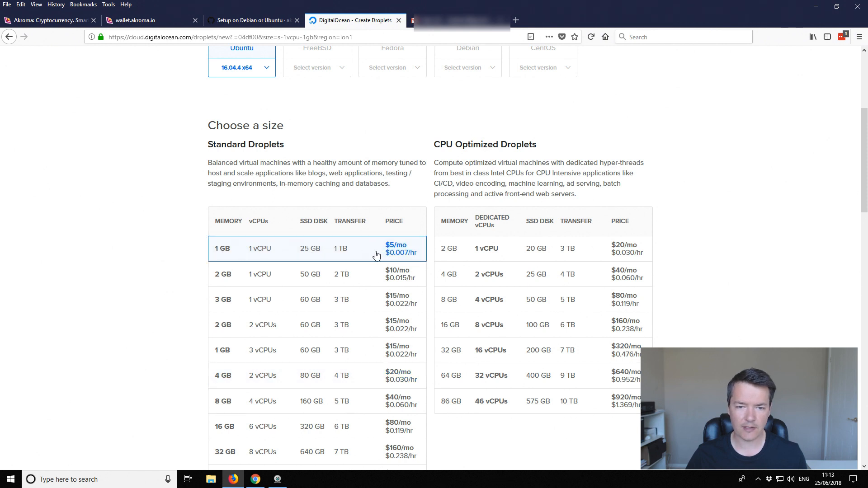
scroll("down", 3)
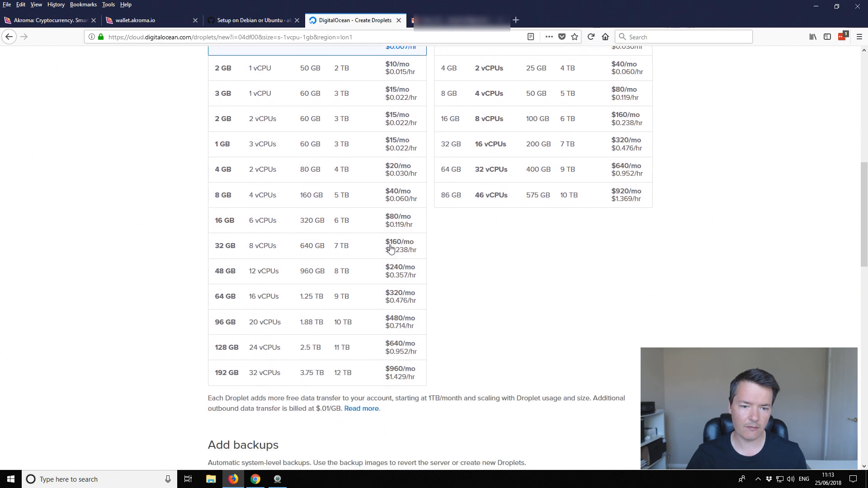
scroll("down", 3)
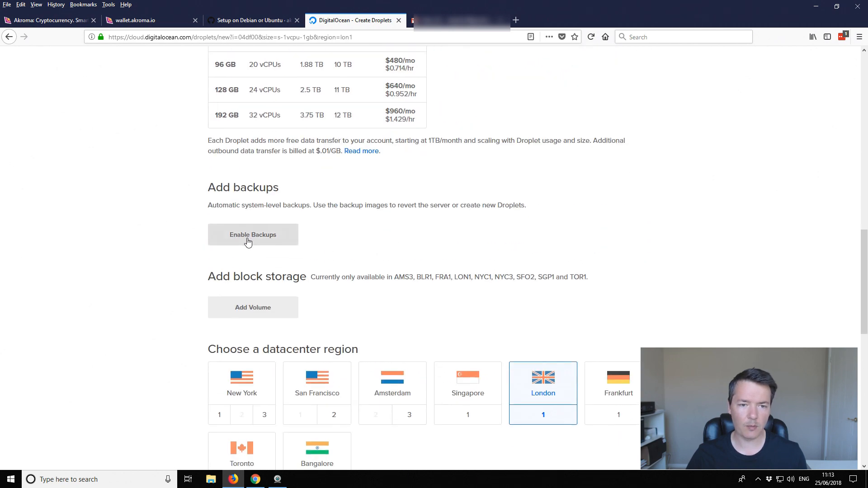
left_click(253, 234)
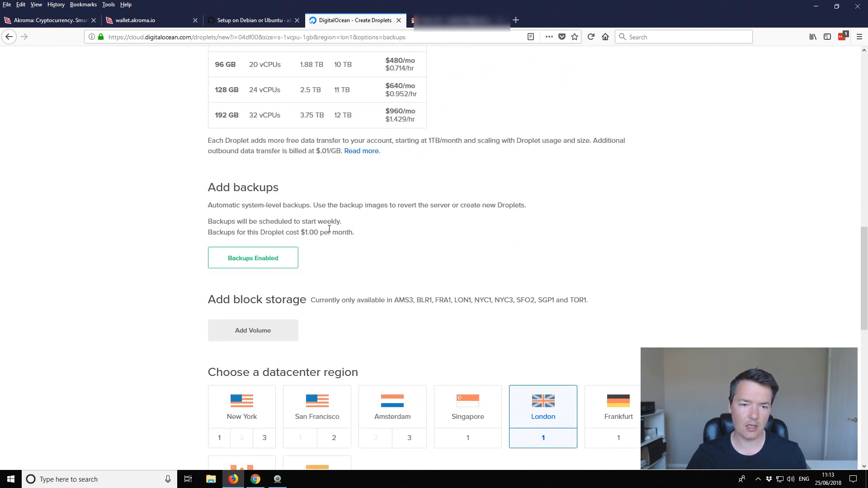
mouse_move(446, 219)
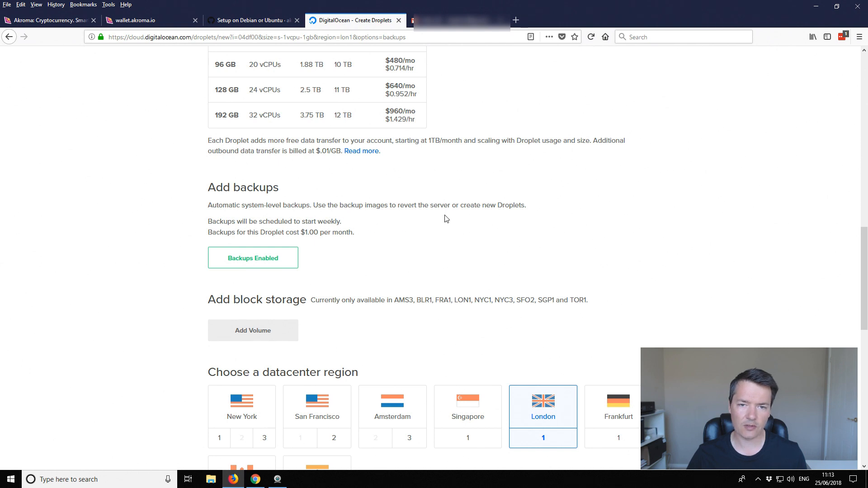
mouse_move(249, 232)
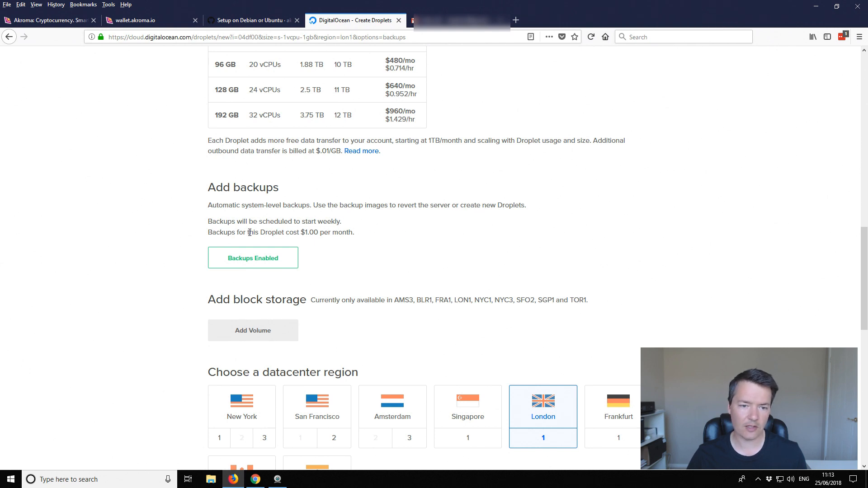
Add block storage by attaching the existing London volume volume-lon1-01.
scroll("down", 3)
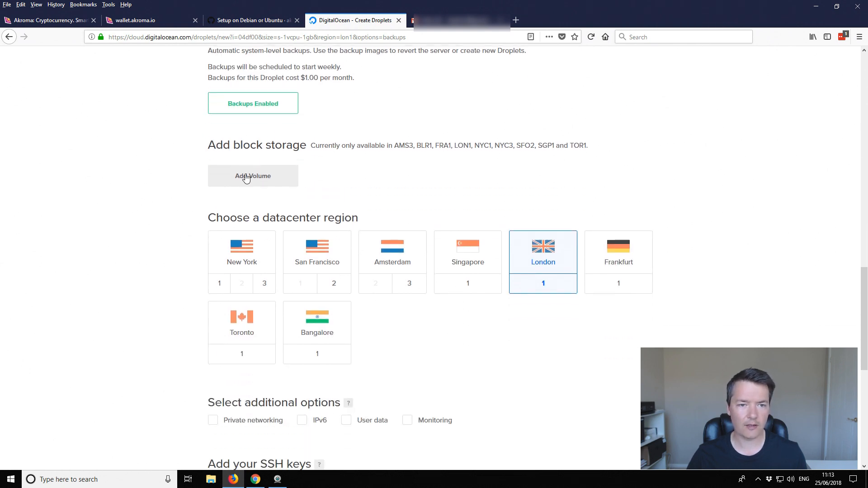
mouse_move(260, 178)
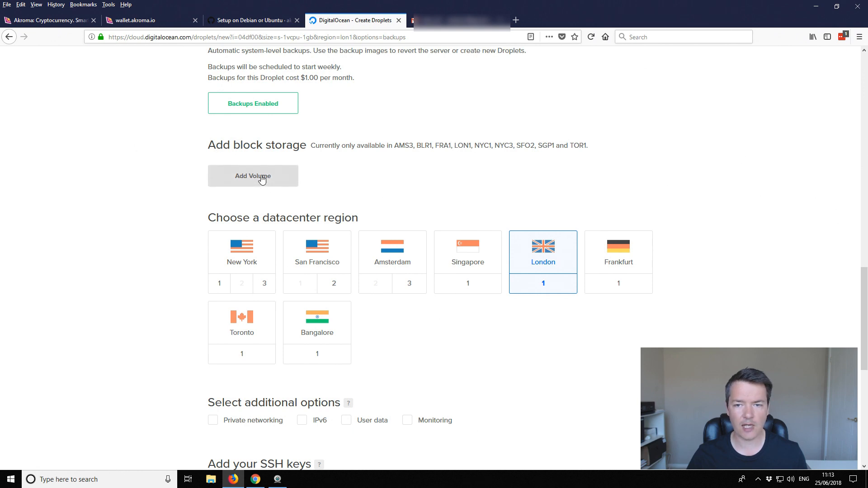
left_click(252, 176)
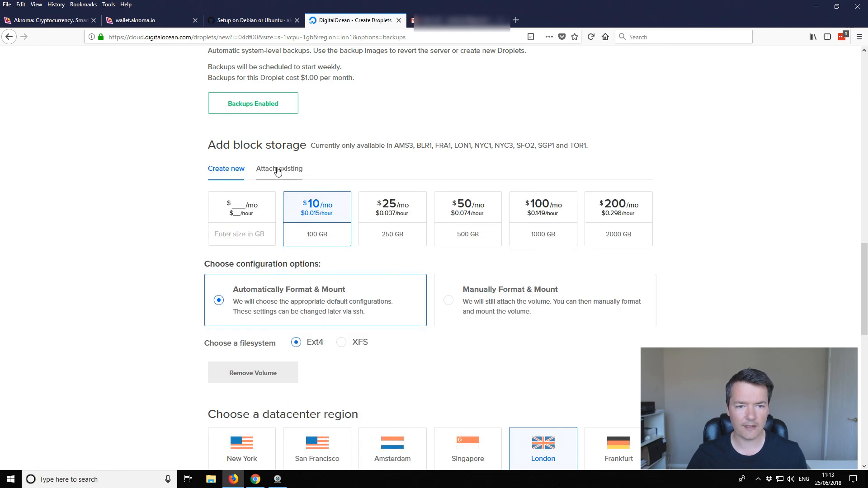
left_click(279, 168)
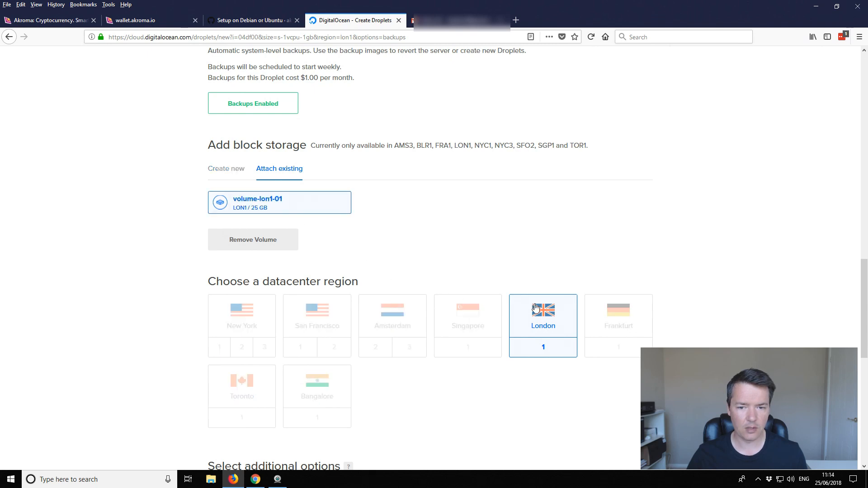
mouse_move(533, 321)
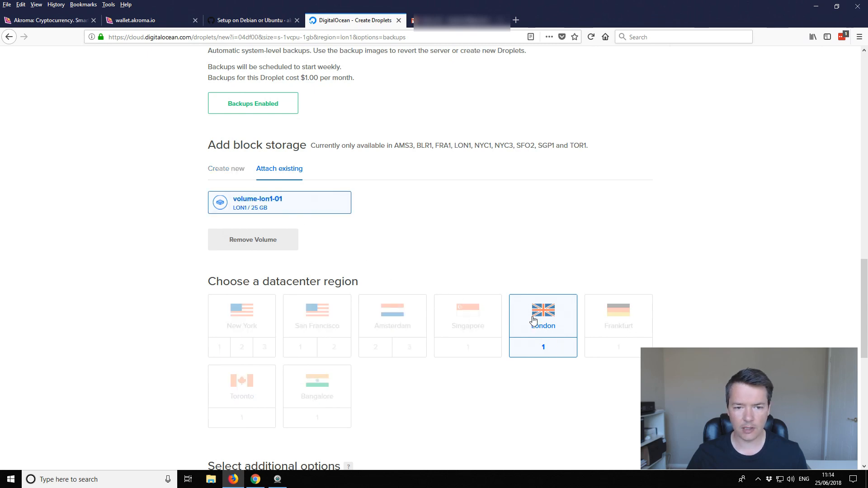
Set the droplet hostname to Akroma-MN and create the droplet.
scroll("down", 3)
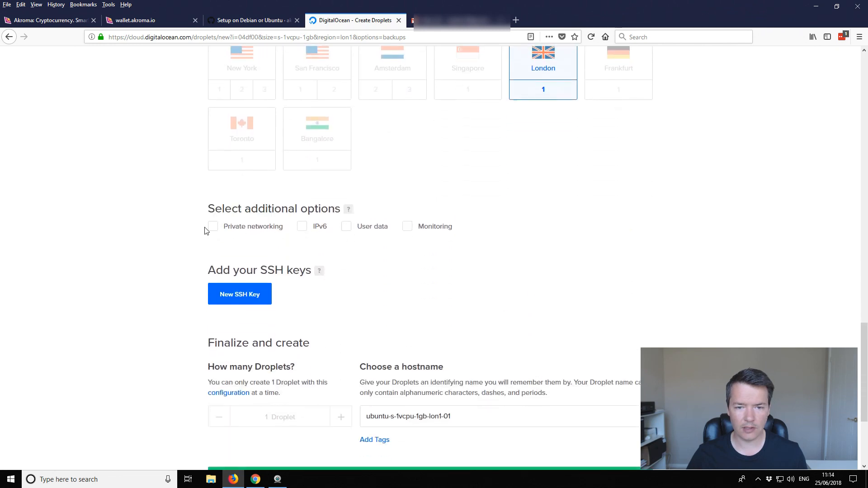
scroll("down", 3)
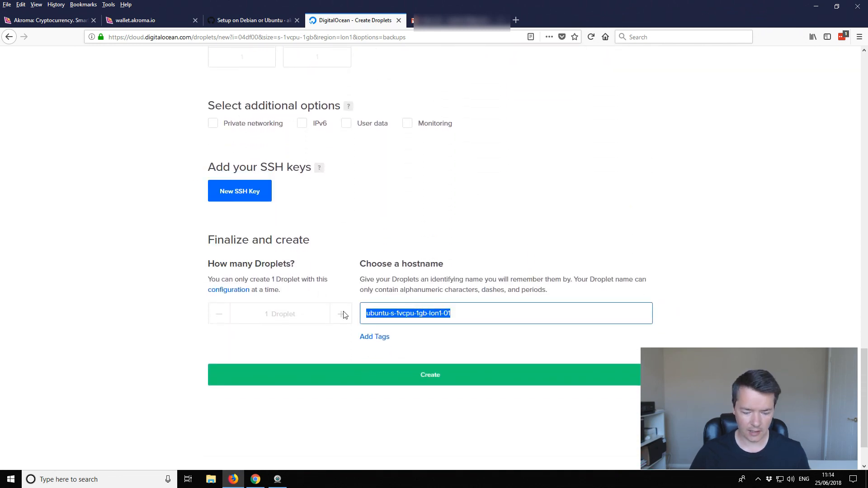
type("A")
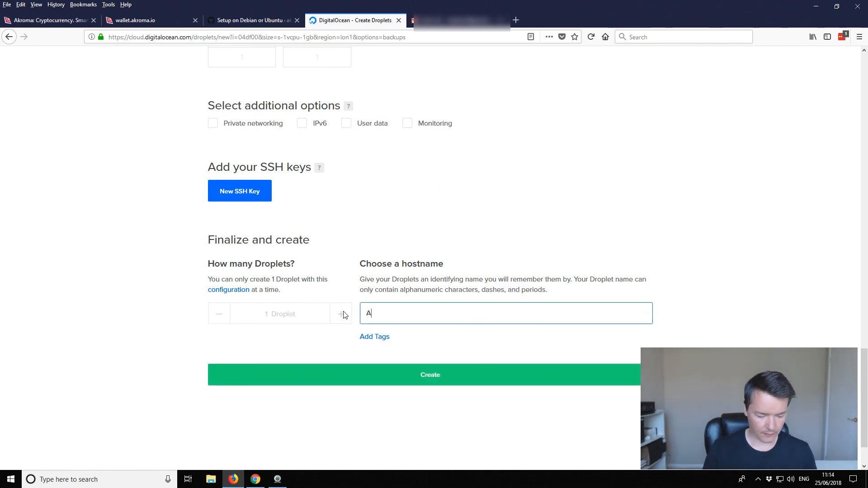
type("kroma")
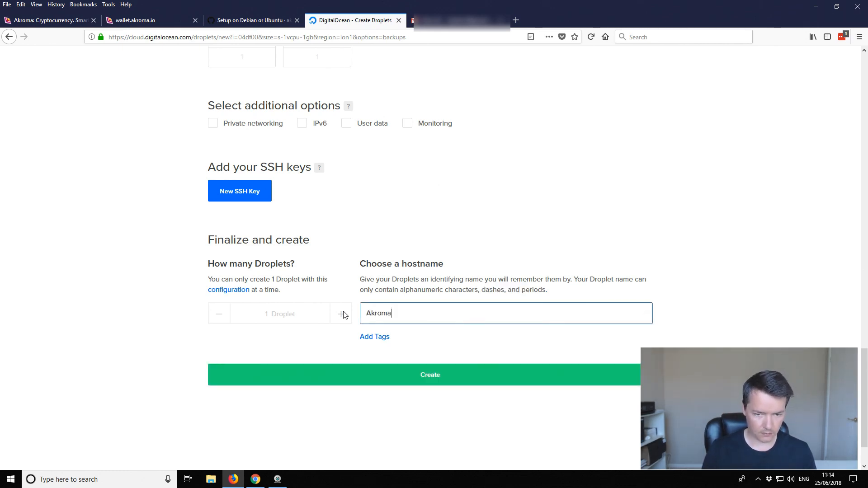
type("-MN")
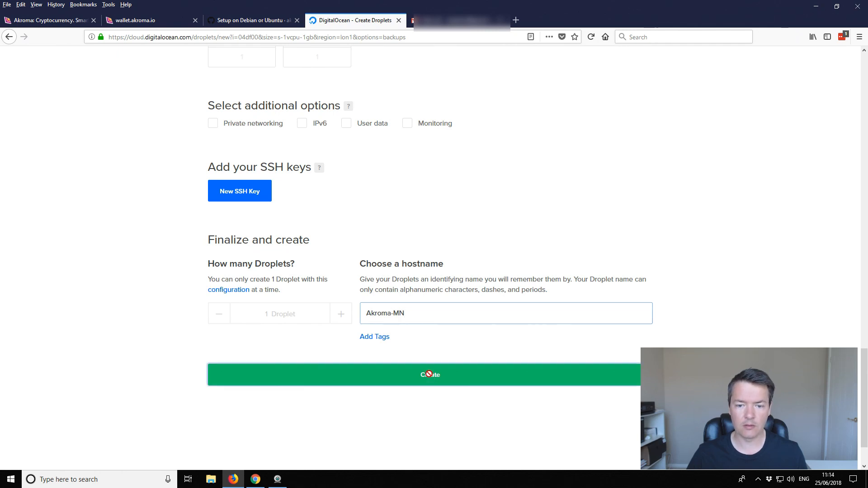
left_click(425, 374)
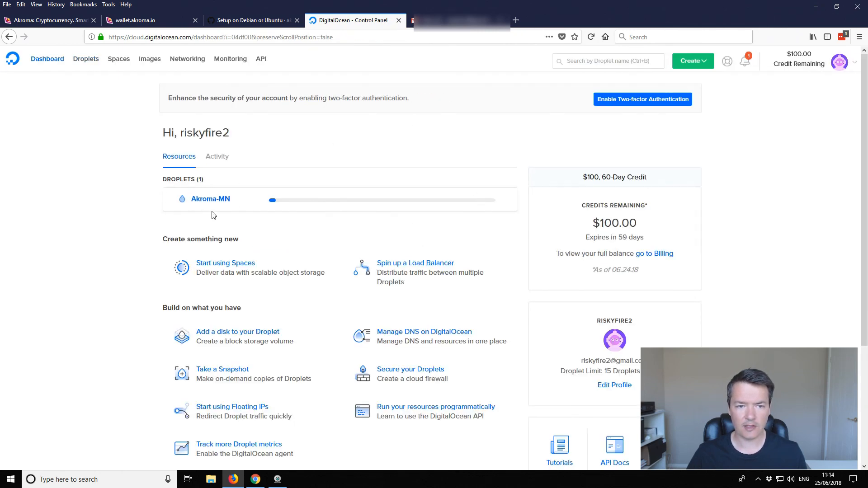
mouse_move(373, 207)
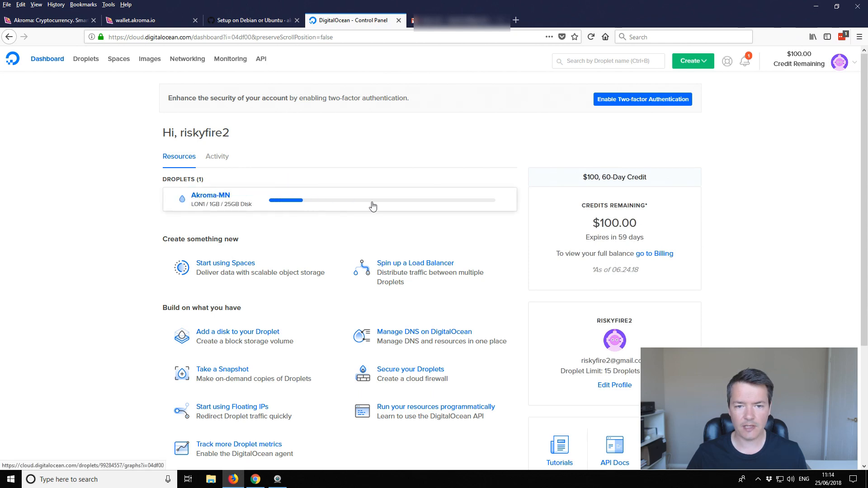
mouse_move(321, 141)
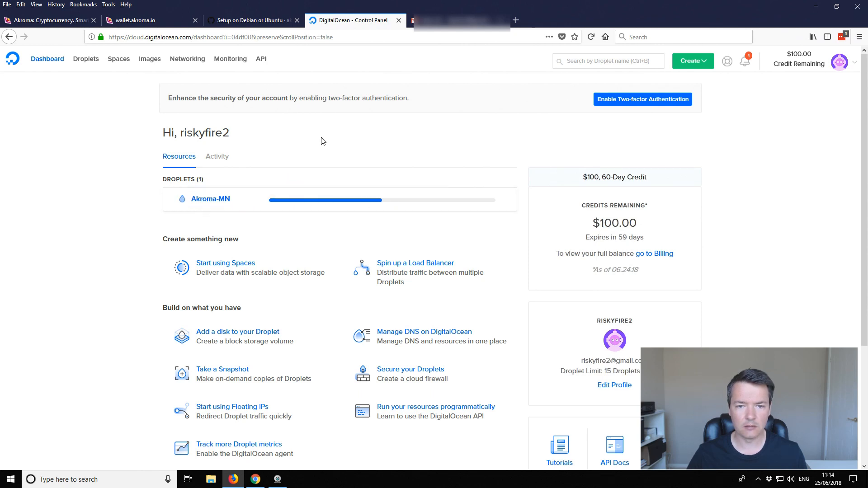
mouse_move(255, 200)
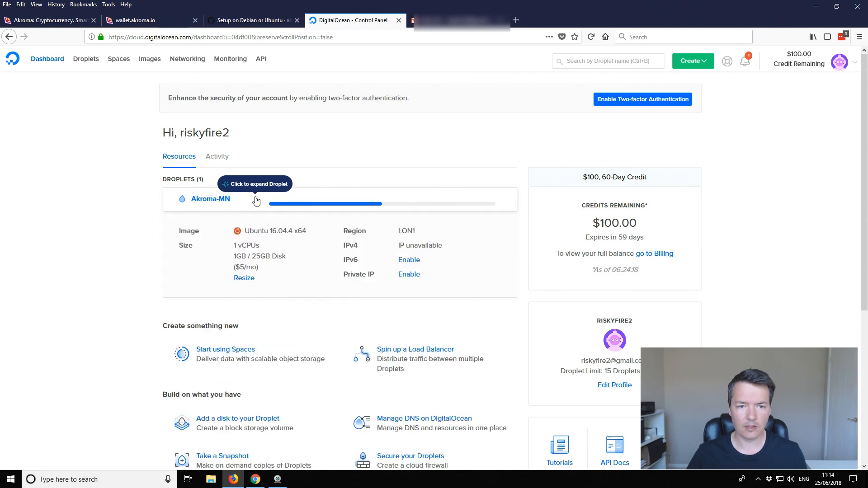
Wait for Akroma-MN to go active at 178.128.44.131, then check its new-droplet email.
scroll("down", 3)
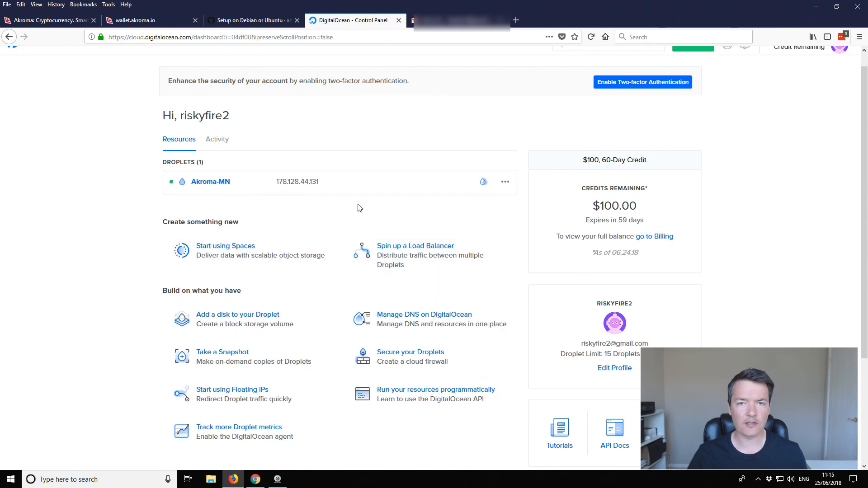
mouse_move(210, 182)
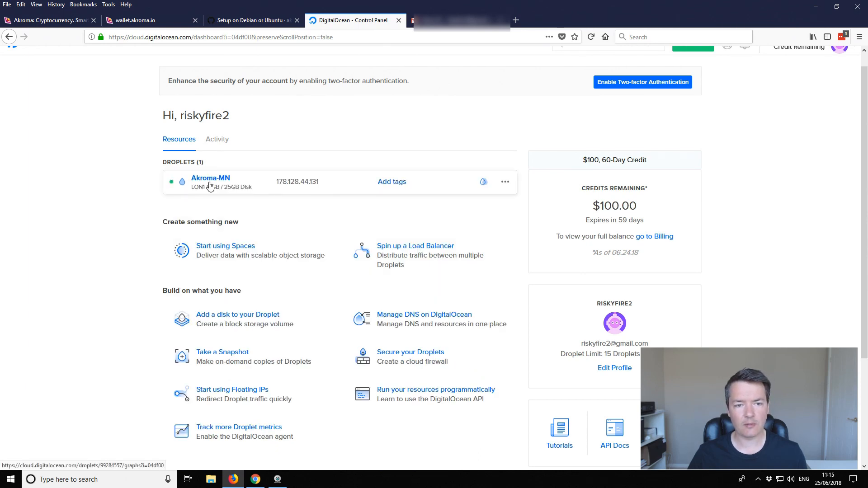
mouse_move(290, 182)
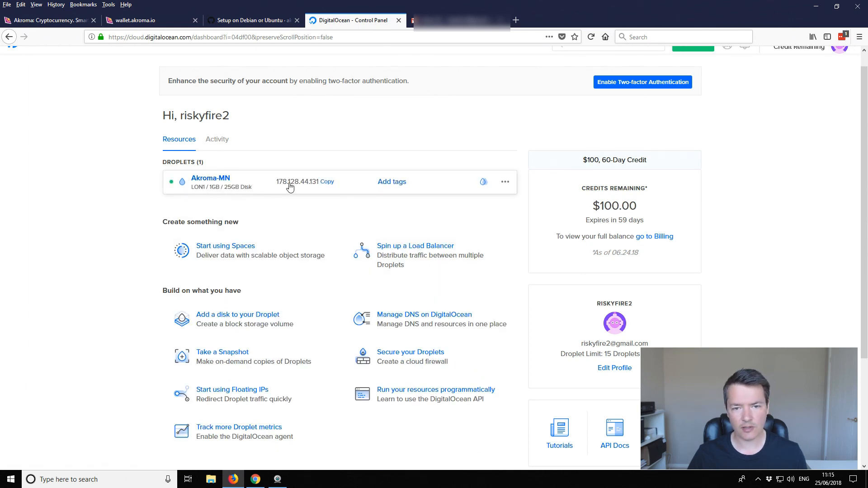
mouse_move(483, 182)
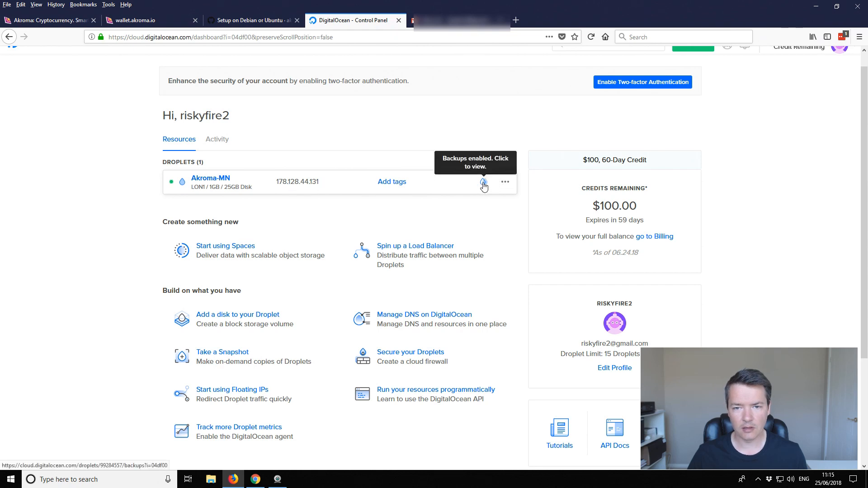
mouse_move(504, 186)
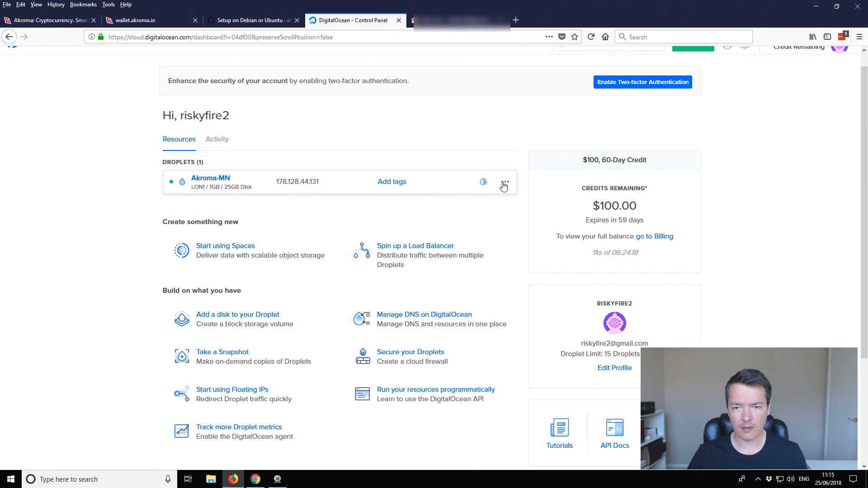
left_click(504, 183)
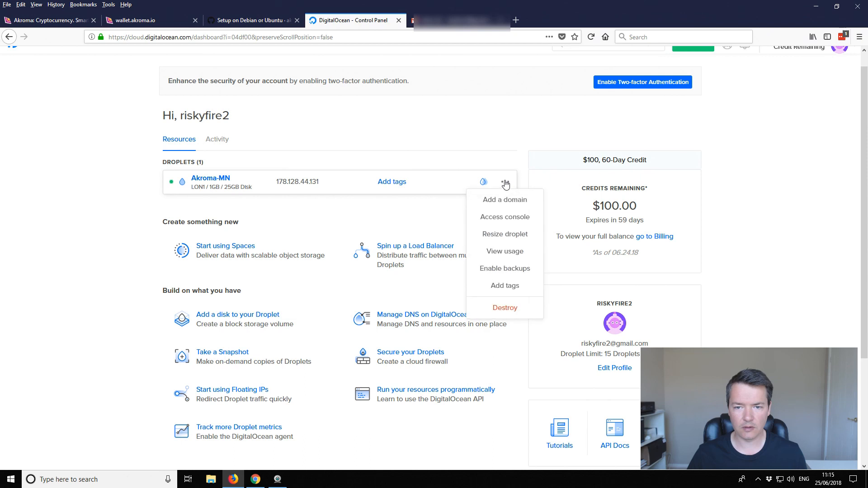
mouse_move(505, 200)
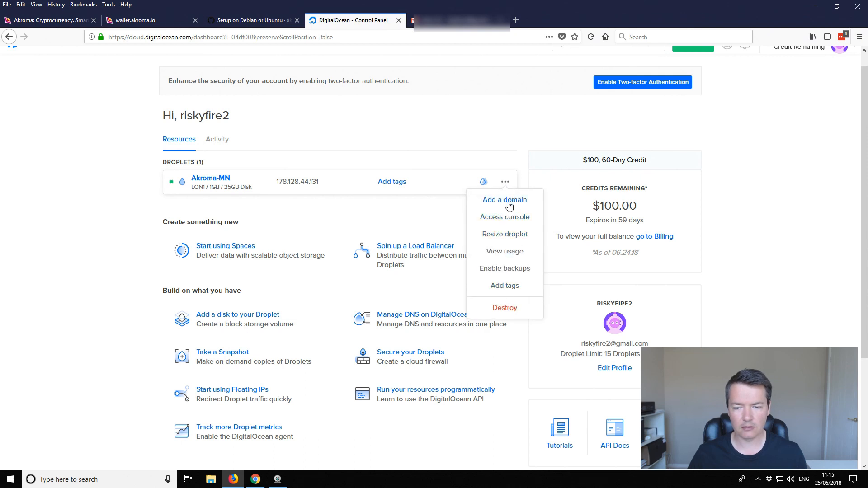
mouse_move(506, 215)
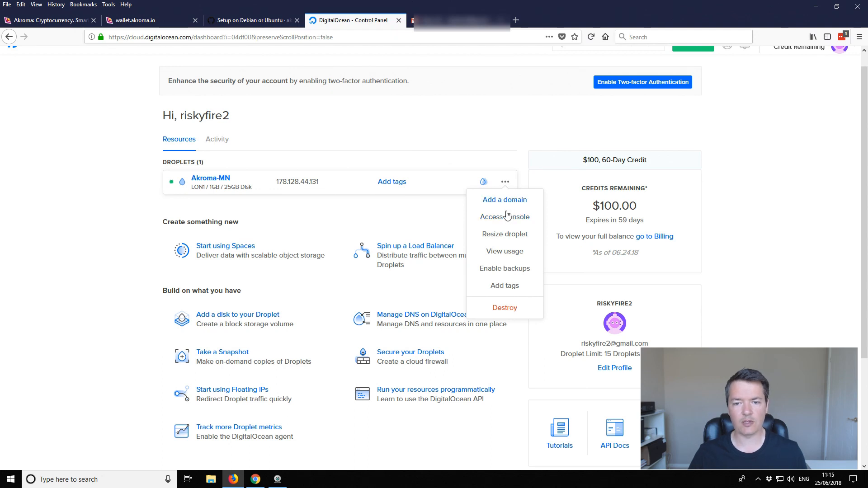
mouse_move(436, 69)
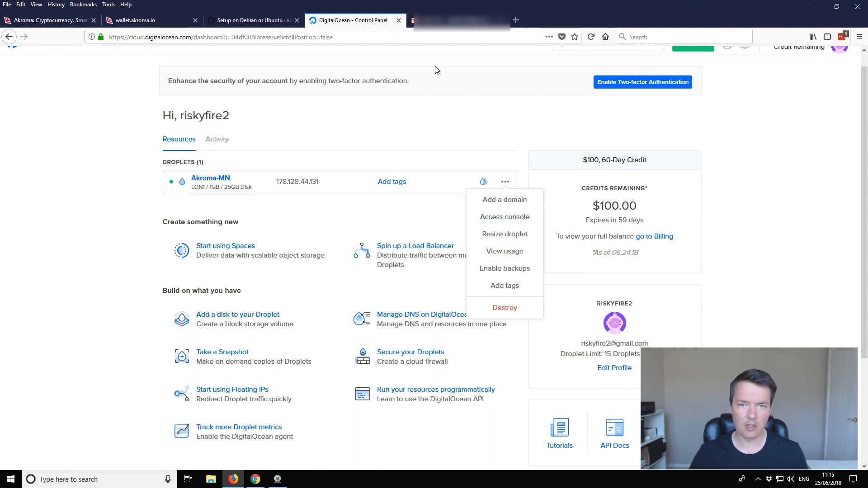
left_click(459, 19)
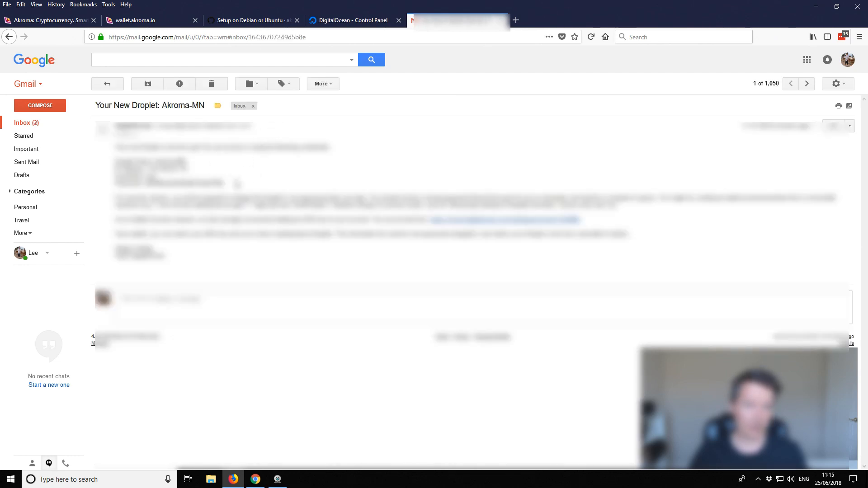
Return from the Akroma-MN email to the DigitalOcean Control Panel tab.
left_click(349, 20)
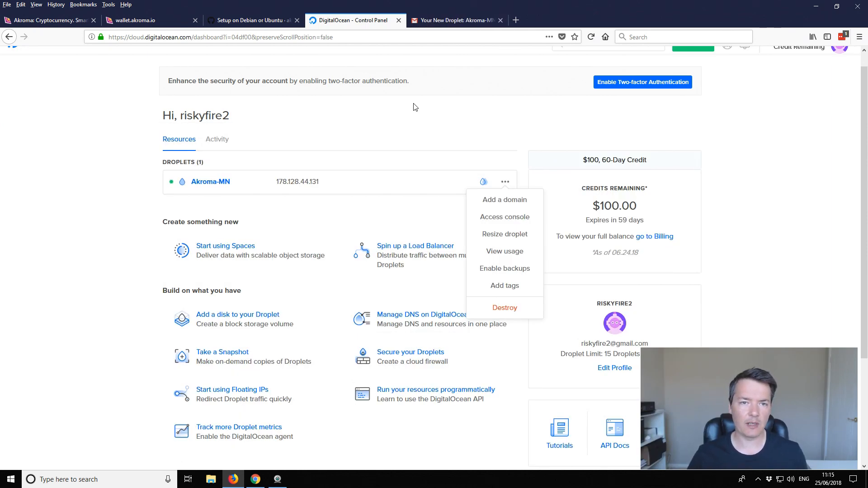
mouse_move(271, 20)
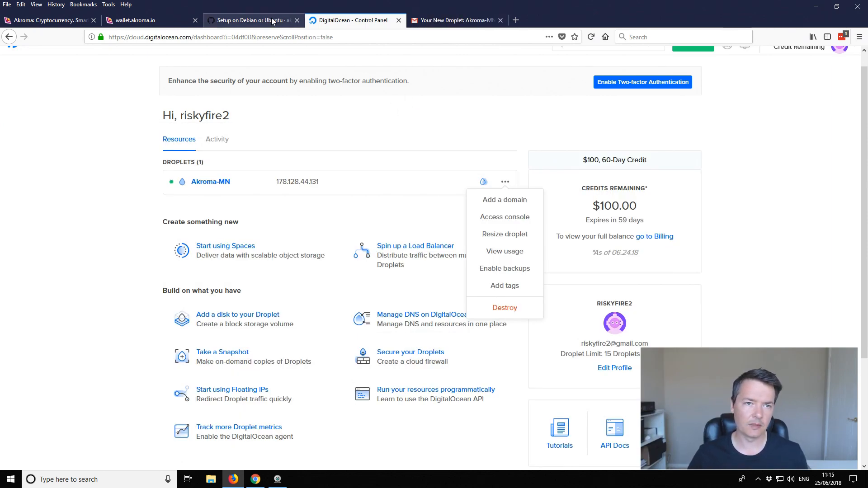
Select 'apt-get install sudo' in the Debian guide, then show Akroma-MN's droplet actions.
left_click(252, 20)
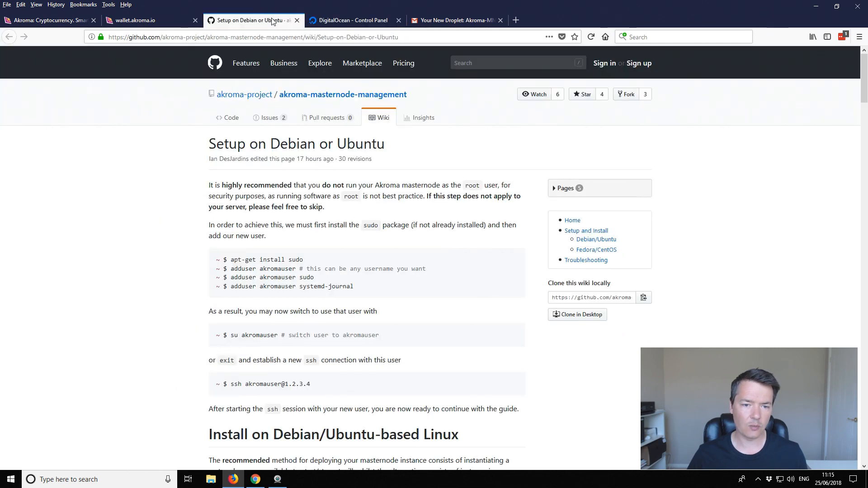
scroll("down", 3)
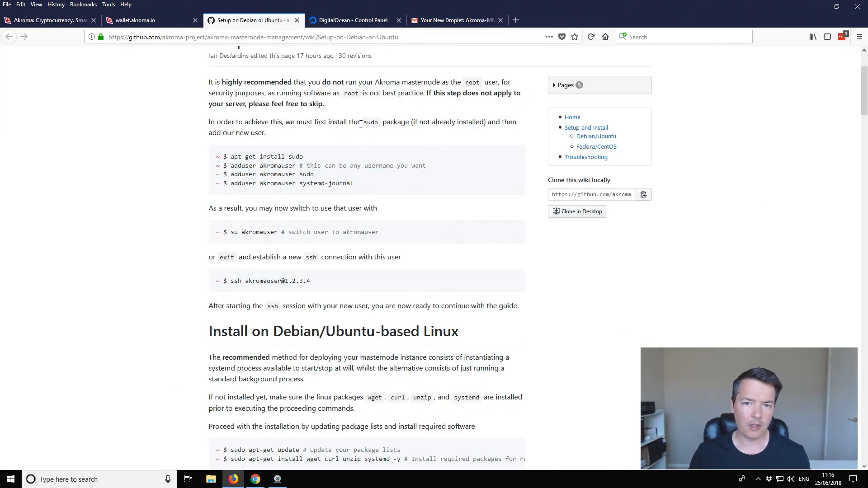
scroll("up", 3)
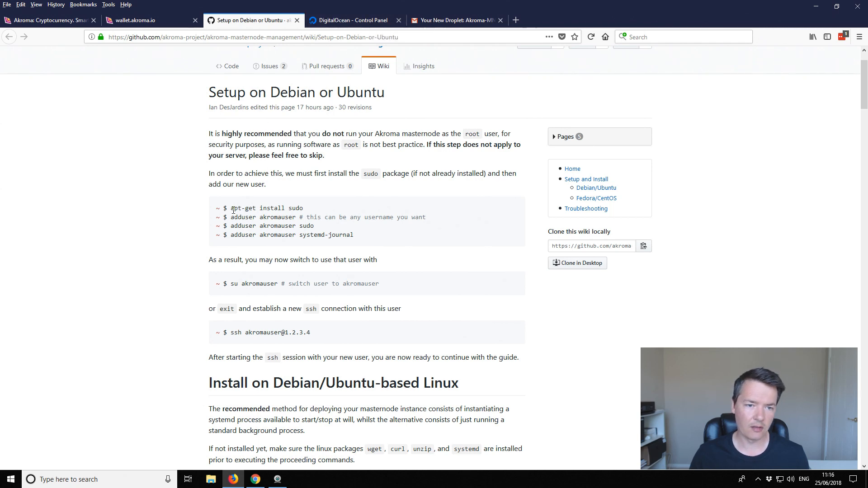
double_click(266, 208)
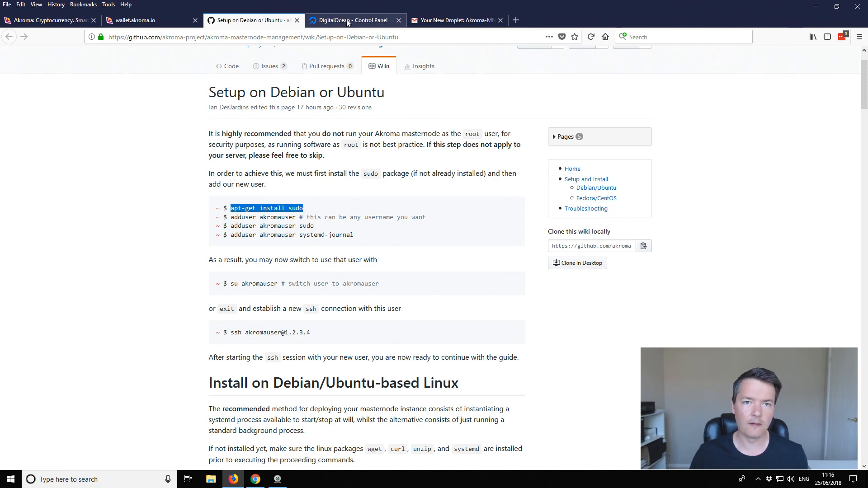
left_click(349, 20)
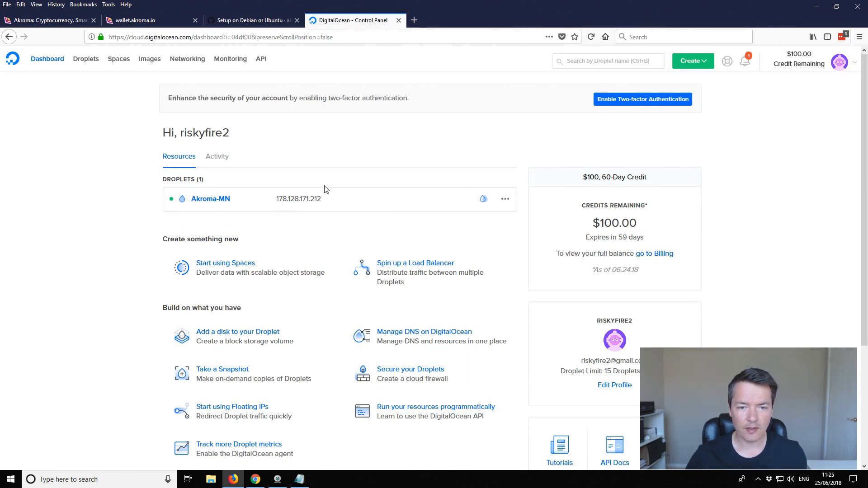
mouse_move(505, 199)
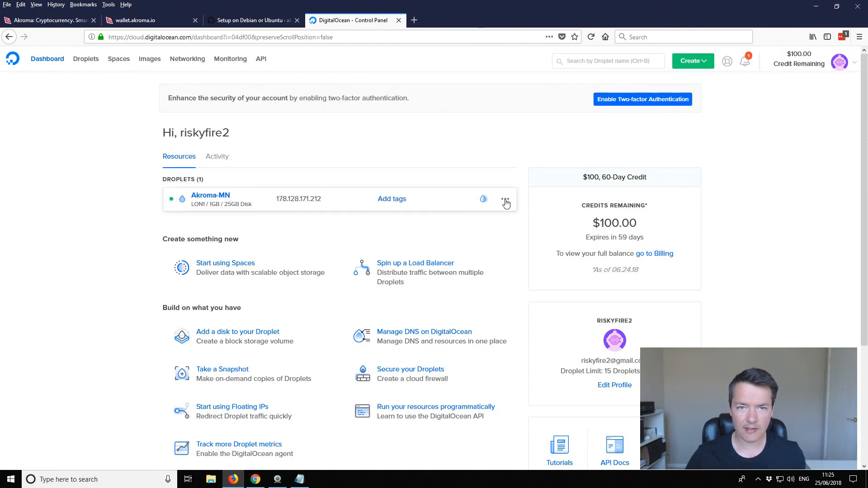
left_click(504, 199)
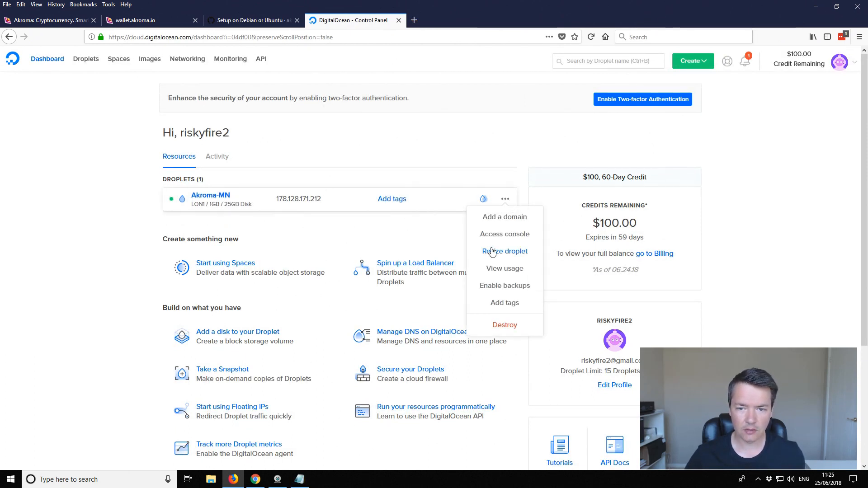
mouse_move(504, 234)
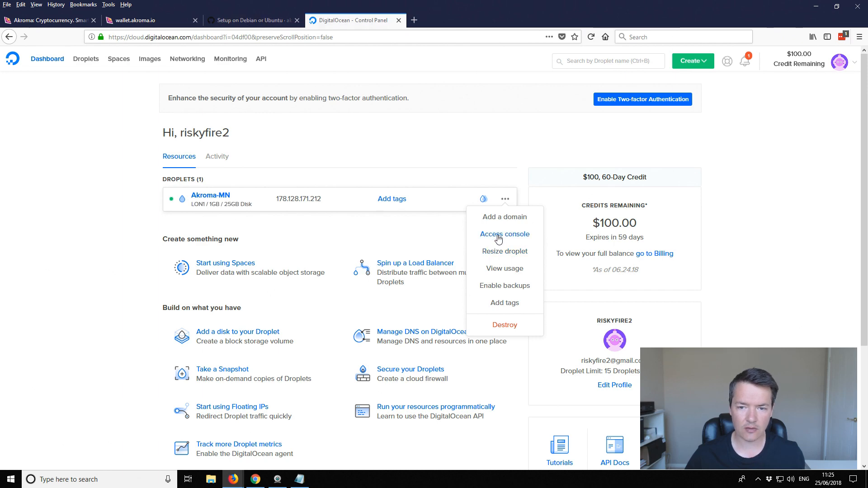
Open Akroma-MN's web console, enter root as the login, and supply the password from the notes.
left_click(505, 233)
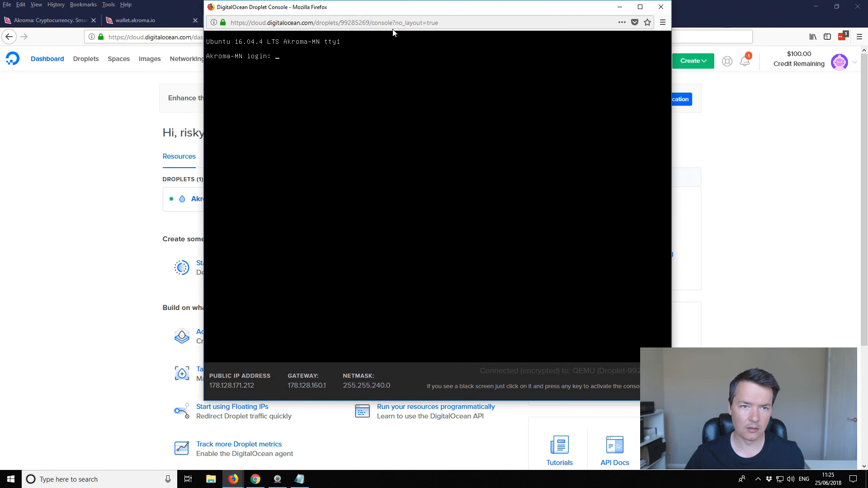
type("r")
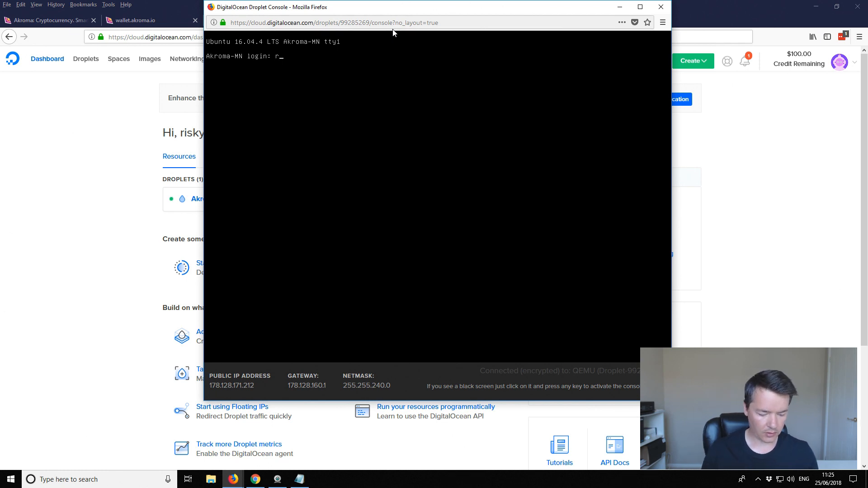
key("Return")
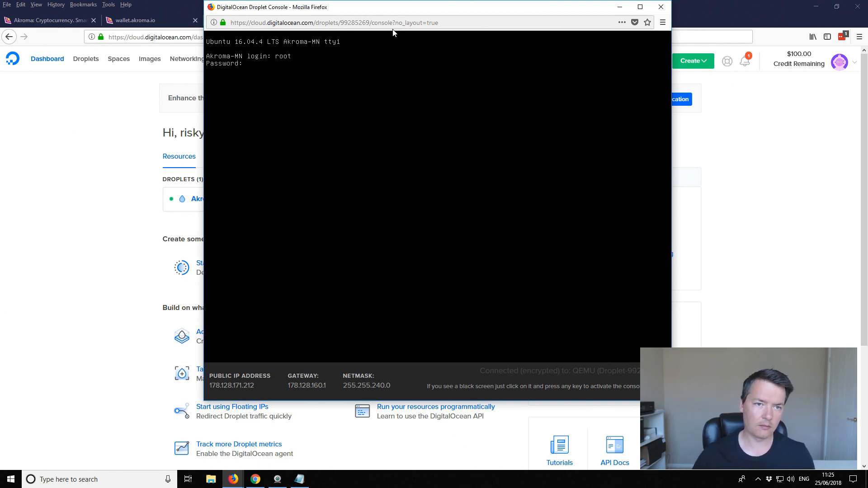
left_click(388, 194)
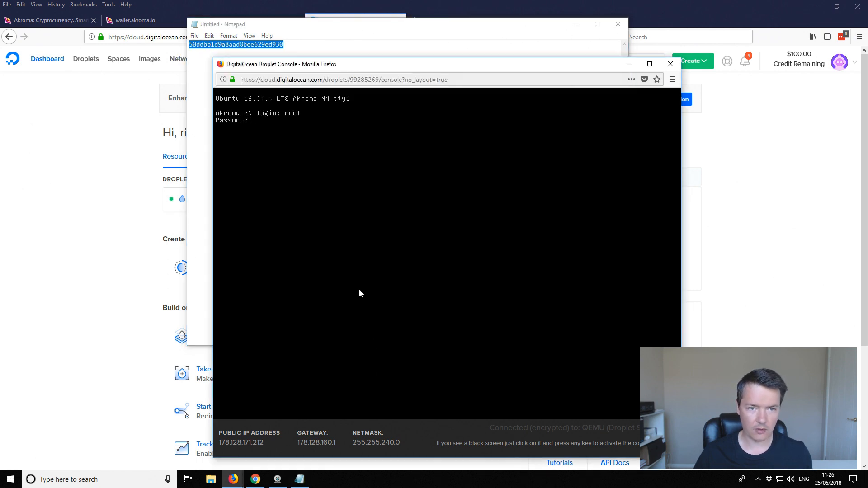
left_click(360, 293)
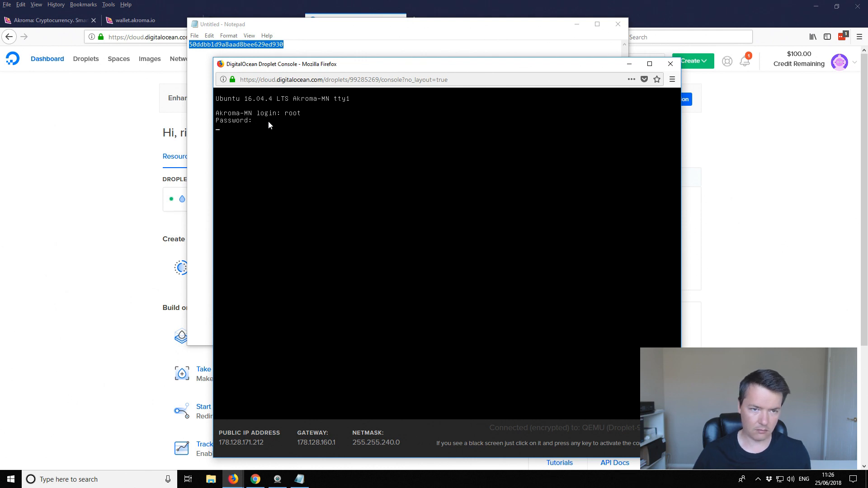
mouse_move(250, 116)
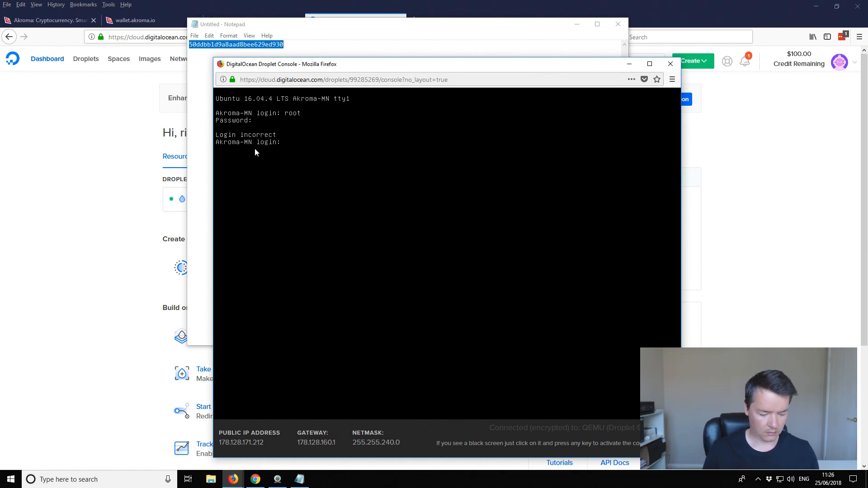
Log in as root with the emailed password and confirm a new UNIX root password.
type("root")
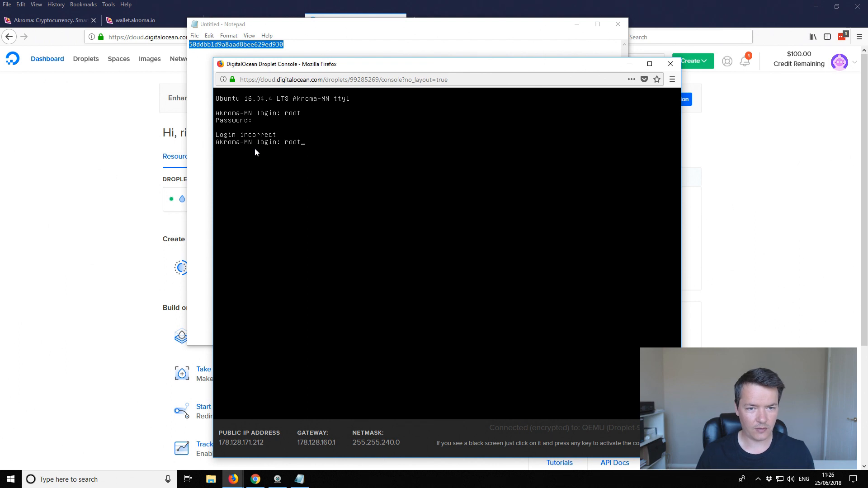
key("Return")
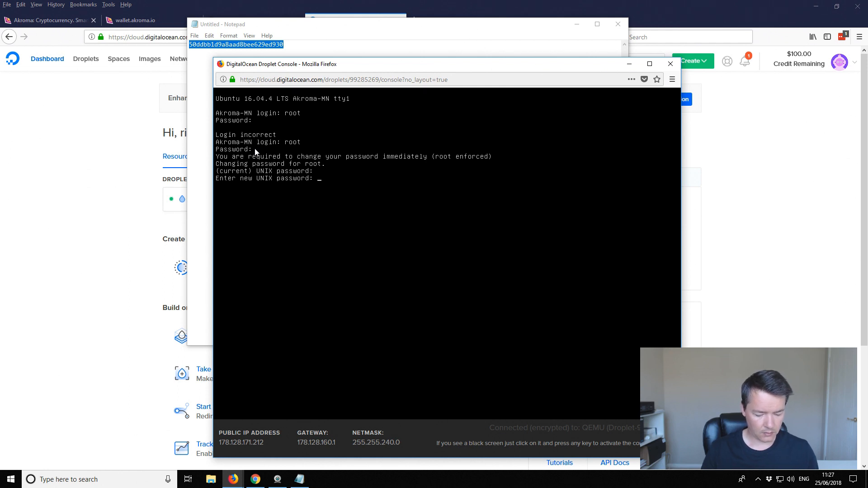
key("Return")
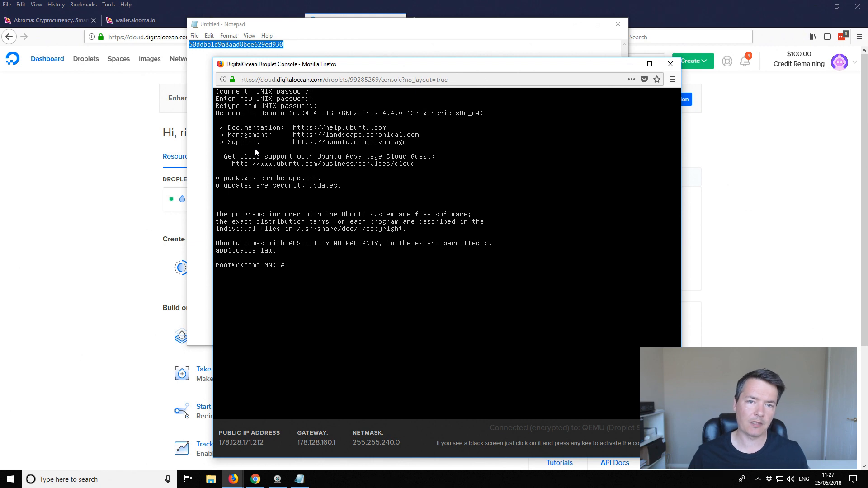
Discard the unsaved Notepad notes and select the wiki's apt-get install sudo command.
left_click(618, 24)
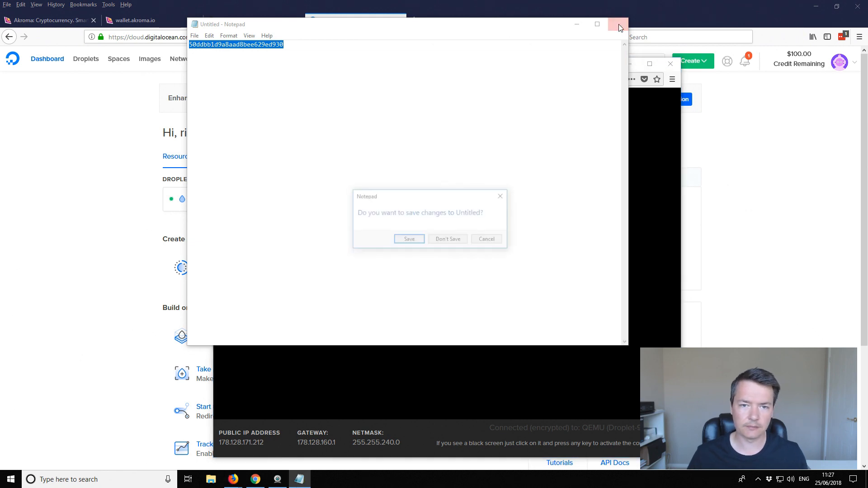
left_click(447, 239)
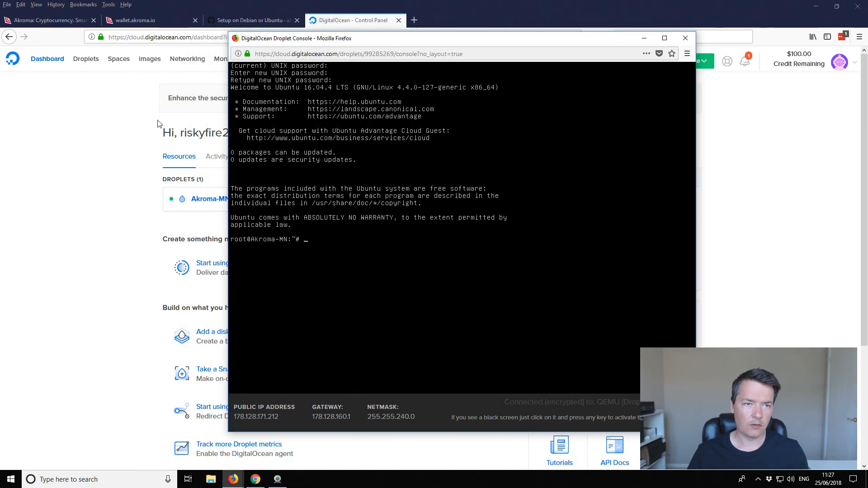
mouse_move(252, 21)
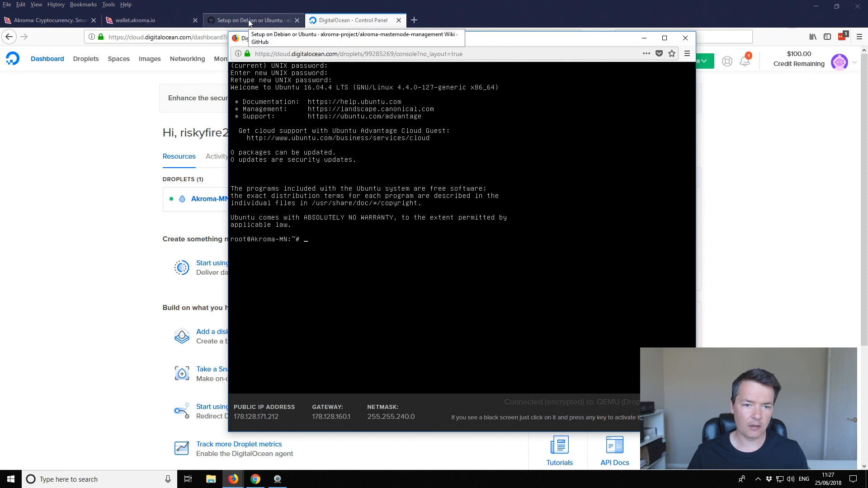
left_click(254, 21)
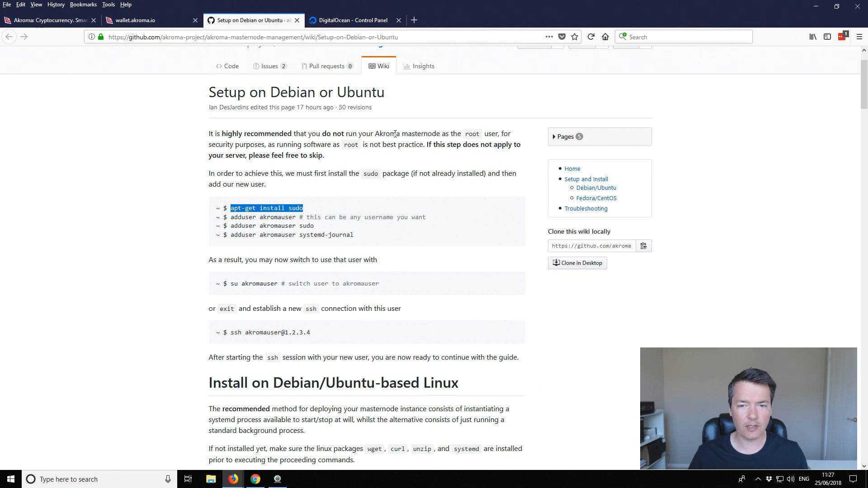
mouse_move(450, 144)
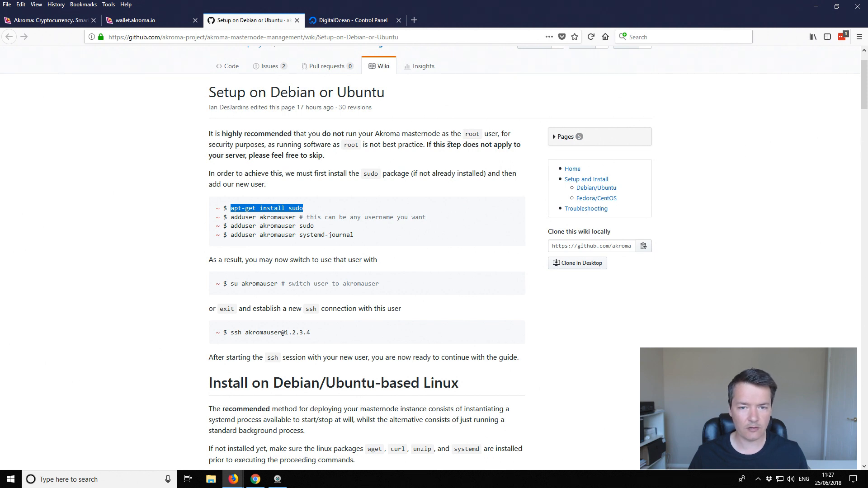
mouse_move(340, 174)
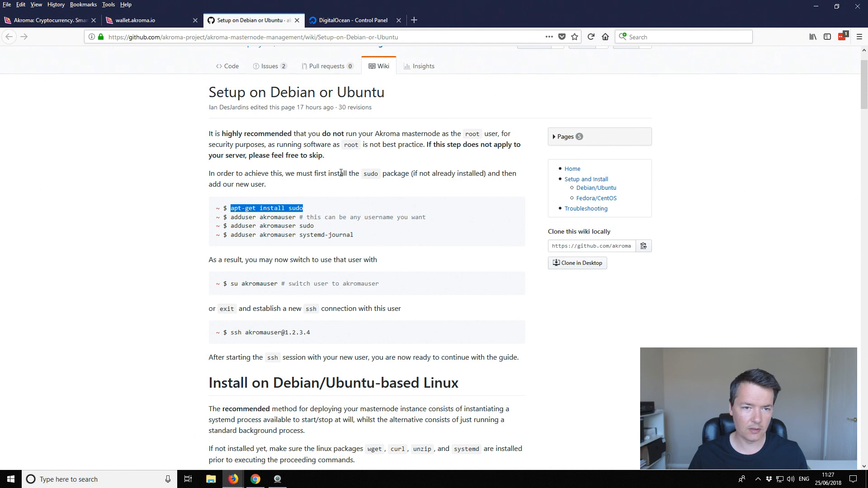
left_click(340, 173)
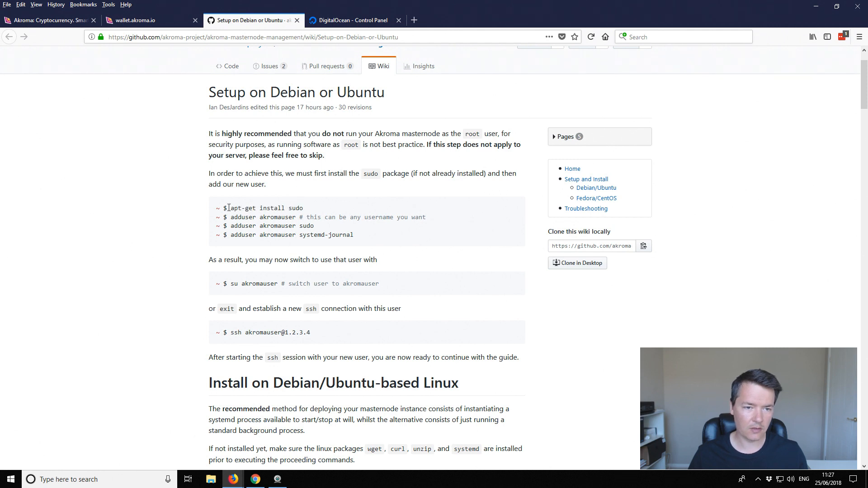
double_click(266, 208)
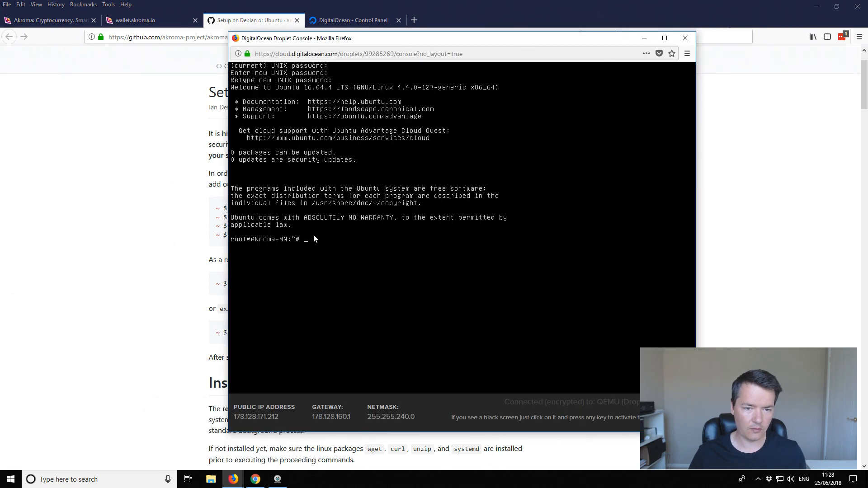
mouse_move(315, 241)
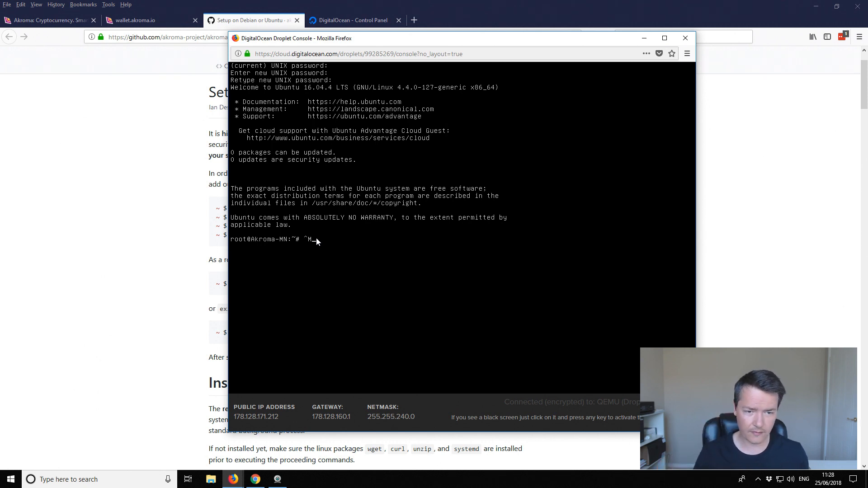
key("Backspace")
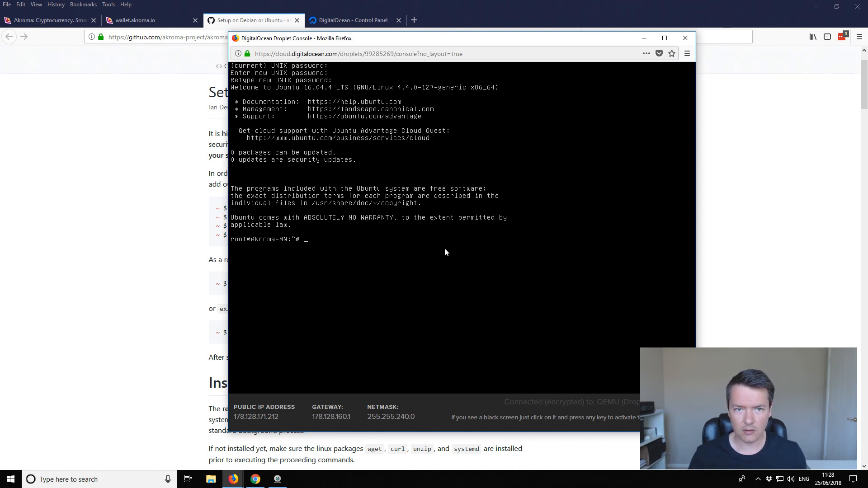
mouse_move(442, 399)
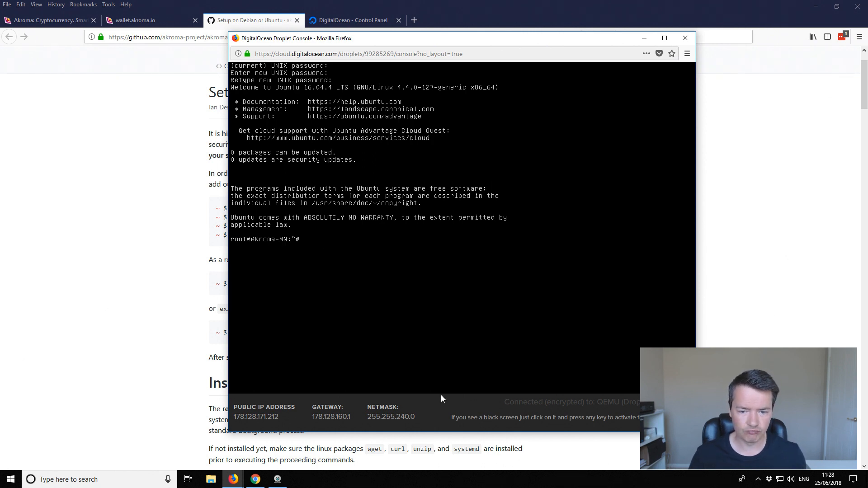
mouse_move(397, 332)
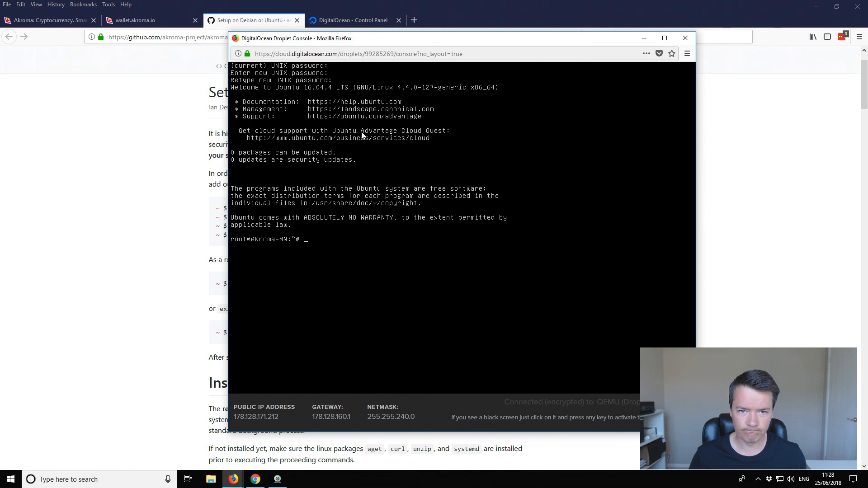
mouse_move(325, 213)
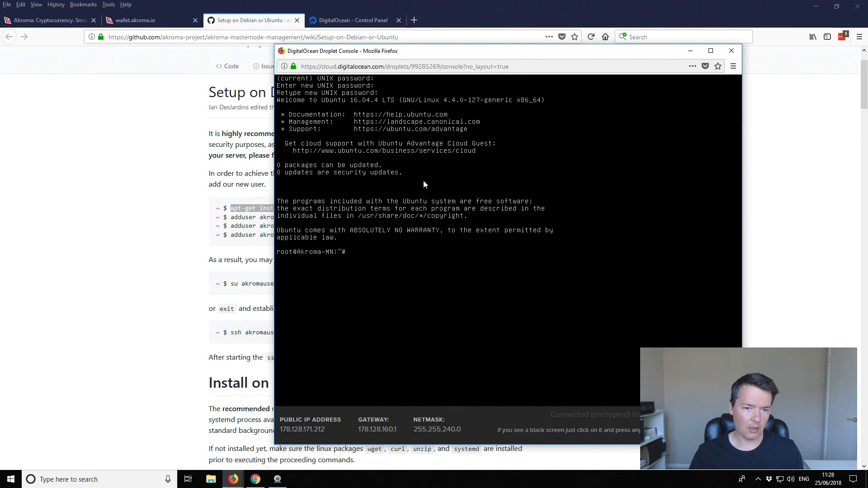
mouse_move(474, 174)
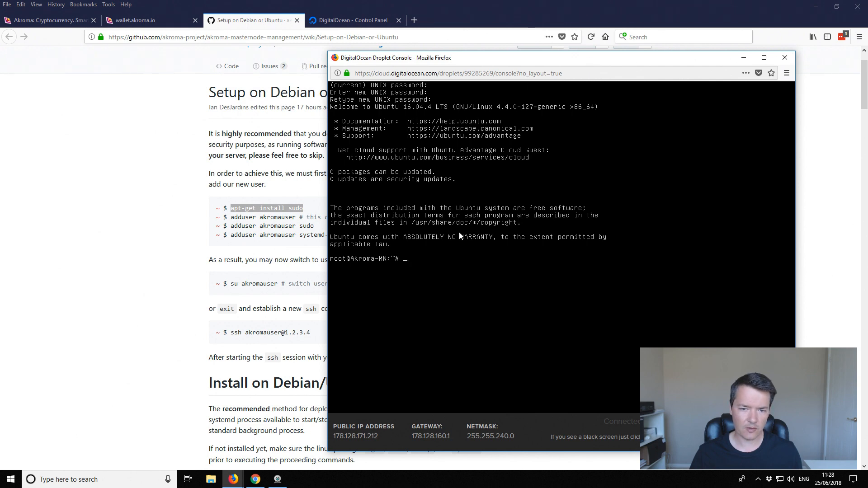
mouse_move(458, 249)
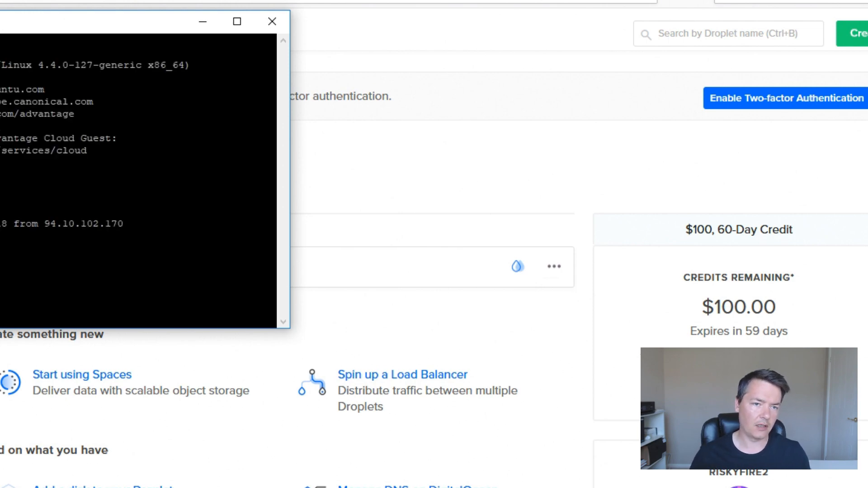
mouse_move(103, 28)
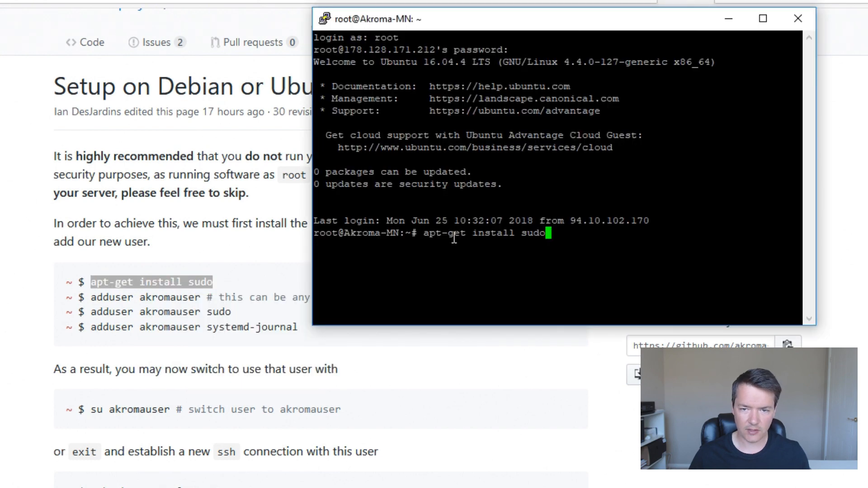
mouse_move(633, 235)
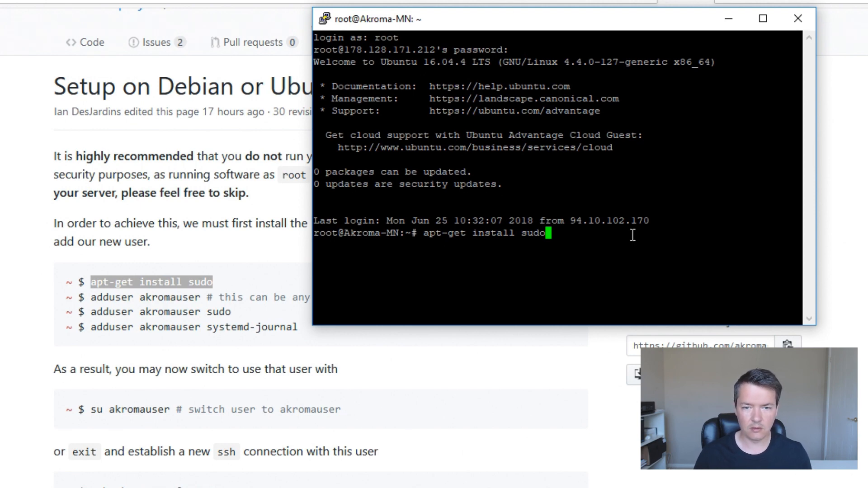
Run apt-get install sudo as root, which reports sudo already at the newest version.
key("Return")
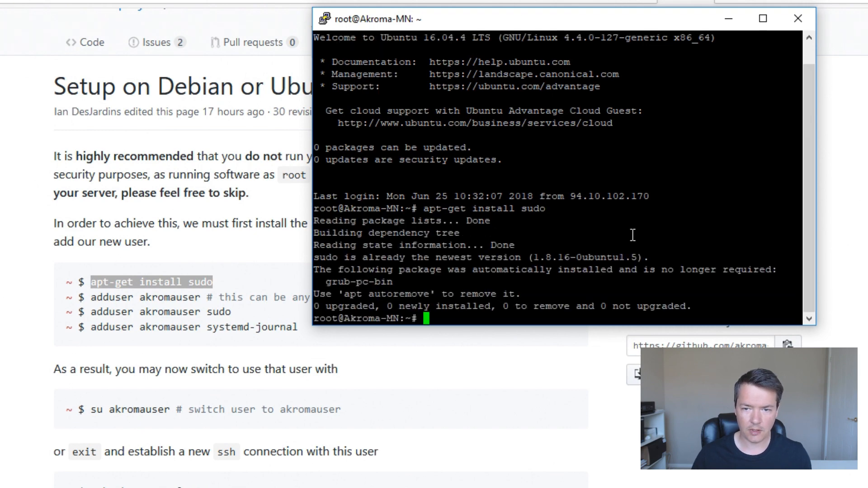
mouse_move(92, 297)
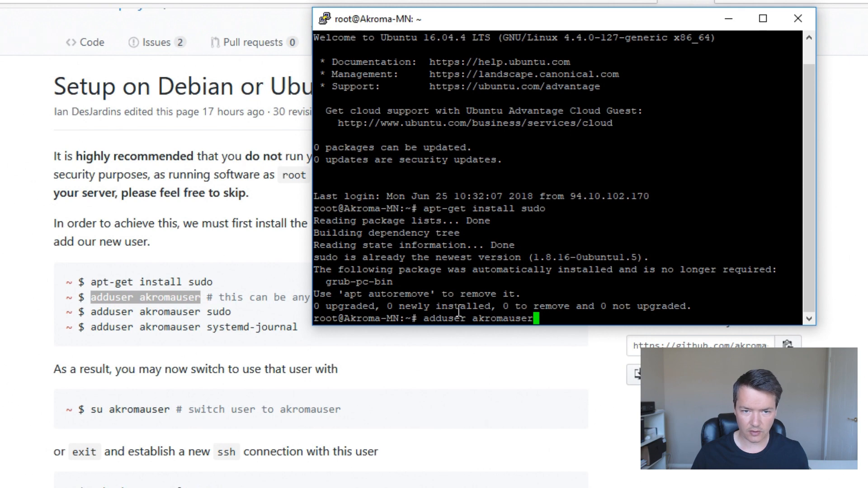
Add user akromauser with a password, leaving Full Name, Room, phones and Other blank.
key("Return")
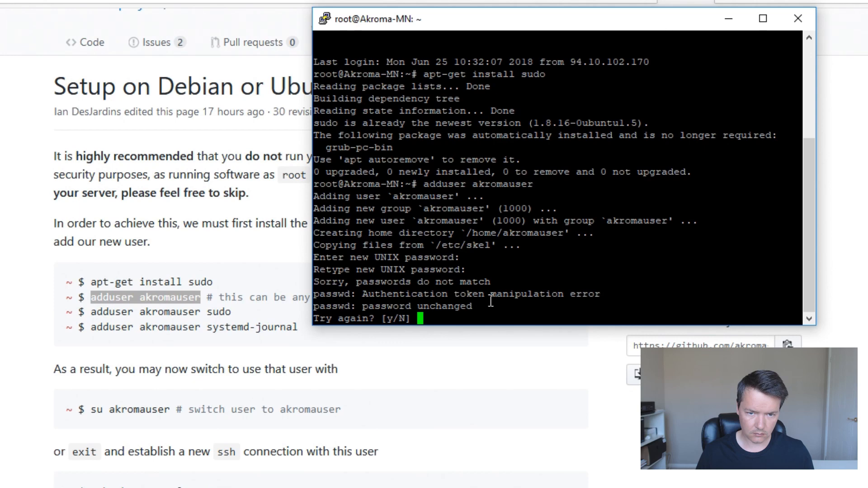
type("y")
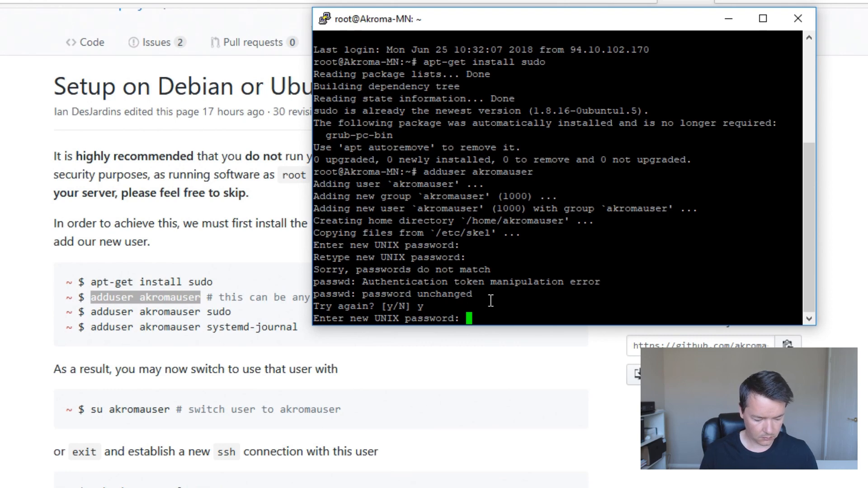
key("Return")
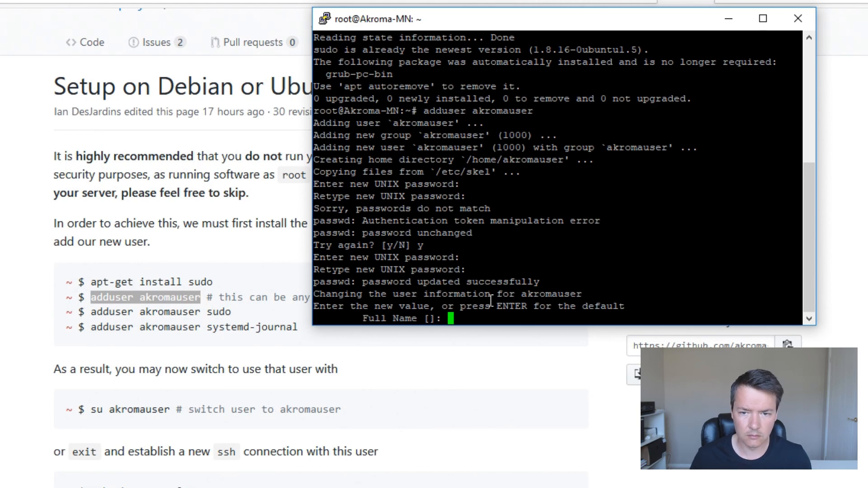
mouse_move(465, 299)
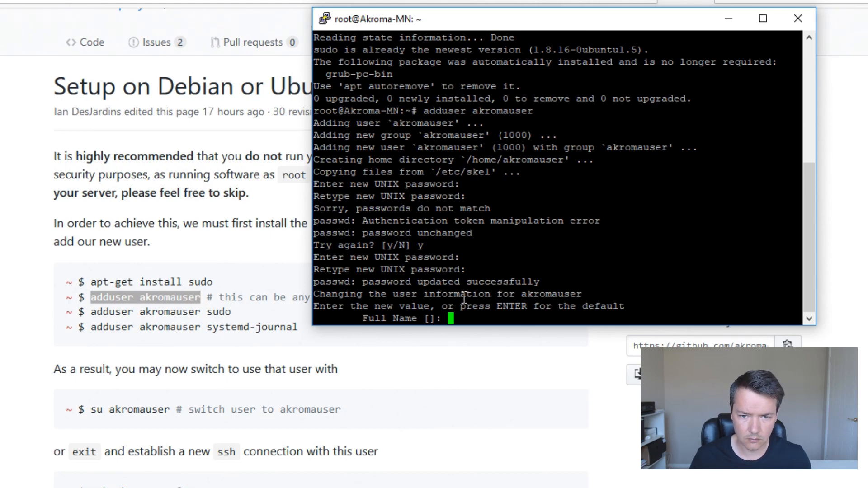
mouse_move(459, 304)
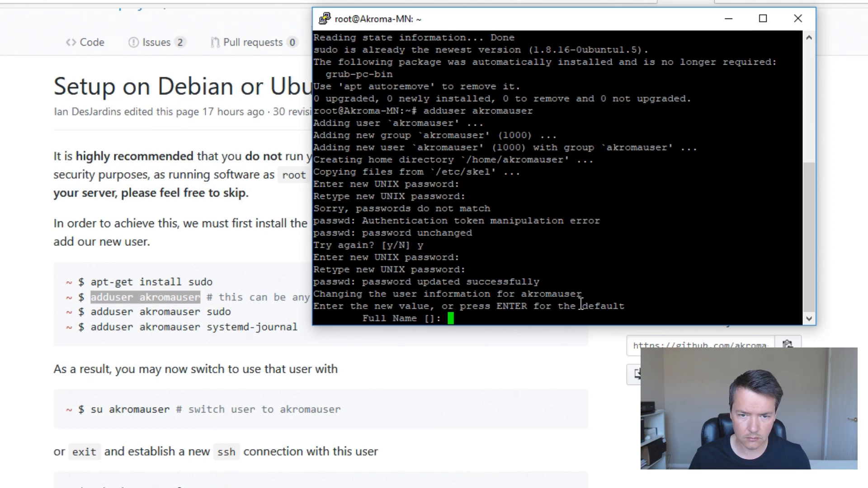
mouse_move(618, 286)
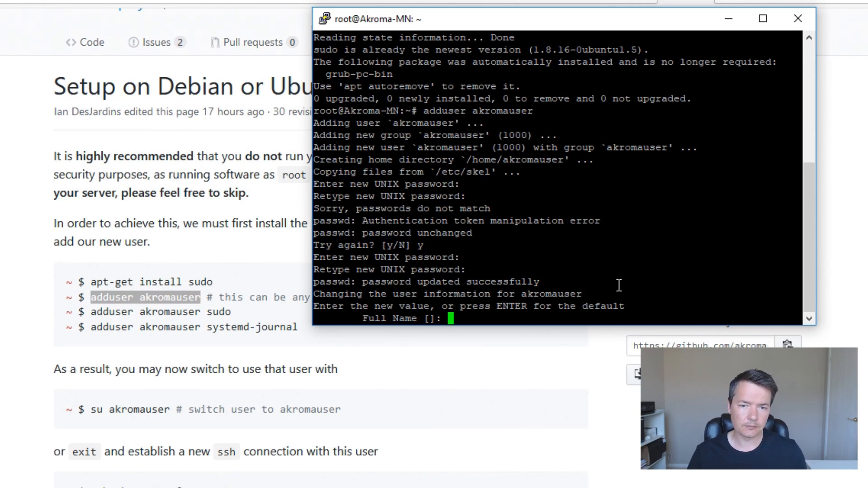
mouse_move(542, 301)
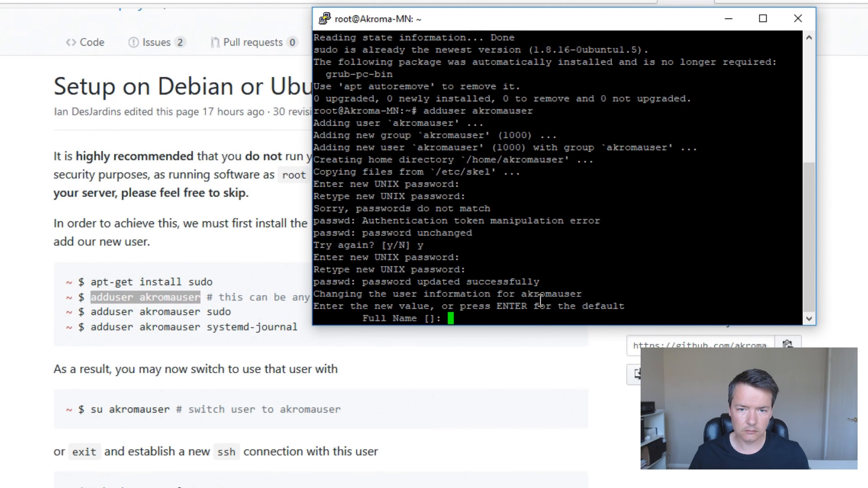
mouse_move(452, 306)
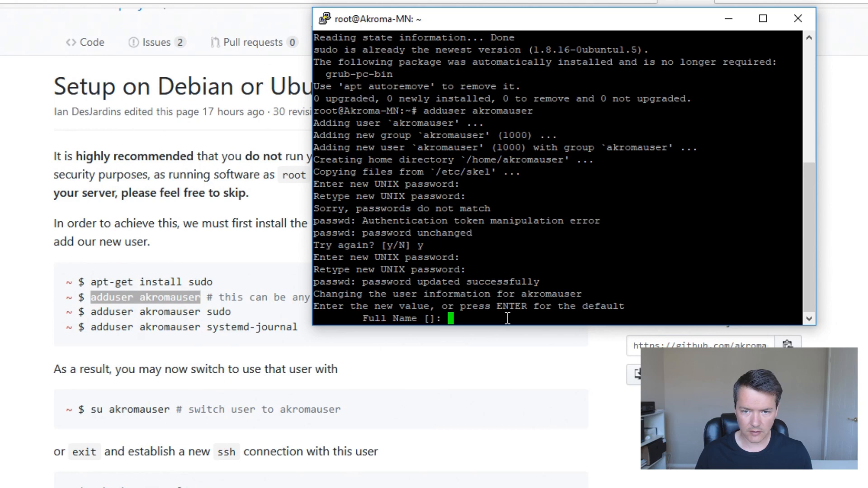
key("Return")
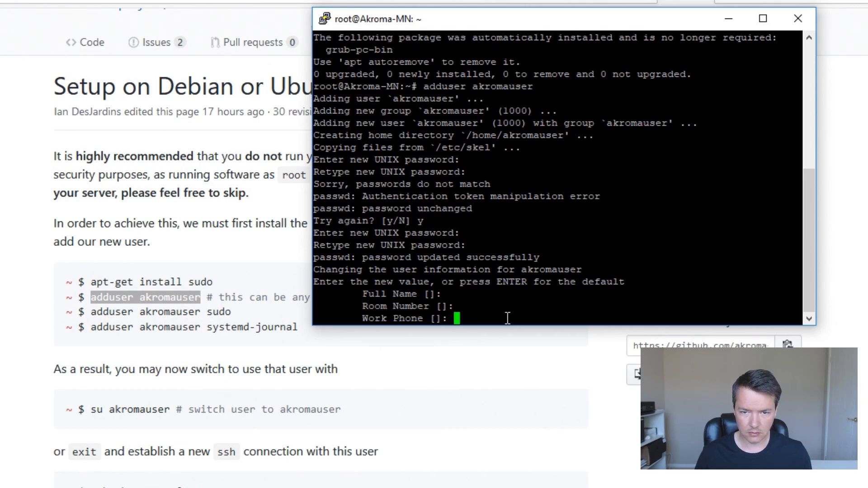
key("Return")
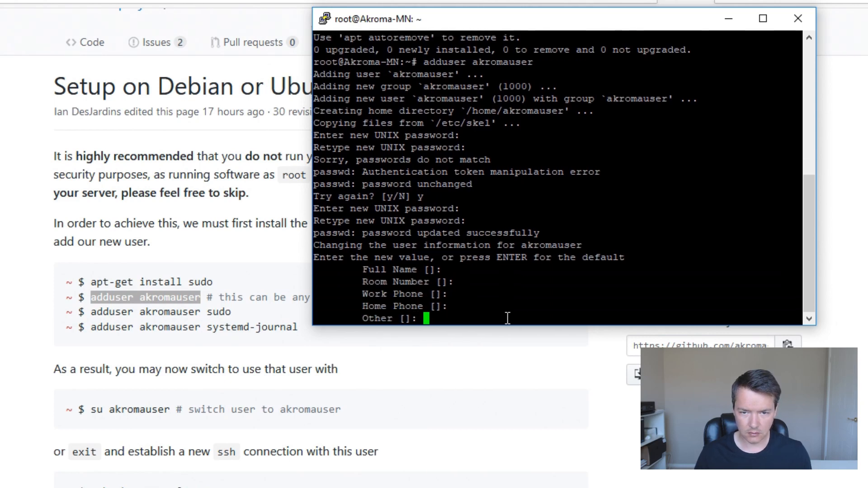
key("Return")
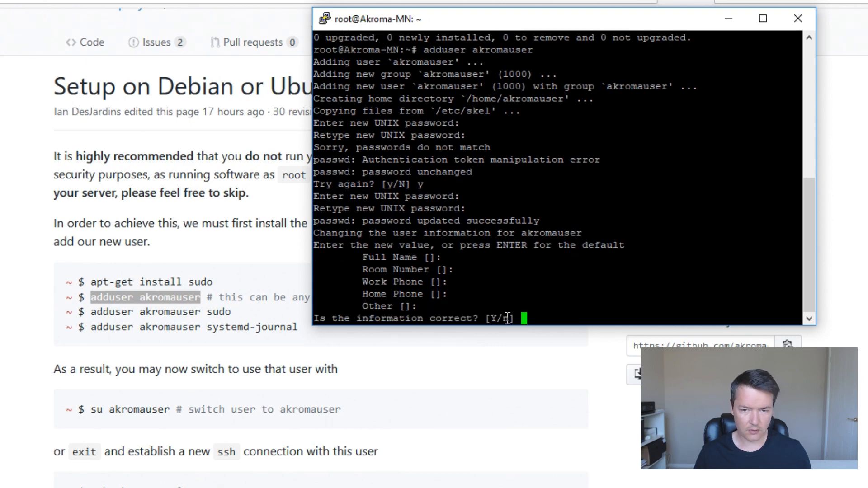
key("Return")
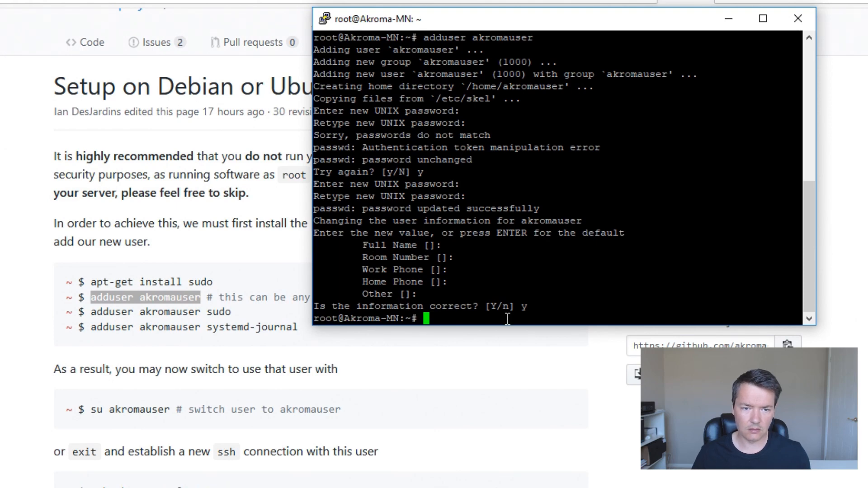
mouse_move(98, 310)
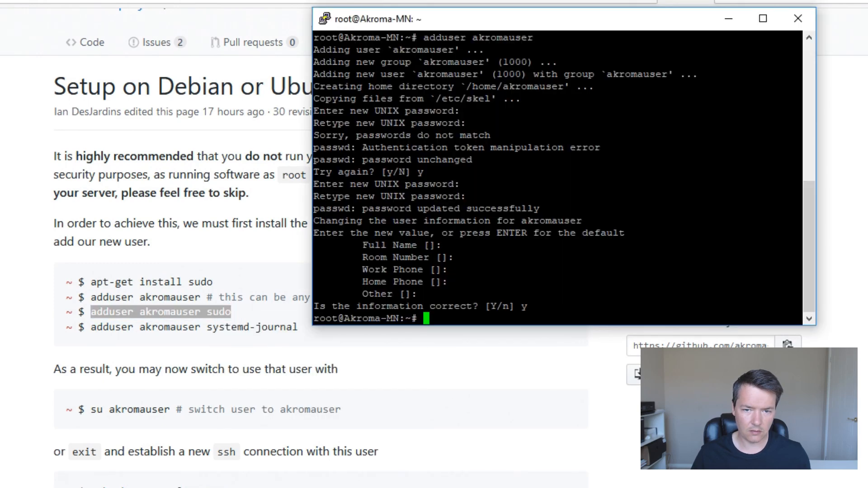
Run adduser akromauser sudo and adduser akromauser systemd-journal.
type("adduser akromauser sudo")
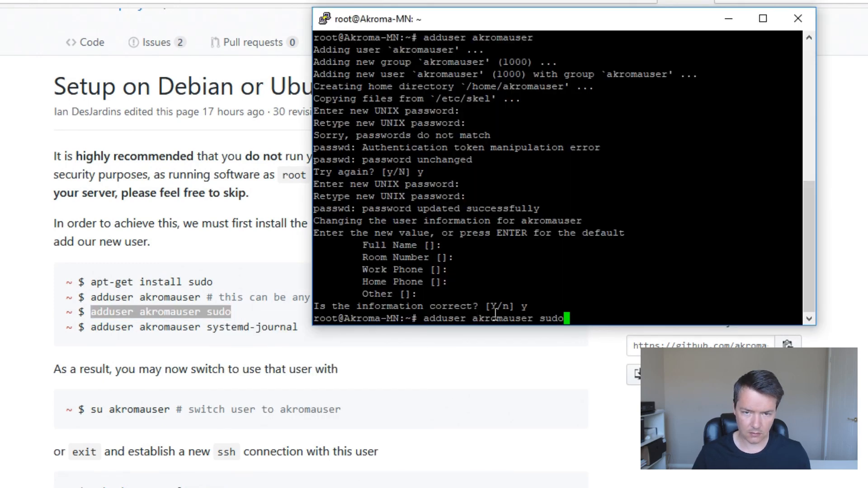
key("Return")
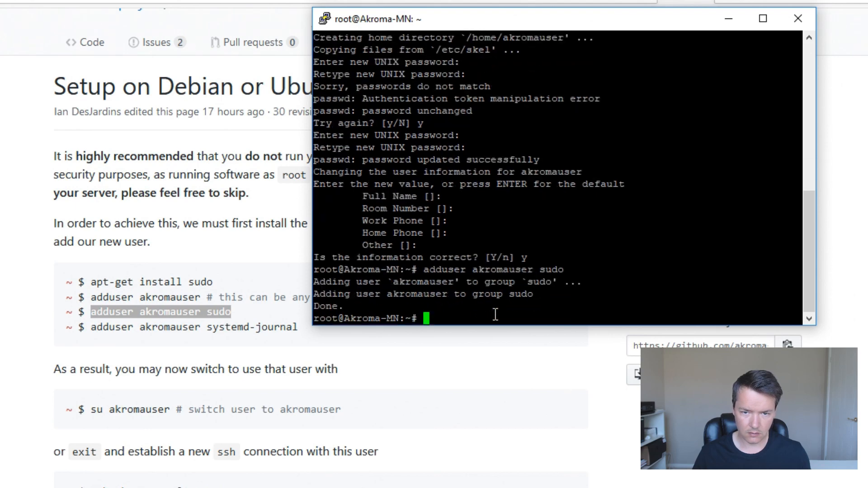
mouse_move(182, 326)
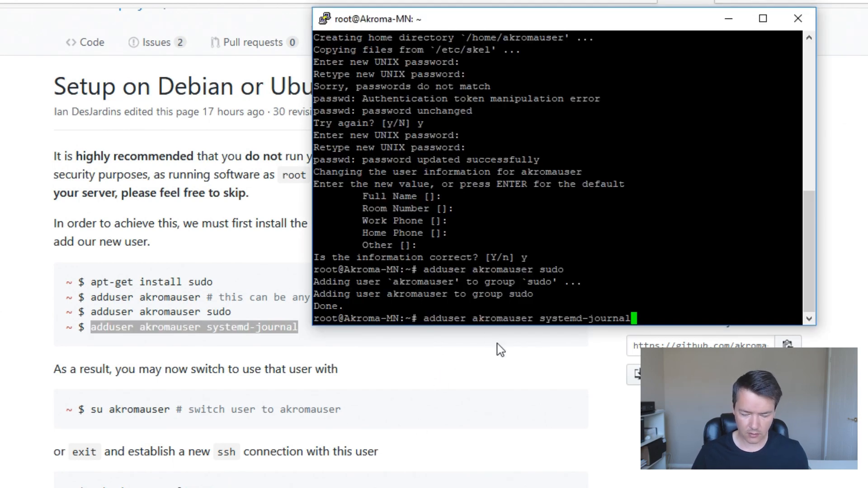
key("Return")
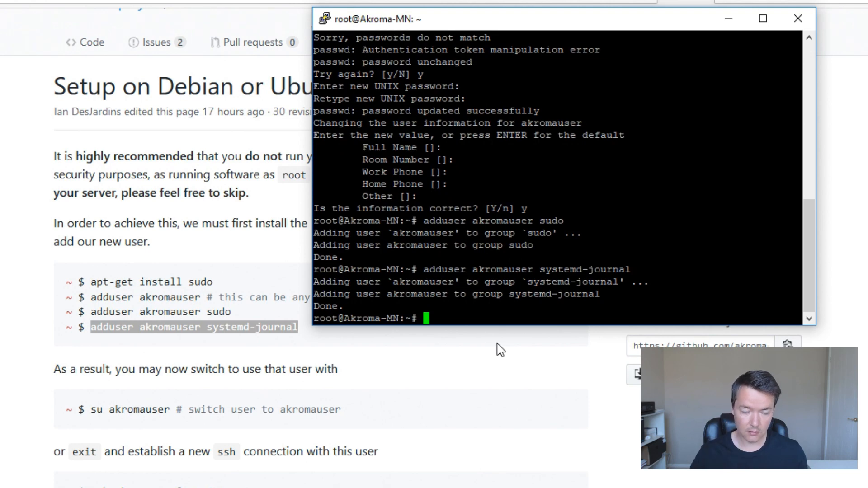
mouse_move(330, 356)
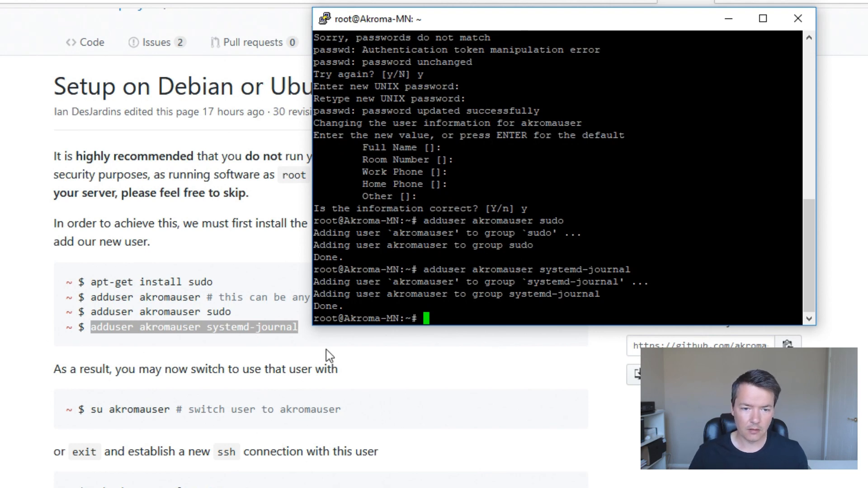
mouse_move(415, 306)
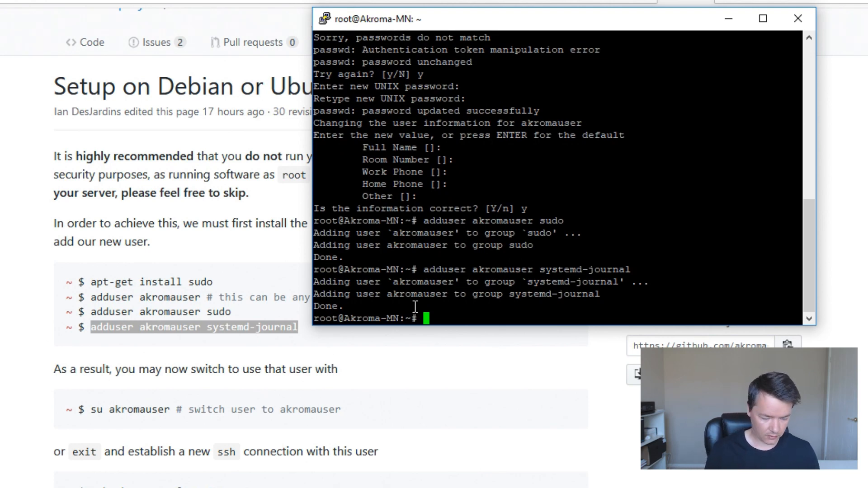
type("su")
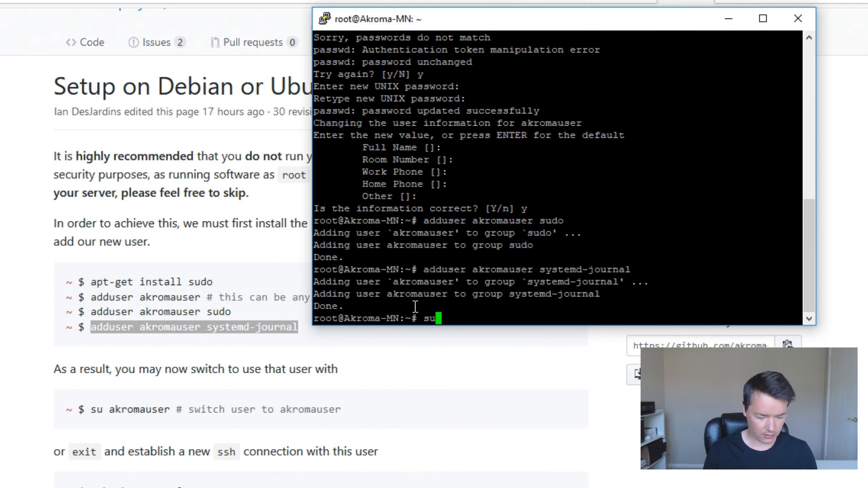
Switch the session to akromauser with su akromauser.
type("akroma")
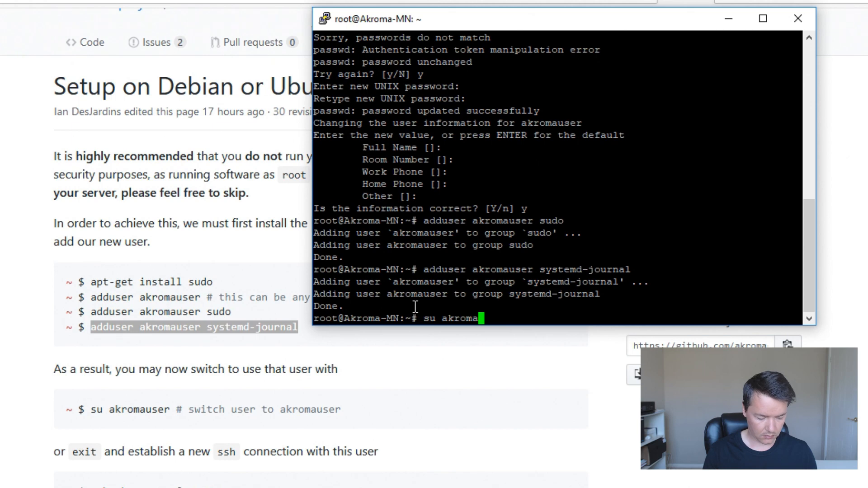
type("user")
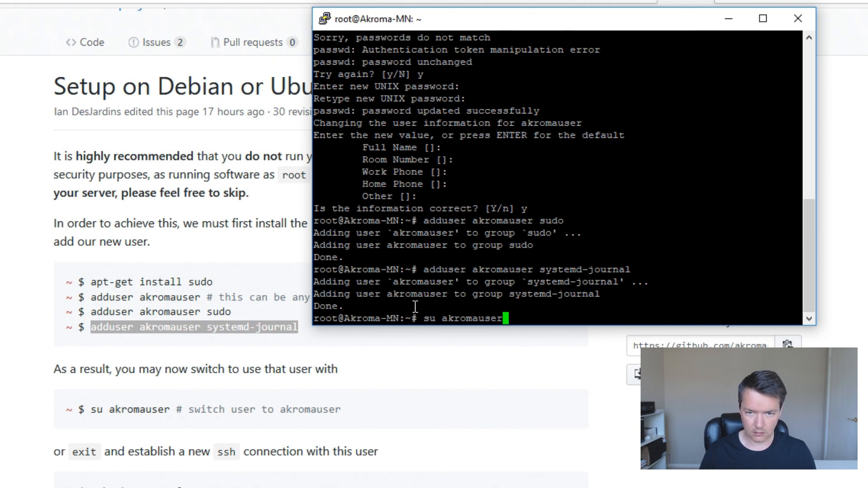
key("Return")
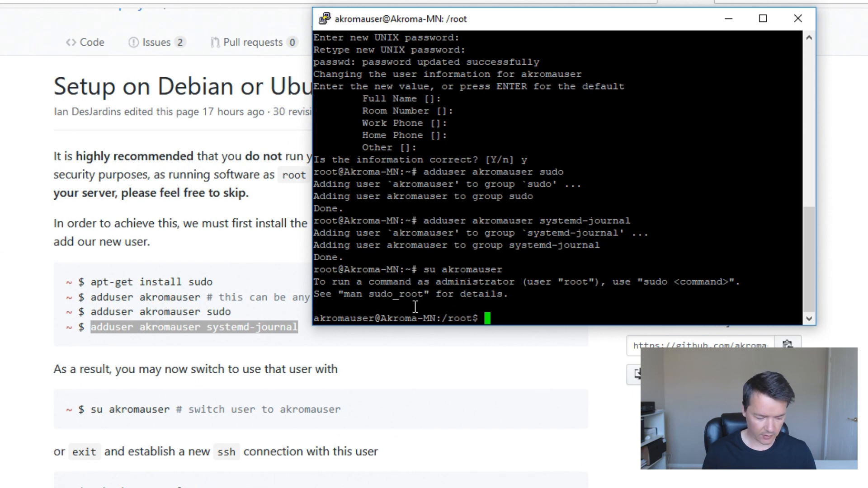
Run sudo su akromauser and enter the akromauser password at the sudo prompt.
type("sudo")
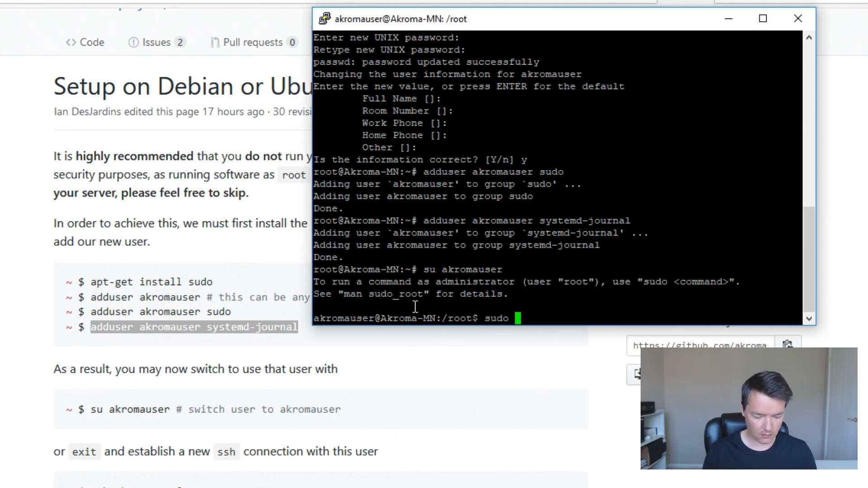
type("su akroma")
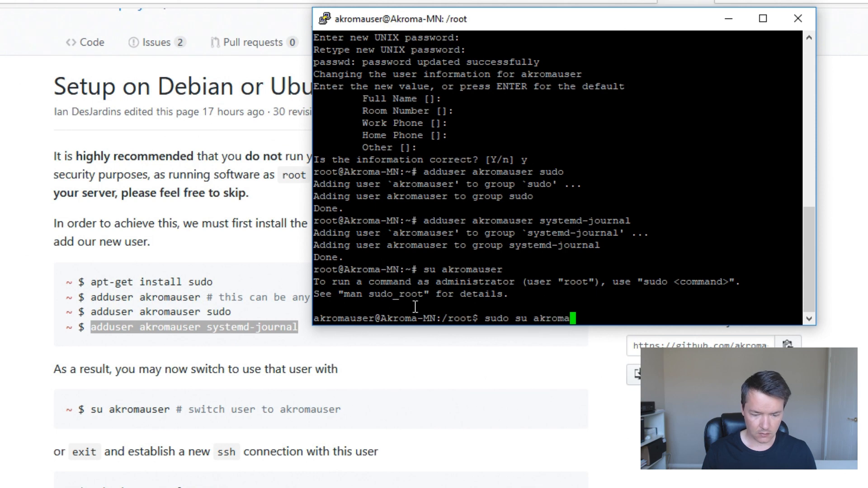
type("user")
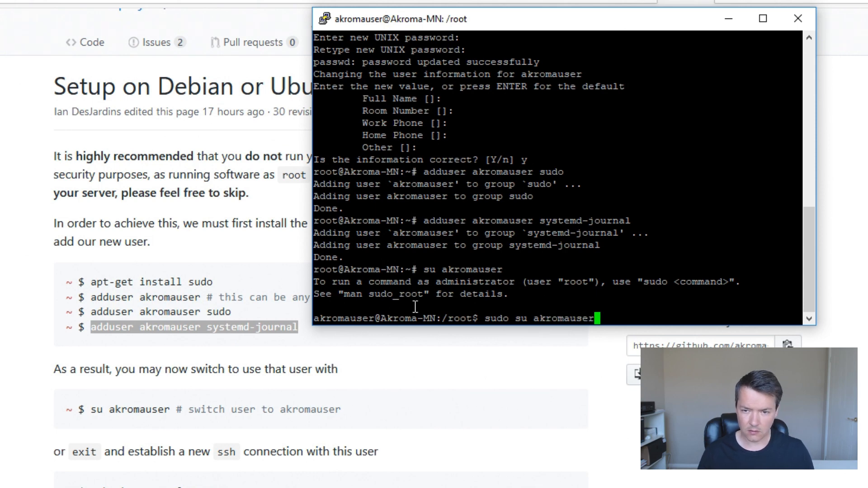
key("Return")
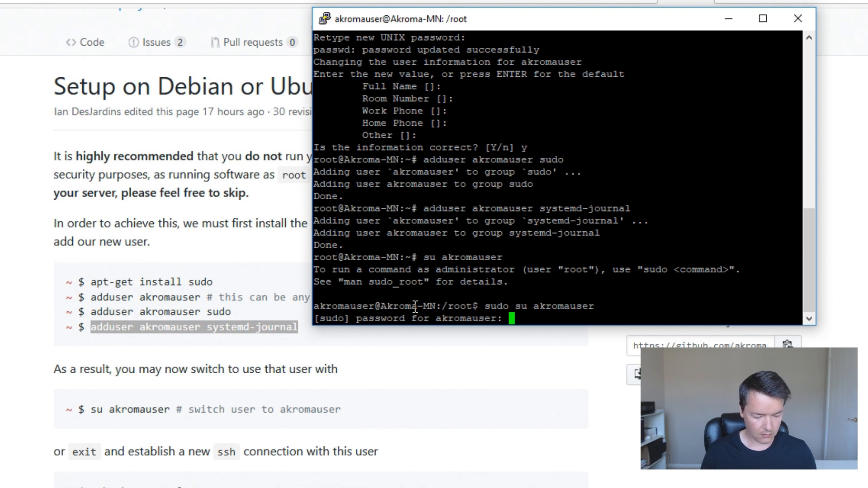
key("Return")
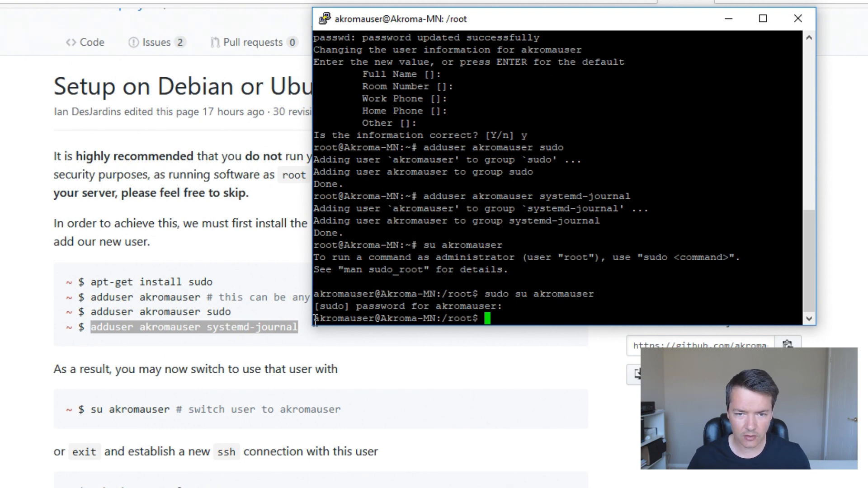
mouse_move(575, 319)
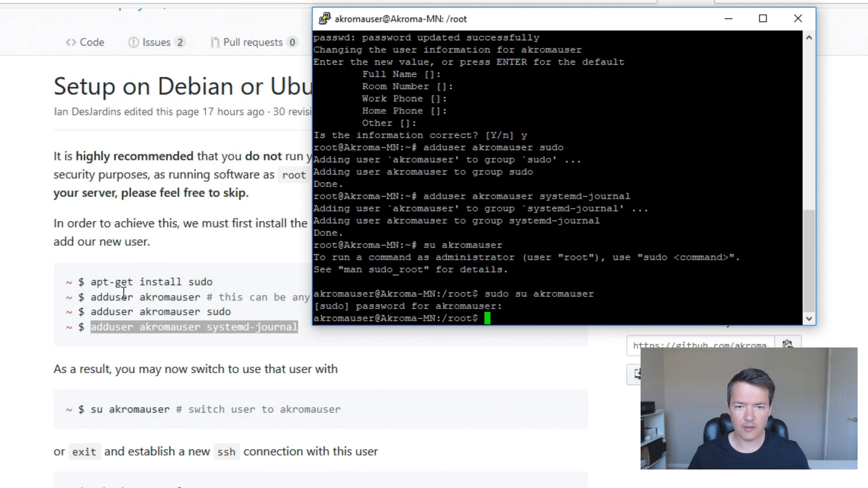
mouse_move(157, 410)
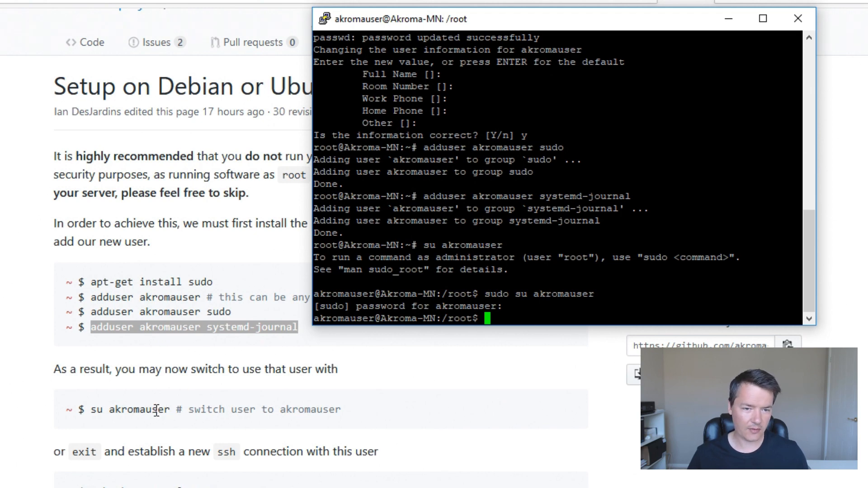
Scroll the wiki down to the Install on Debian/Ubuntu-based Linux section.
scroll("down", 3)
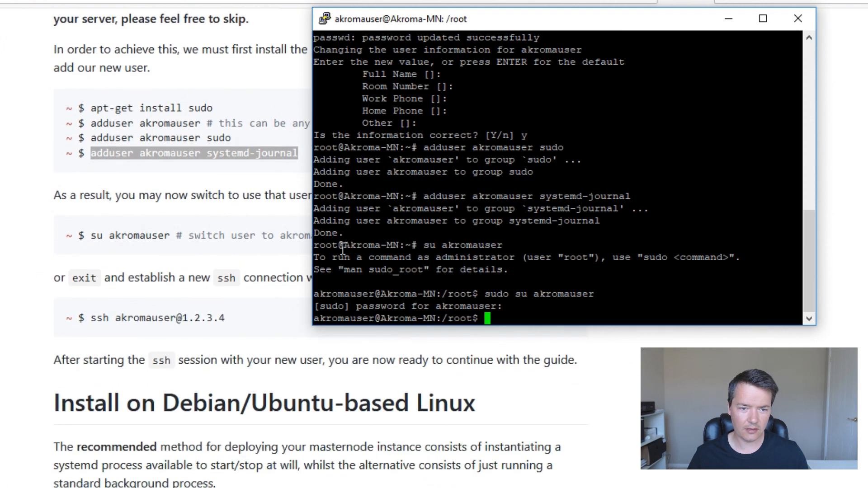
scroll("up", 3)
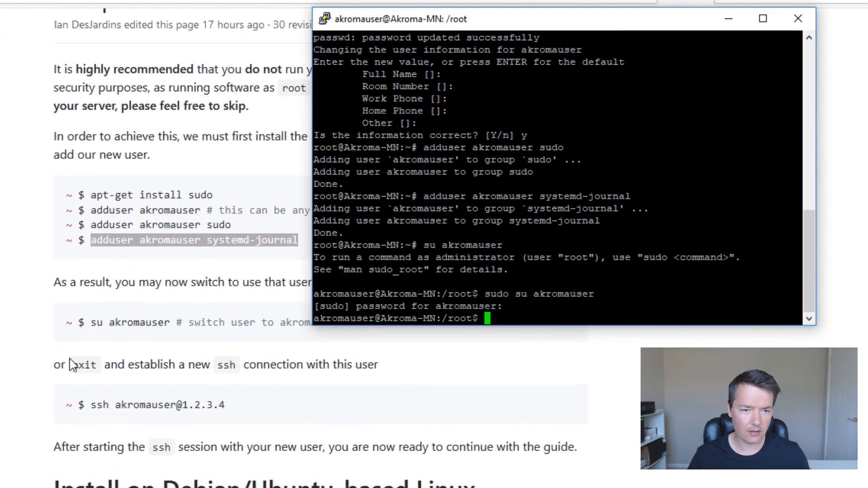
mouse_move(317, 365)
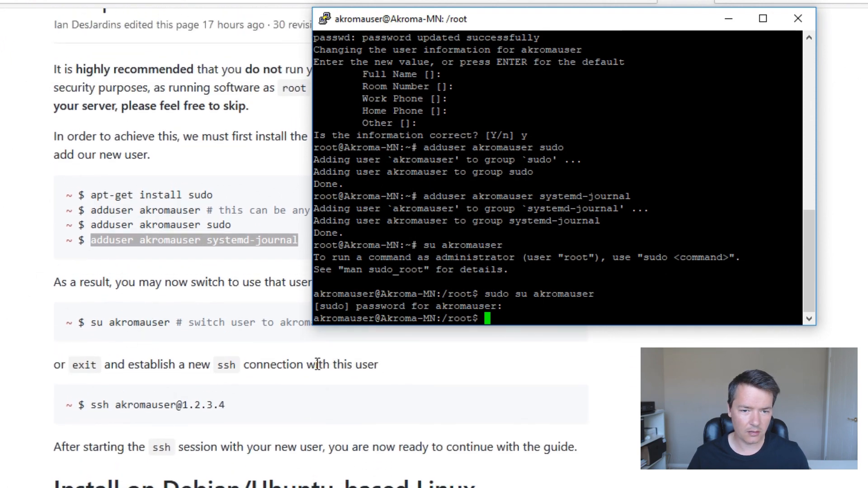
scroll("down", 3)
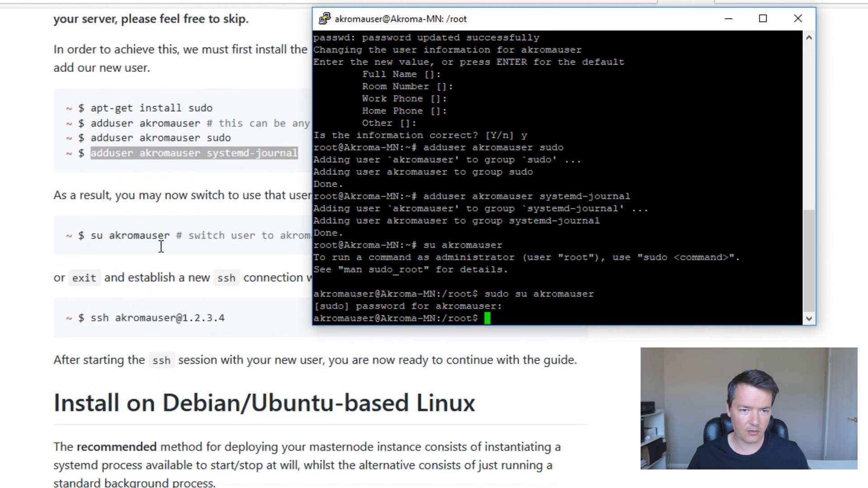
mouse_move(239, 288)
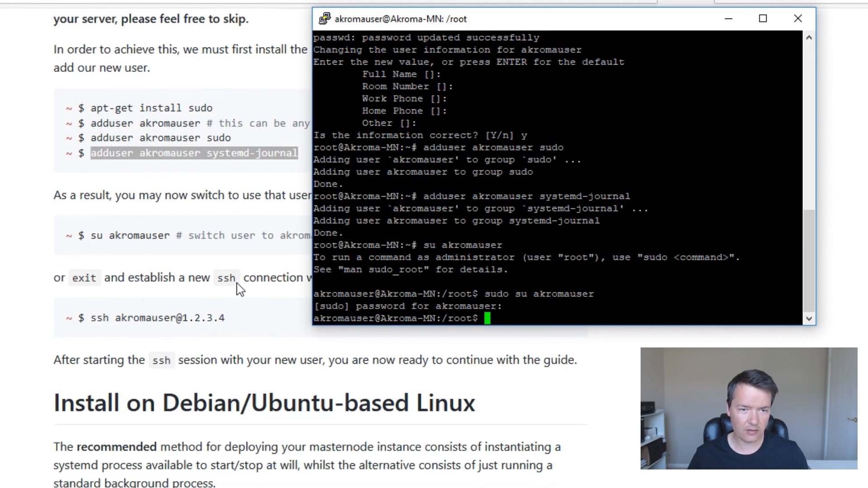
mouse_move(177, 244)
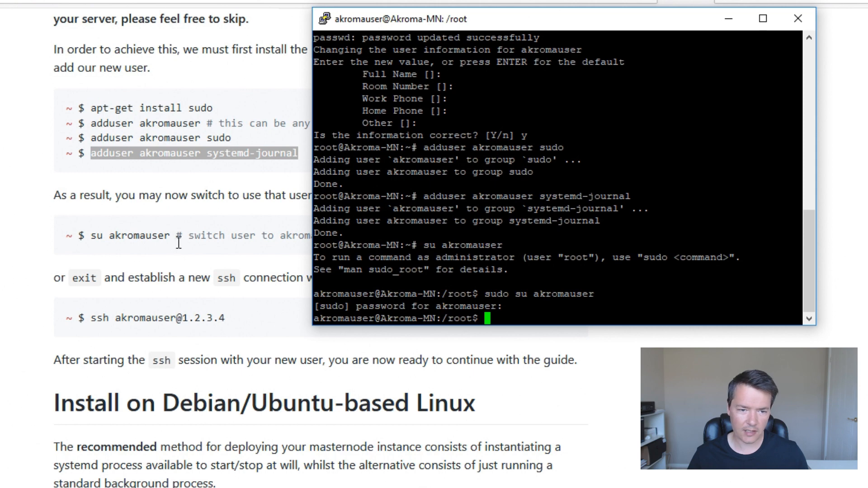
scroll("down", 3)
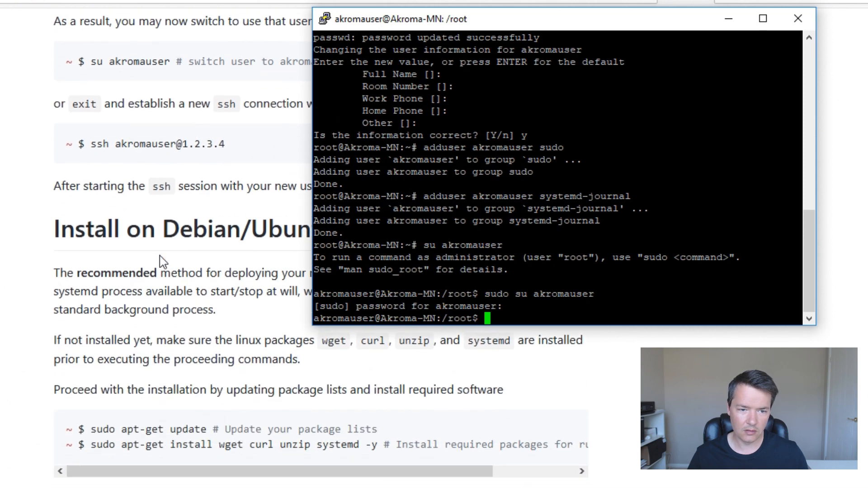
scroll("down", 3)
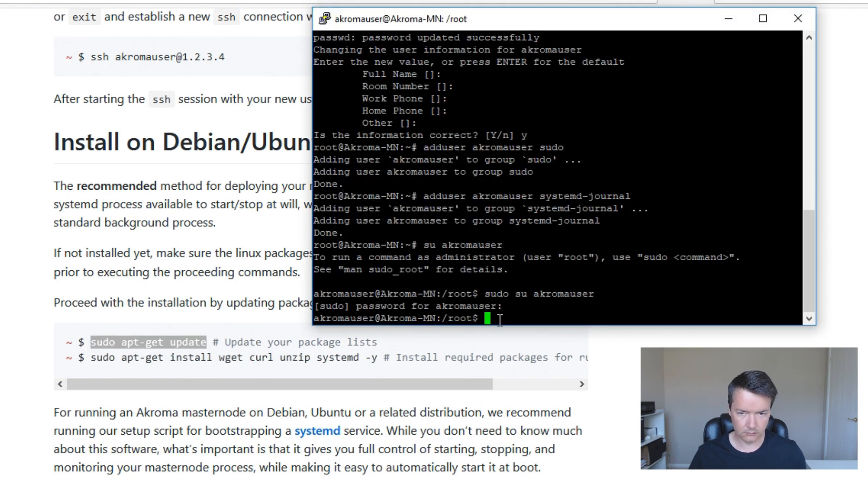
Run sudo apt-get update to refresh the server's package lists.
type("sudo apt-get update")
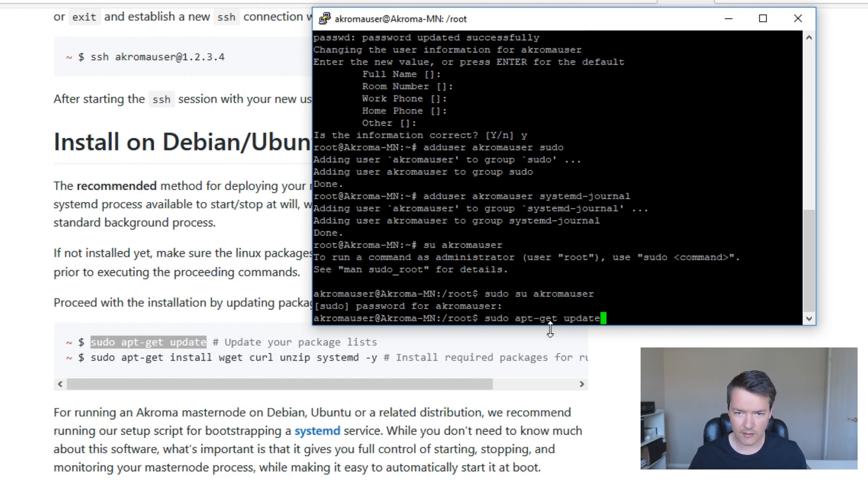
key("Return")
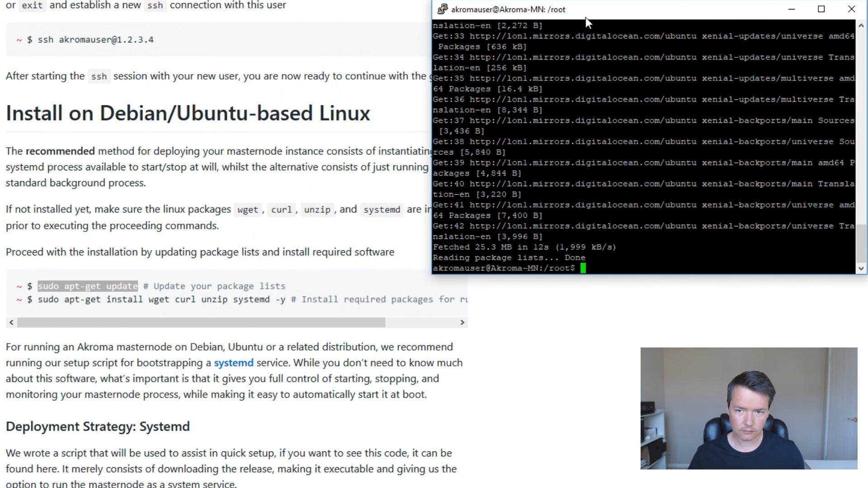
mouse_move(79, 301)
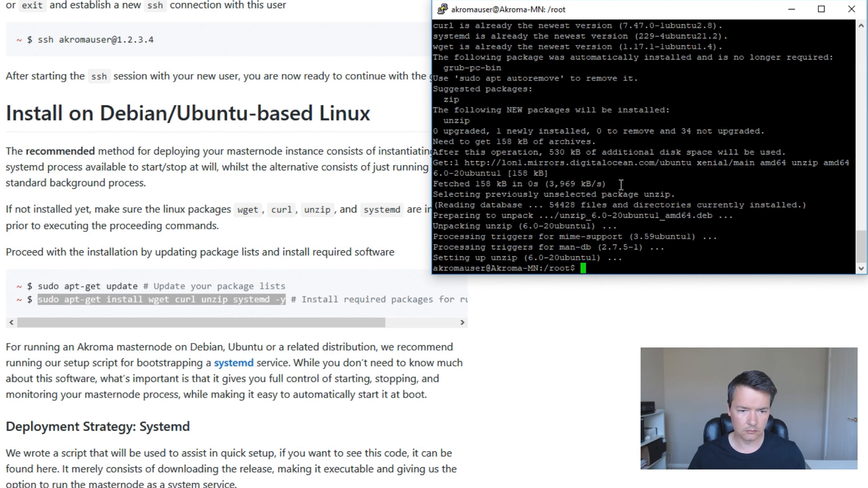
mouse_move(385, 368)
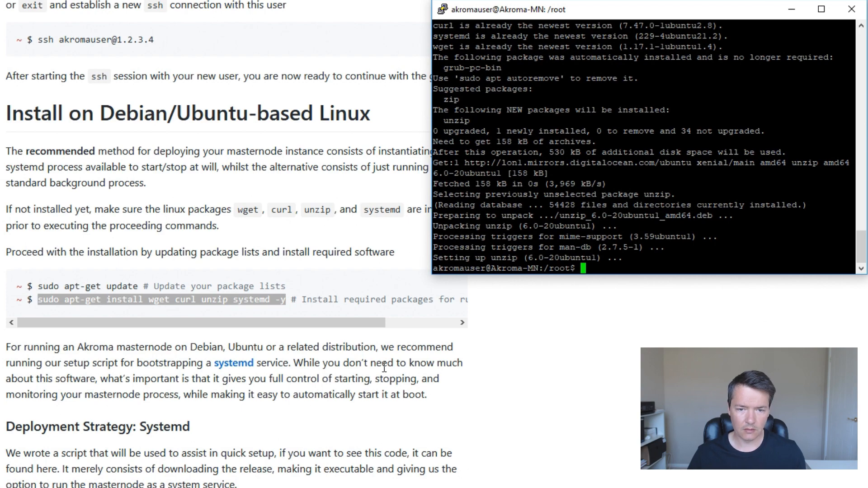
Run the wiki's setup.sh wget command, which fails with permission denied.
scroll("down", 3)
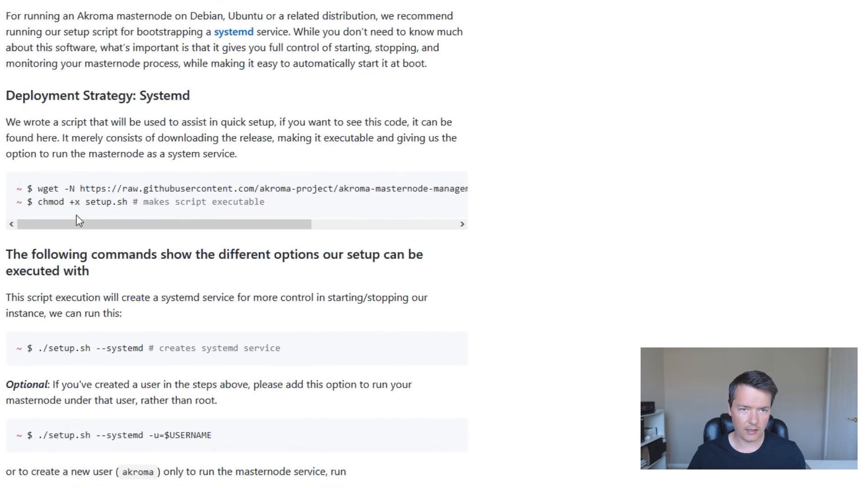
scroll("down", 3)
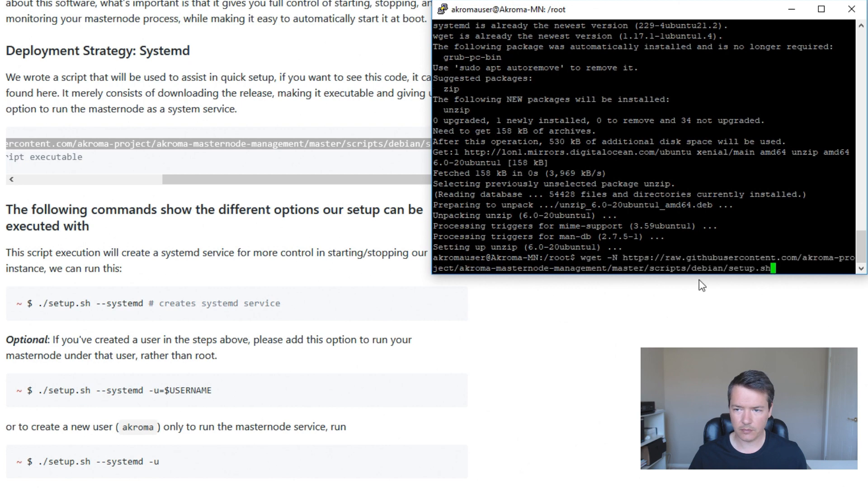
key("Return")
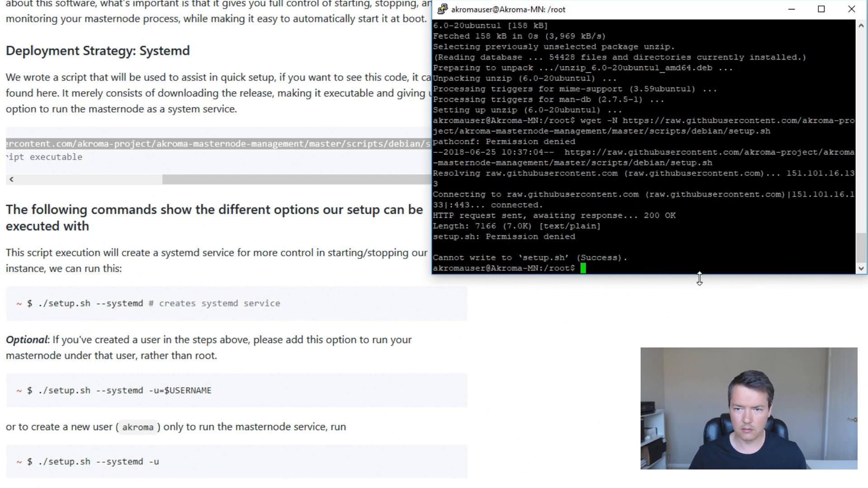
mouse_move(569, 219)
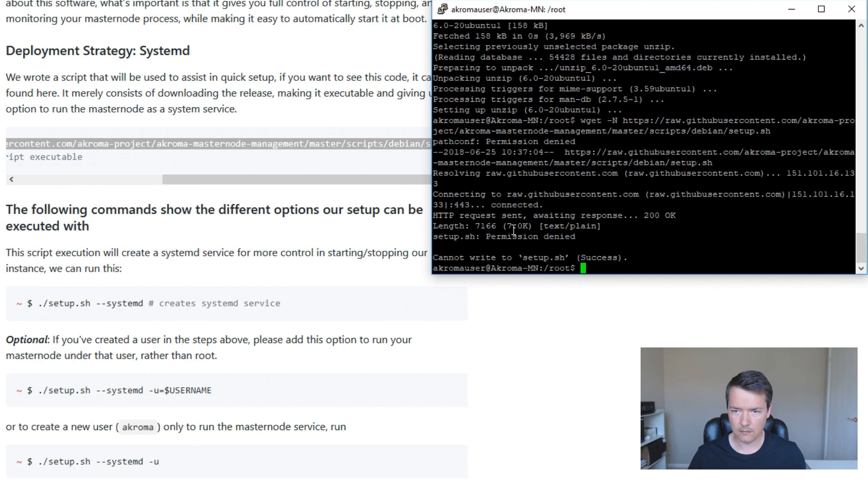
mouse_move(506, 255)
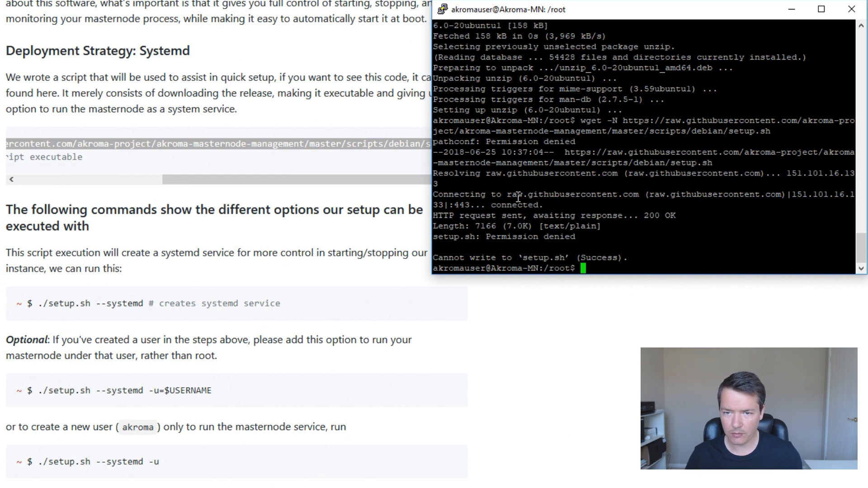
mouse_move(456, 242)
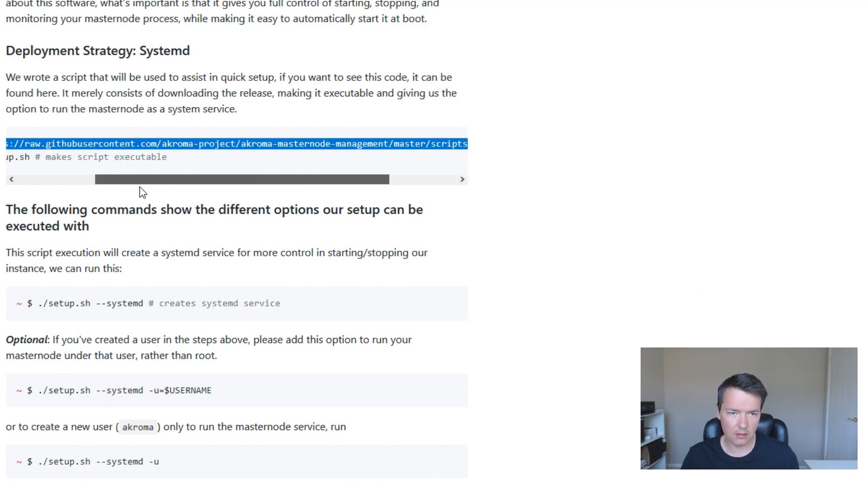
Download setup.sh from the akroma-masternode-management repo onto the server using sudo wget.
left_click(462, 180)
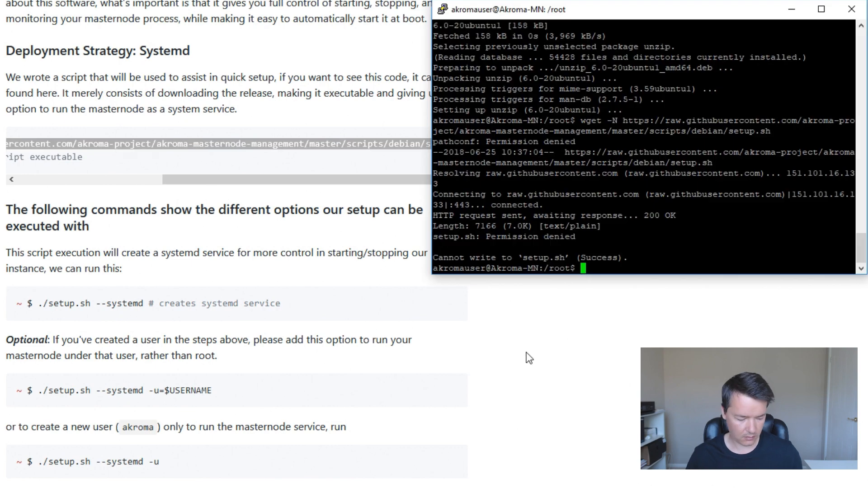
type("s")
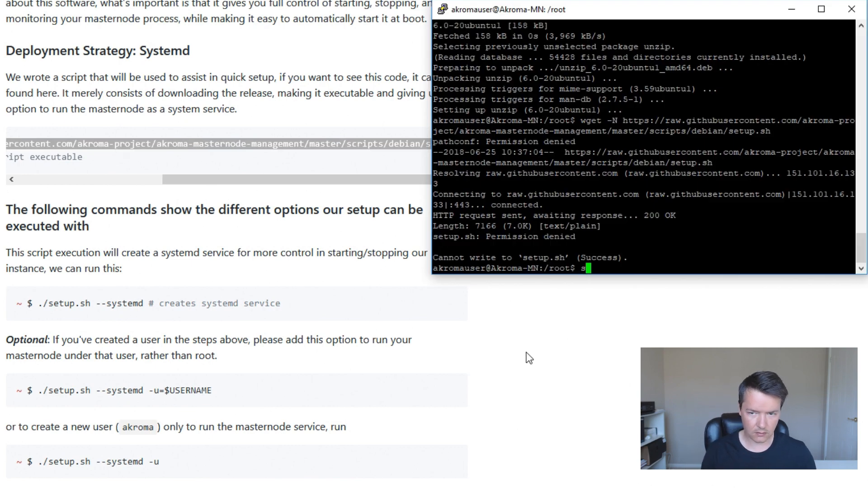
type("udo")
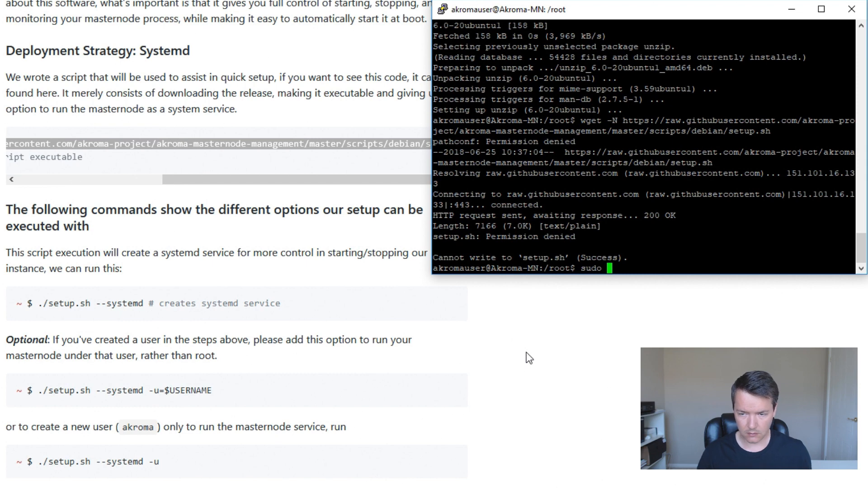
type("wget -N https://raw.githubusercontent.com/akroma-project/akroma-masternode-management/master/scripts/debian/setup.sh")
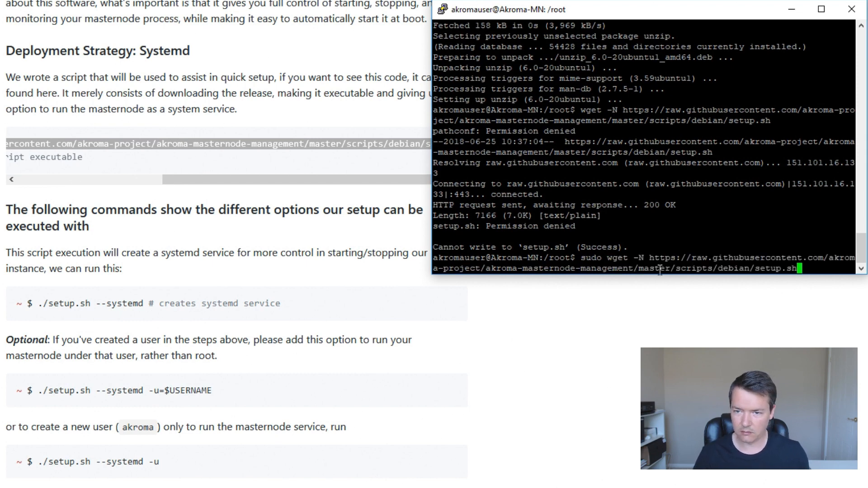
key("Return")
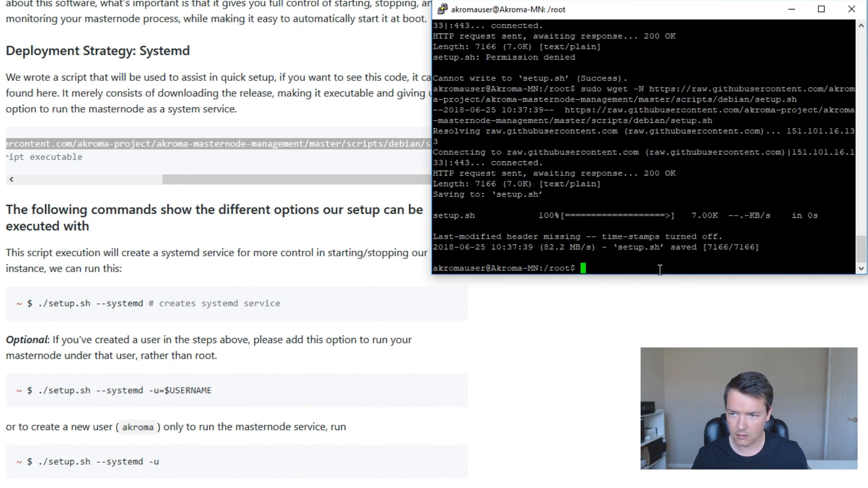
mouse_move(623, 218)
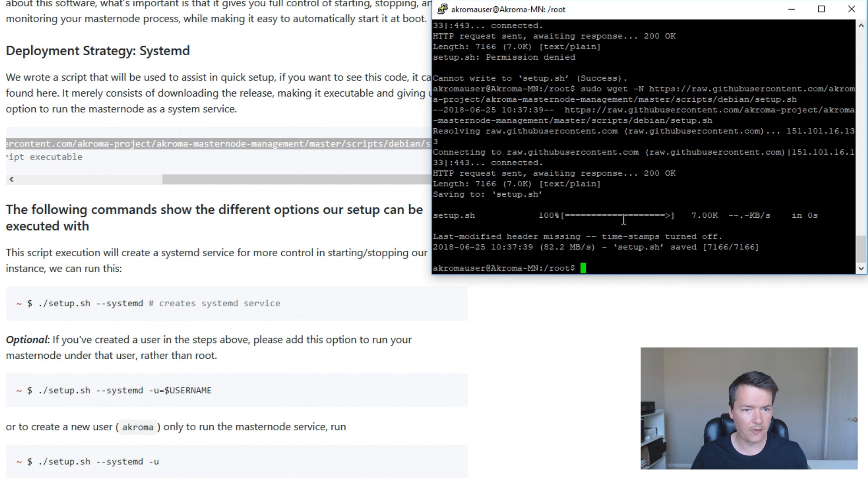
mouse_move(160, 181)
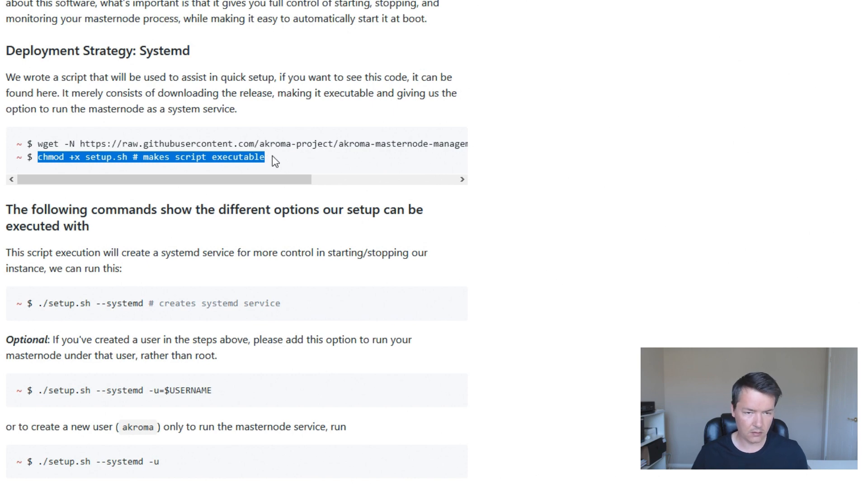
mouse_move(200, 441)
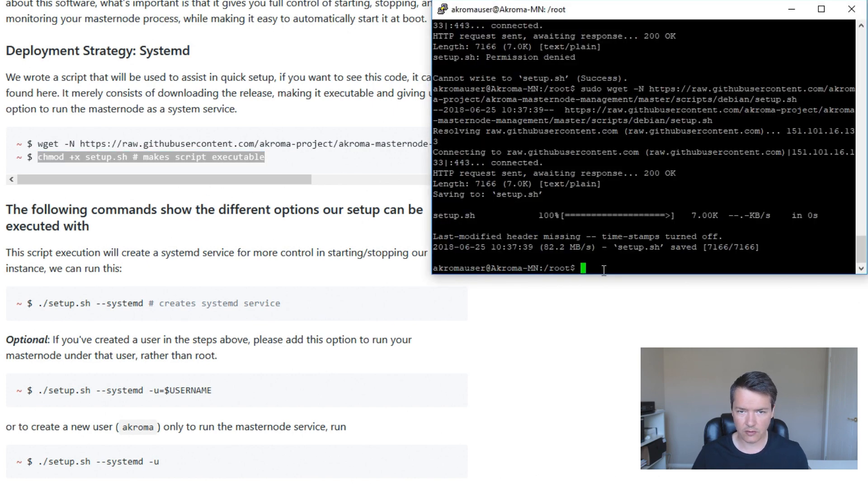
Run chmod +x setup.sh, then rerun it with sudo after permission is denied.
type("chmod +x setup.sh # makes script executable")
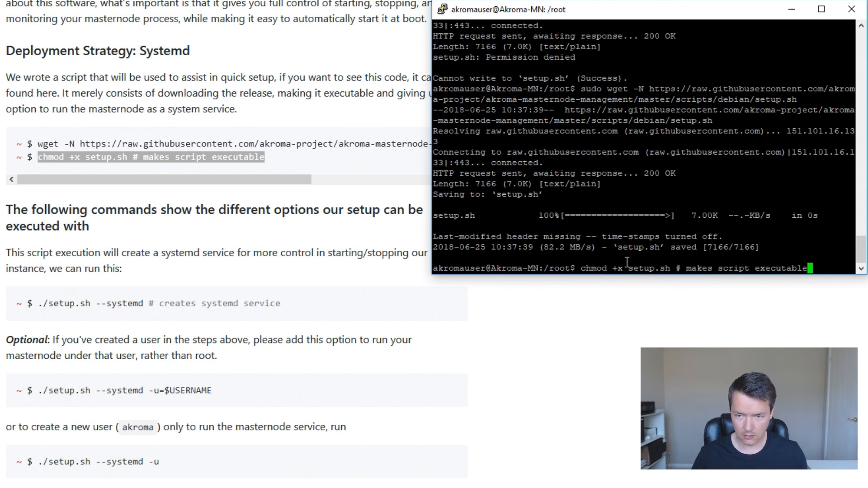
key("Return")
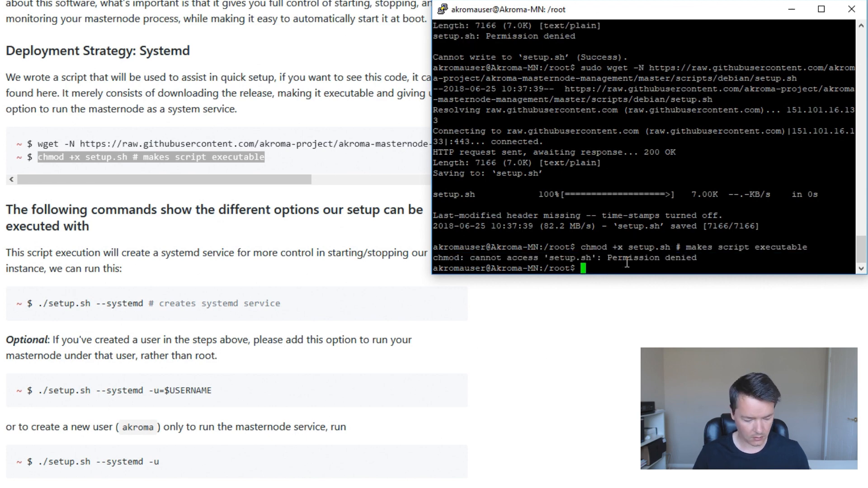
type("sudo")
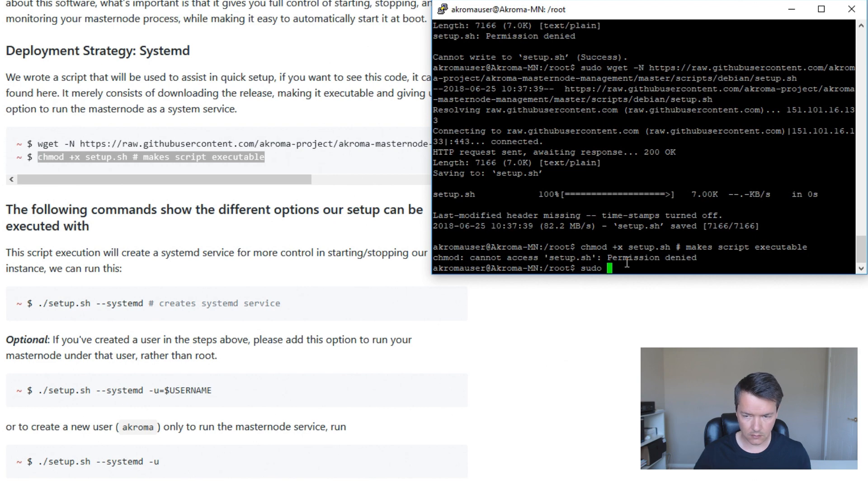
type("chmod +x setup.sh # makes script executable")
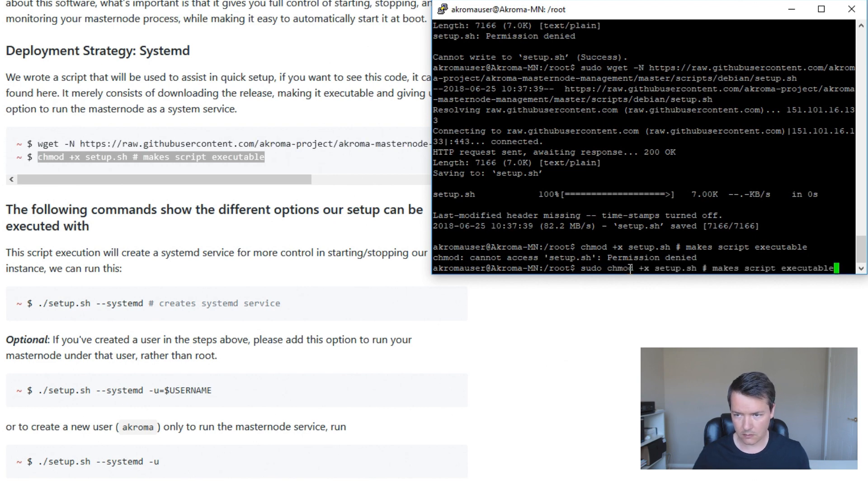
key("Return")
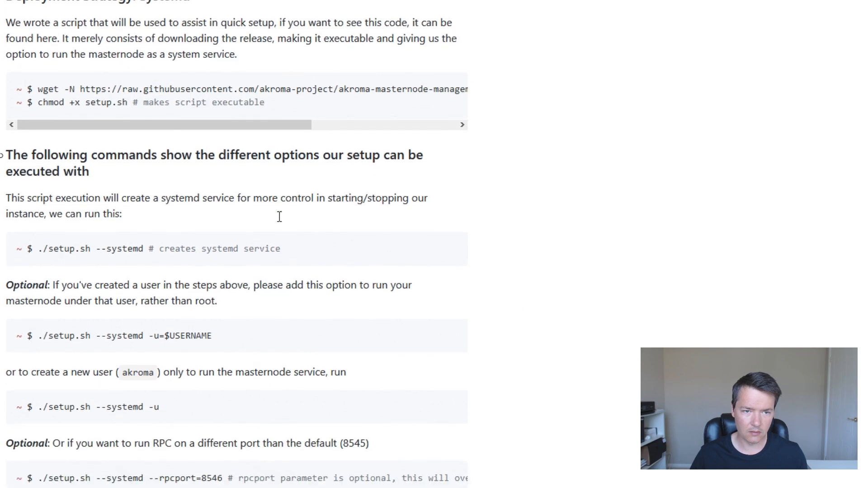
Pick out './setup.sh --systemd -u=$USERNAME' from the wiki and type it for akromauser.
scroll("down", 3)
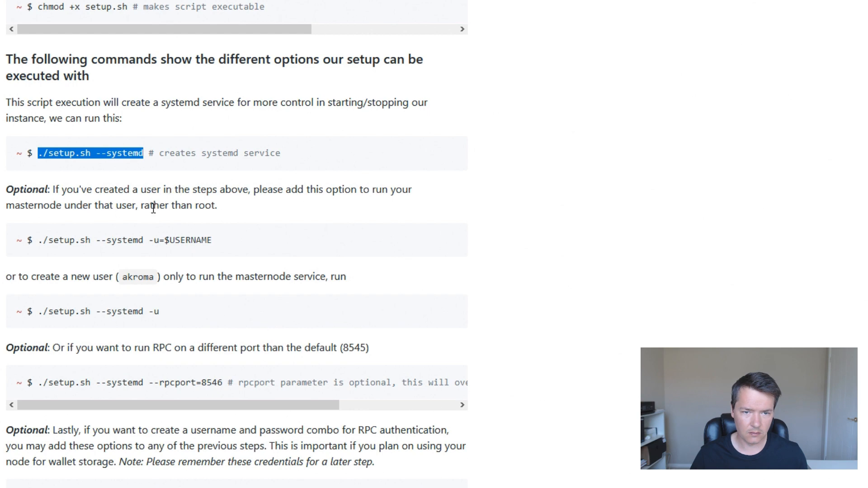
mouse_move(195, 207)
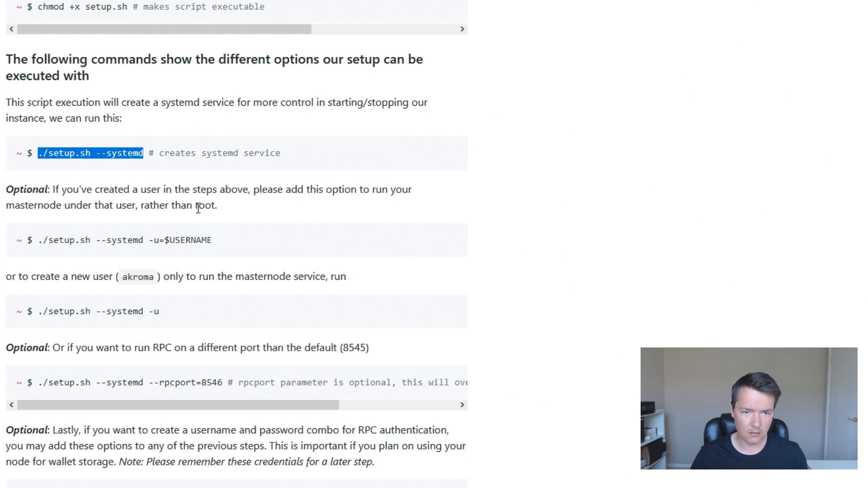
mouse_move(36, 241)
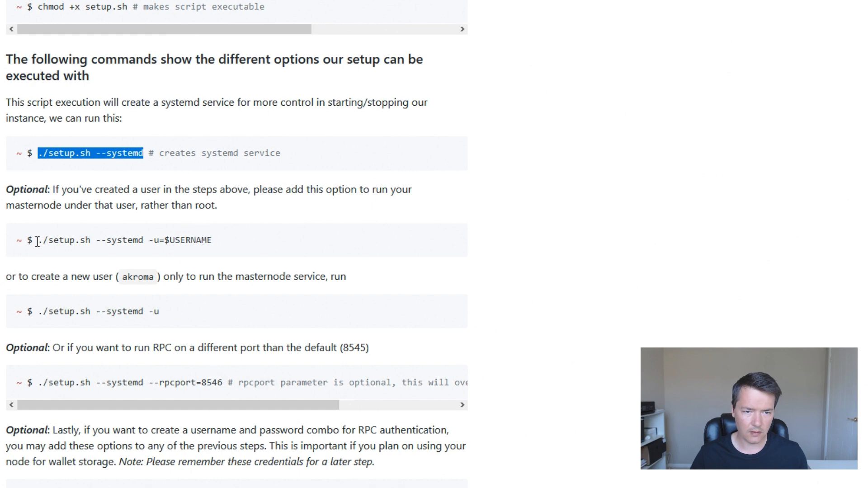
double_click(123, 240)
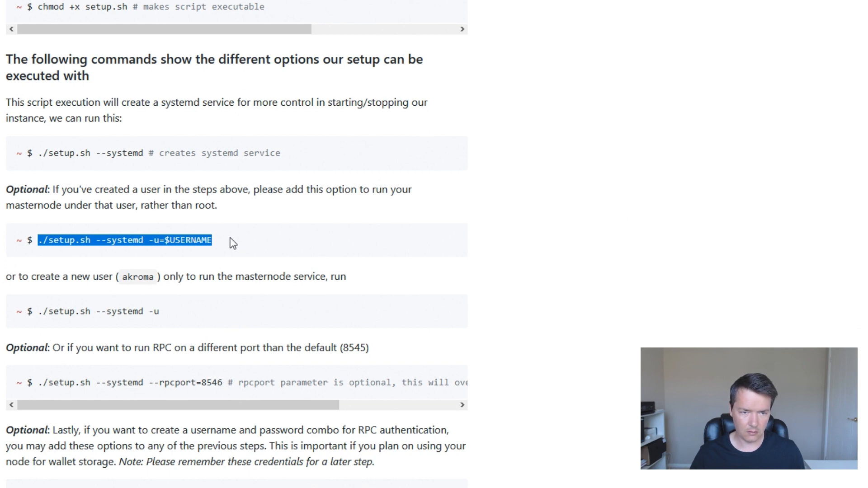
mouse_move(330, 277)
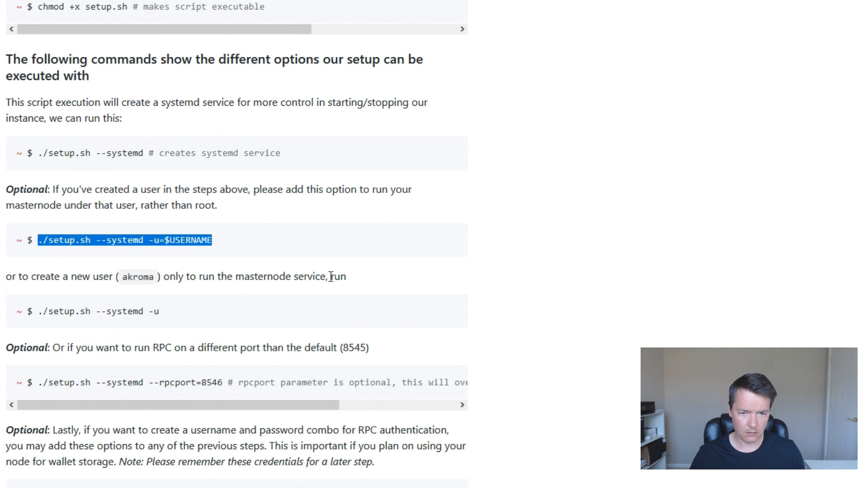
mouse_move(303, 264)
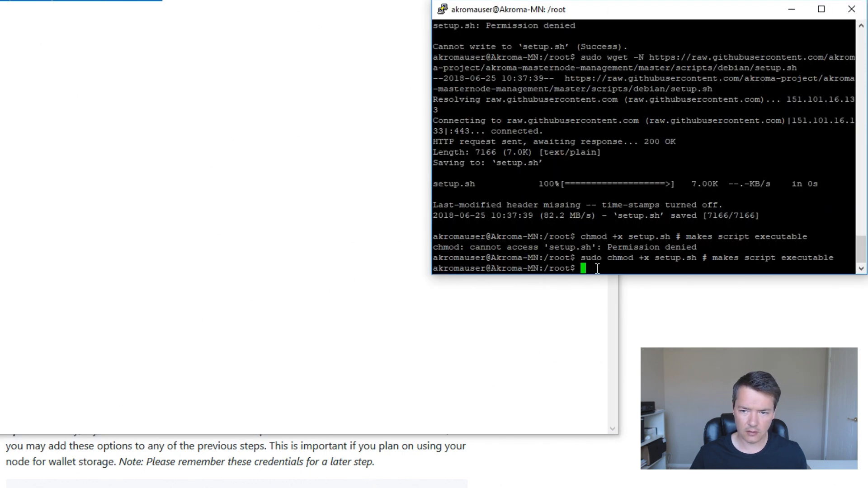
type("./setup.sh --systemd -u=$akromauser")
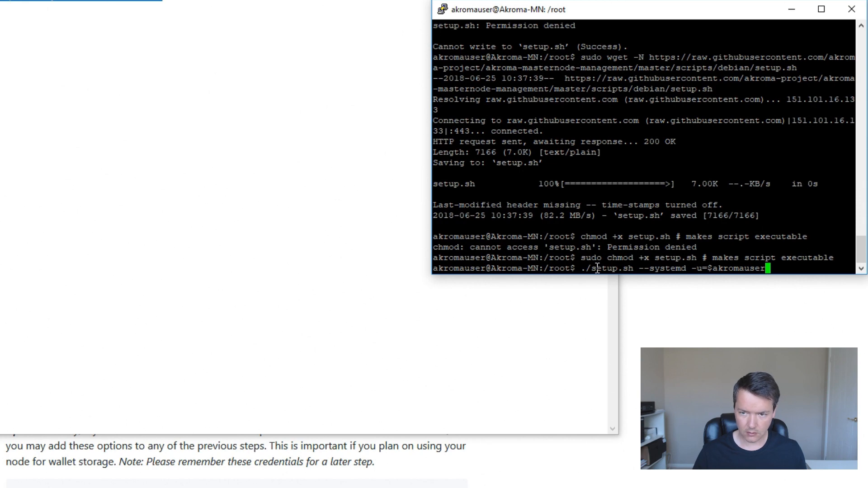
Run ./setup.sh --systemd -u=$akromauser, then retry it with sudo after Permission denied.
key("Return")
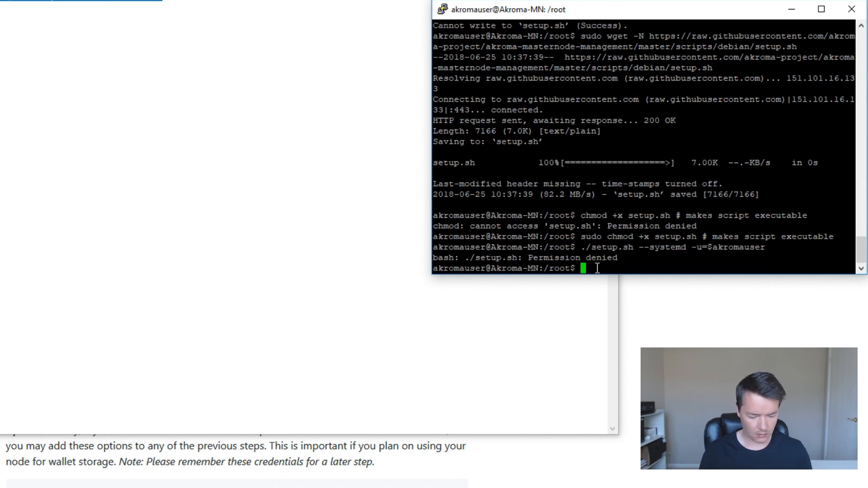
type("sudo")
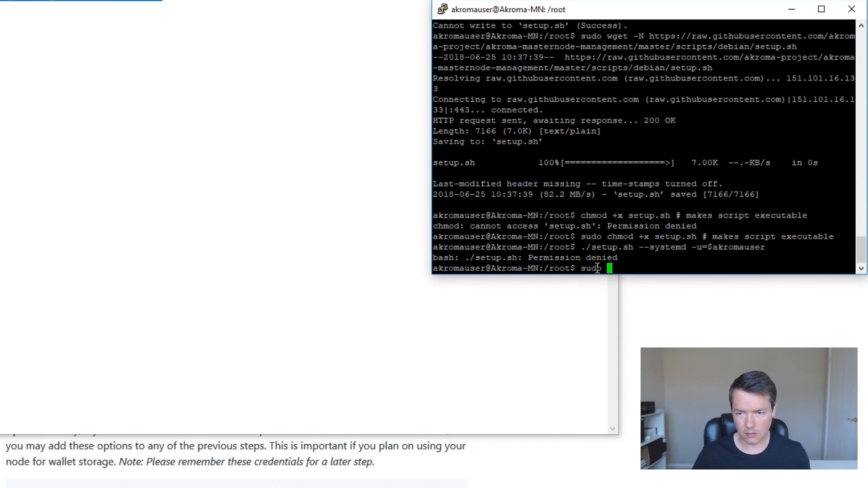
type("./setup.sh --systemd -u=$akromauser")
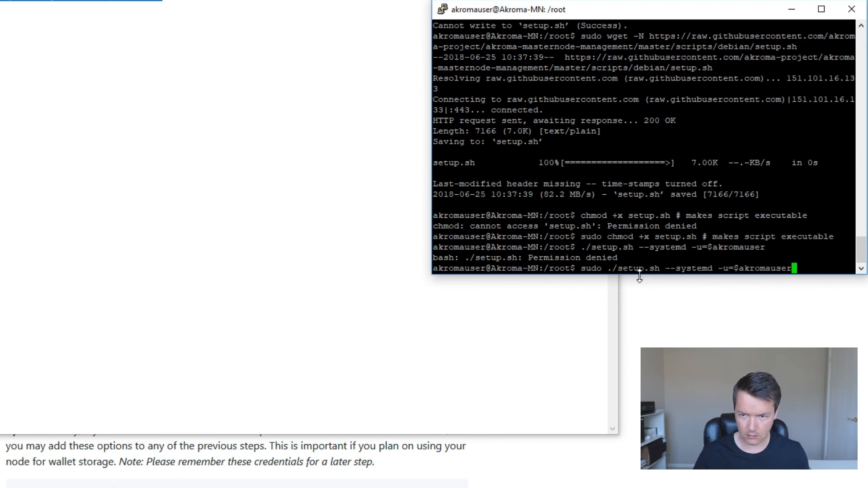
key("Return")
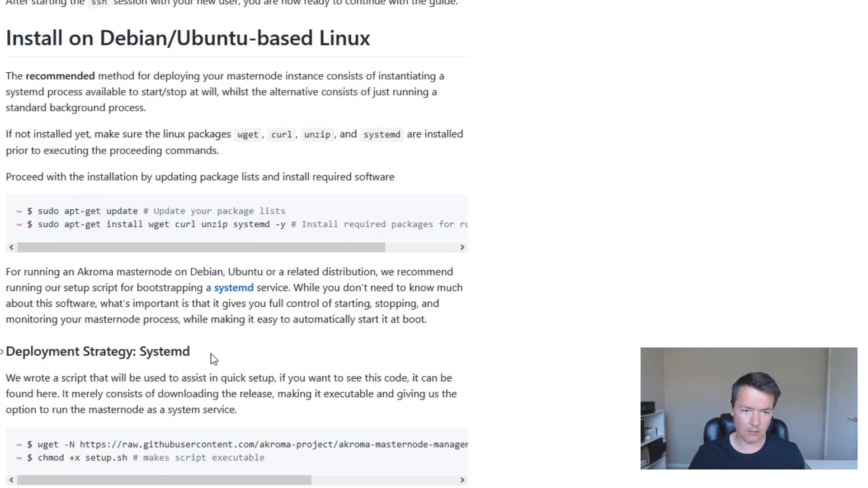
Scroll the wiki to the ./setup.sh --systemd -u=$USERNAME command.
scroll("down", 3)
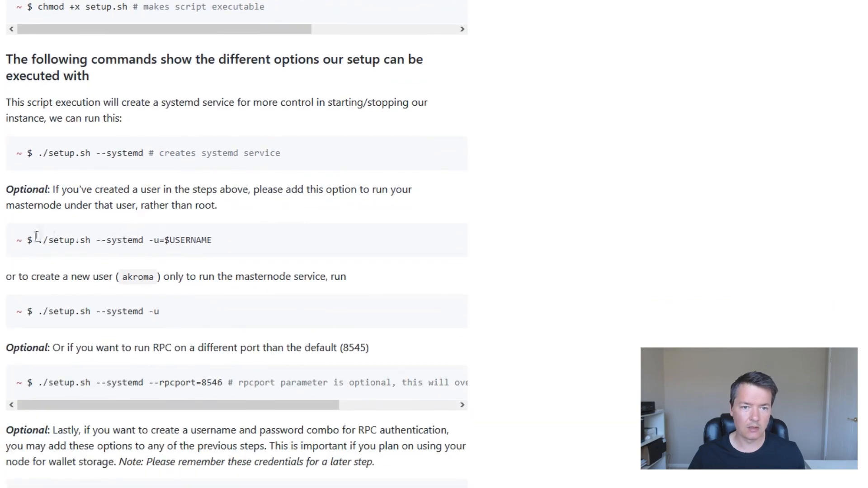
scroll("up", 3)
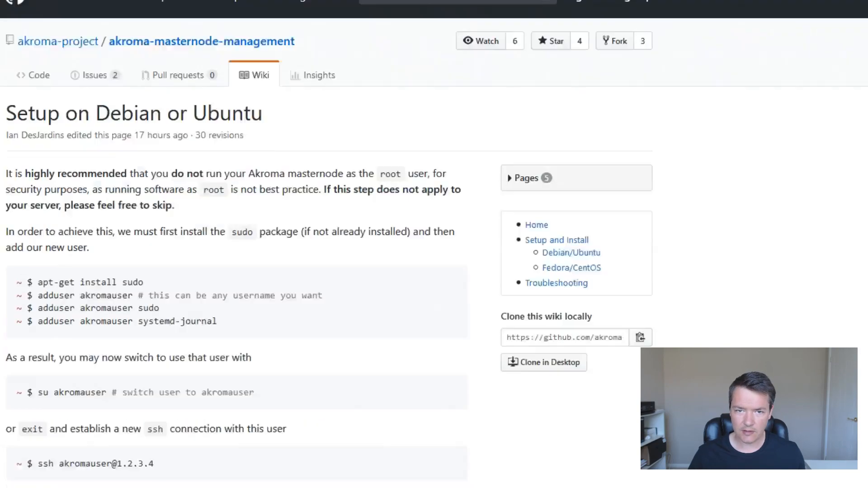
scroll("up", 3)
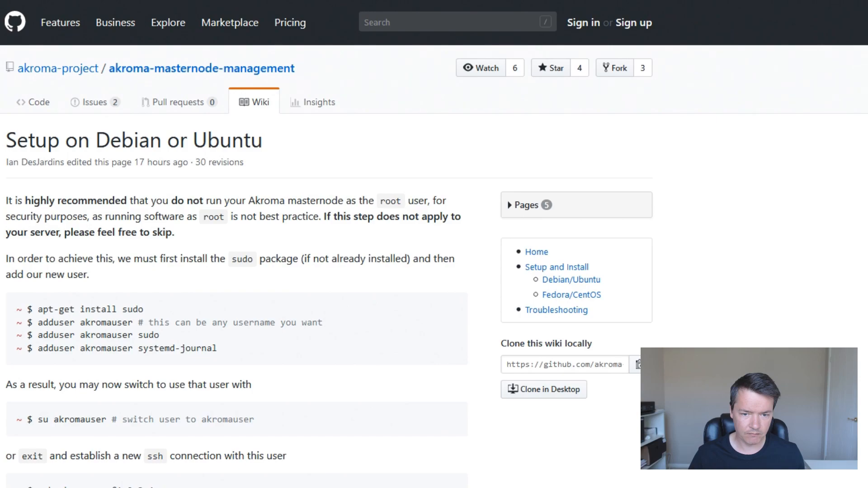
scroll("down", 3)
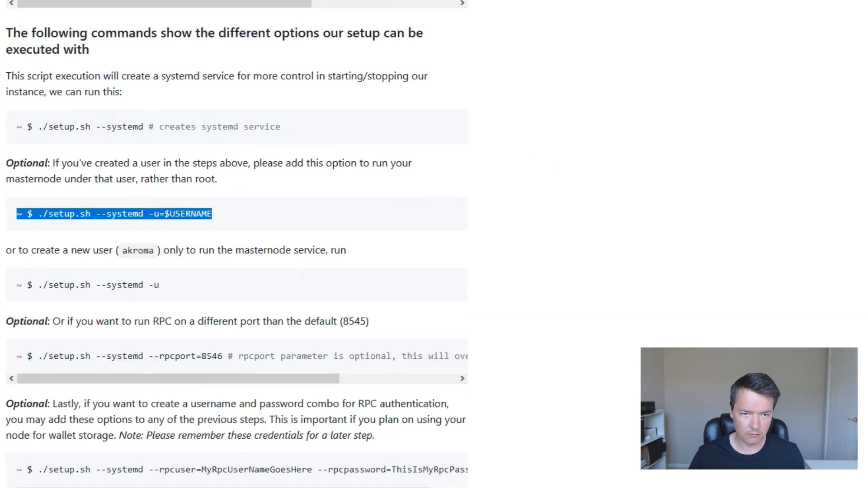
scroll("down", 3)
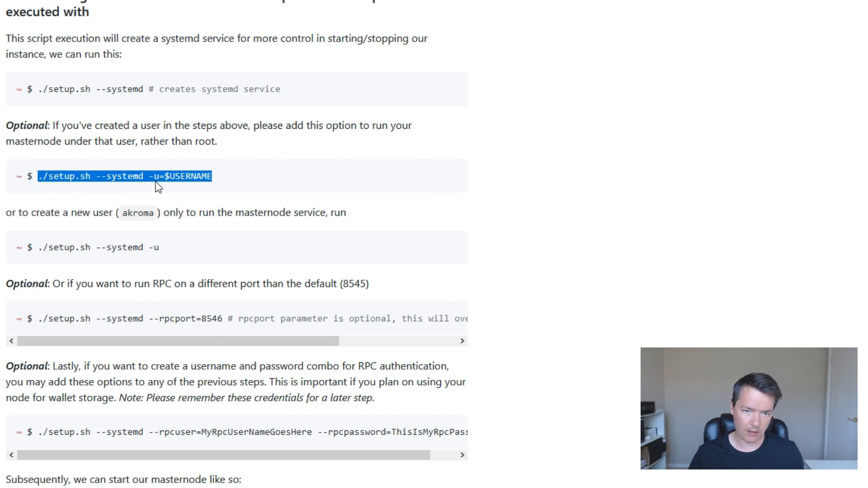
mouse_move(160, 178)
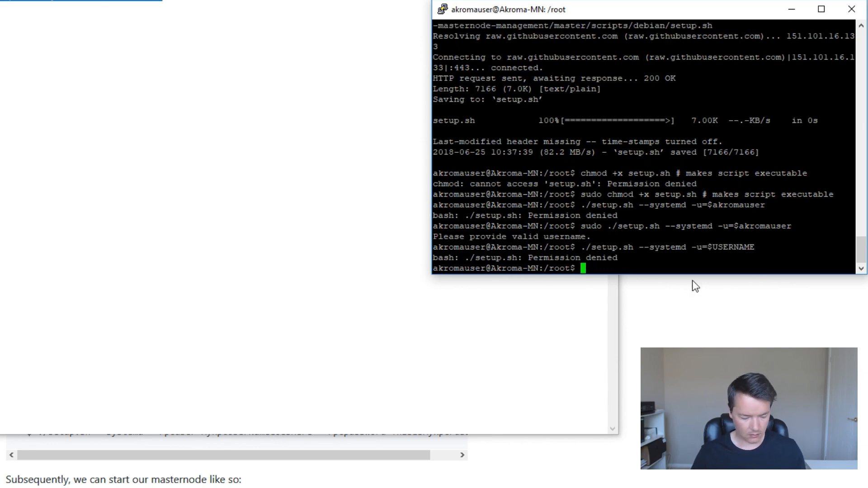
Run the pasted setup.sh username command prefixed with sudo.
type("sudo ./setup.sh --systemd -u=$USERNAME")
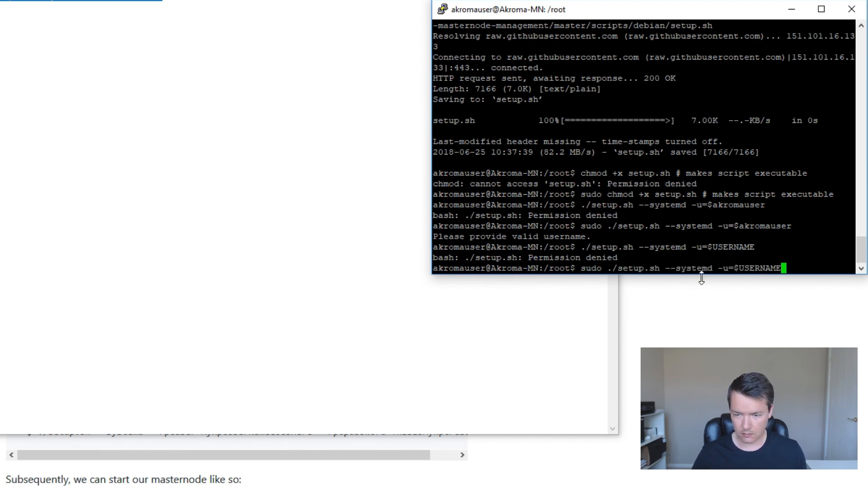
key("Return")
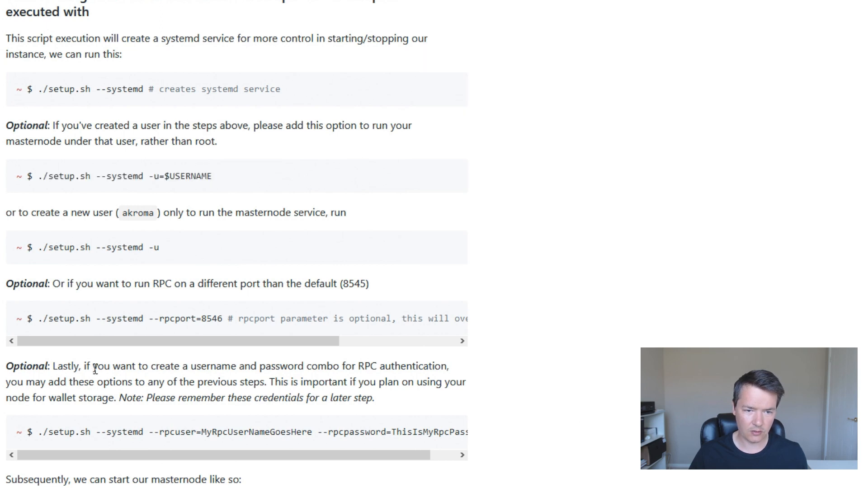
Scroll the wiki to the 'sudo systemctl start akromanode' command.
scroll("down", 3)
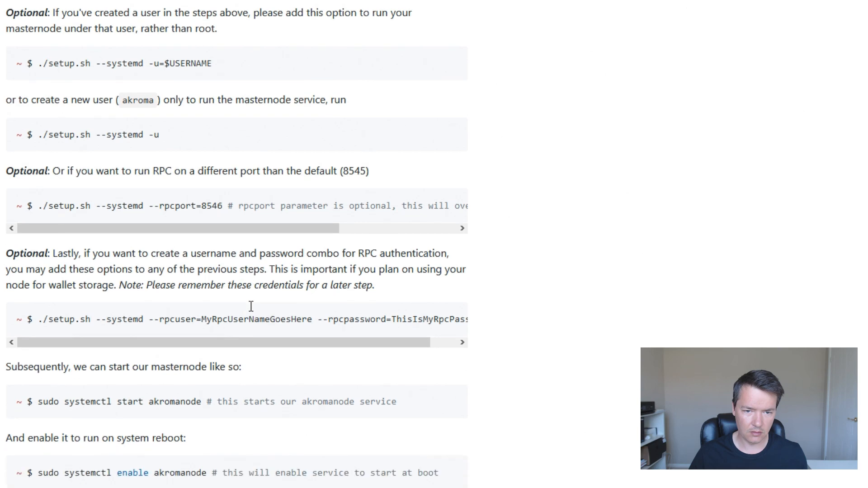
scroll("down", 3)
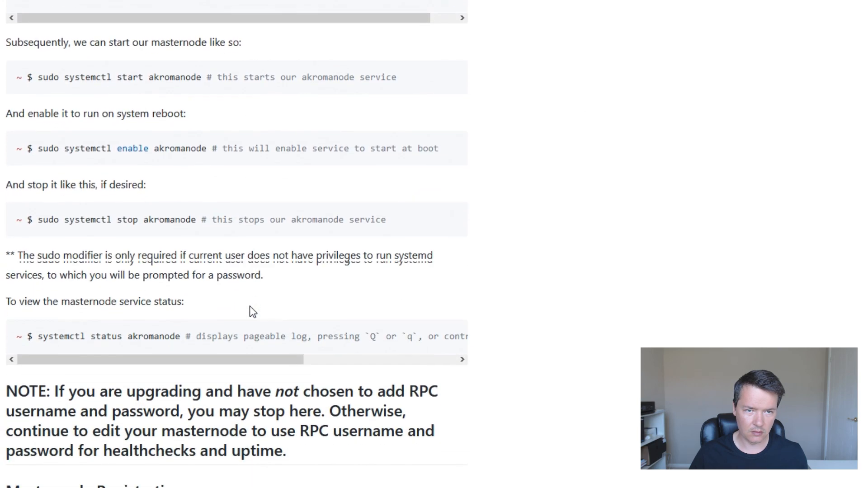
scroll("up", 3)
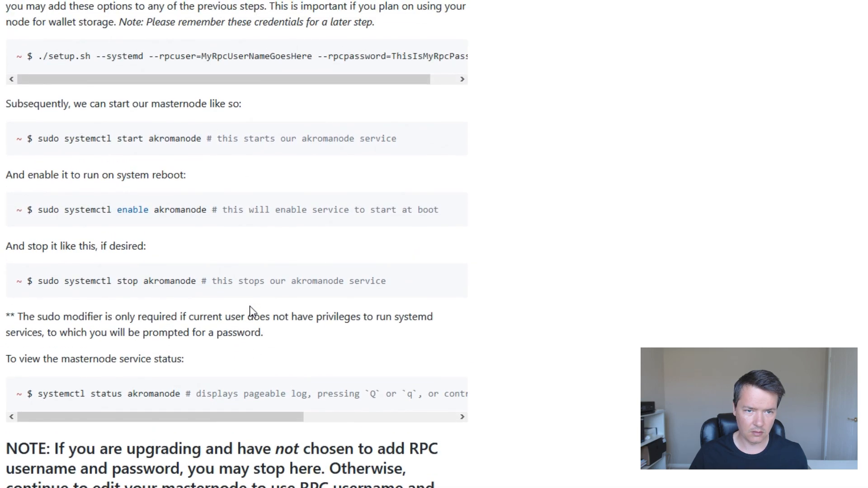
scroll("up", 3)
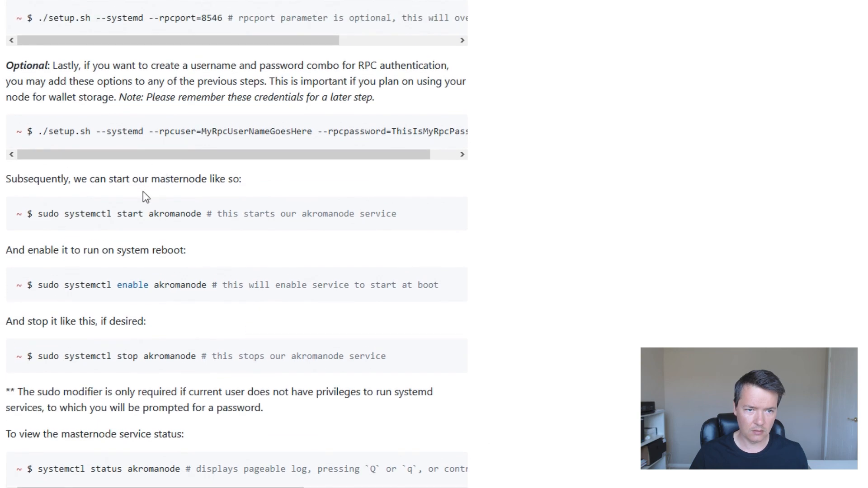
mouse_move(88, 214)
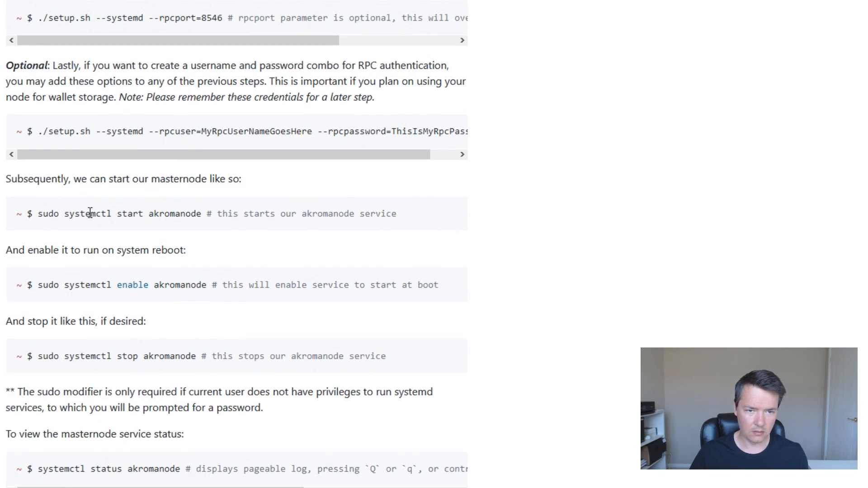
mouse_move(276, 215)
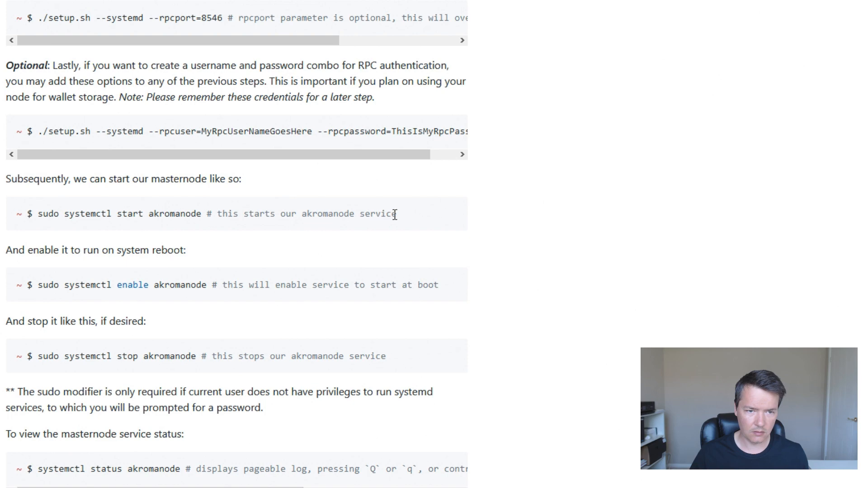
scroll("down", 3)
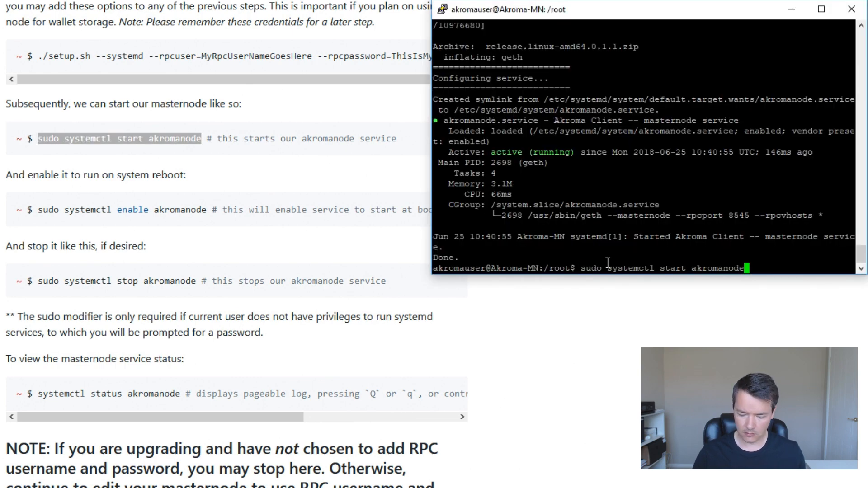
Start the akromanode service and enable it to launch at boot.
key("Return")
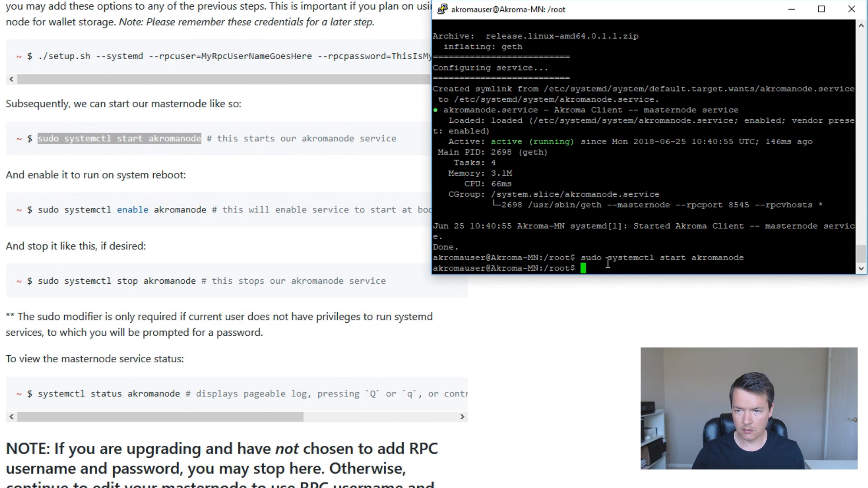
mouse_move(483, 267)
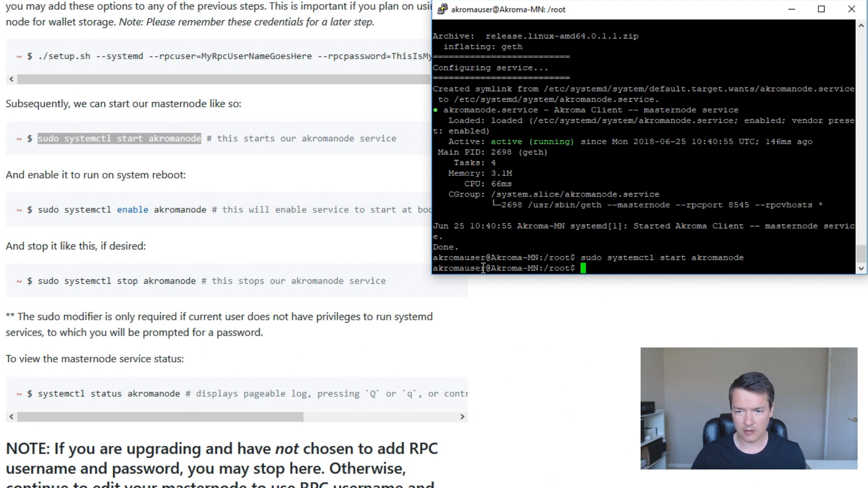
mouse_move(34, 216)
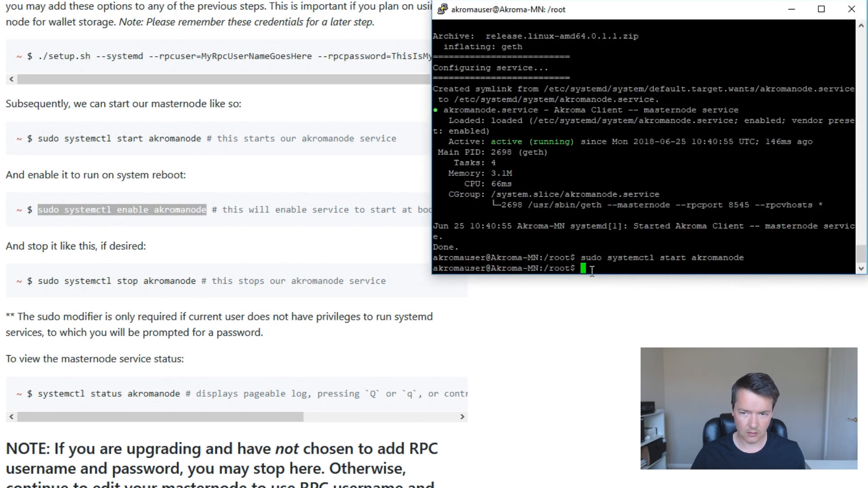
type("sudo systemctl enable akromanode")
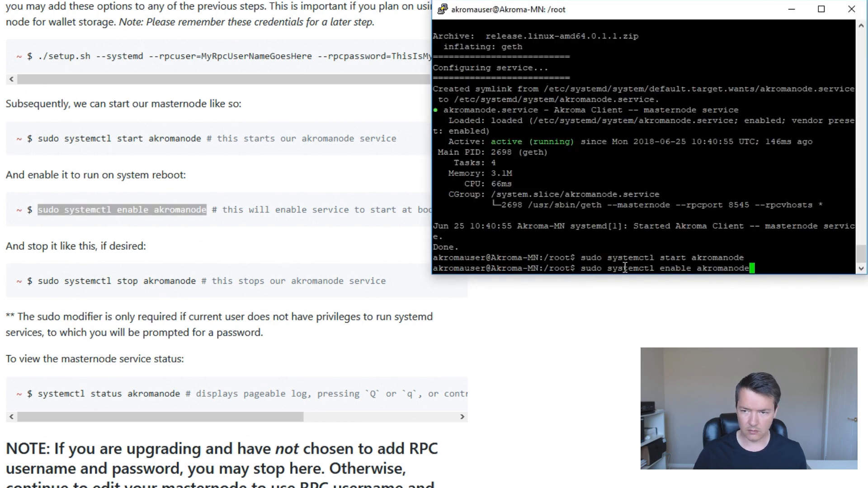
key("Return")
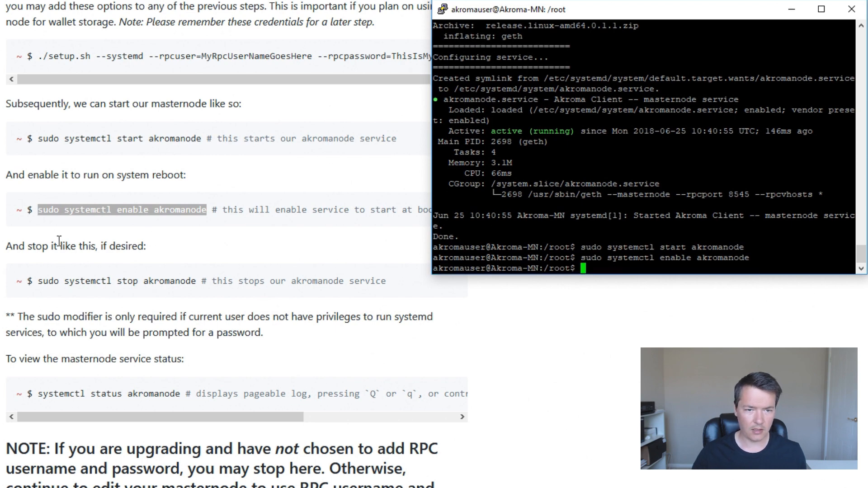
mouse_move(141, 315)
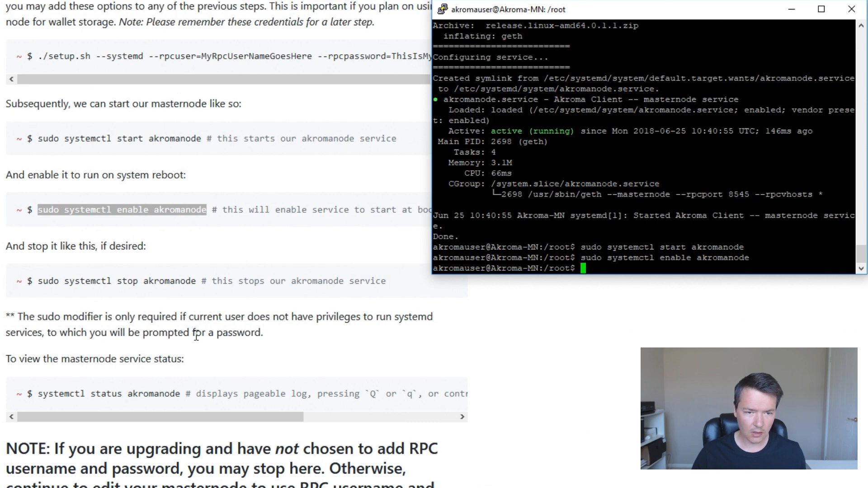
mouse_move(39, 394)
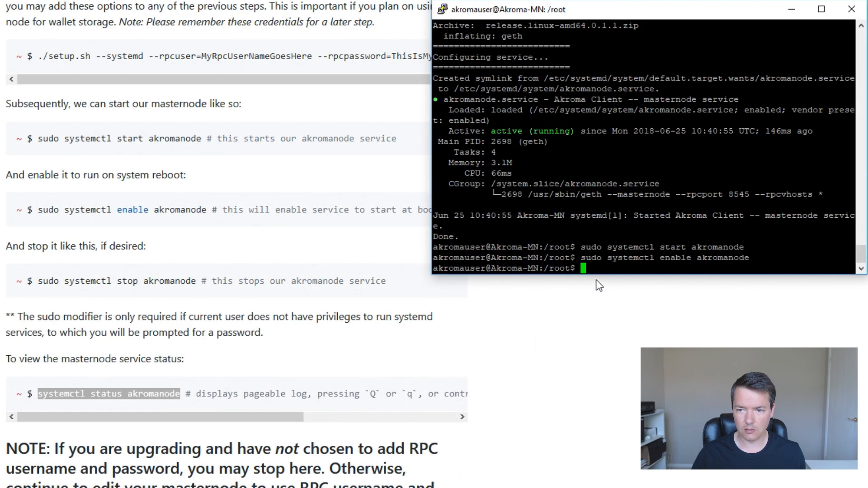
Check systemctl status akromanode to confirm active (running) with geth importing blocks.
type("systemctl status akromanode")
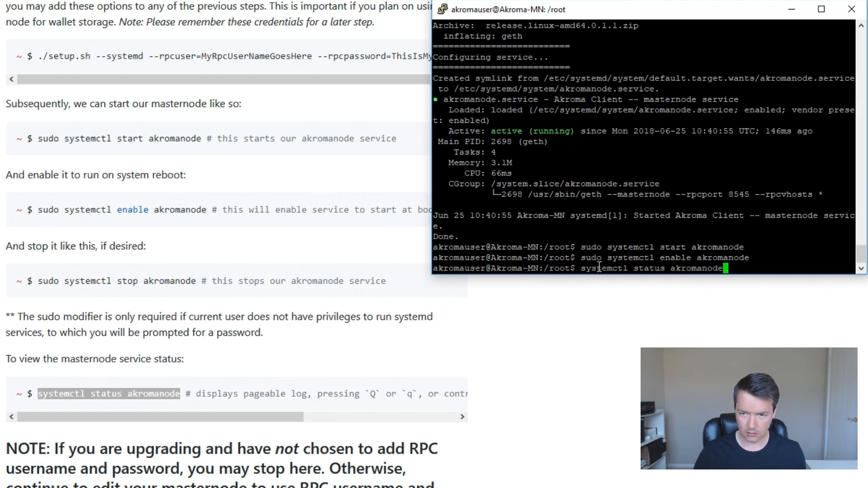
key("Return")
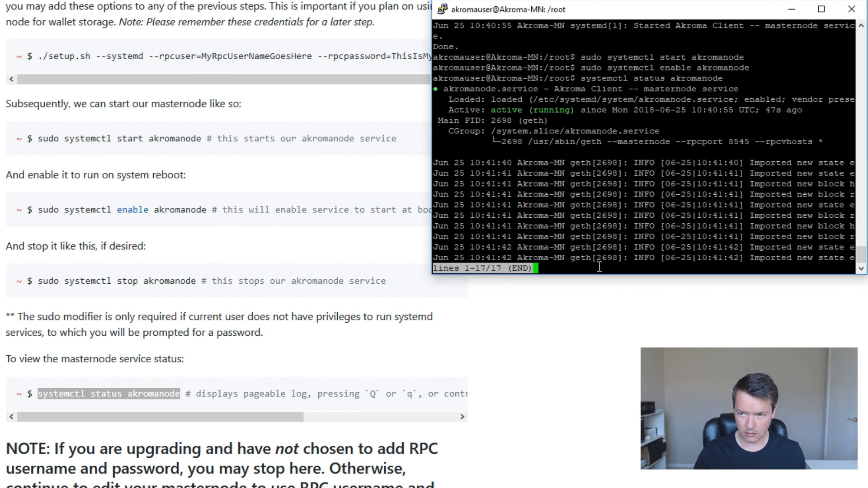
mouse_move(573, 190)
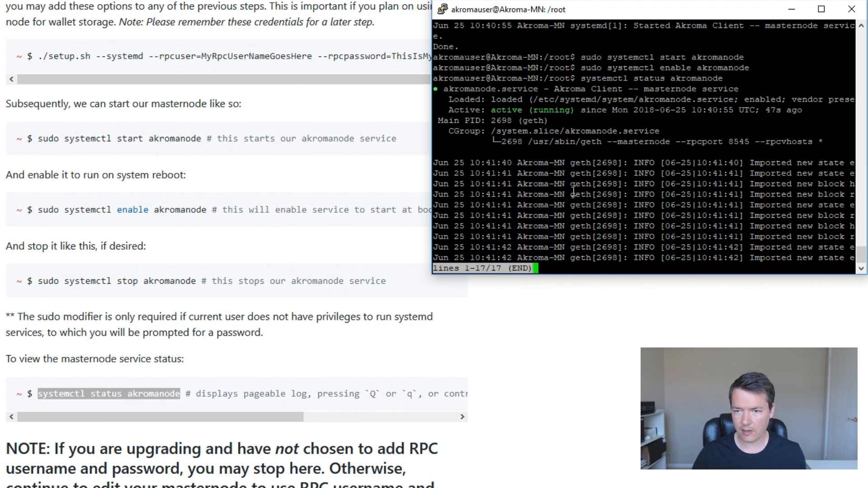
mouse_move(405, 247)
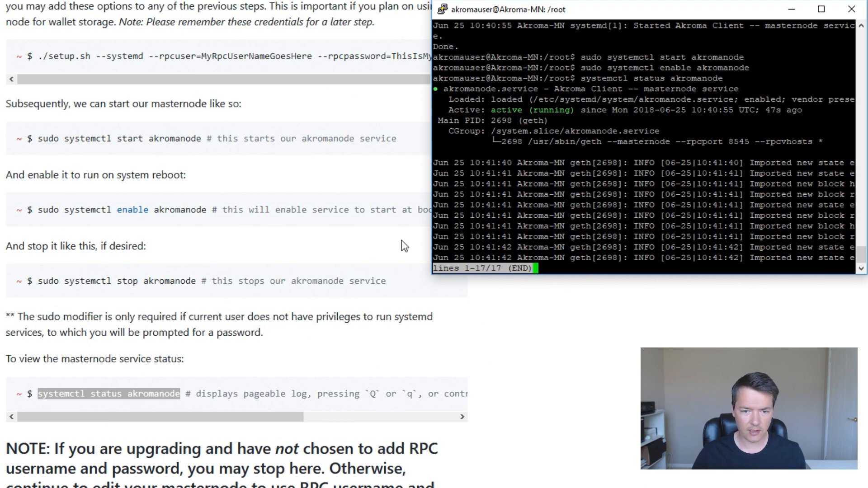
mouse_move(561, 272)
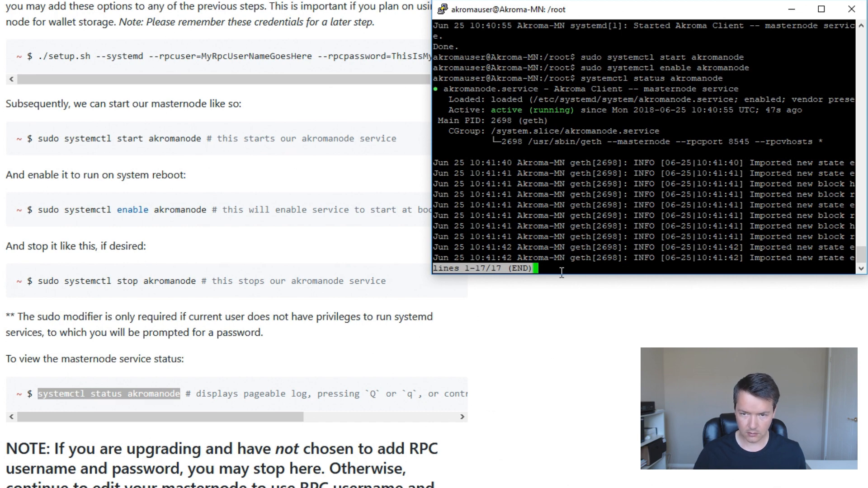
mouse_move(175, 311)
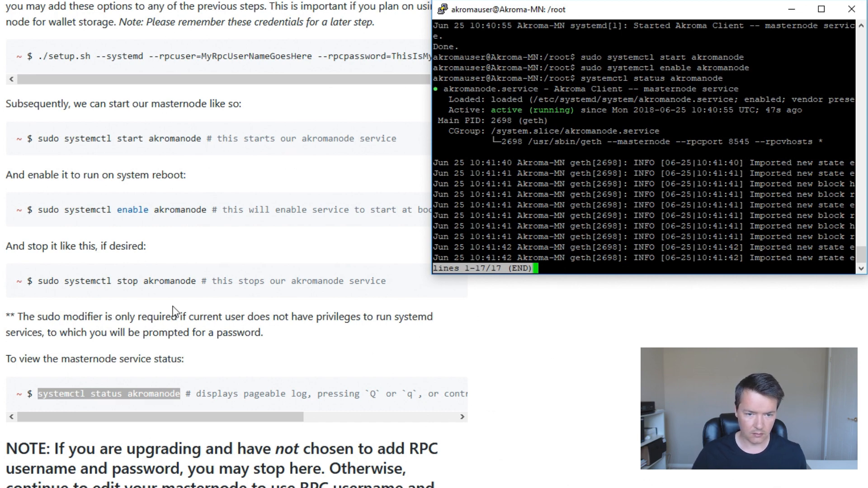
scroll("down", 3)
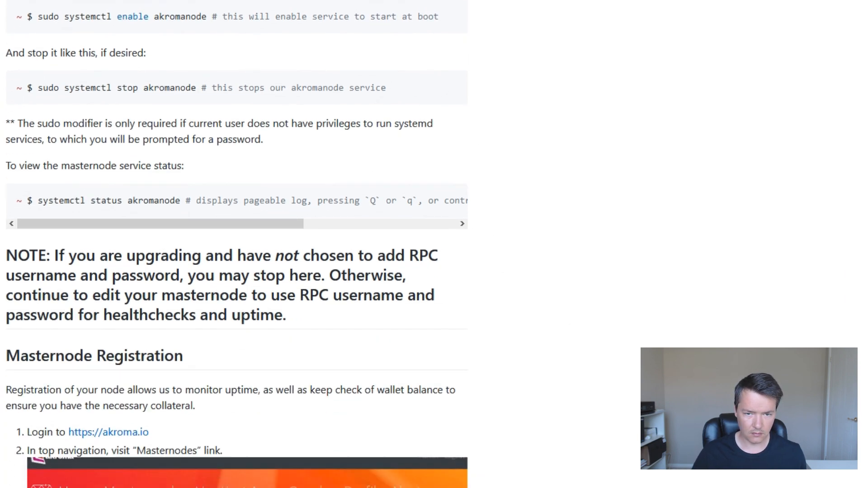
Scroll the wiki to the ./setup.sh --systemd --rpcuser --rpcpassword command.
scroll("down", 3)
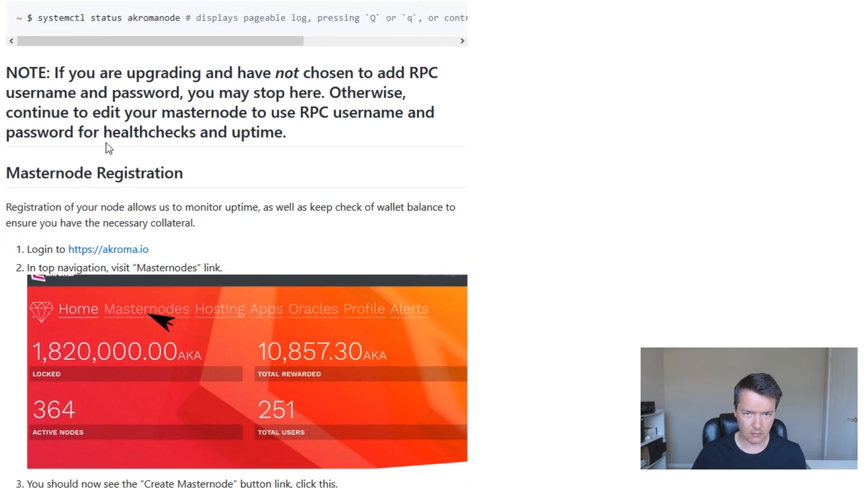
mouse_move(199, 128)
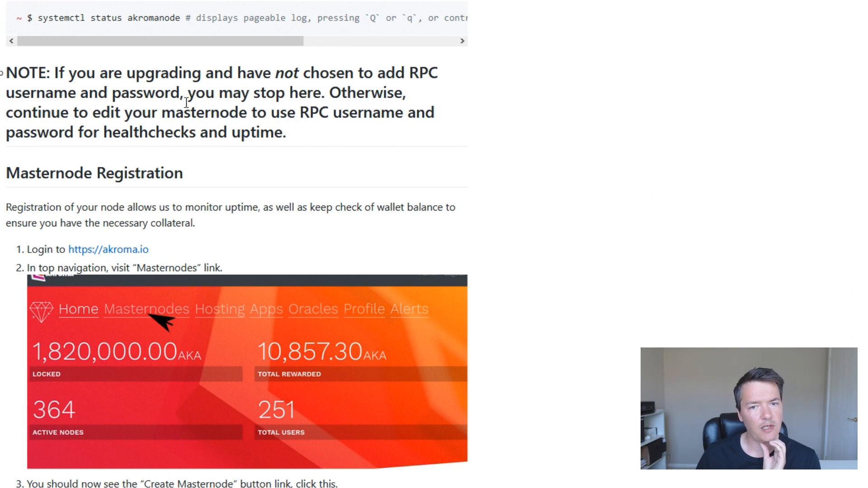
mouse_move(118, 128)
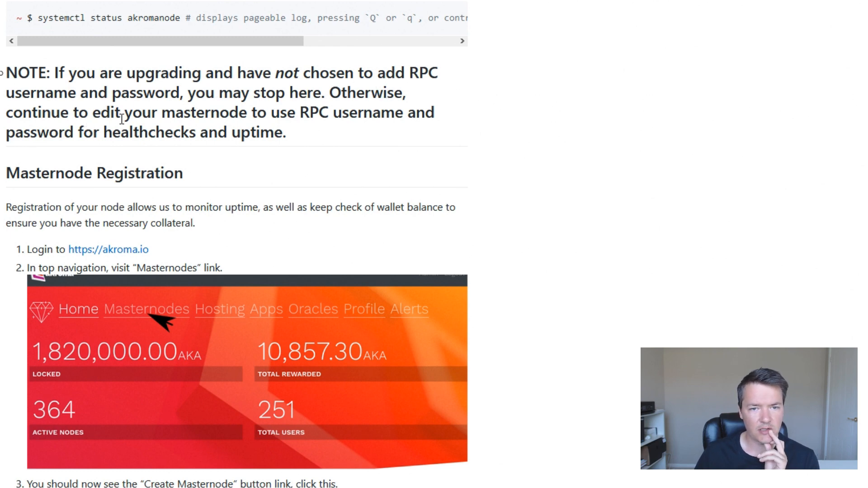
scroll("down", 3)
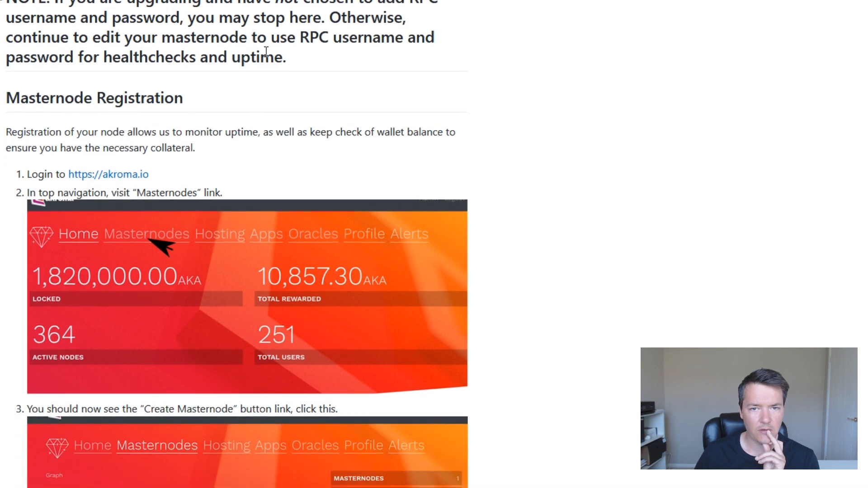
scroll("down", 3)
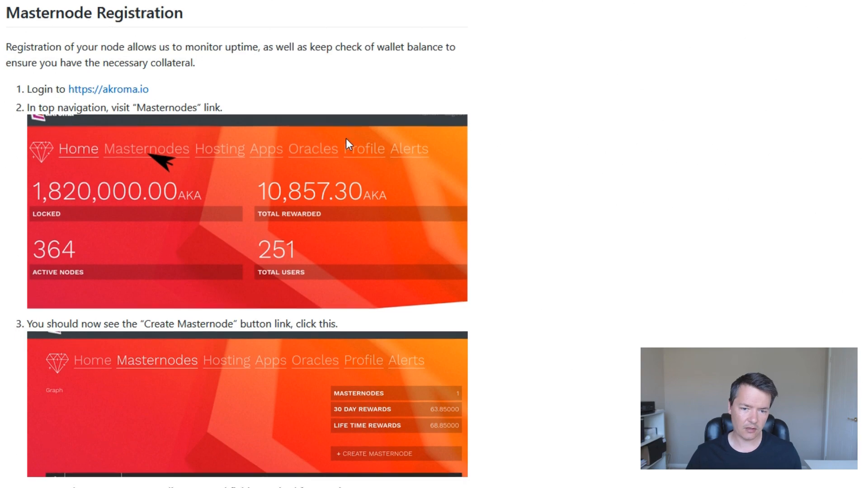
scroll("down", 3)
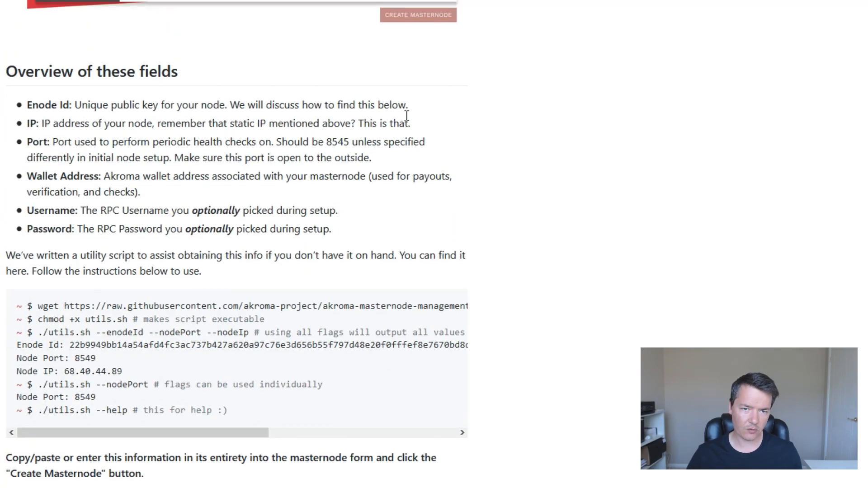
scroll("up", 3)
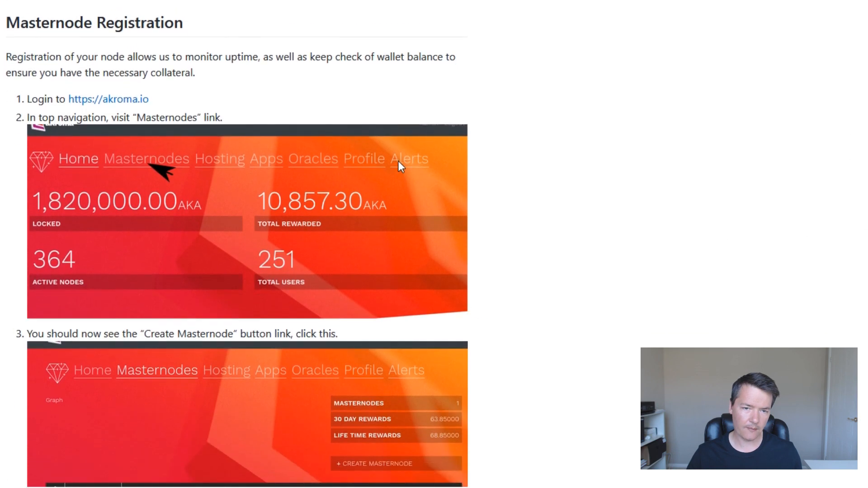
mouse_move(20, 167)
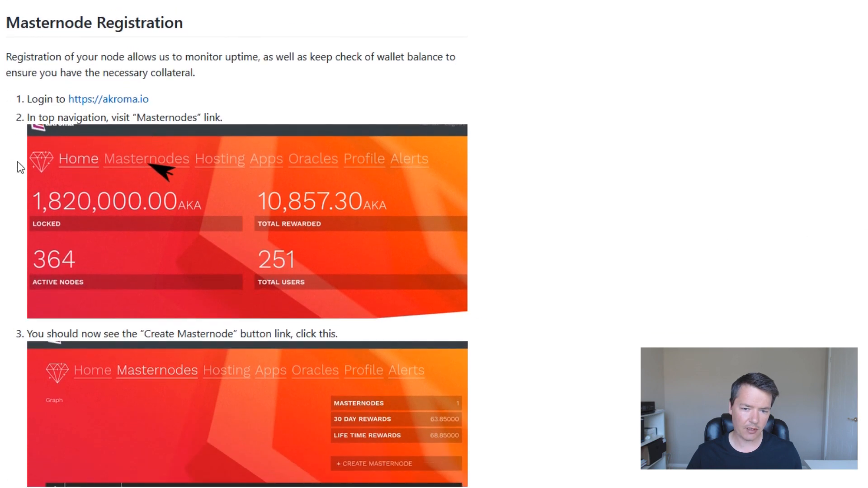
scroll("down", 3)
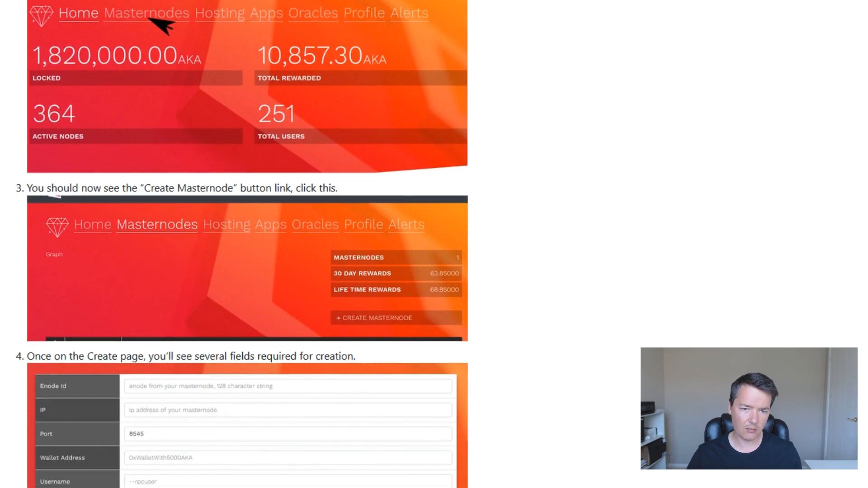
scroll("down", 3)
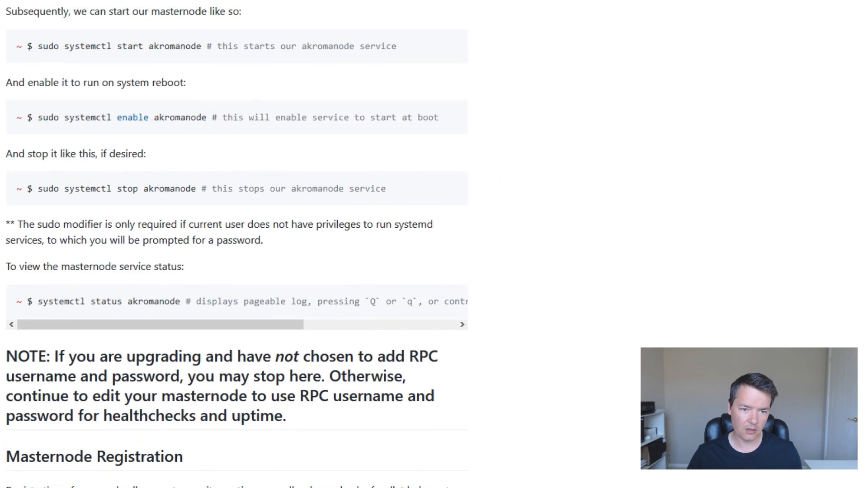
scroll("up", 3)
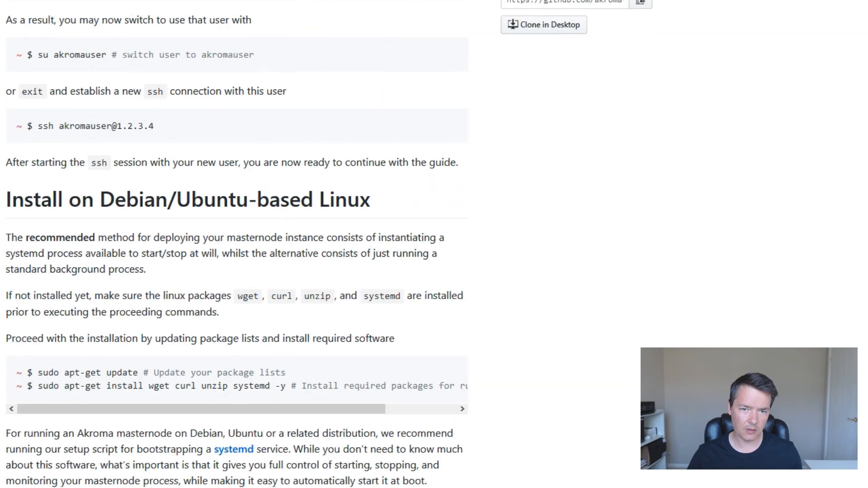
scroll("up", 3)
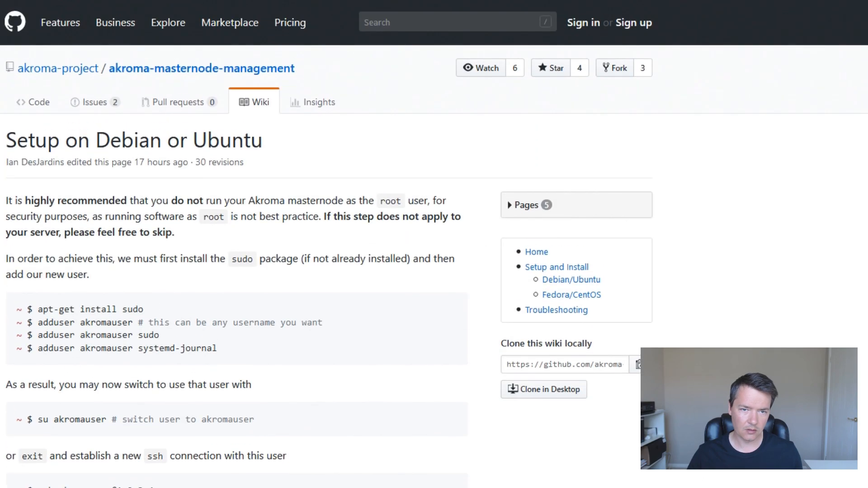
scroll("down", 3)
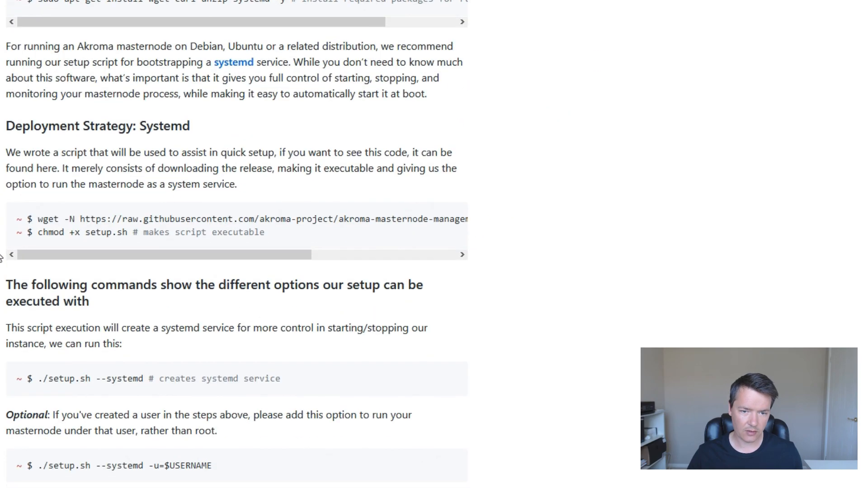
scroll("down", 3)
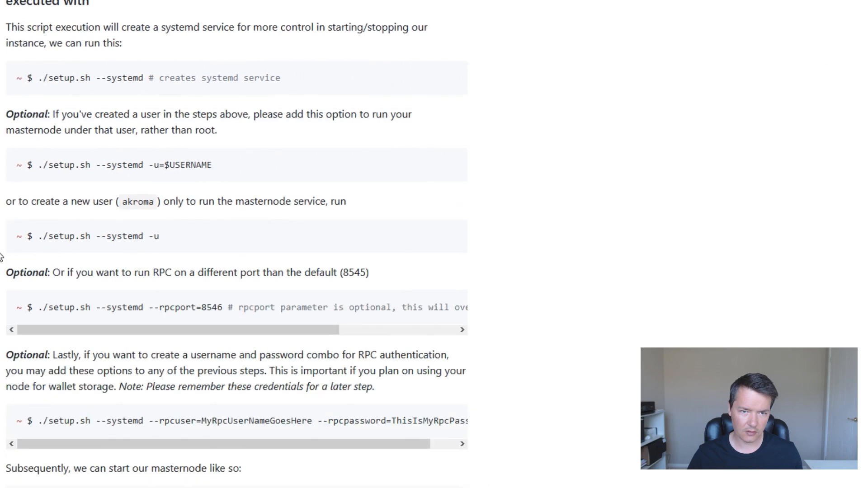
scroll("down", 3)
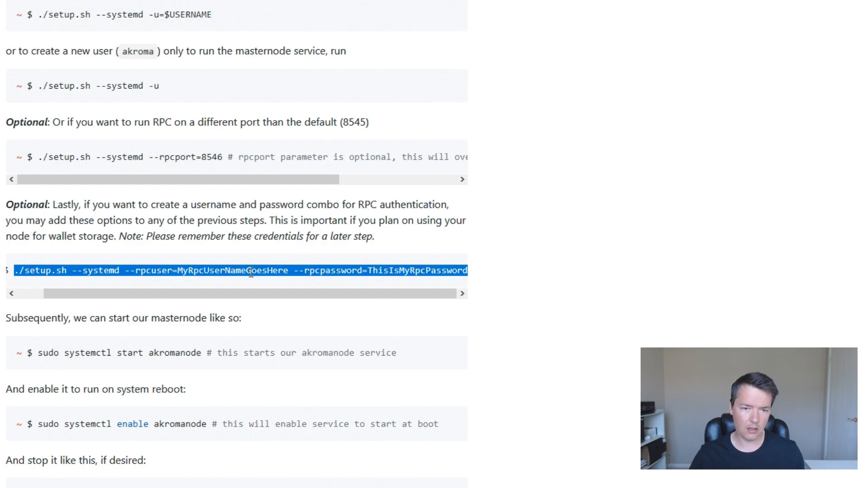
scroll("down", 3)
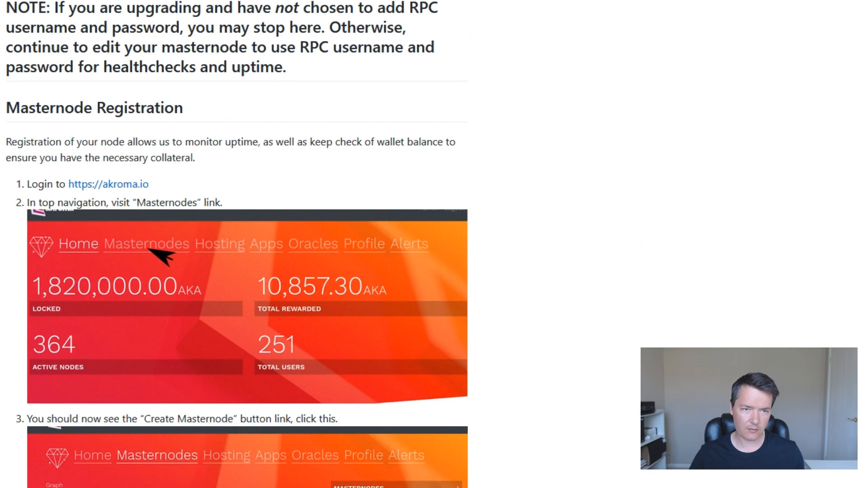
scroll("up", 3)
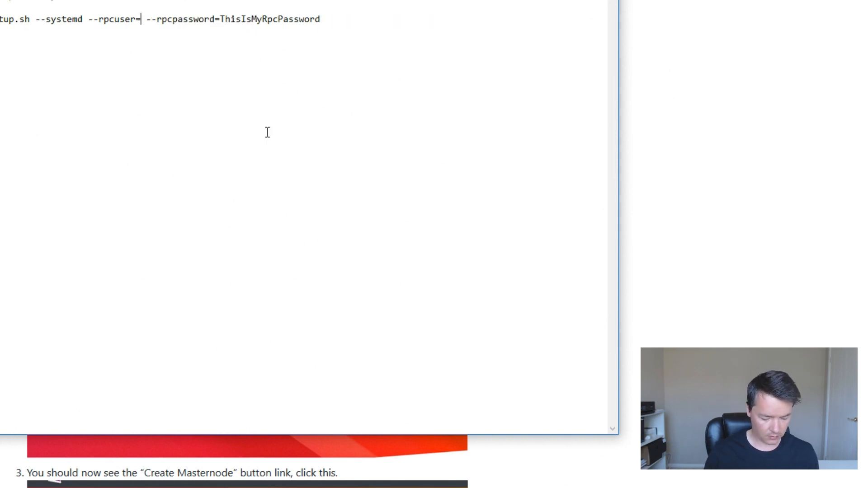
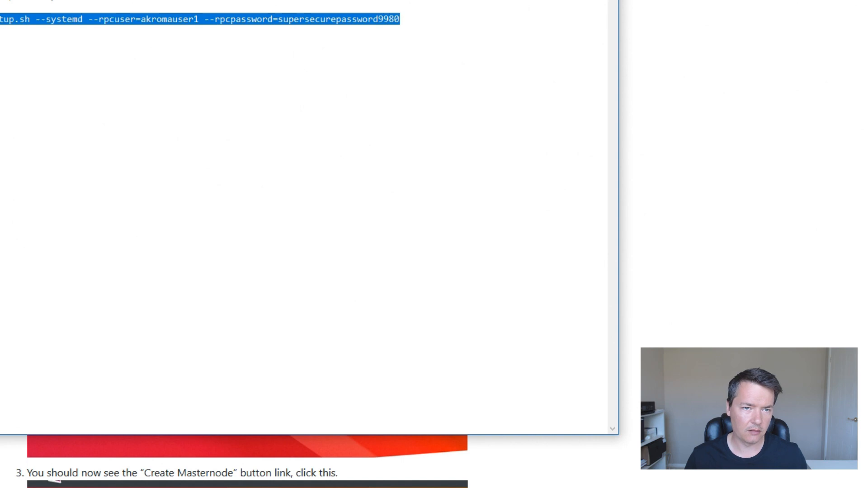
mouse_move(32, 29)
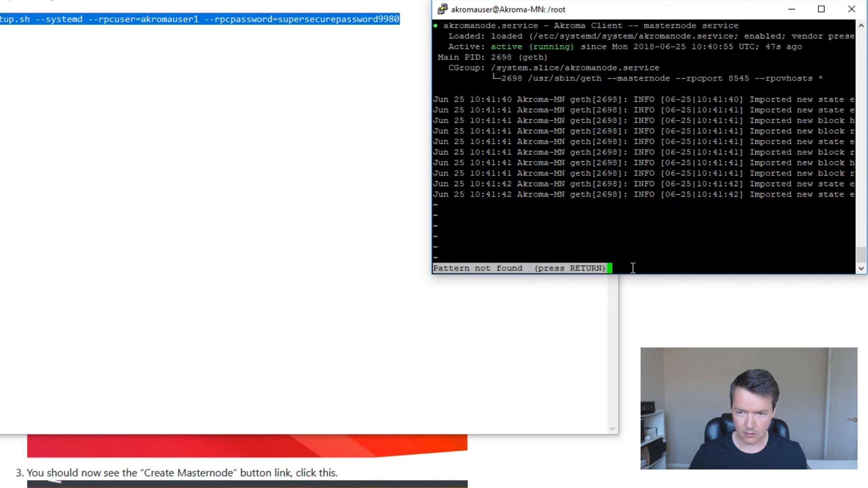
Exit the status log and run setup.sh with akromauser1 RPC credentials, retrying with sudo.
key("Return")
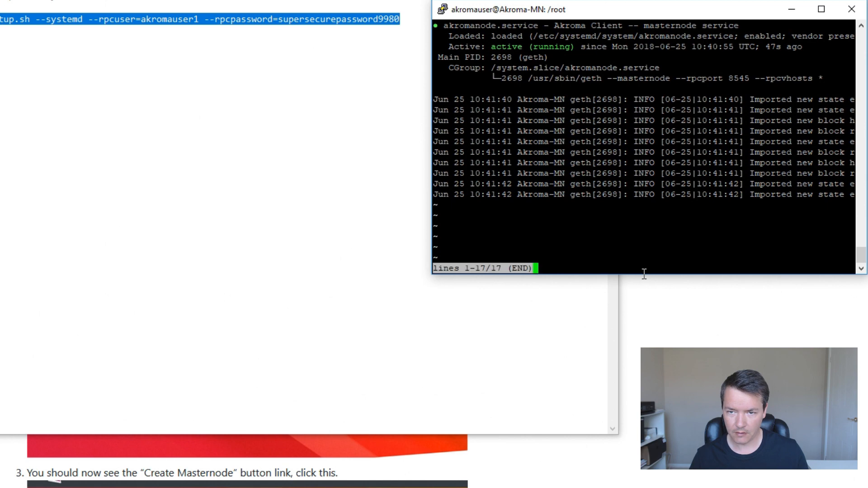
mouse_move(725, 81)
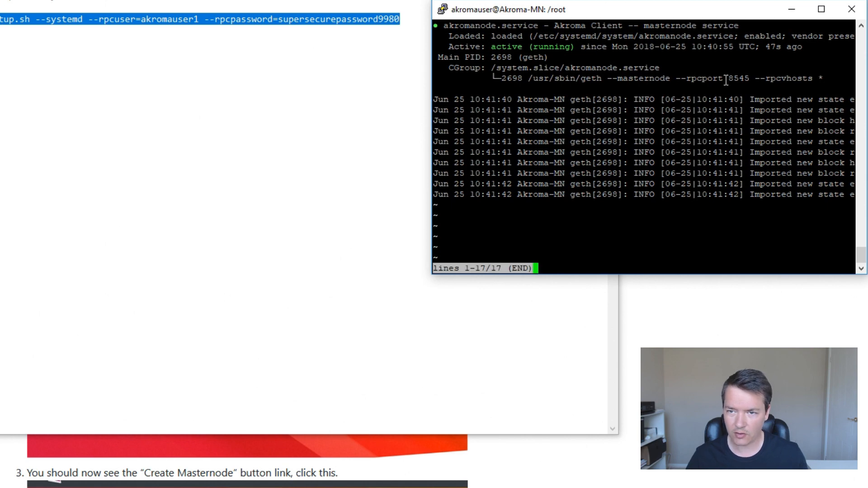
mouse_move(558, 261)
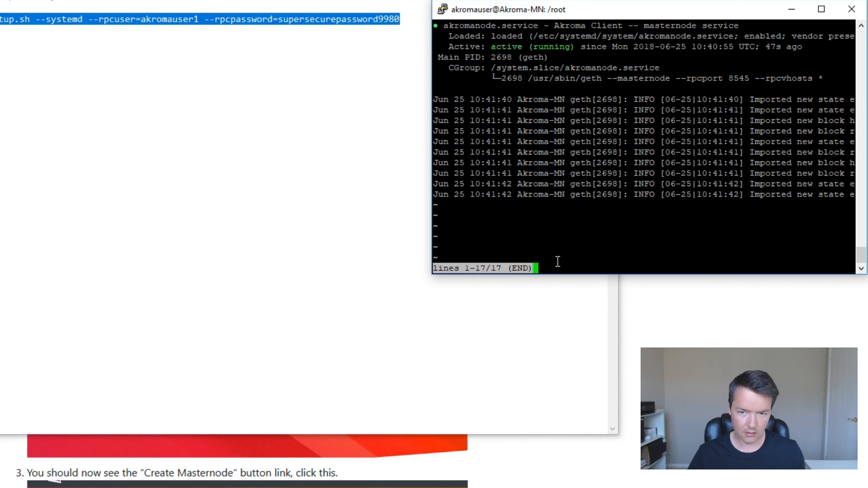
key("q")
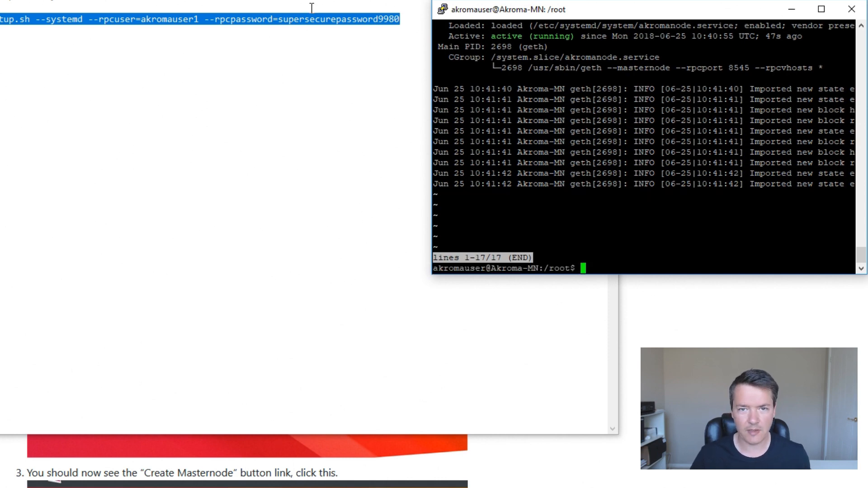
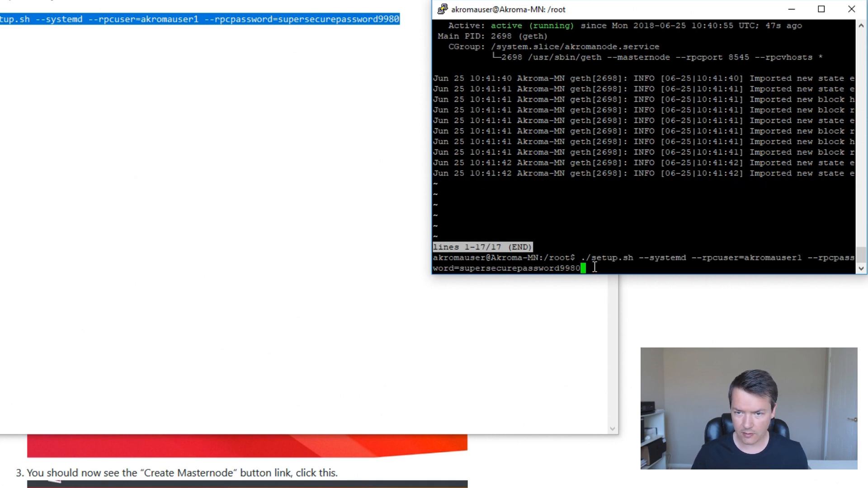
key("Return")
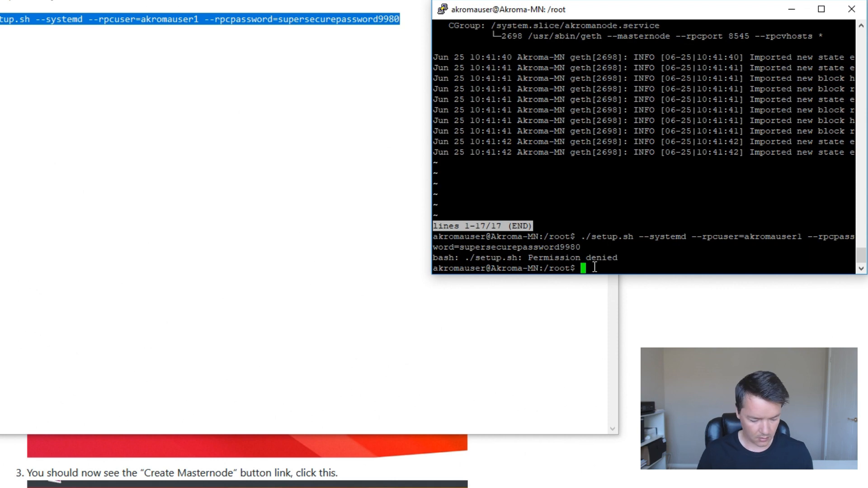
type("sudo")
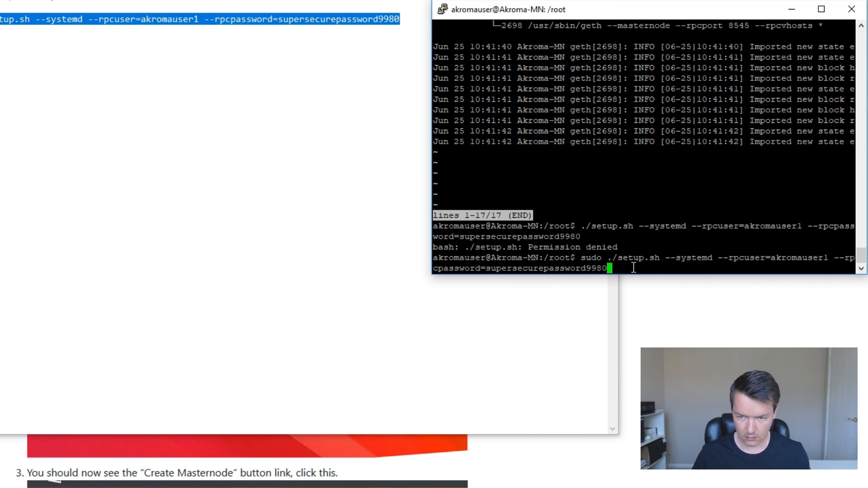
key("Return")
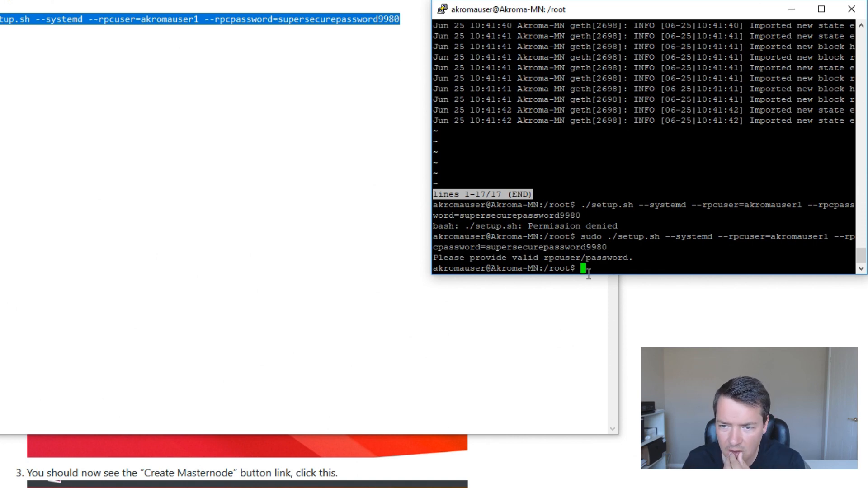
mouse_move(550, 269)
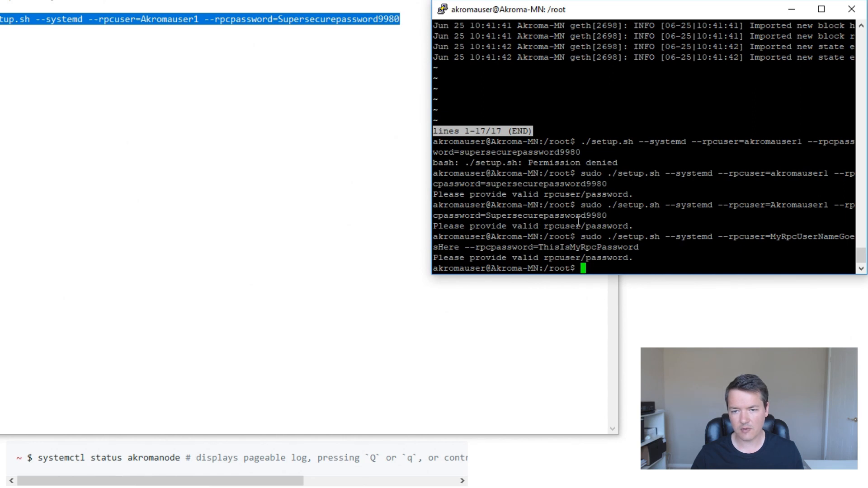
mouse_move(251, 161)
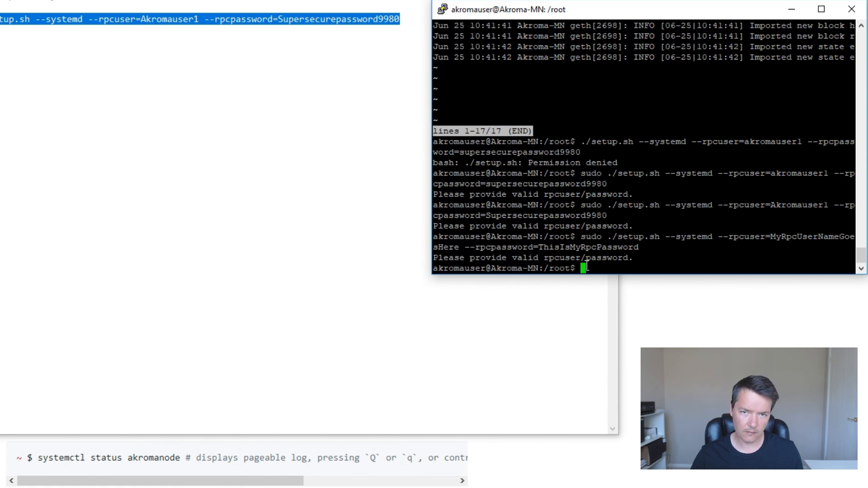
mouse_move(197, 126)
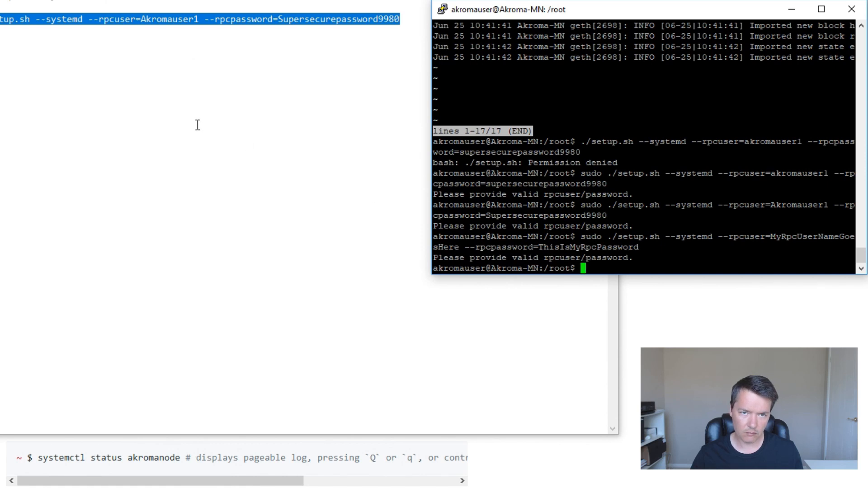
mouse_move(229, 122)
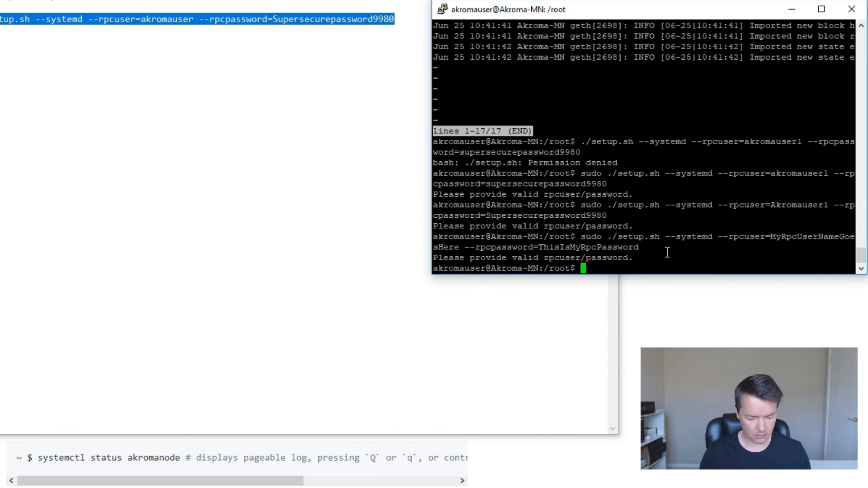
Rerun sudo ./setup.sh with an adjusted RPC username so the release zip download starts.
type("sudo")
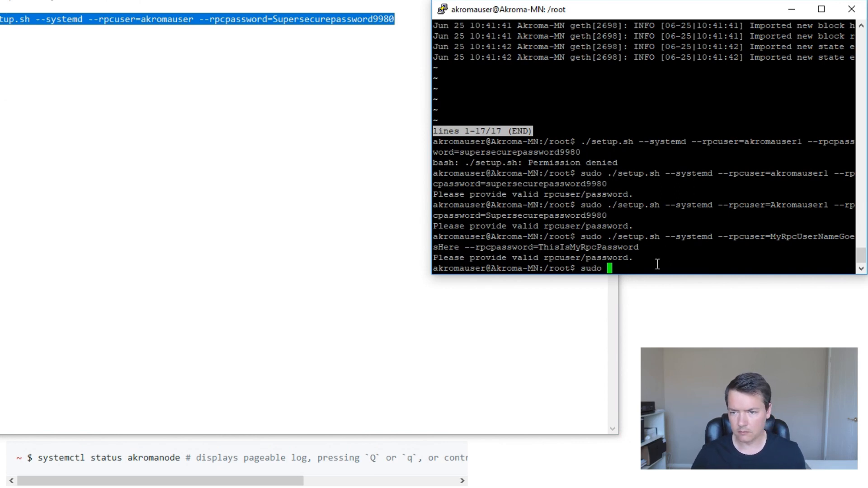
key("Return")
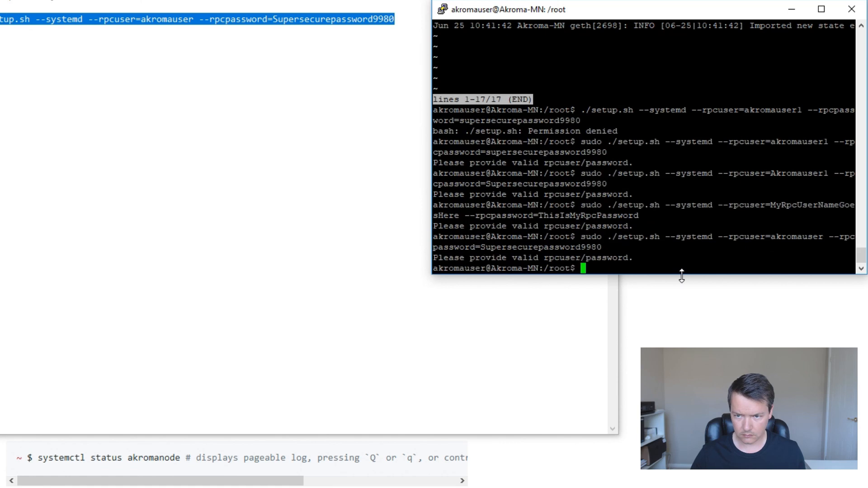
mouse_move(673, 266)
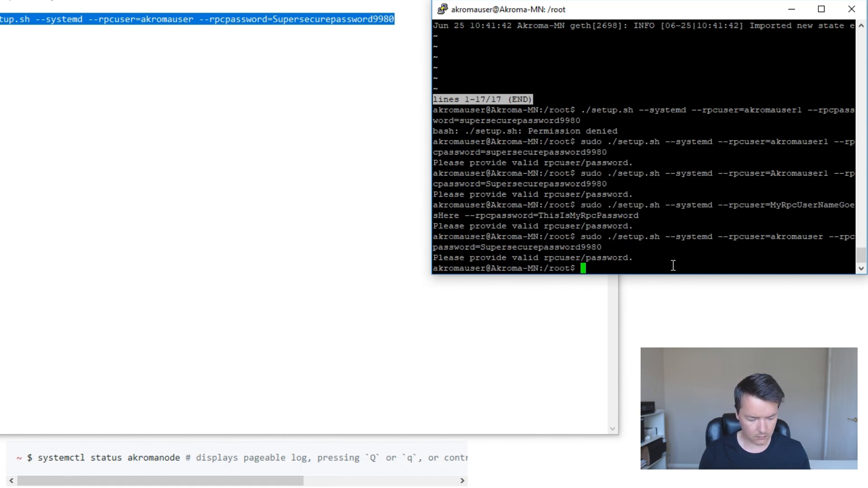
type("sudo")
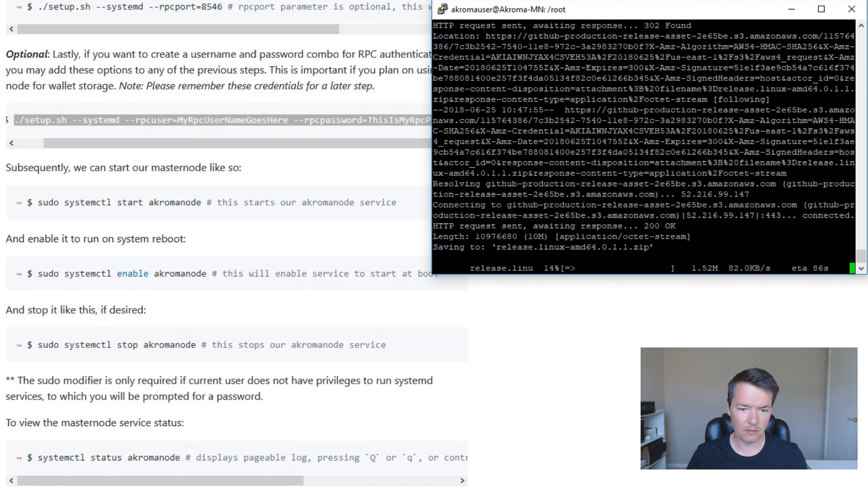
Scroll the GitHub guide down to the Masternode Registration section.
scroll("down", 3)
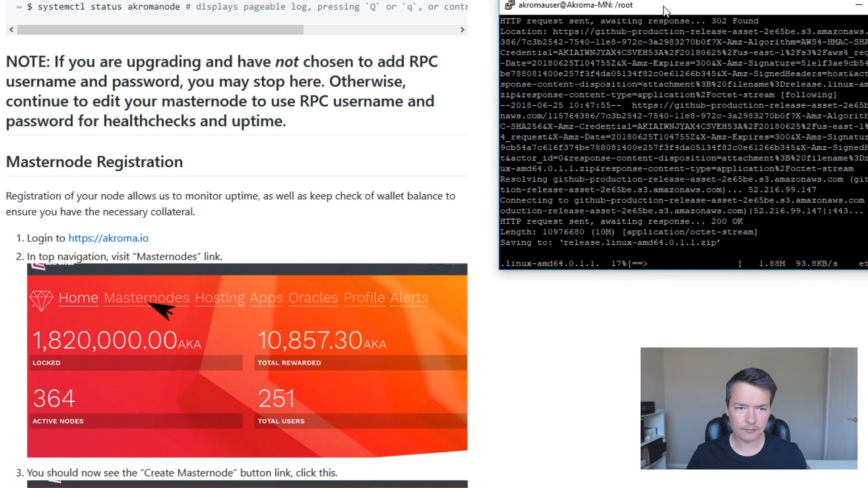
scroll("down", 3)
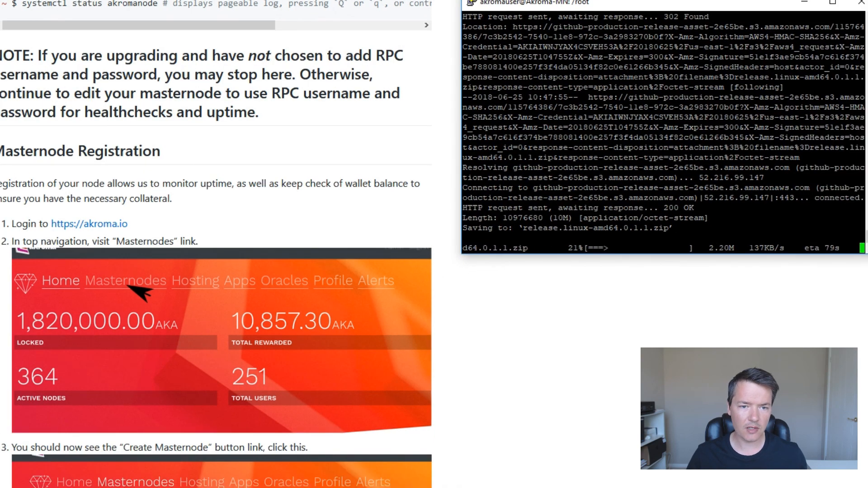
mouse_move(94, 224)
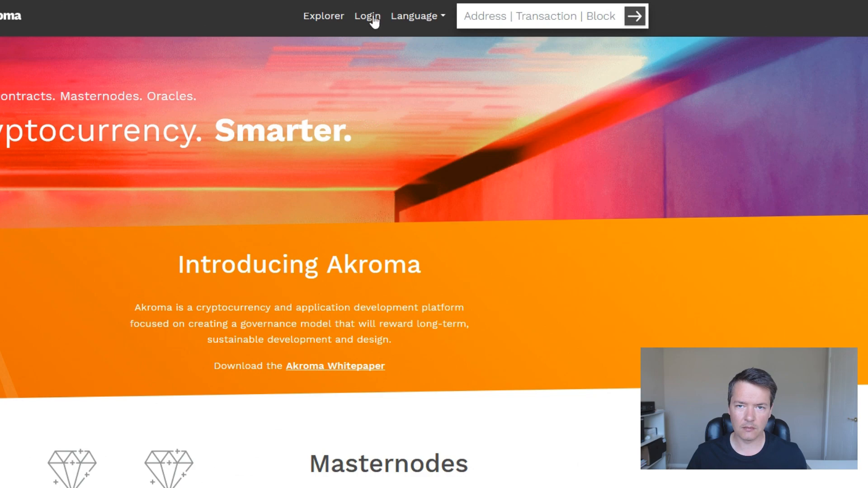
Log in to akroma.io, open Masternodes and + Create Masternode, then return to the guide.
left_click(367, 16)
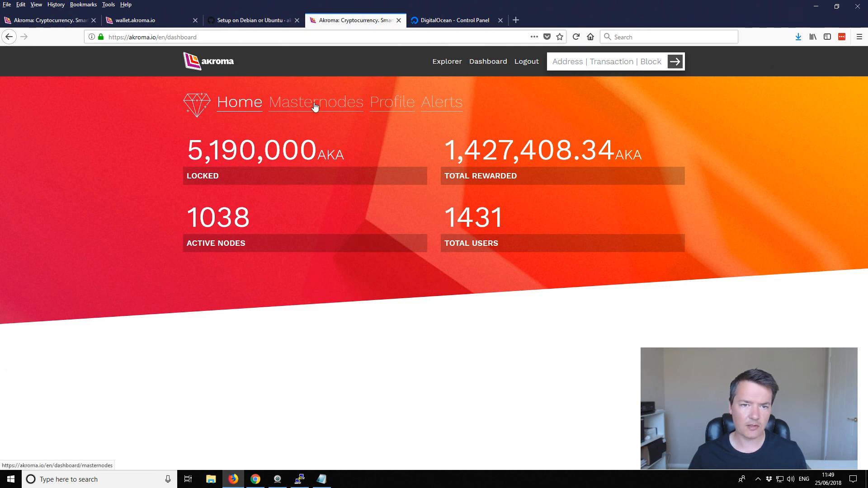
left_click(315, 102)
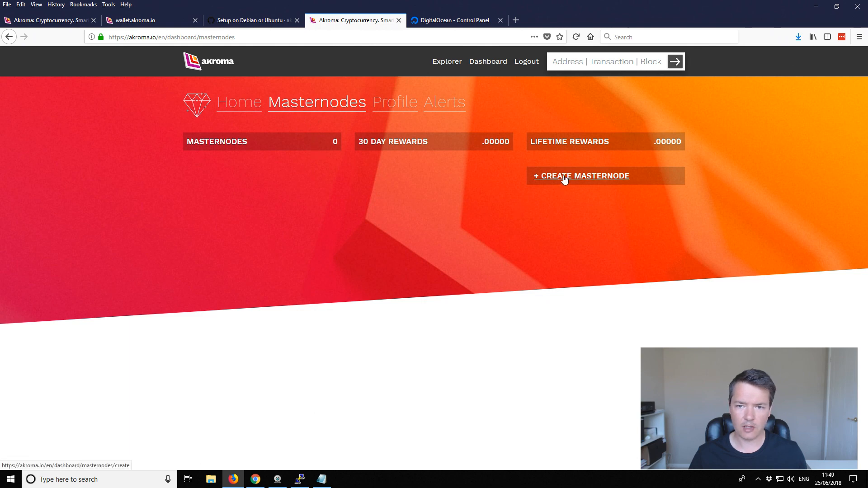
left_click(580, 176)
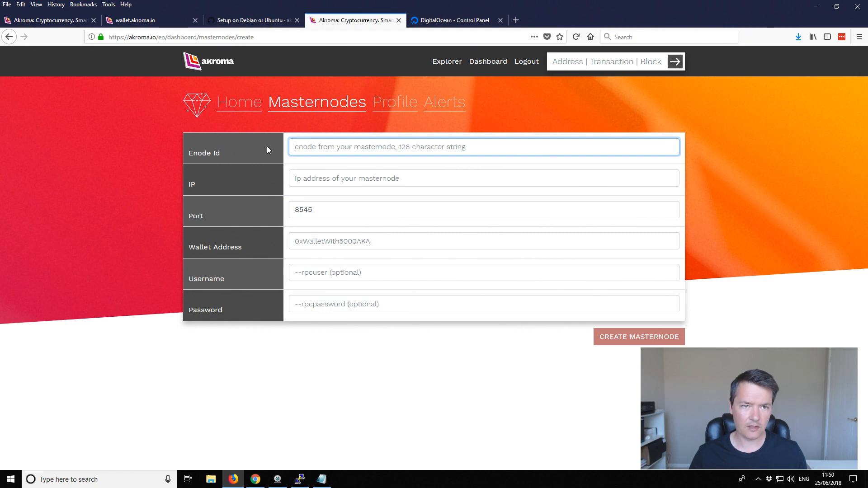
left_click(252, 20)
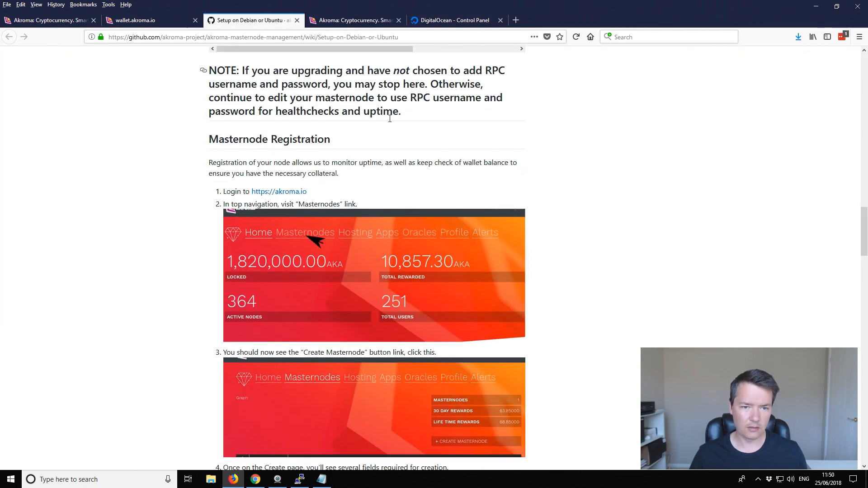
Scroll the guide to 'Overview of these fields' and the wget utils.sh command.
scroll("down", 3)
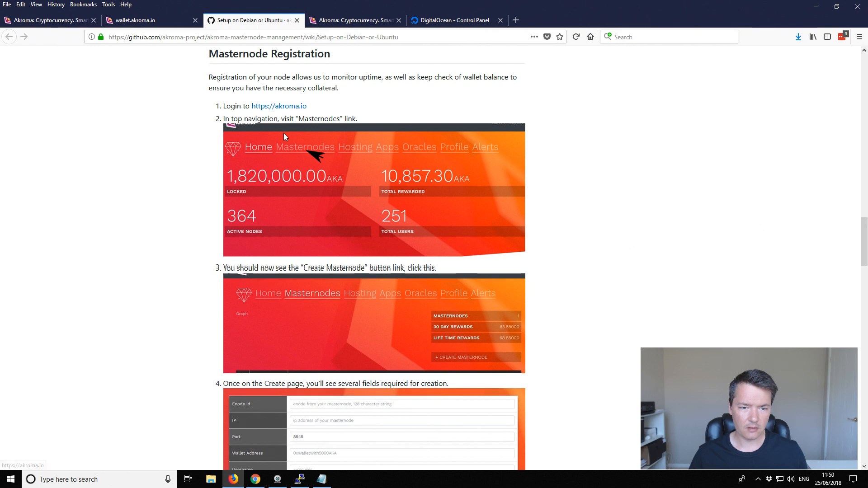
scroll("down", 3)
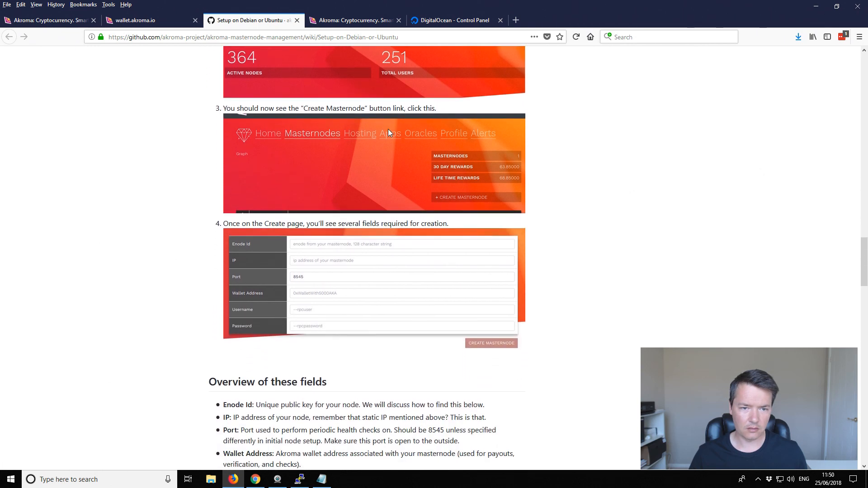
scroll("down", 3)
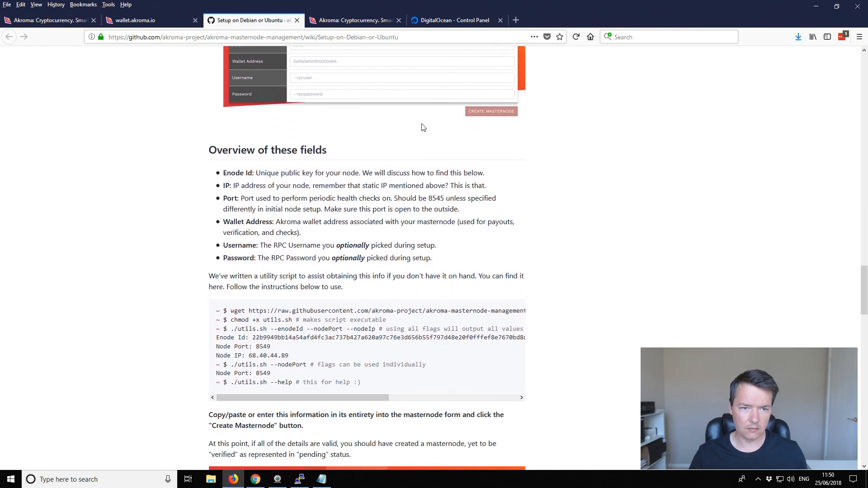
scroll("down", 3)
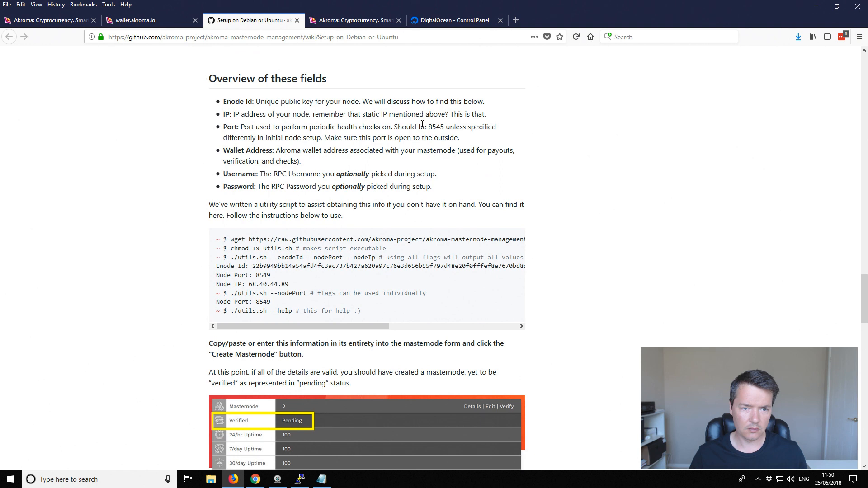
mouse_move(368, 209)
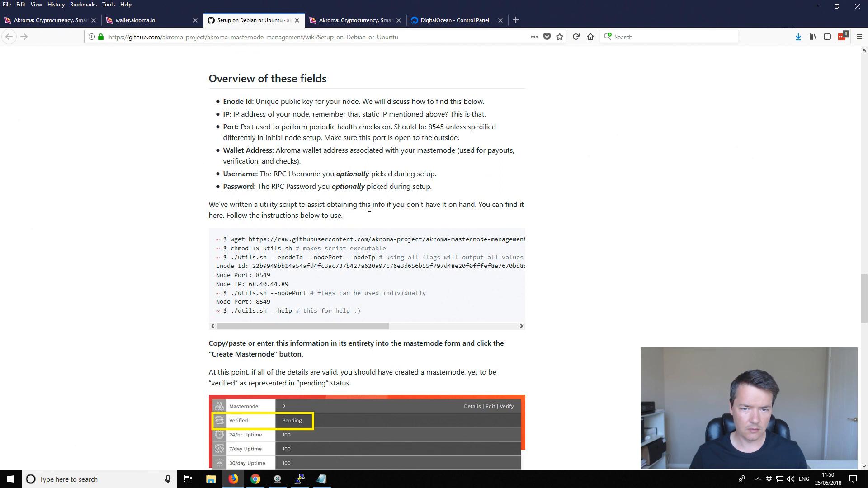
mouse_move(328, 226)
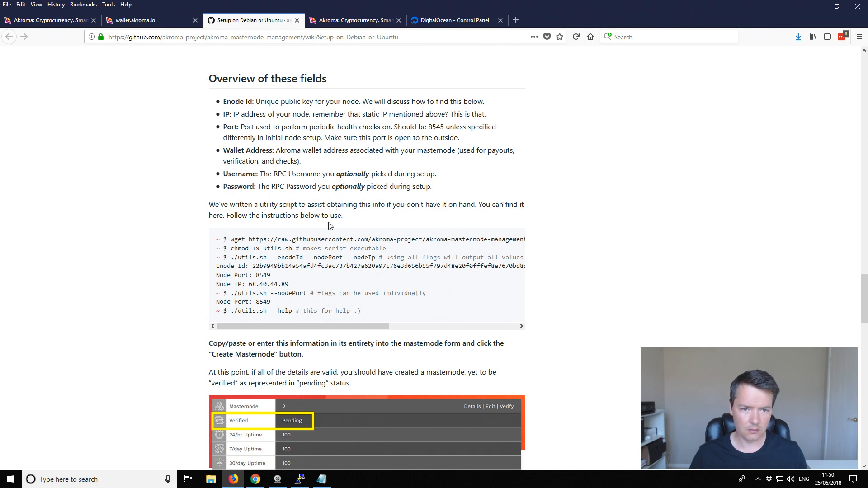
scroll("down", 3)
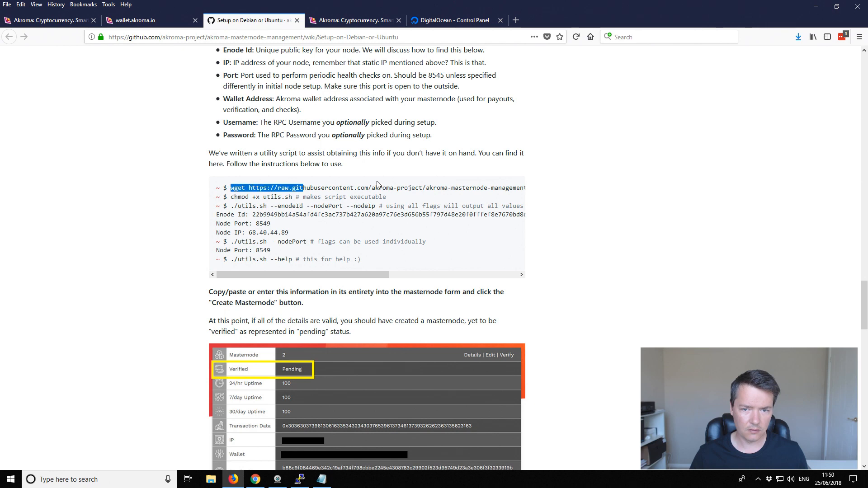
scroll("right", 3)
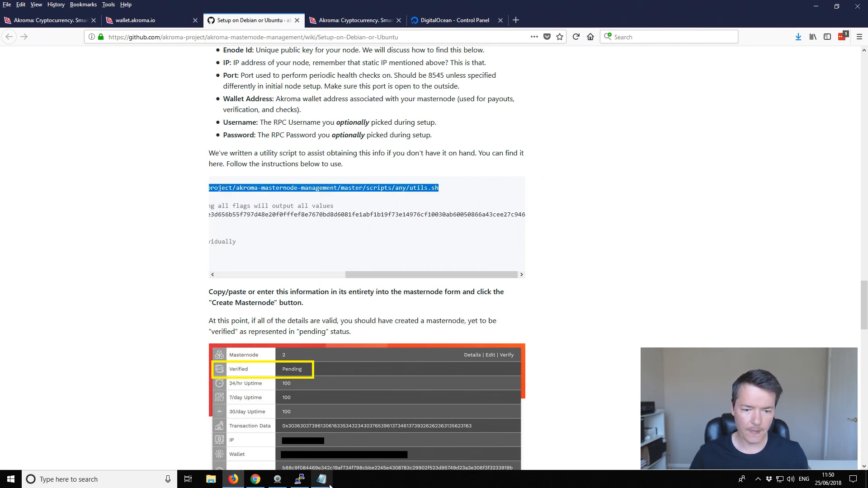
Download utils.sh from the akroma-masternode-management repository with sudo wget.
left_click(321, 479)
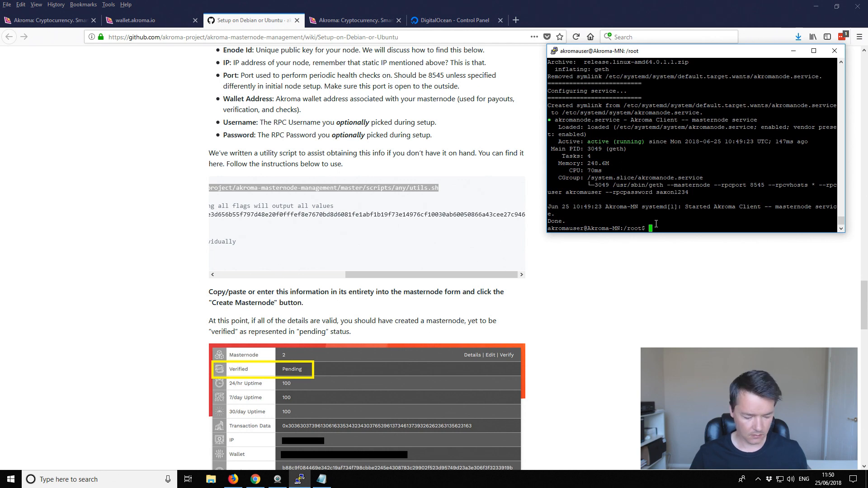
type("wget https://raw.githubusercontent.com/akroma-project/akroma-masternode-management/master/scripts/any/utils.sh")
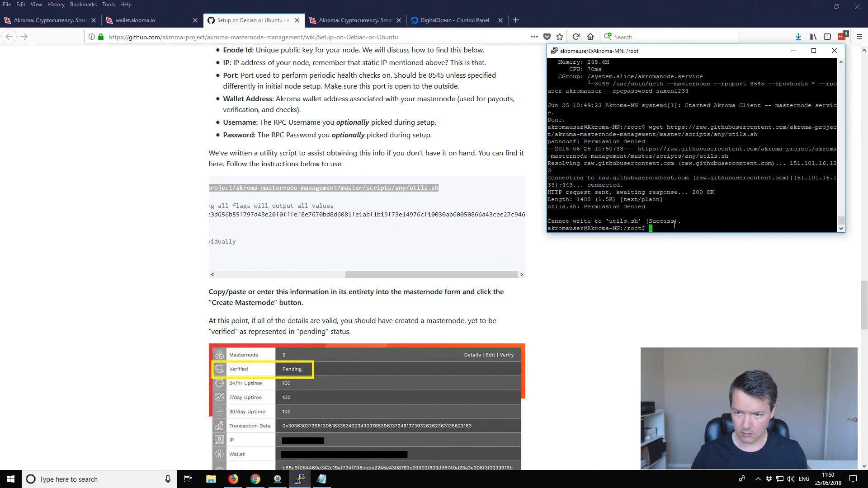
type("sudo")
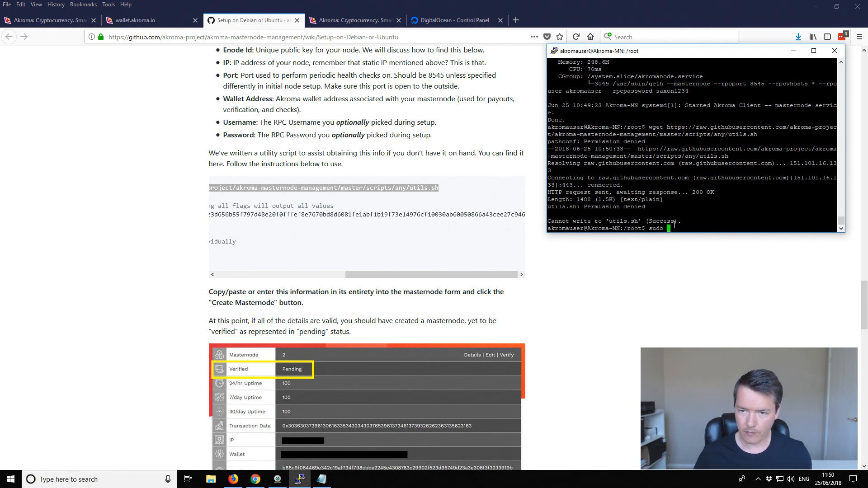
key("Return")
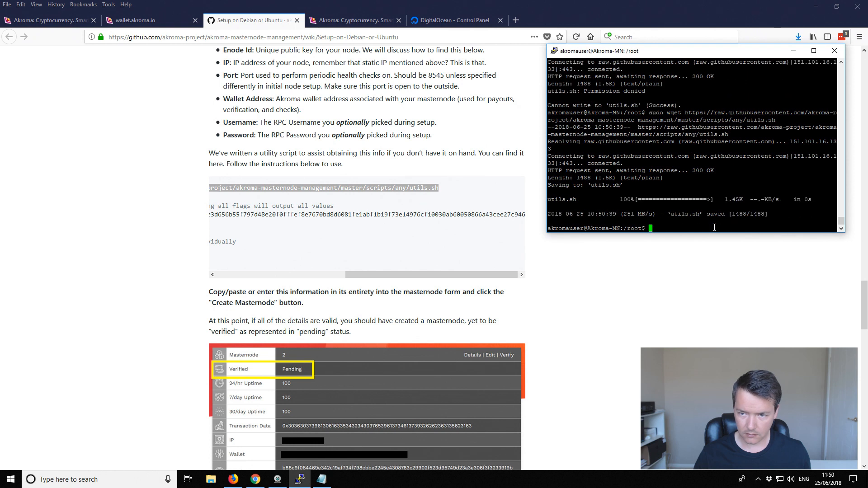
mouse_move(393, 303)
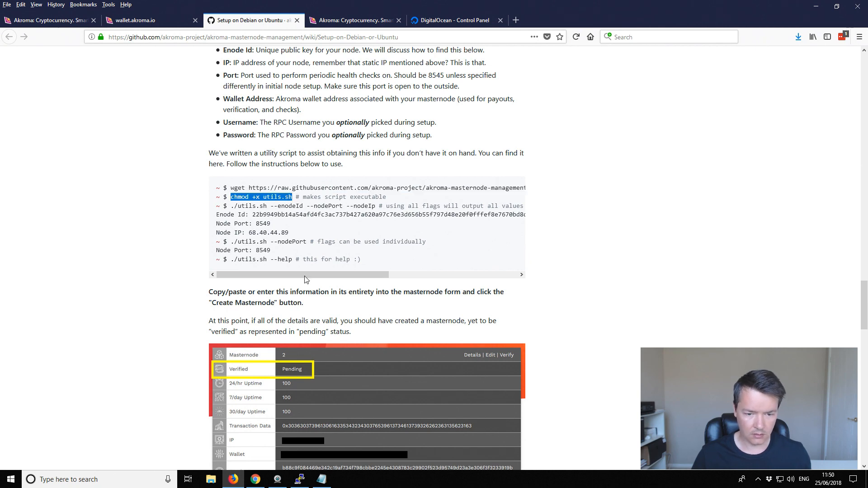
Make utils.sh executable with chmod +x, rerunning it with sudo after denial.
right_click(321, 479)
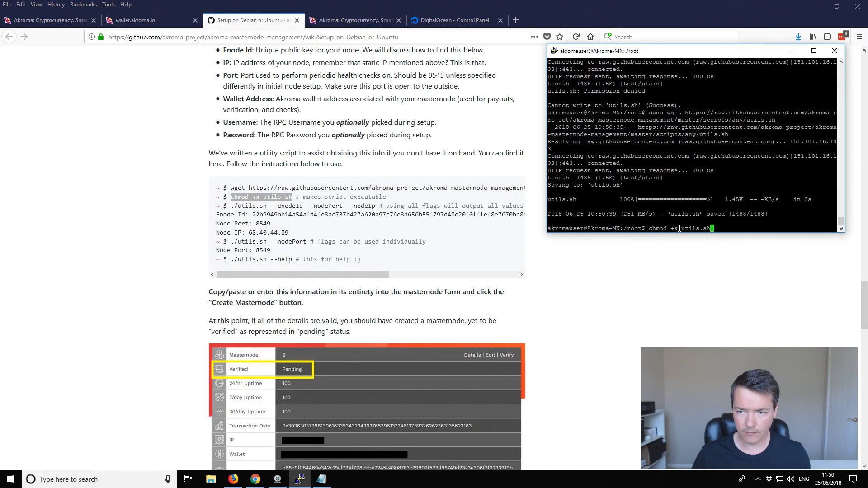
key("Return")
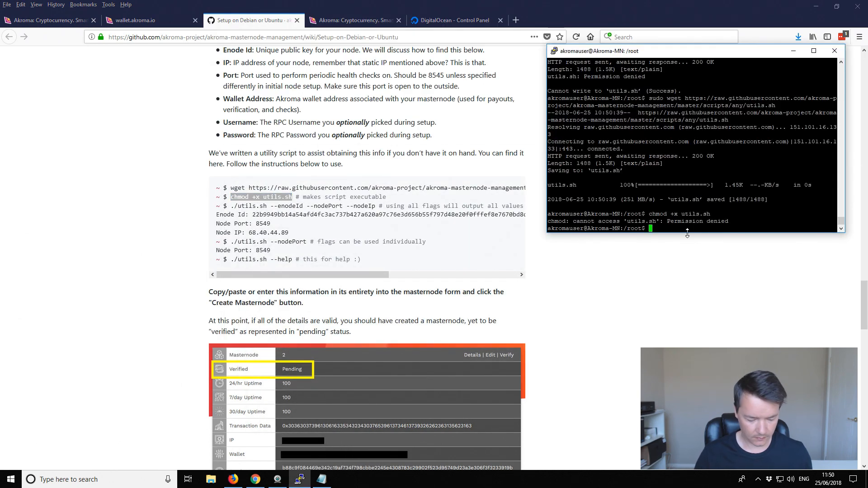
type("sudo")
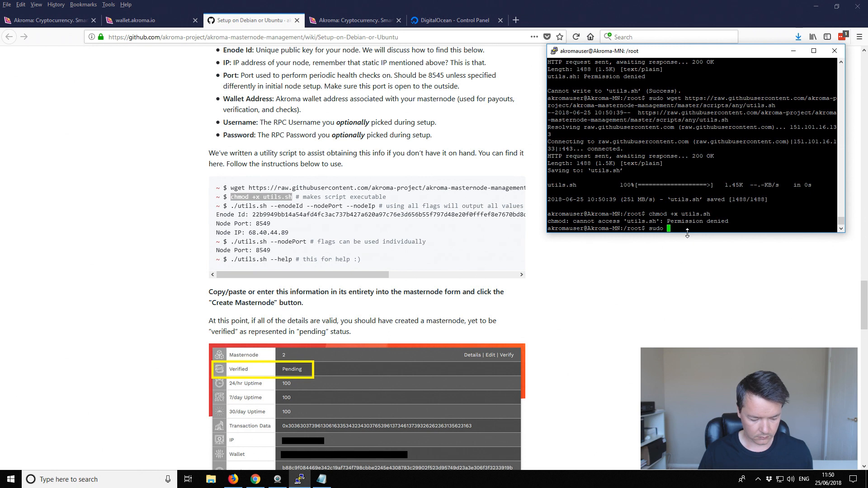
type("chmod +x utils.sh")
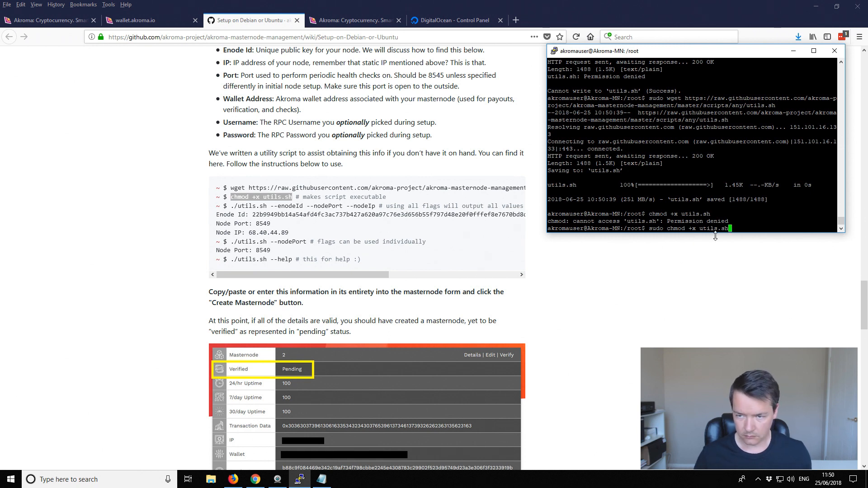
key("Return")
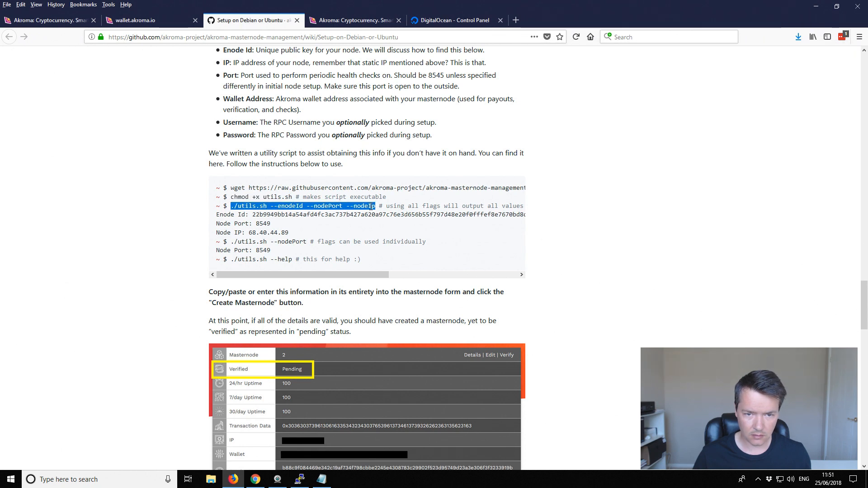
Close the Notepad setup notes from the taskbar, discarding them with Don't Save.
left_click(321, 479)
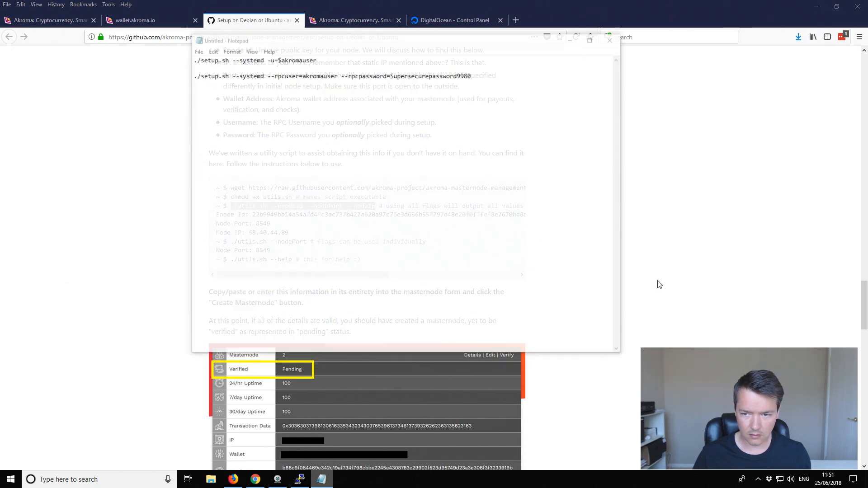
right_click(321, 478)
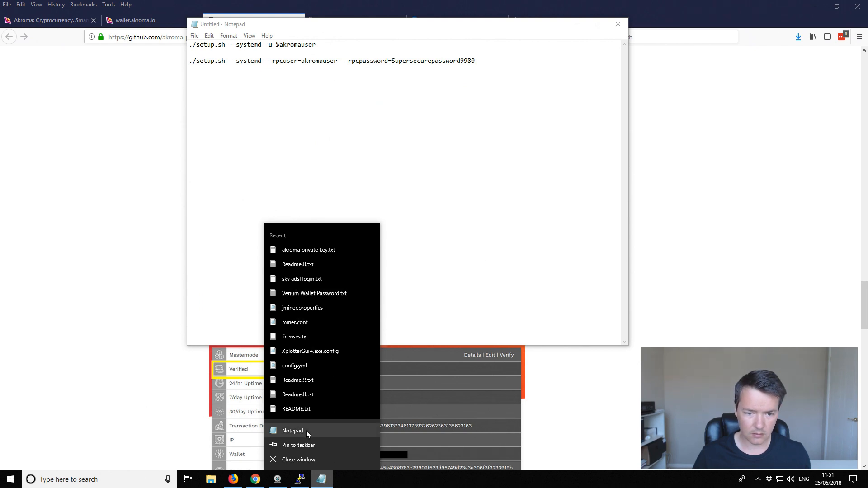
left_click(298, 460)
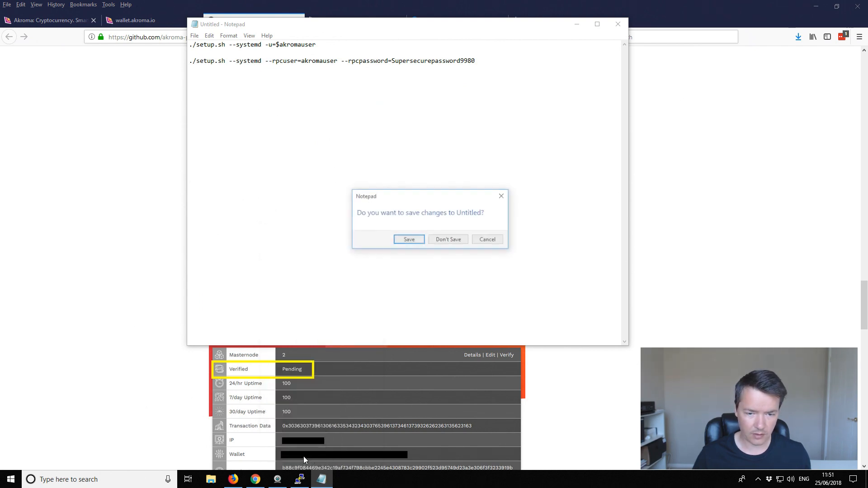
left_click(448, 240)
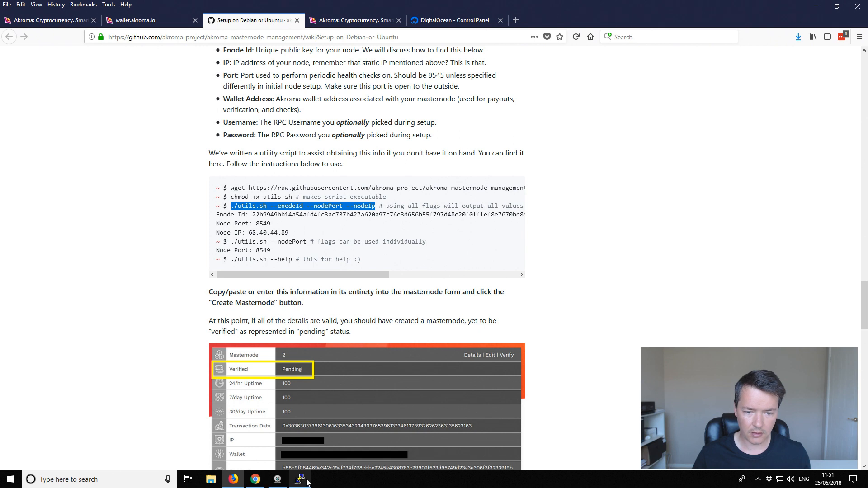
Run sudo ./utils.sh --enodeId --nodePort --nodeIp and copy the enode id.
left_click(299, 478)
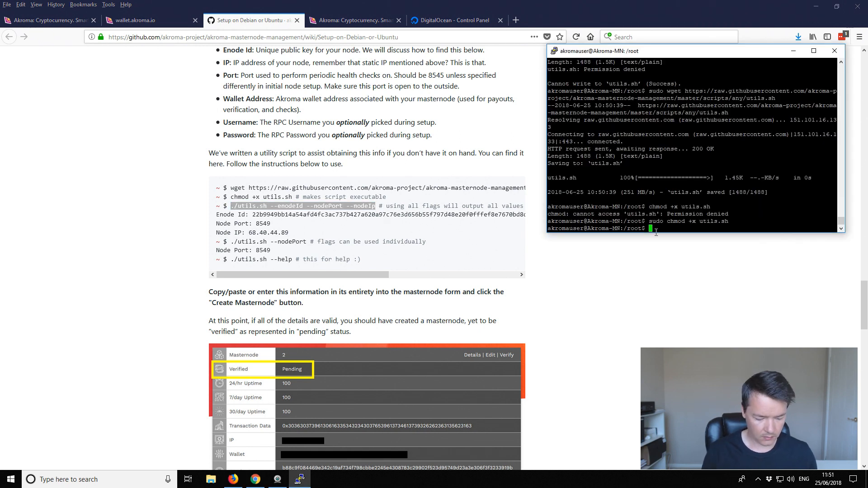
type("sudo ./utils.sh --enodeId --nodePort --nodeIp")
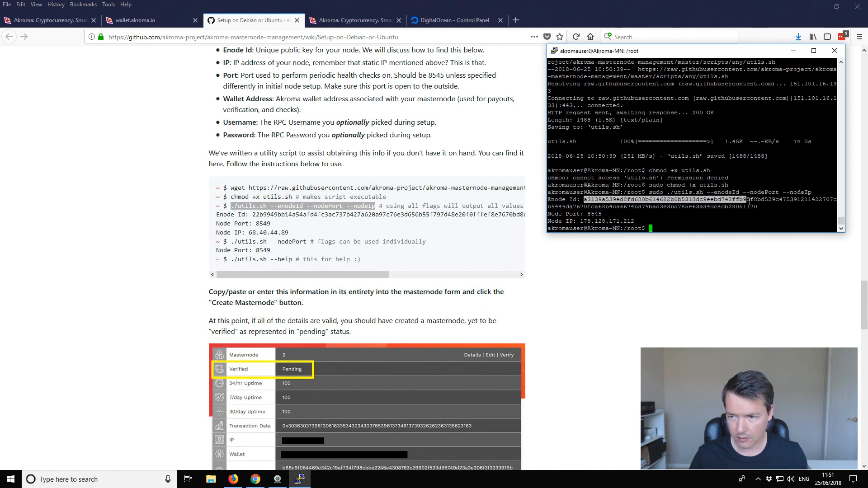
key("ctrl+c")
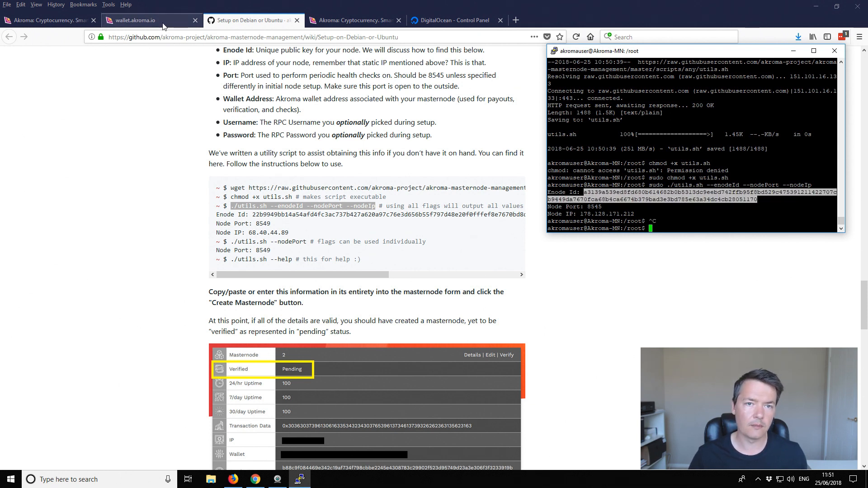
Paste the enode id into the form and copy the droplet's IP from DigitalOcean.
left_click(355, 20)
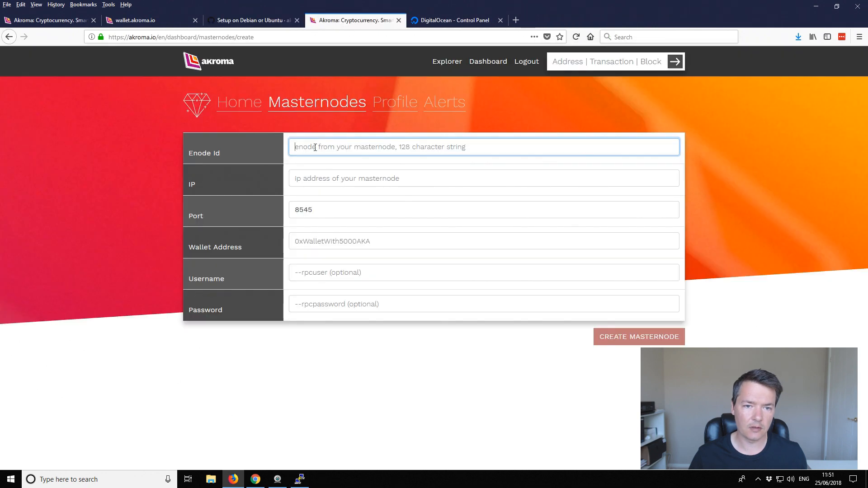
type("d742ffb95f8bd529c475391211422707cb9449da7670fca68b4ca6674b379bad3e3bd785e63a34dc4cb28051170")
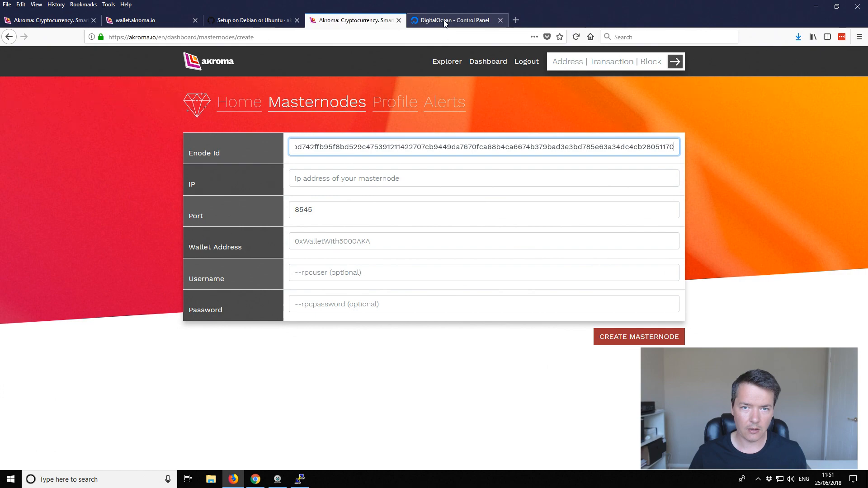
left_click(455, 21)
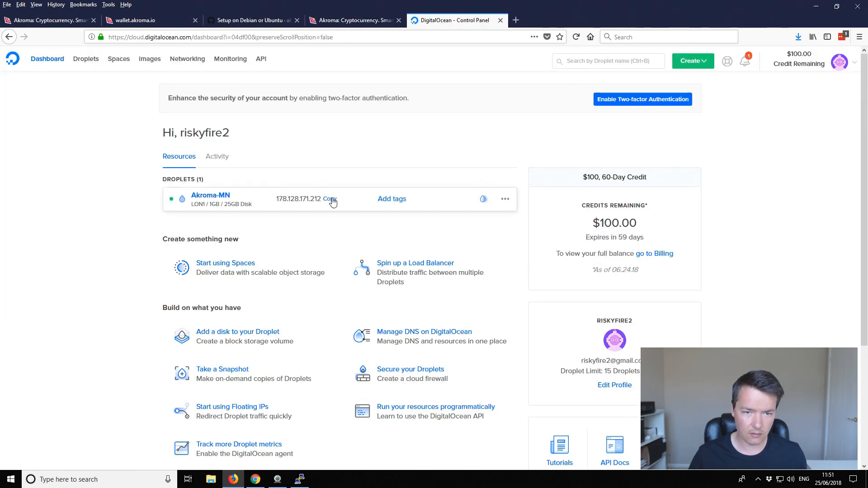
left_click(251, 20)
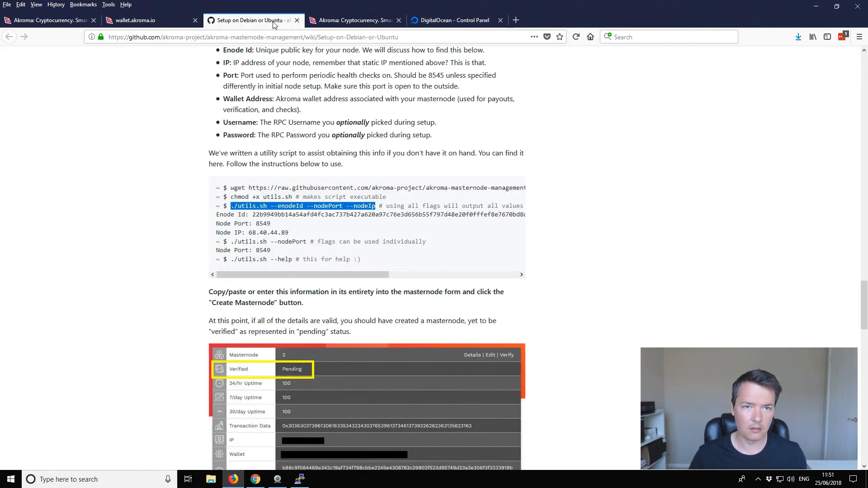
Enter IP 178.128.171.212 and copy the account address from the wallet tab.
left_click(354, 20)
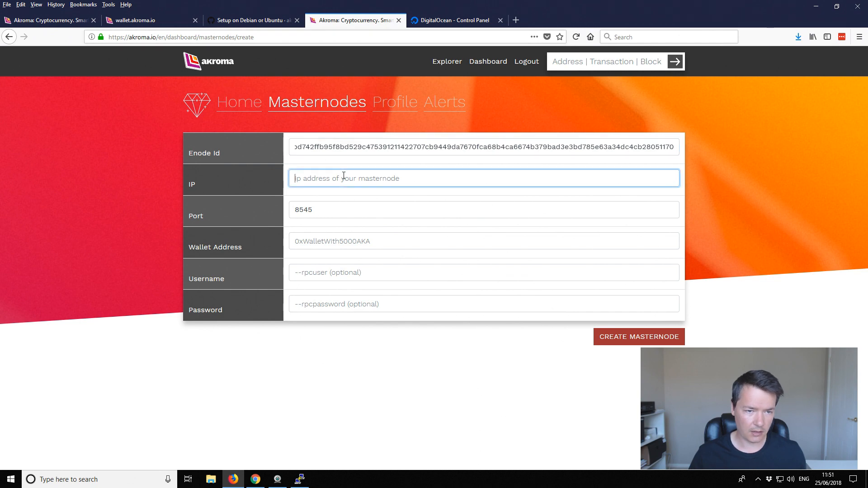
type("178.128.171.212")
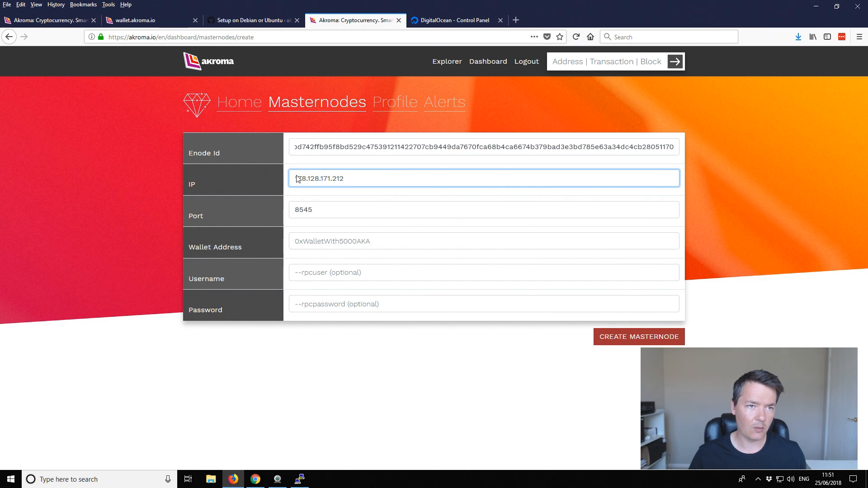
left_click(149, 20)
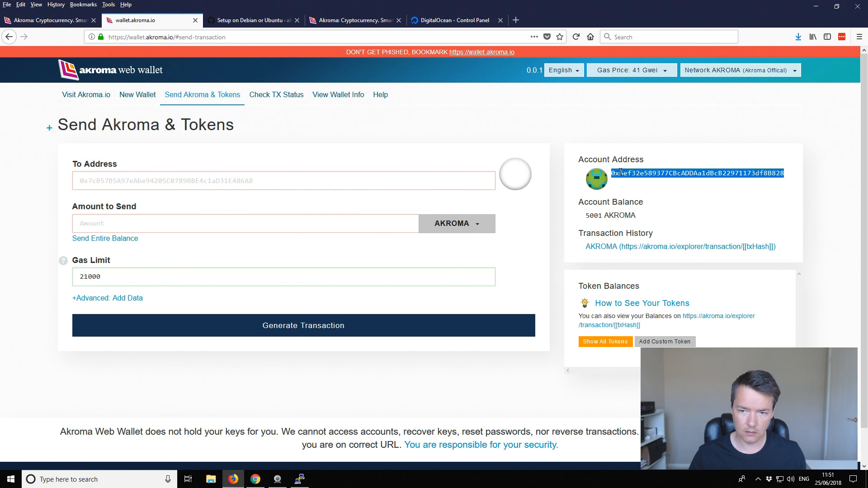
mouse_move(602, 220)
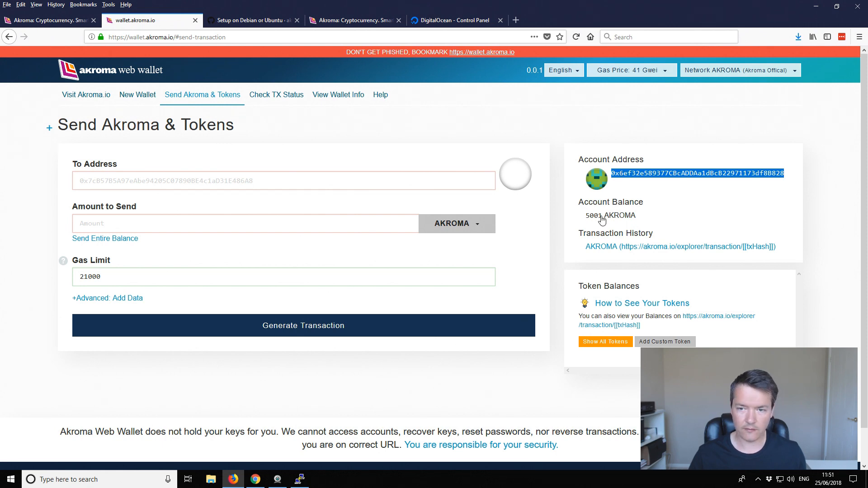
left_click(353, 20)
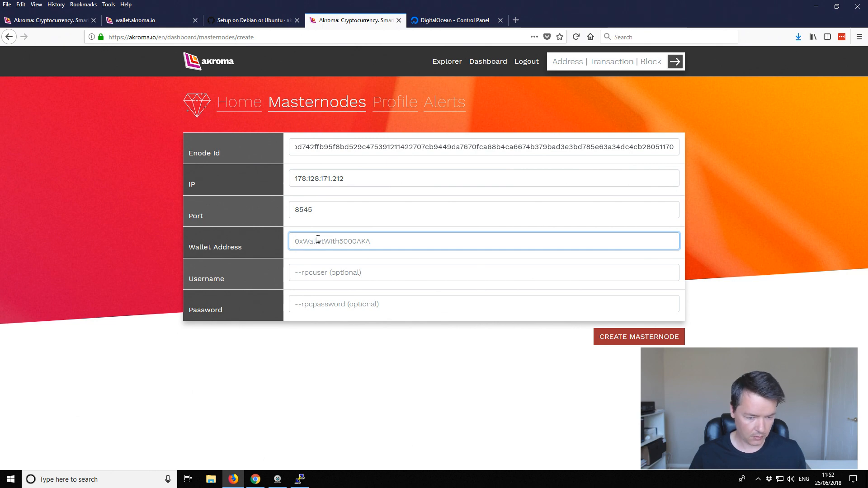
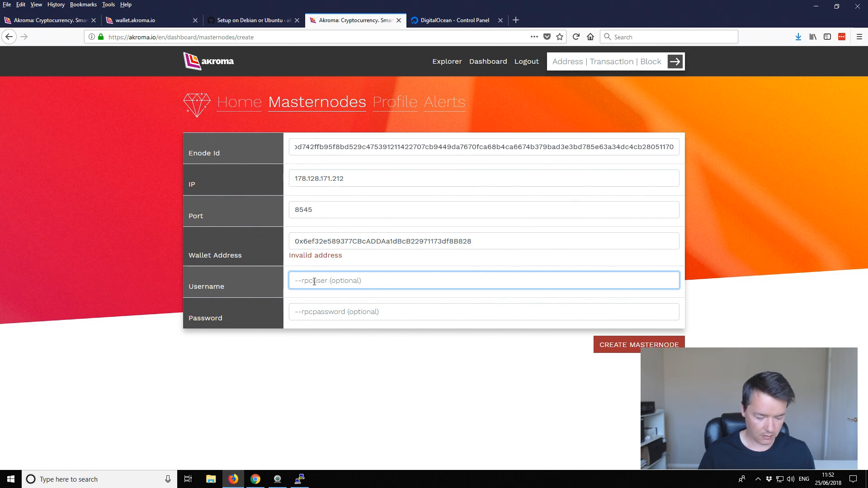
type("akroma")
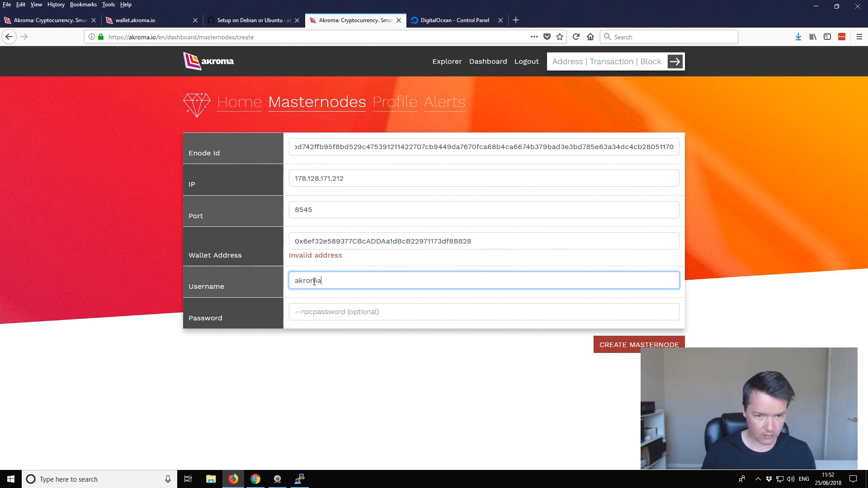
type("user")
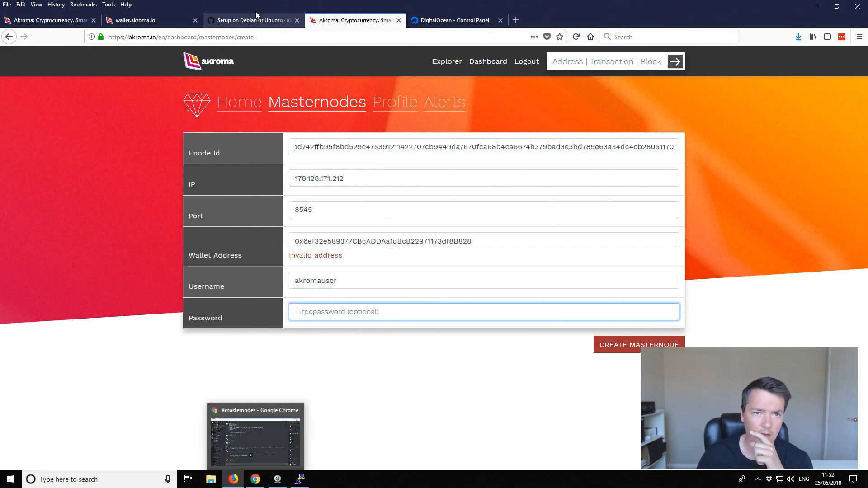
Check the guide and PuTTY for the RPC password, then enter it in Password.
left_click(252, 20)
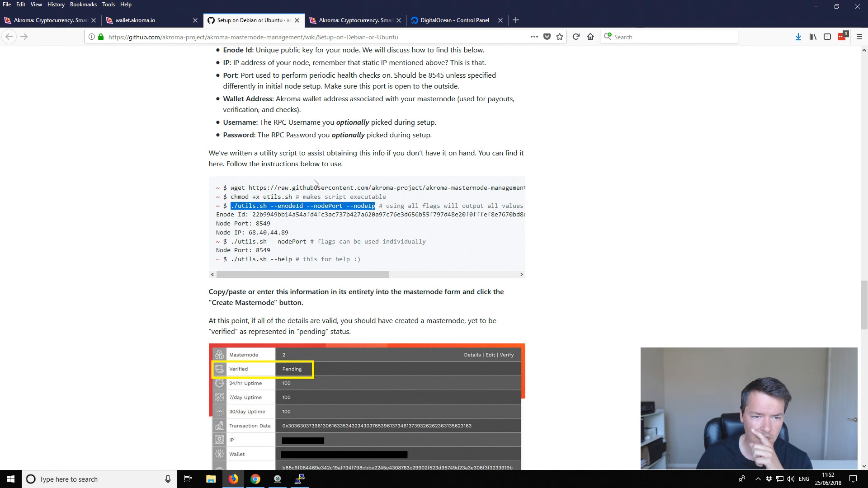
scroll("down", 3)
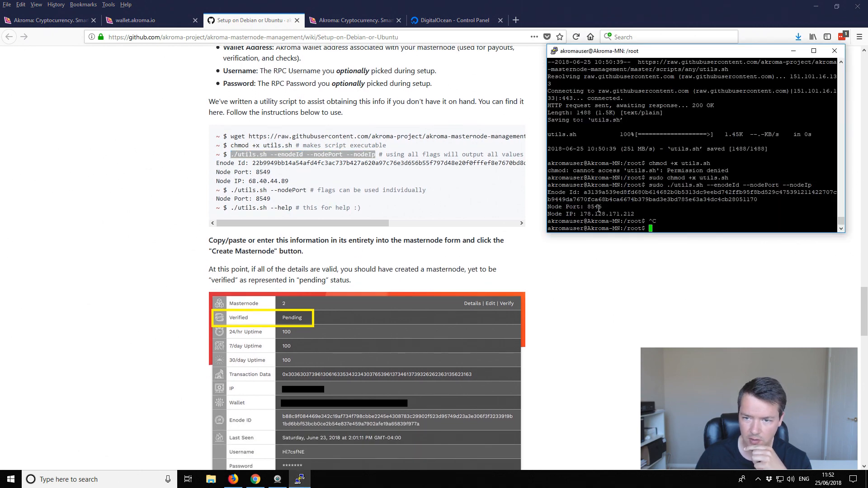
left_click(354, 20)
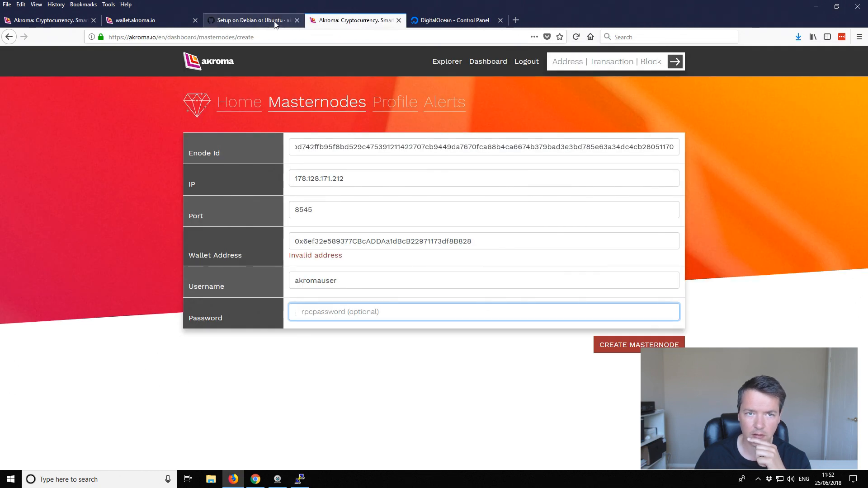
left_click(300, 479)
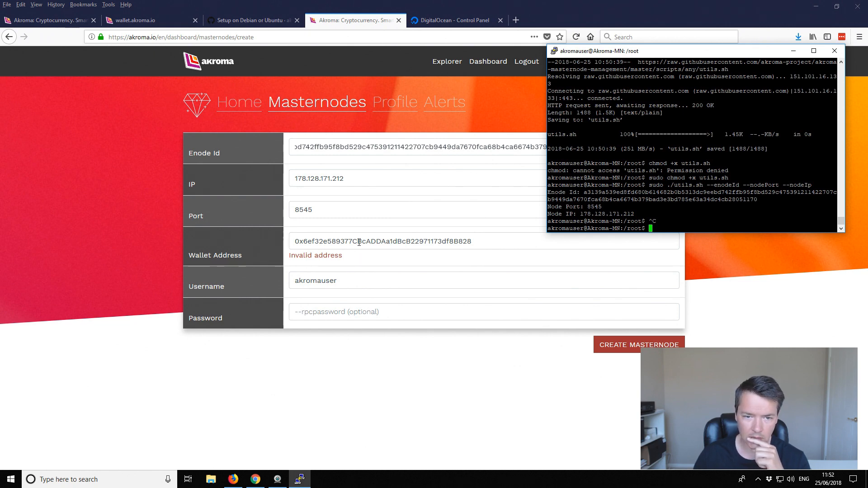
mouse_move(385, 266)
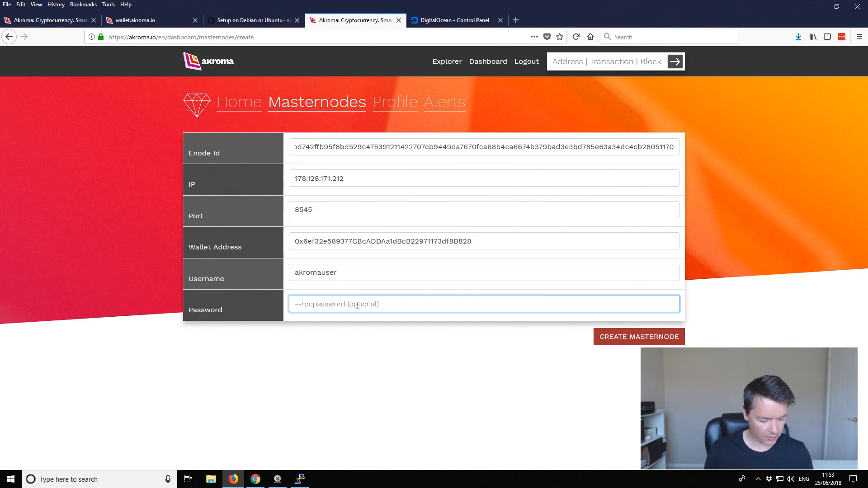
type("•••••")
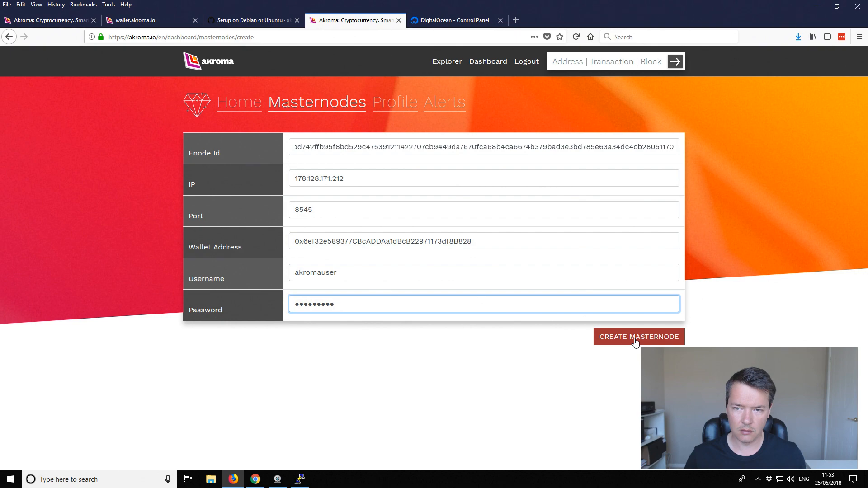
Select the single-flag utils.sh --nodePort example command in the setup guide.
left_click(252, 20)
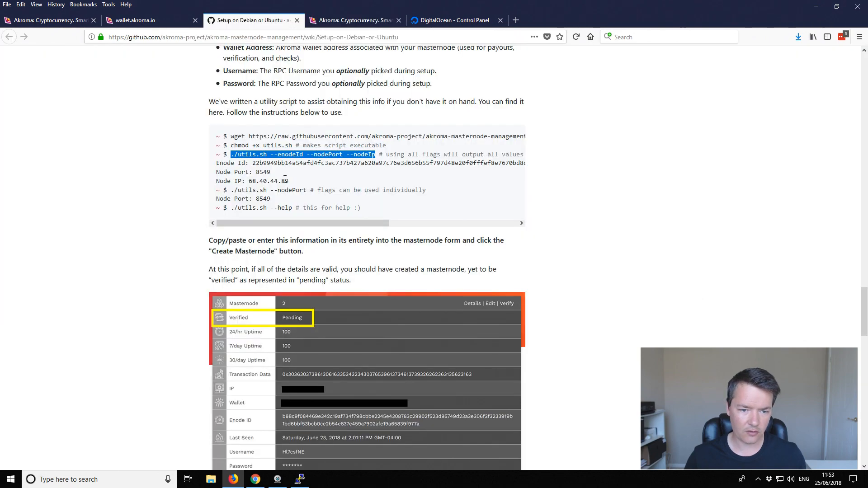
scroll("down", 3)
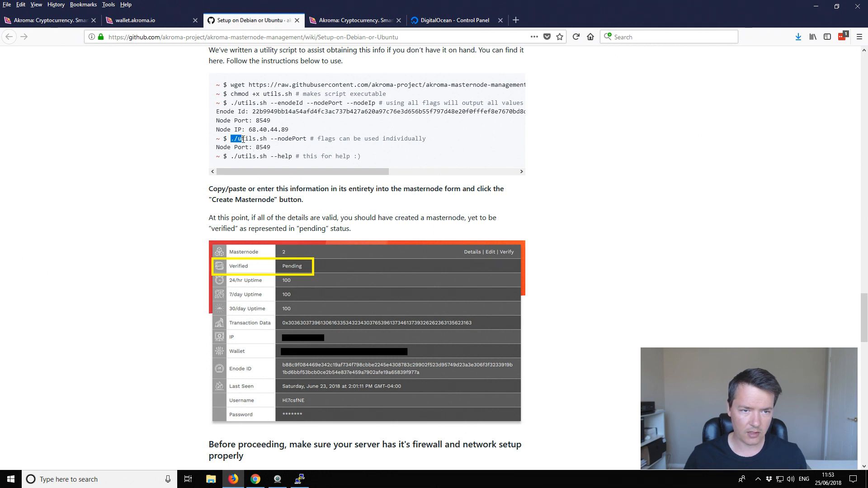
left_click_drag(232, 139, 308, 138)
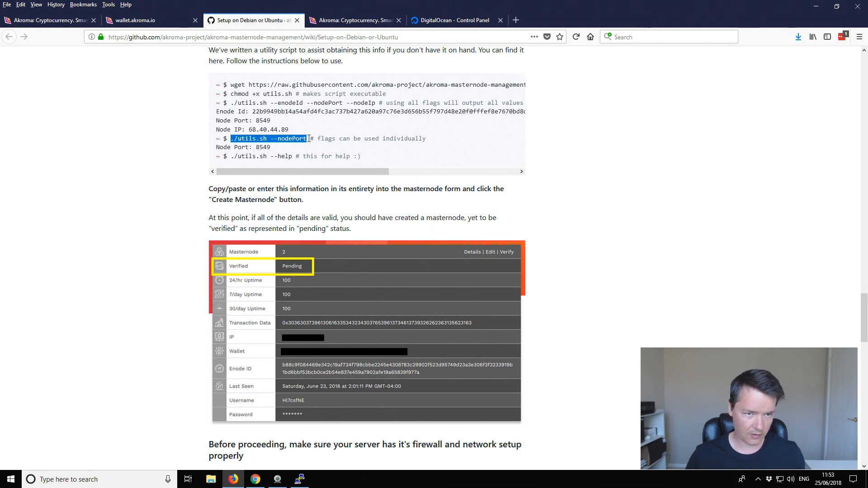
mouse_move(306, 145)
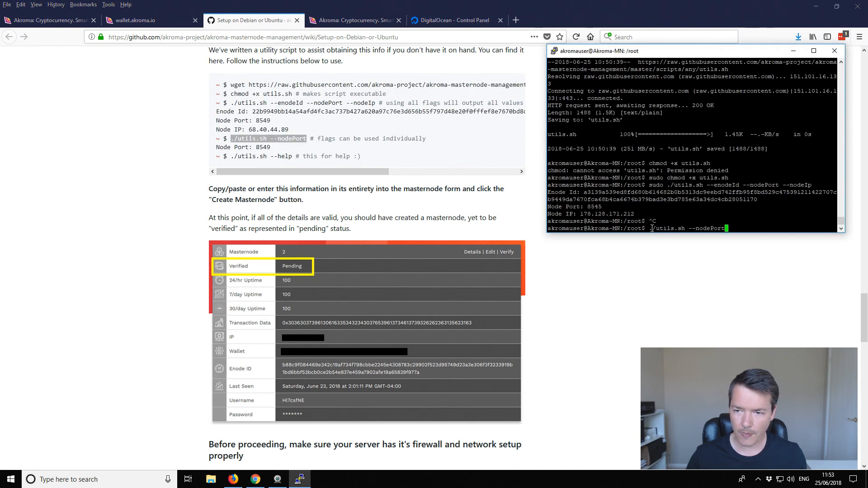
Run utils.sh --nodePort, rerunning with sudo after permission denied, to get node port 8545.
key("Return")
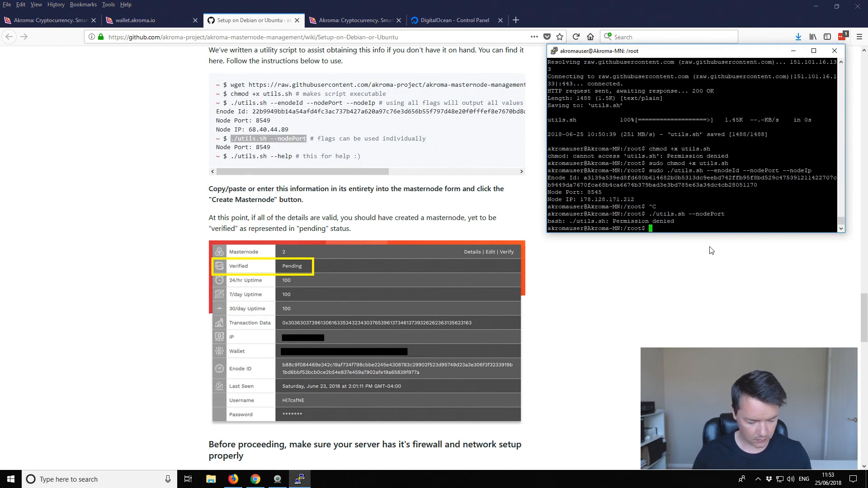
type("sudo ./utils.sh --nodePort")
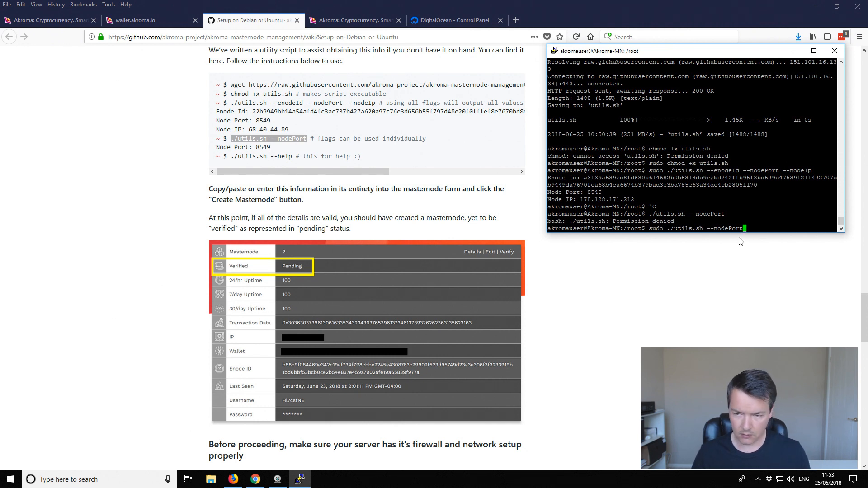
key("Return")
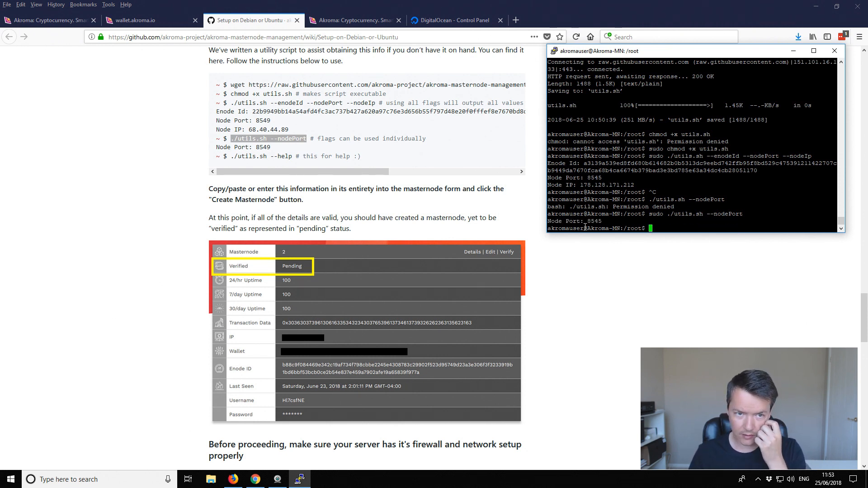
left_click(354, 20)
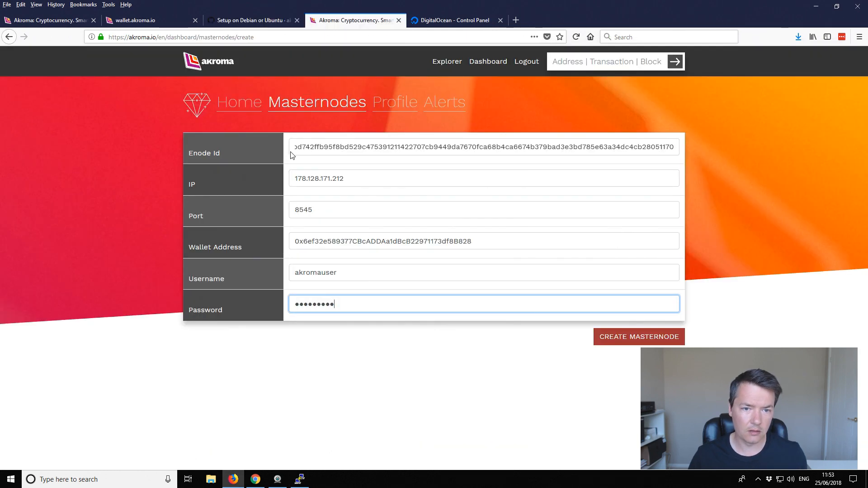
left_click(251, 20)
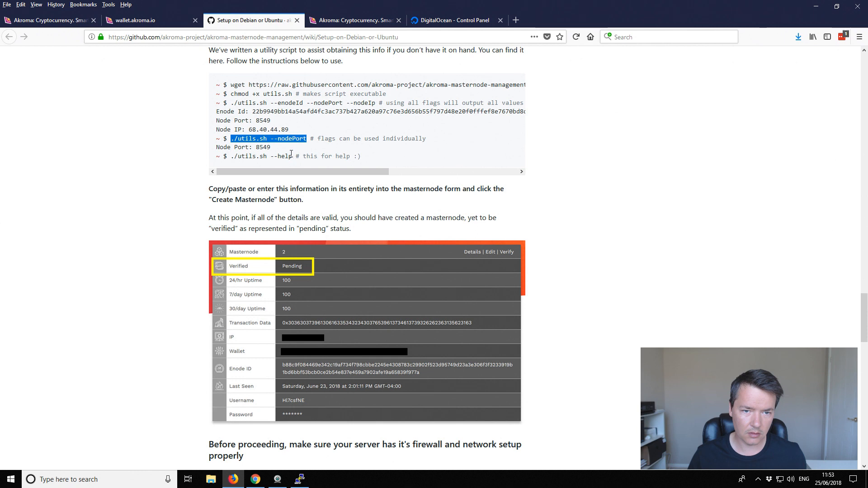
scroll("down", 3)
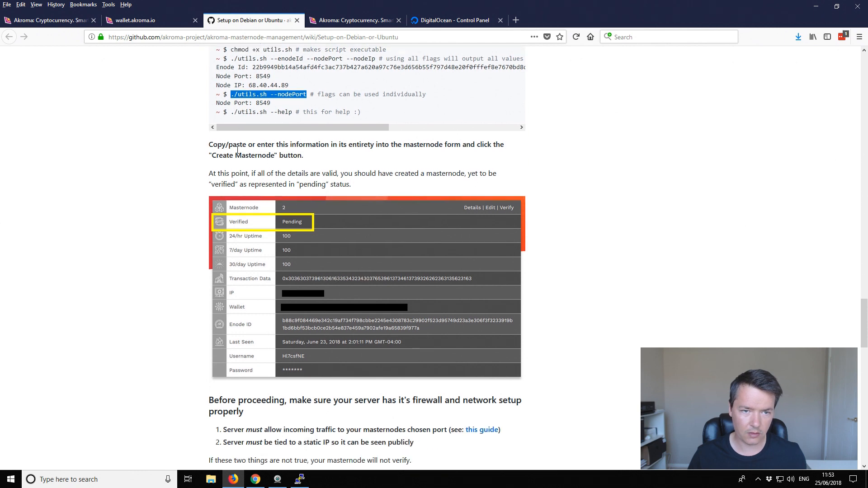
scroll("down", 3)
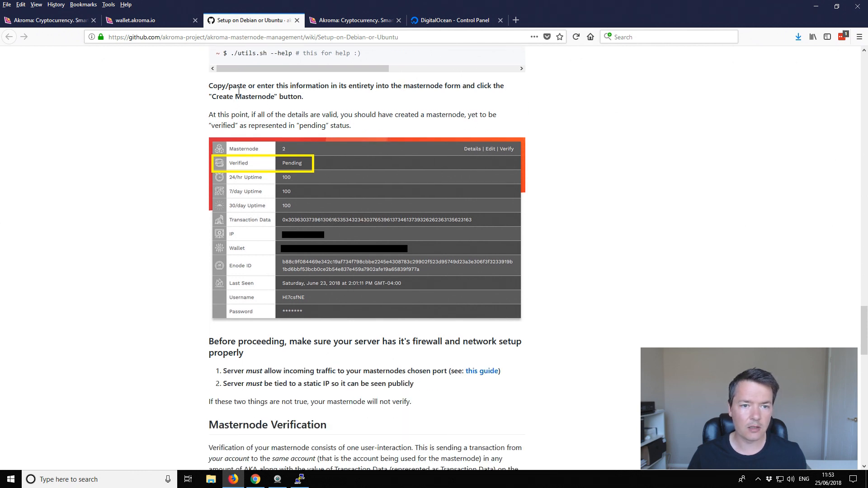
mouse_move(272, 171)
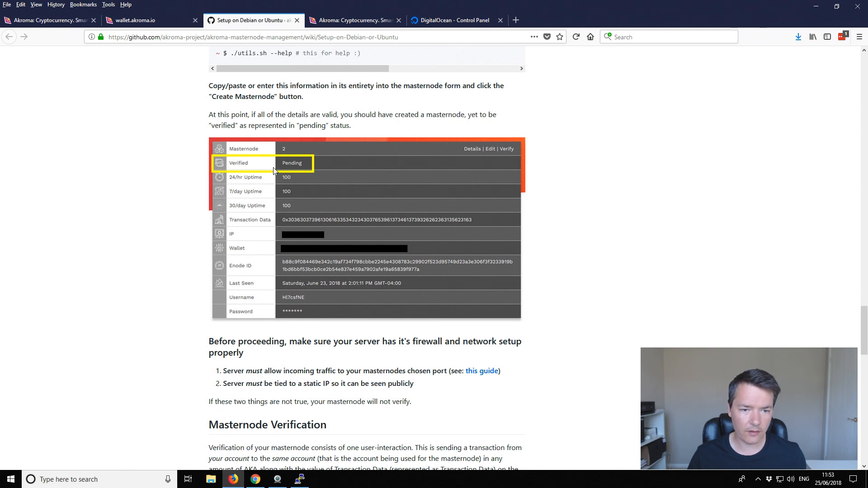
scroll("down", 3)
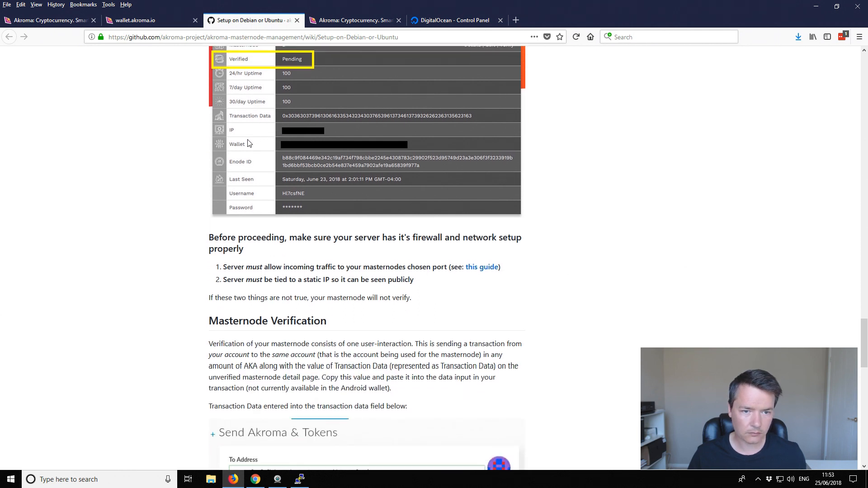
scroll("down", 3)
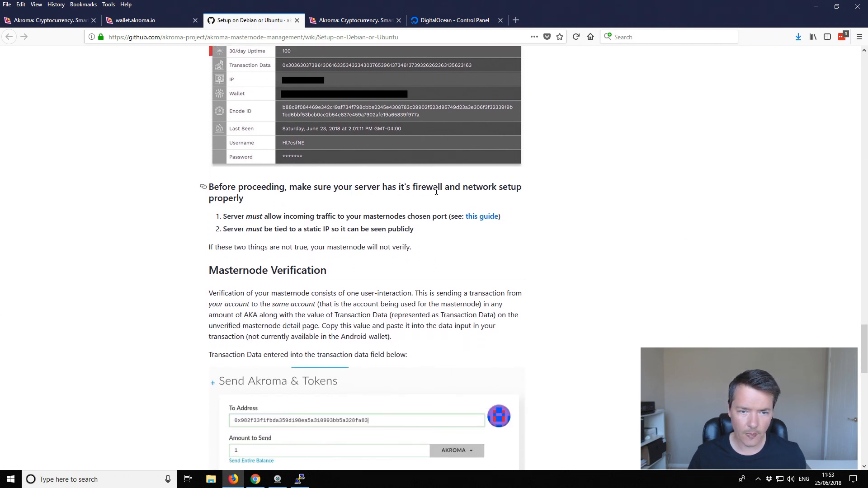
scroll("down", 3)
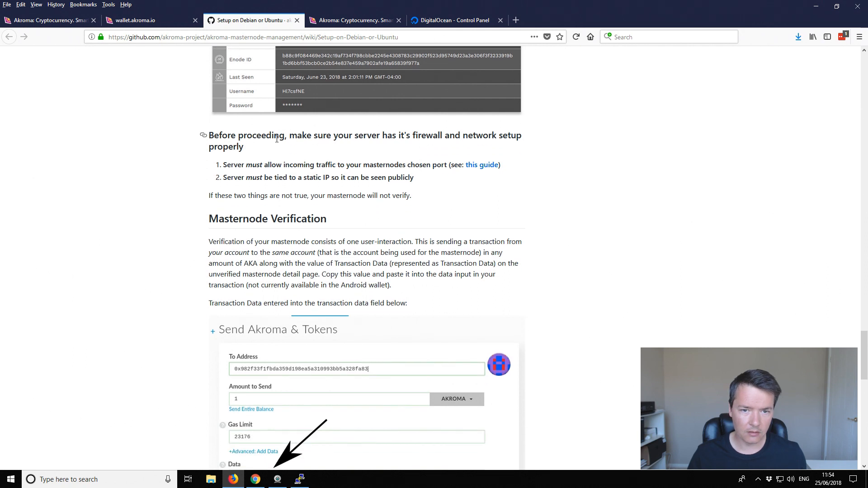
scroll("down", 3)
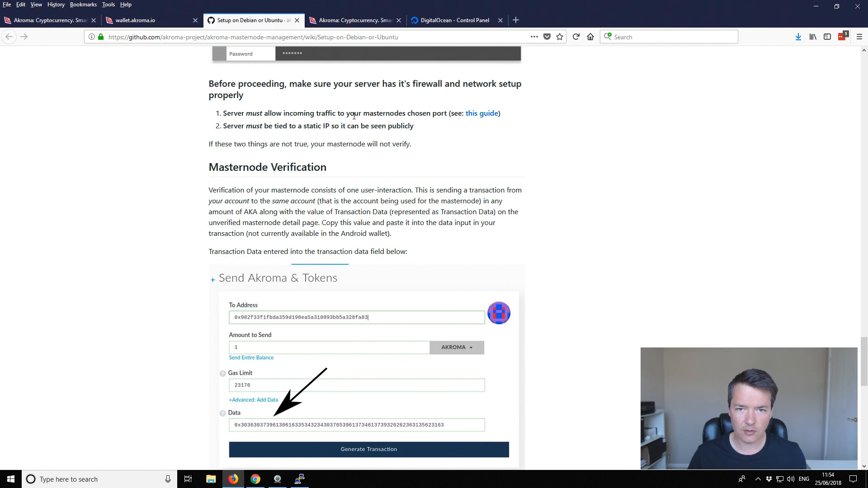
mouse_move(353, 87)
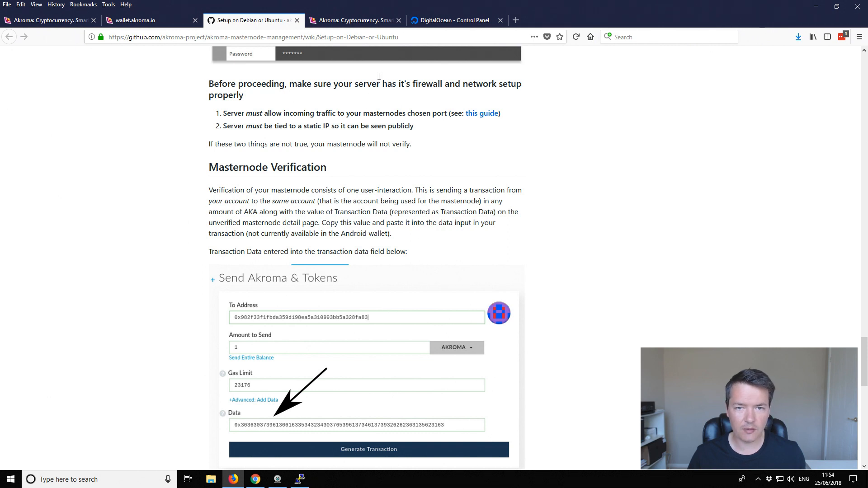
mouse_move(261, 128)
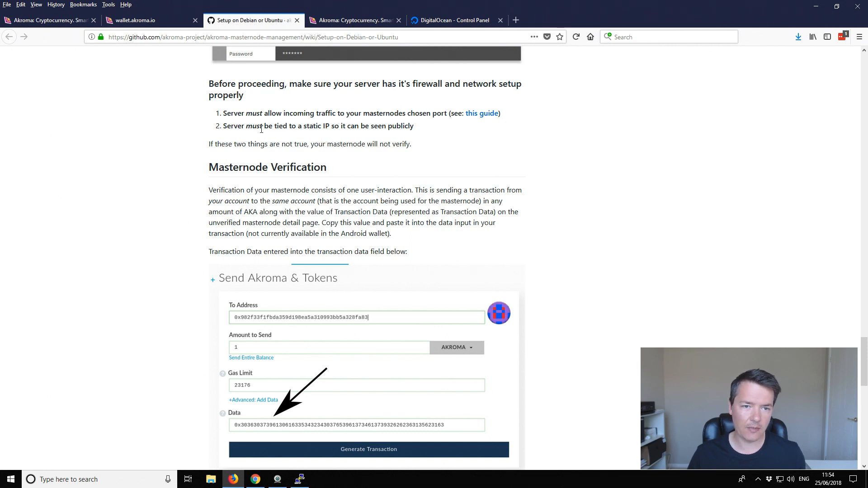
scroll("down", 3)
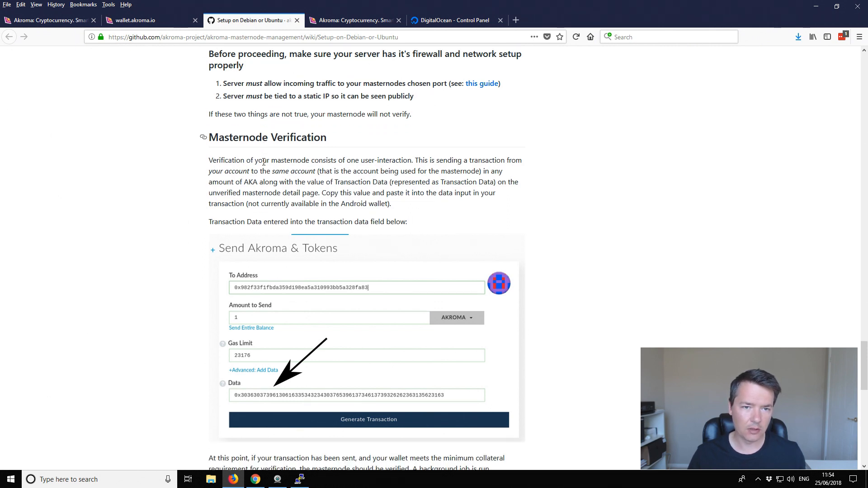
scroll("down", 3)
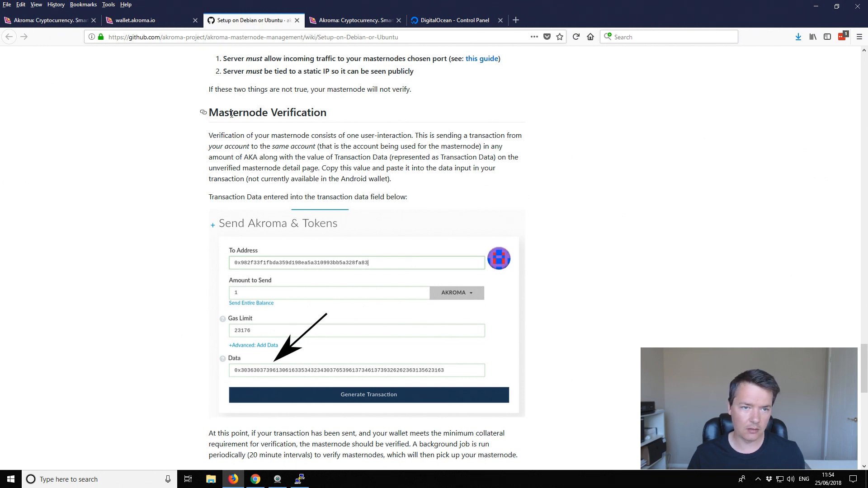
scroll("down", 3)
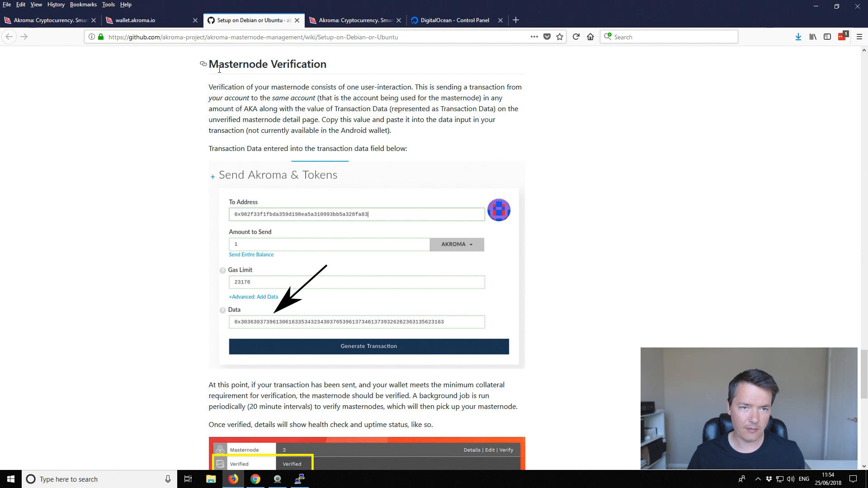
mouse_move(237, 207)
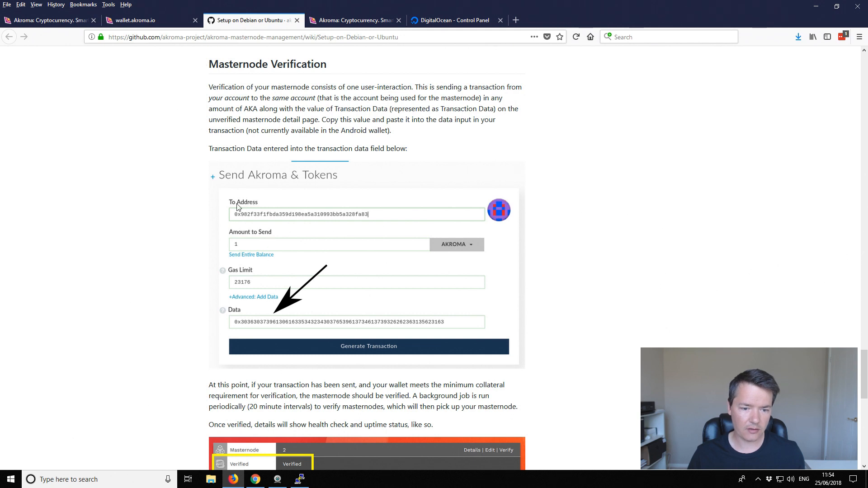
scroll("down", 3)
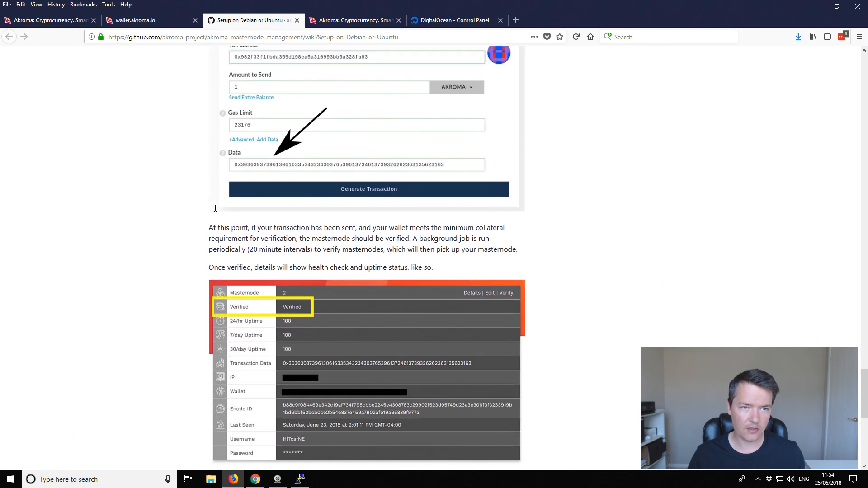
Create masternode 1611, decline LastPass saving, and find its Pending verification status.
left_click(354, 20)
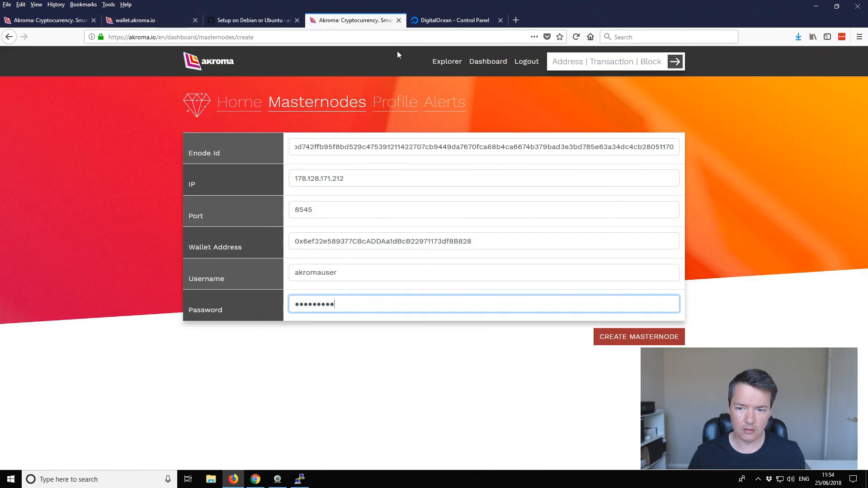
mouse_move(629, 340)
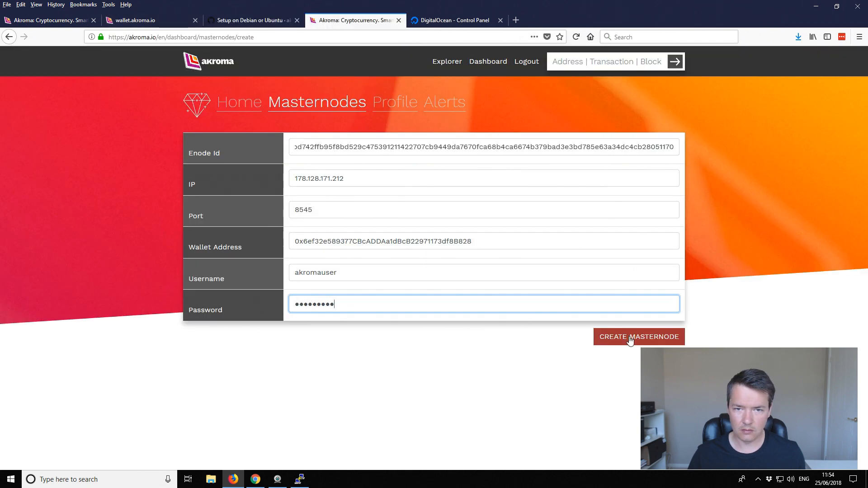
left_click(638, 336)
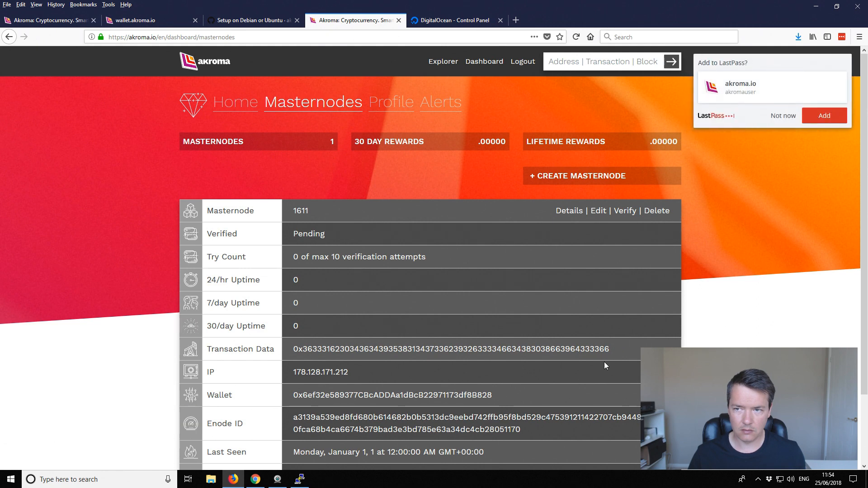
mouse_move(782, 115)
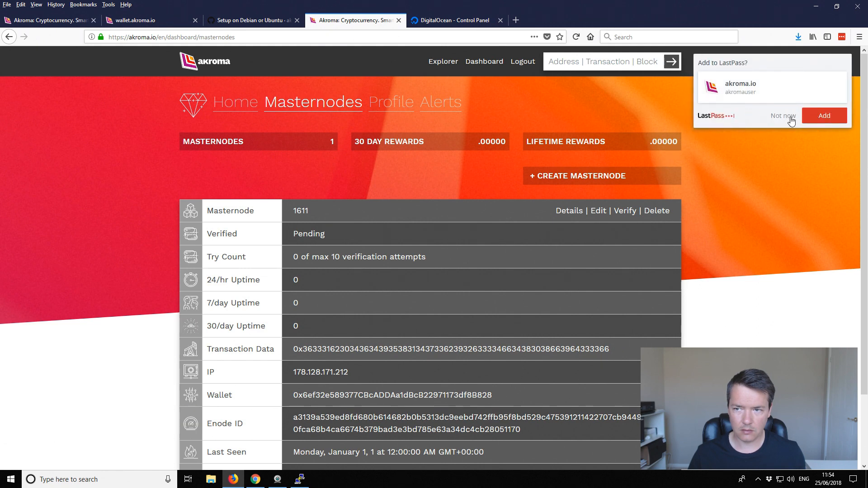
left_click(782, 115)
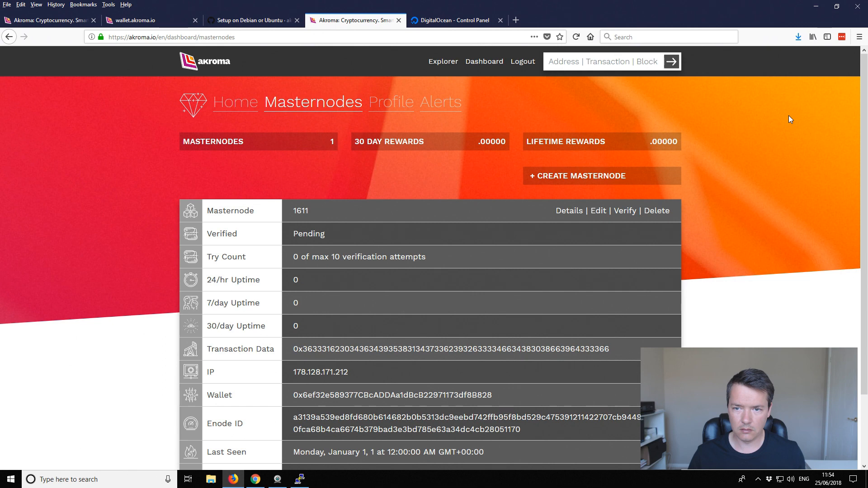
scroll("down", 3)
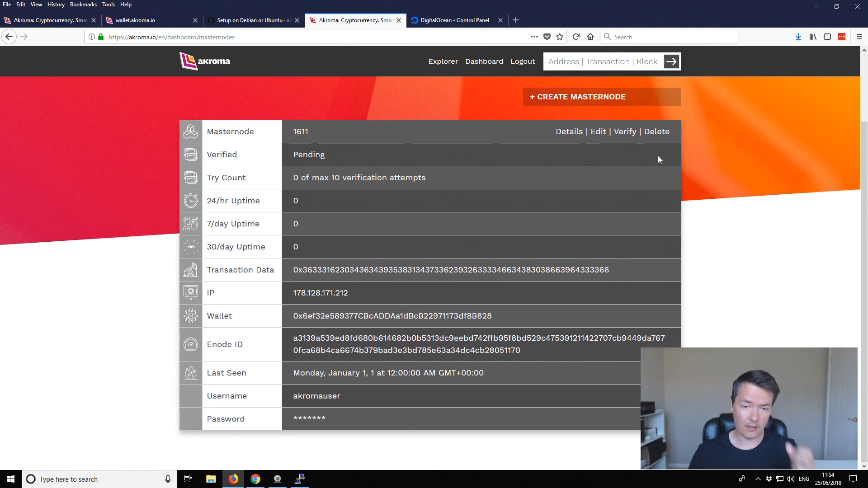
mouse_move(291, 136)
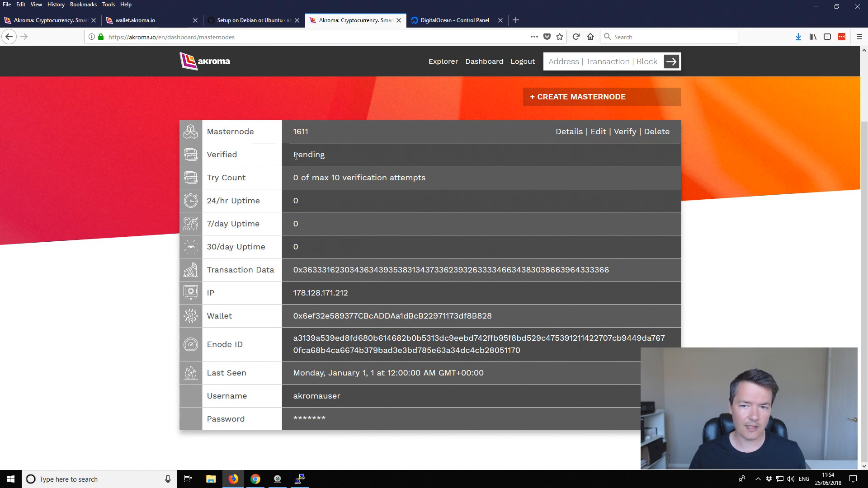
double_click(308, 154)
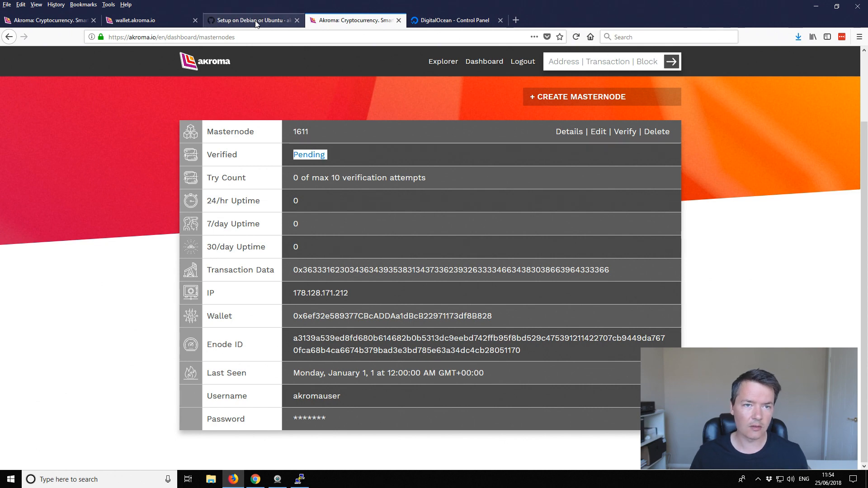
Scroll the wiki guide to Masternode Verification and its Send Akroma & Tokens example.
left_click(252, 20)
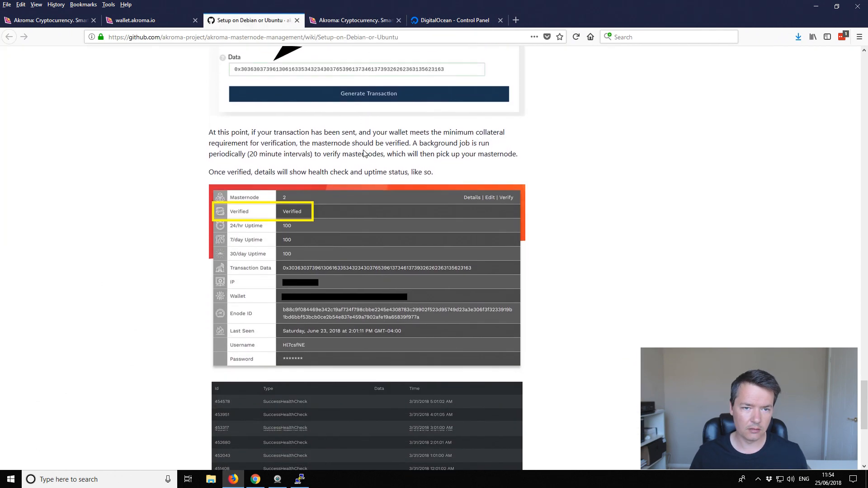
scroll("up", 3)
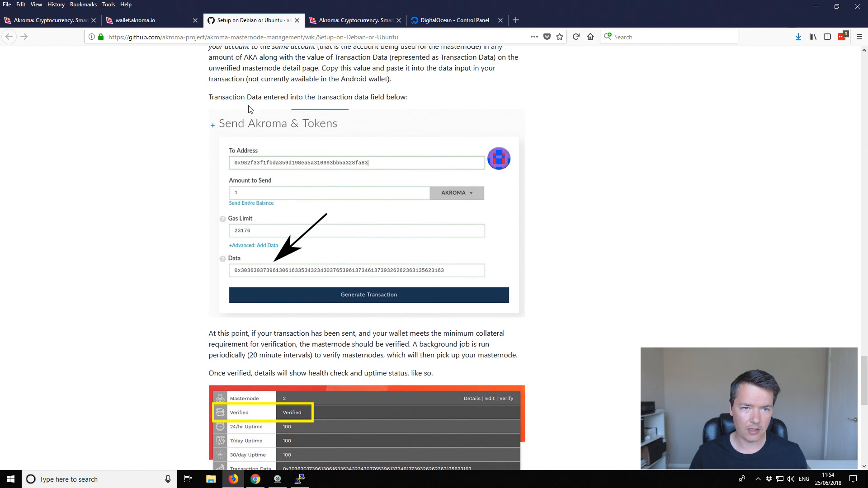
scroll("up", 3)
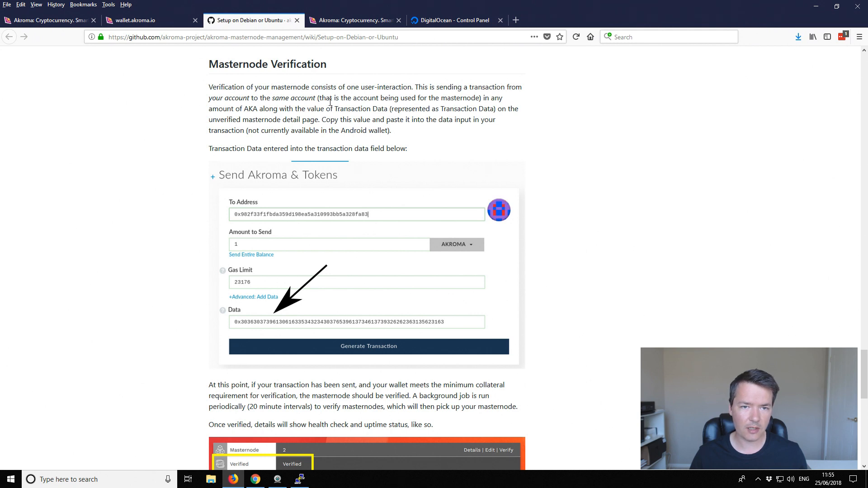
scroll("down", 3)
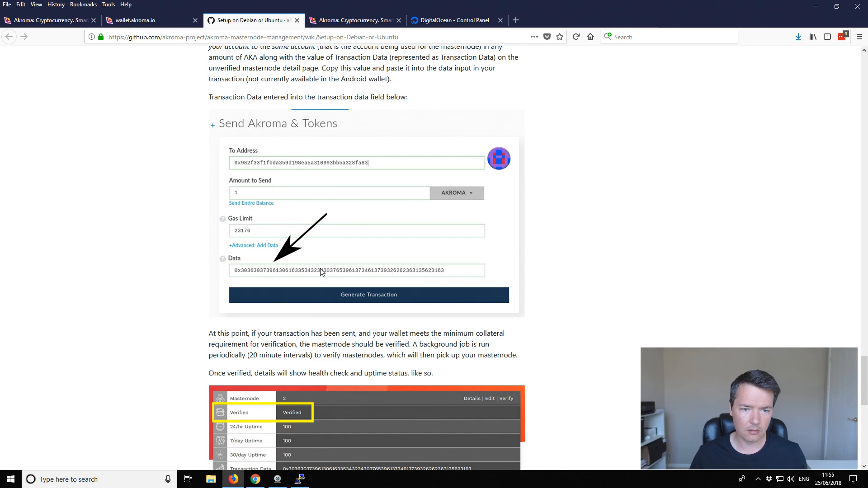
scroll("down", 3)
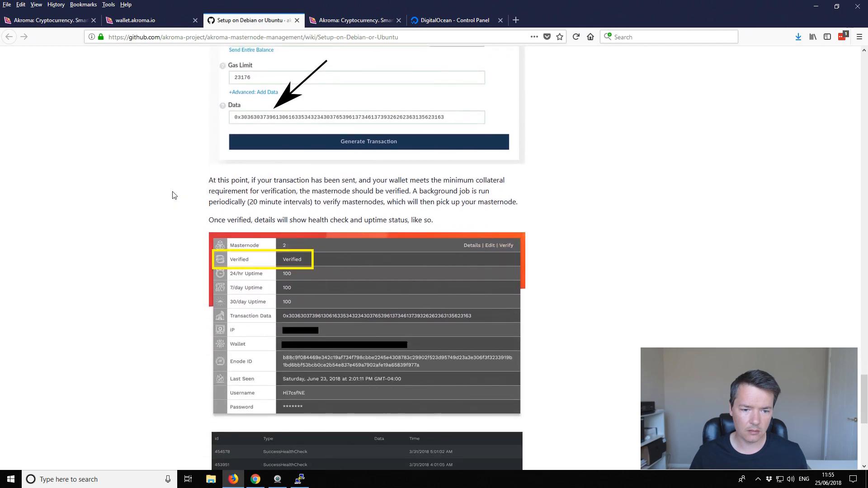
scroll("down", 3)
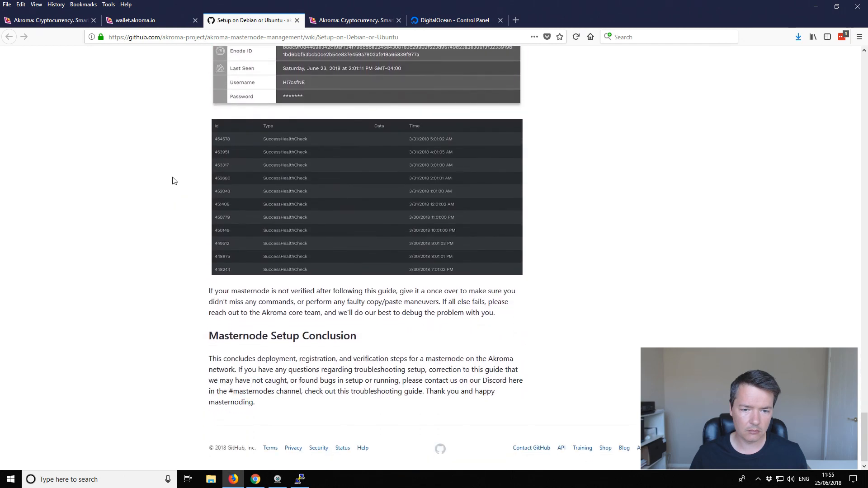
scroll("up", 3)
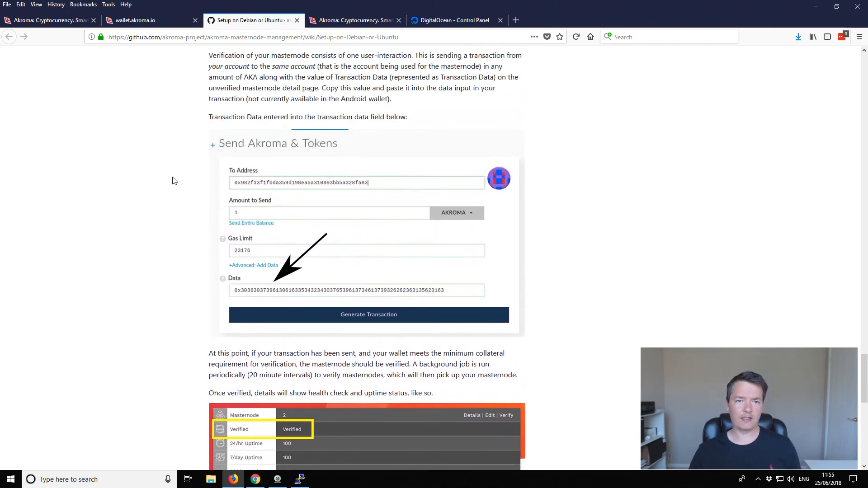
scroll("up", 3)
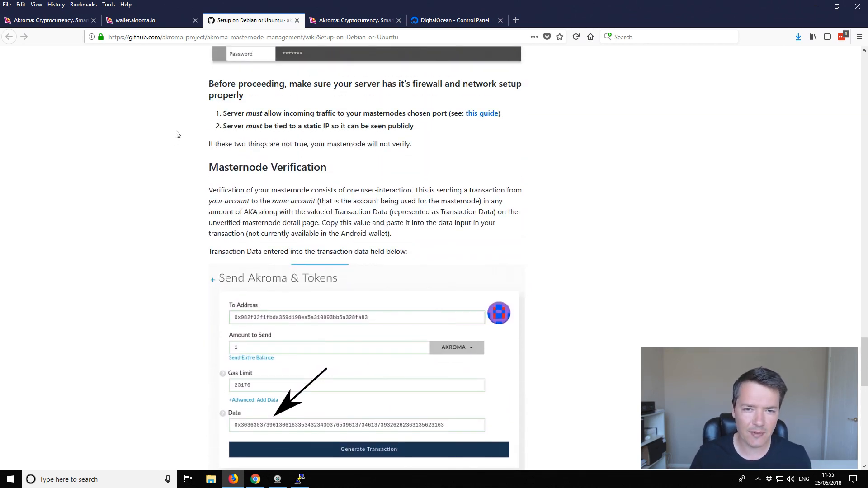
scroll("down", 3)
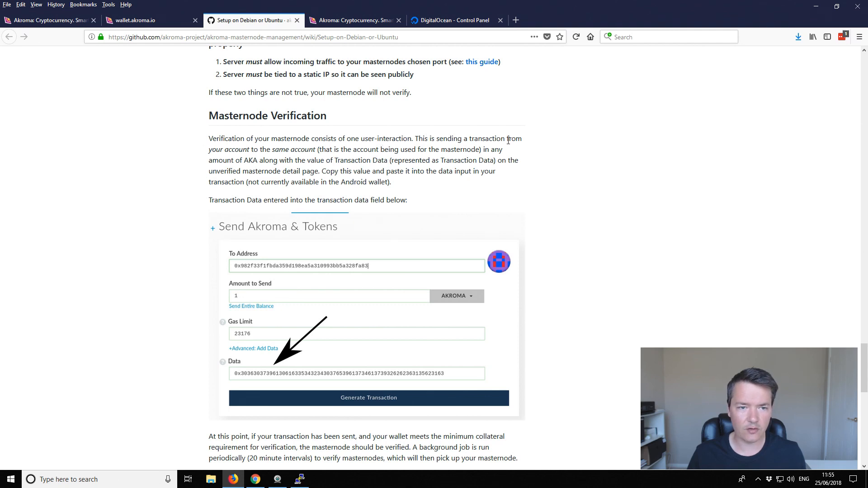
mouse_move(335, 150)
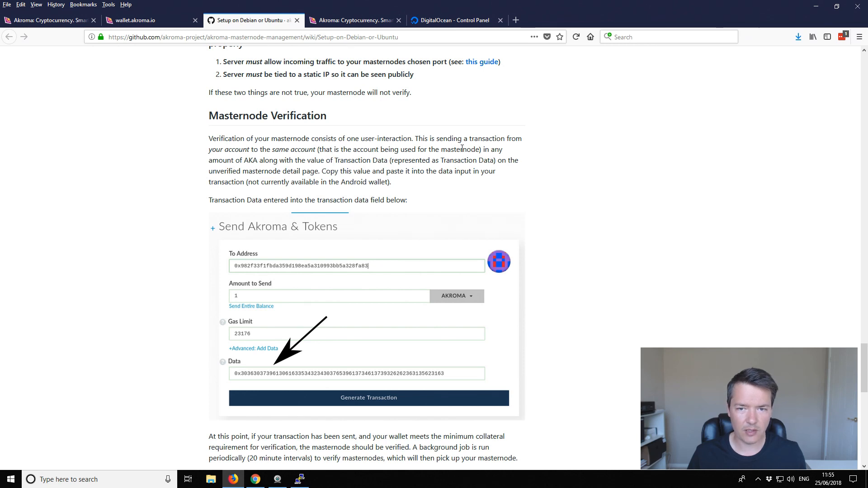
mouse_move(488, 150)
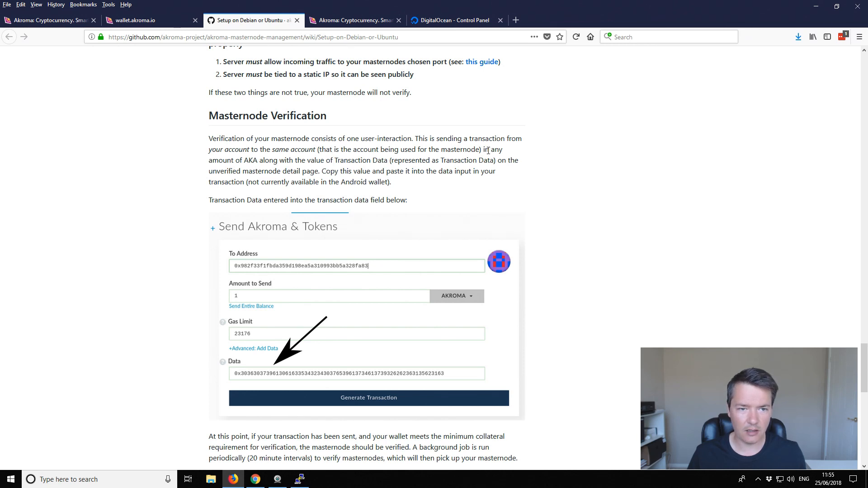
mouse_move(296, 160)
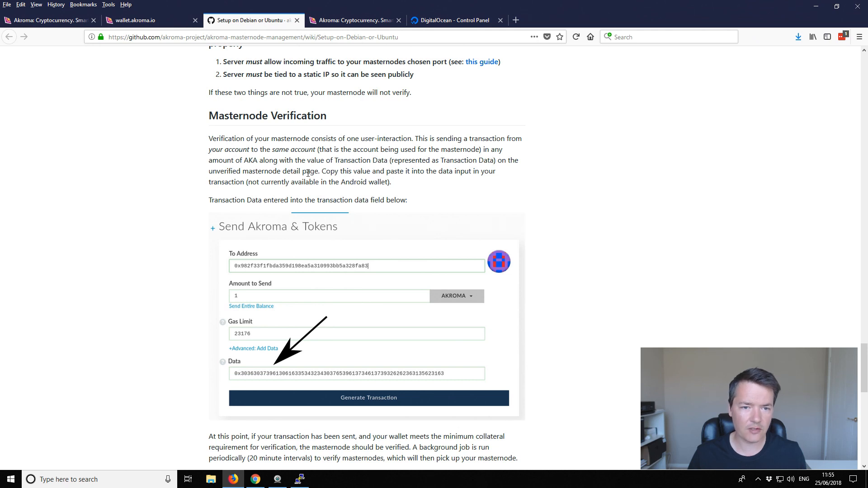
mouse_move(346, 53)
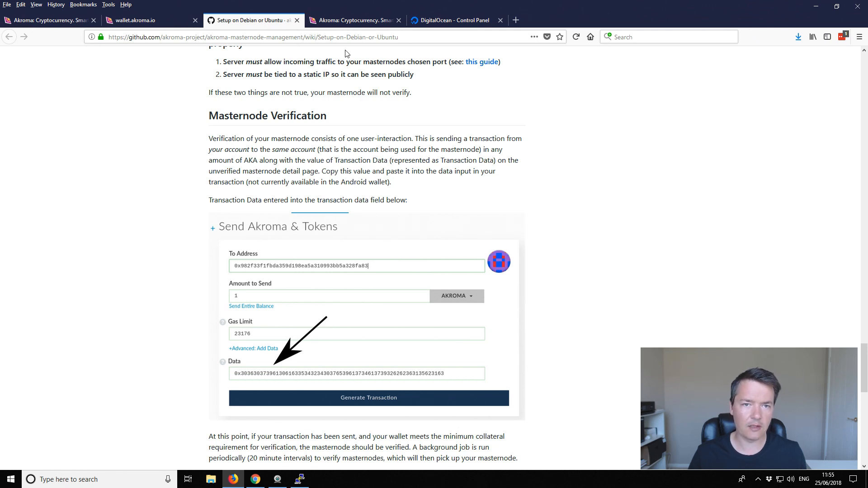
Take masternode 1611's Transaction Data from the dashboard over to the wallet's send page.
left_click(353, 20)
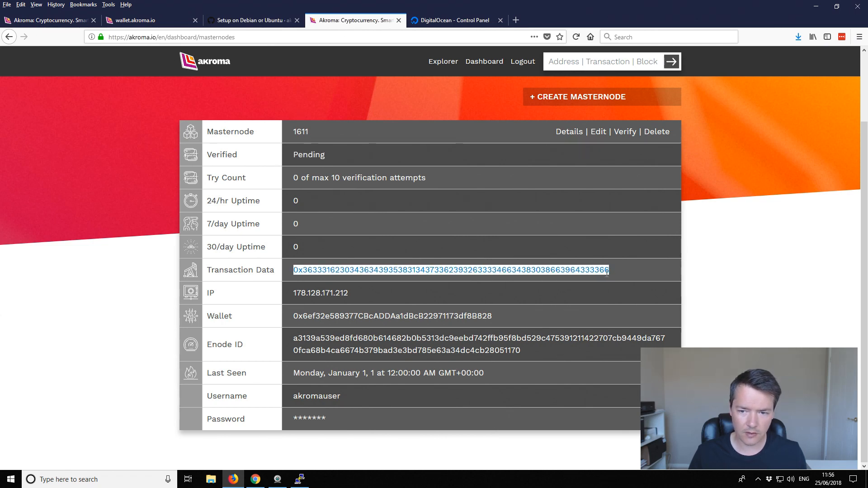
mouse_move(347, 213)
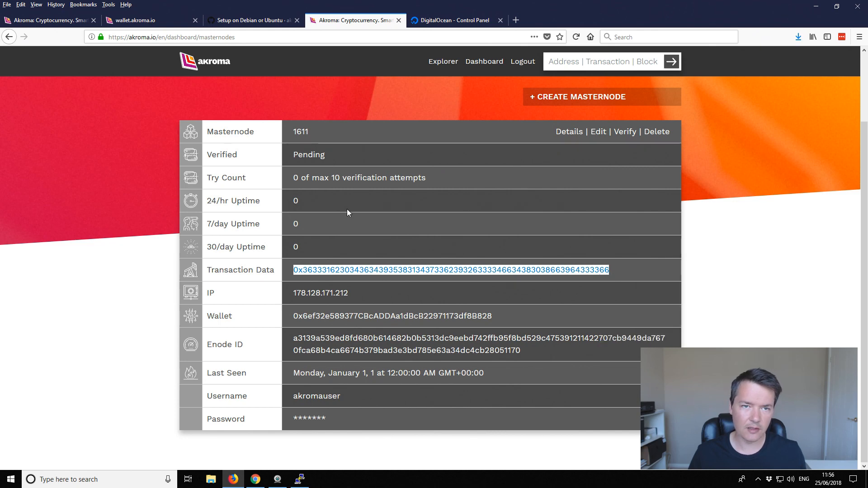
left_click(150, 20)
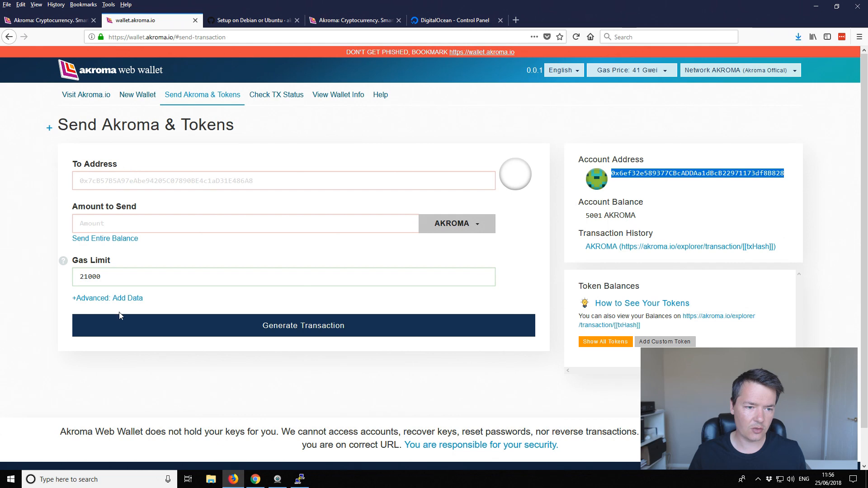
Send 0.1 AKROMA to your own address with the masternode transaction data attached.
left_click(107, 298)
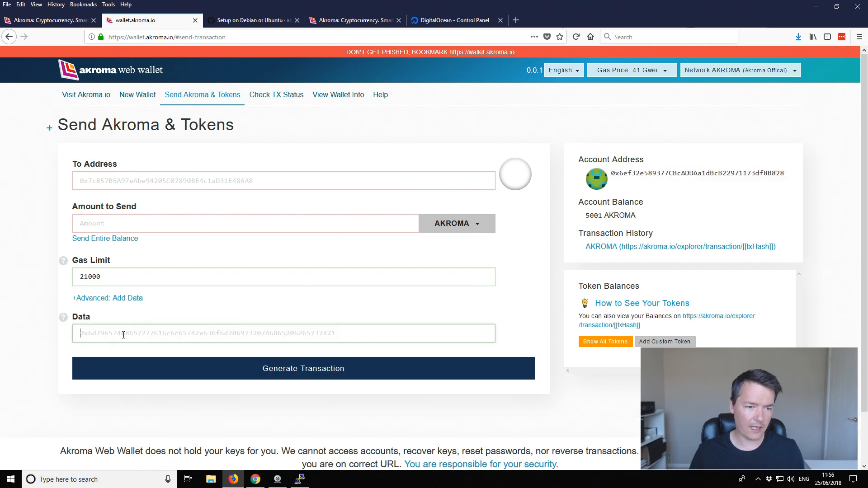
type("0x3633316230343634393538313437336239326333334663438303866396433 3366")
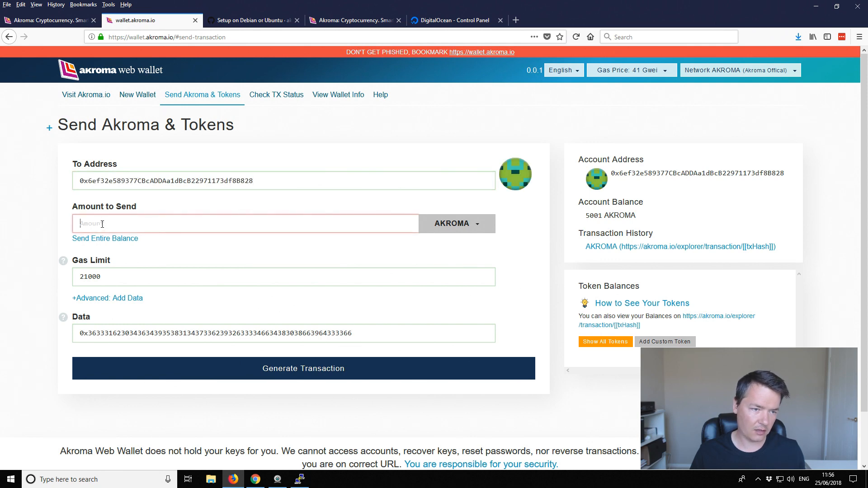
mouse_move(106, 207)
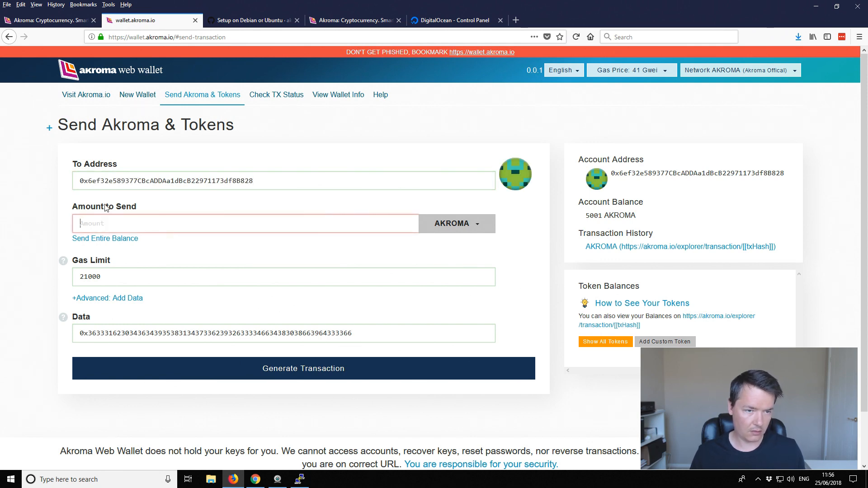
type("0")
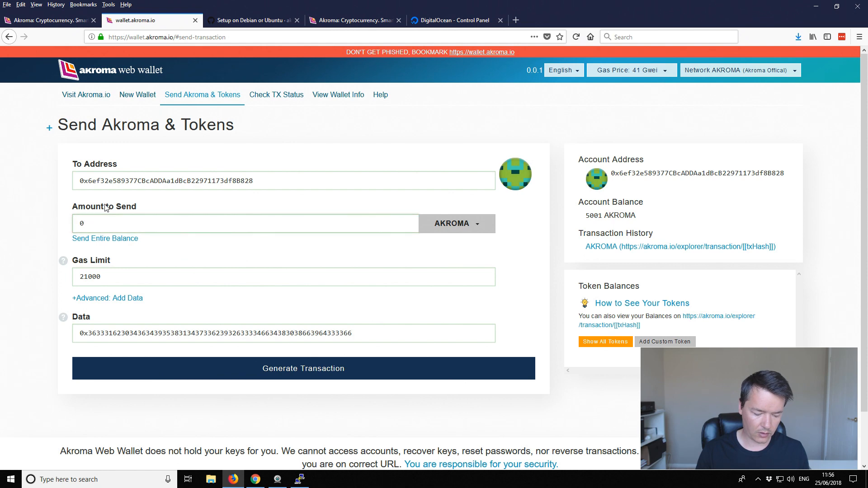
type("0.1")
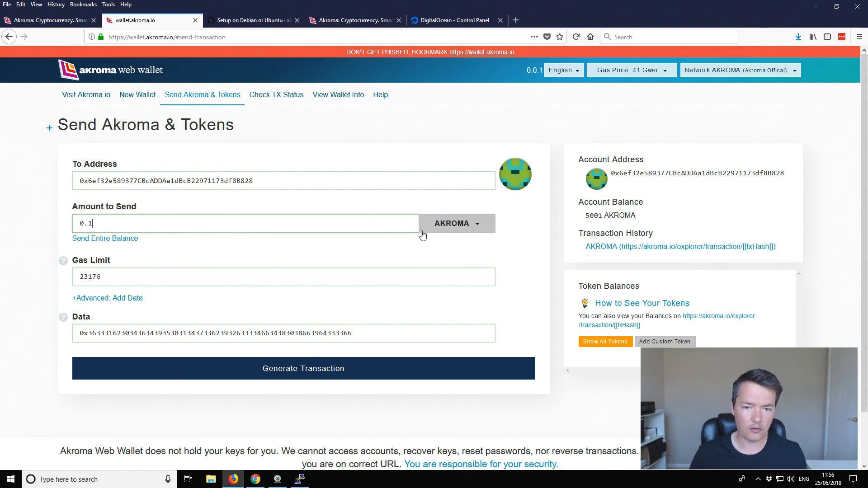
mouse_move(105, 146)
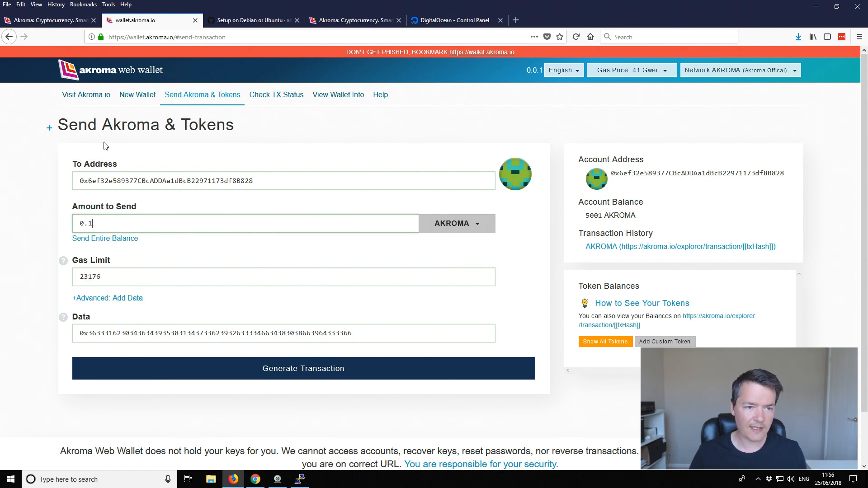
mouse_move(362, 326)
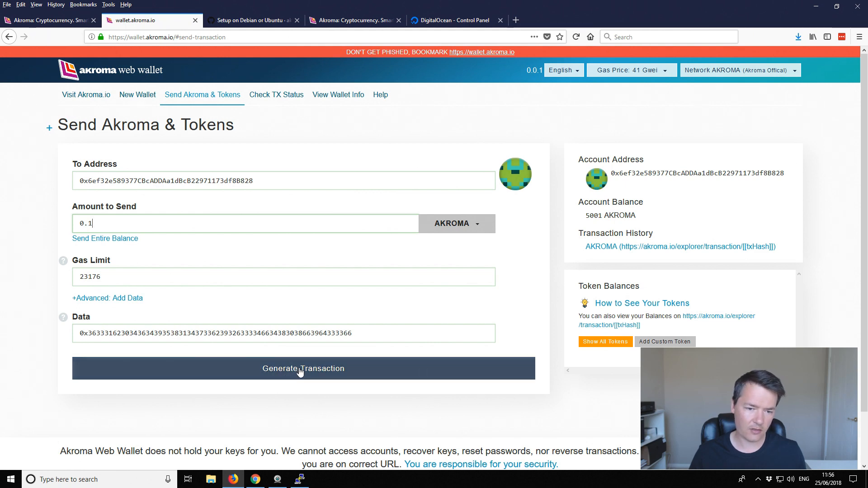
left_click(303, 368)
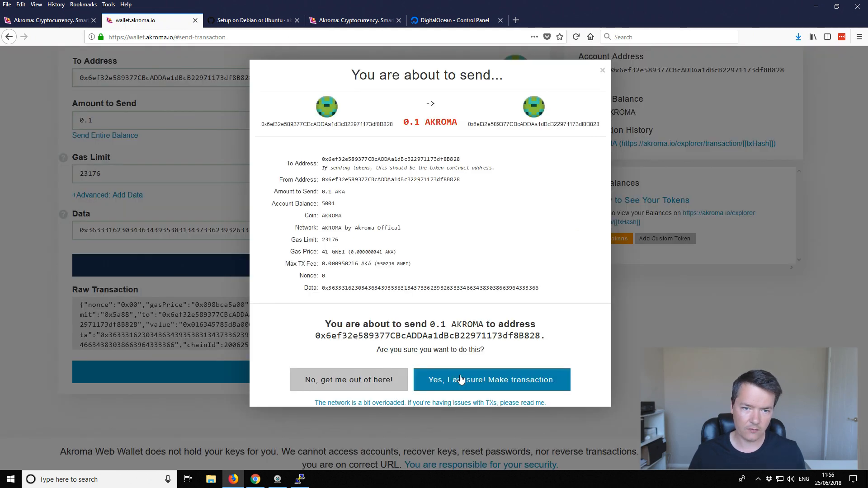
left_click(492, 380)
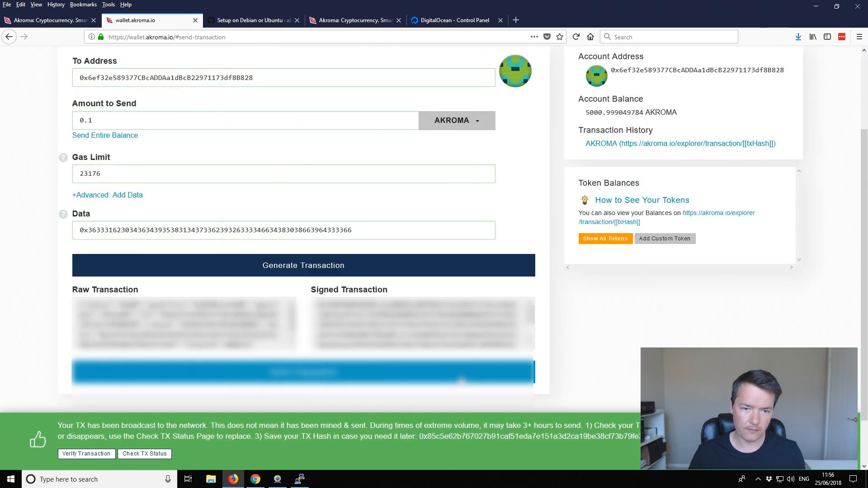
scroll("up", 3)
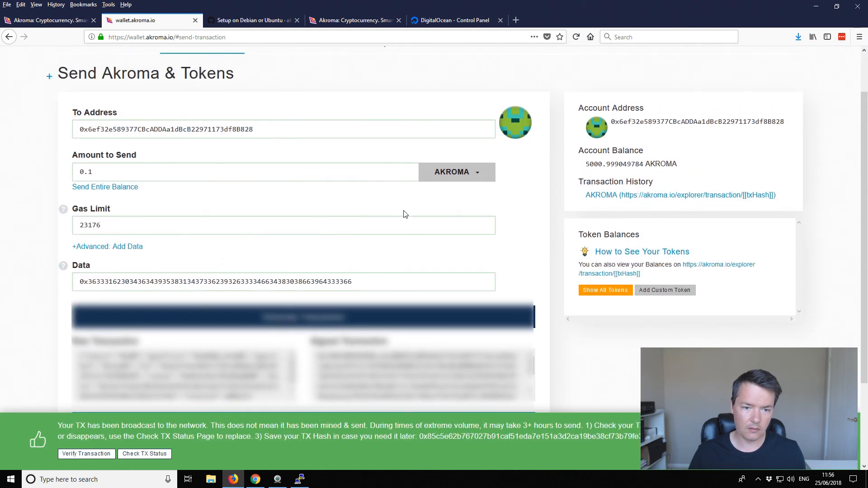
mouse_move(303, 93)
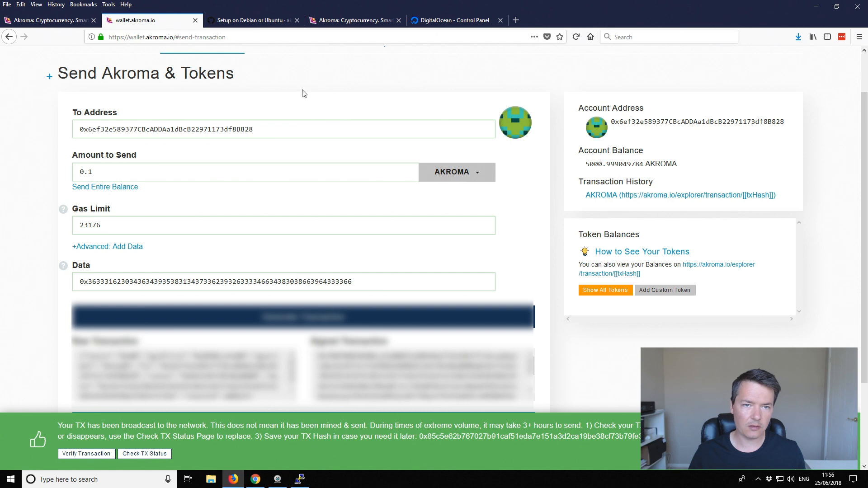
left_click(252, 19)
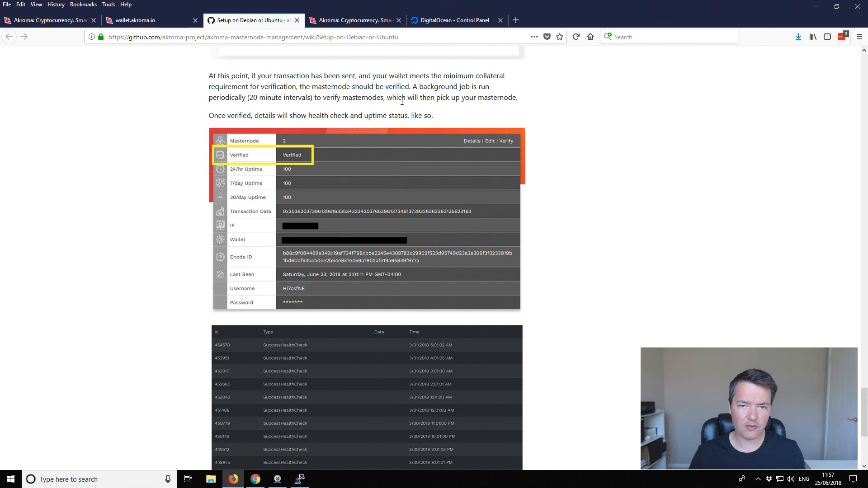
Scroll to the guide's conclusion, then confirm masternode 1611 shows Verified with 100 uptime.
scroll("down", 3)
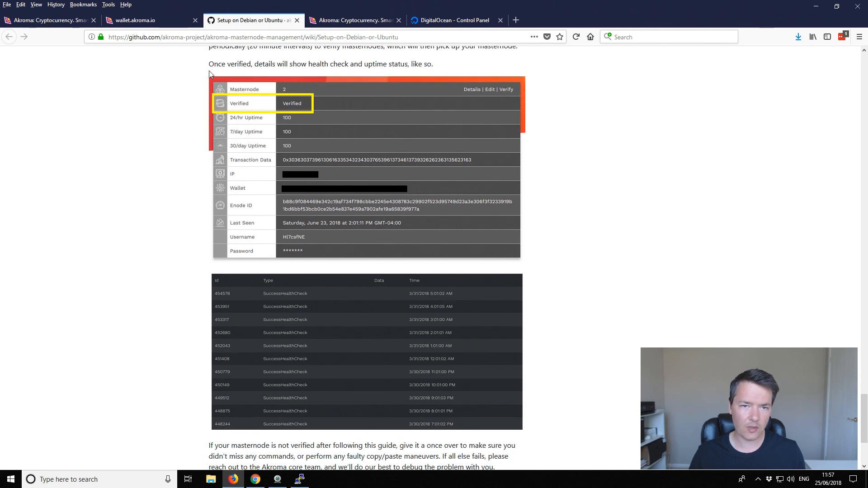
scroll("down", 3)
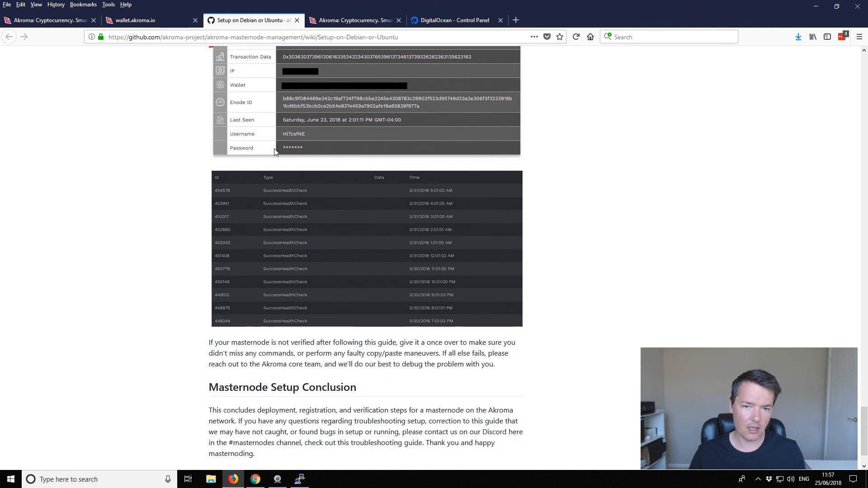
scroll("down", 3)
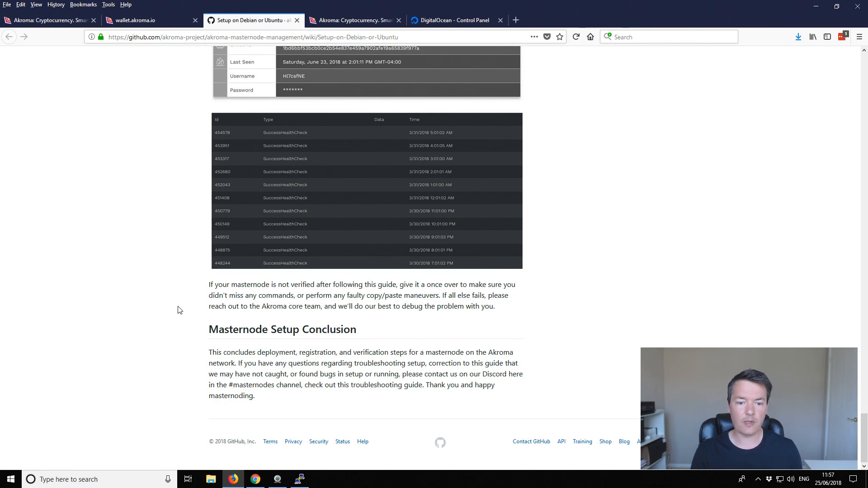
left_click(353, 19)
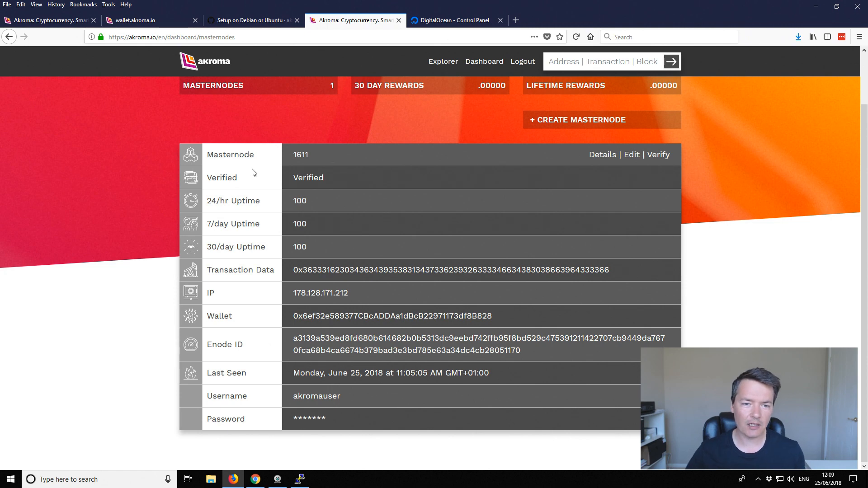
double_click(307, 178)
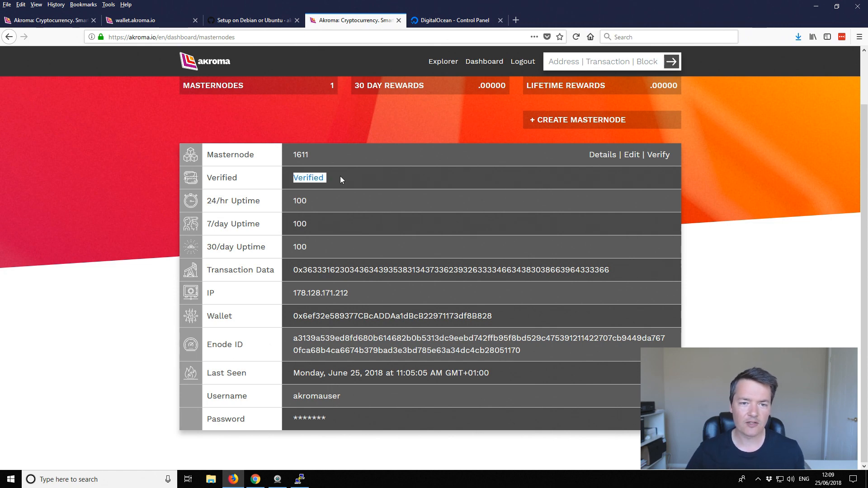